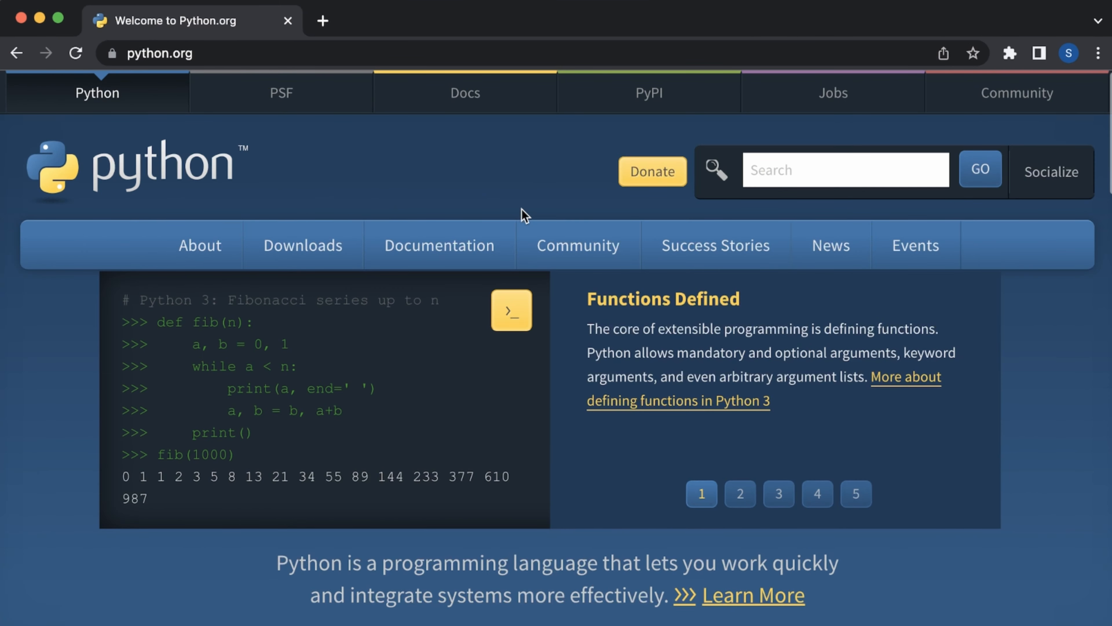
Step: Download the Python 3.11.0 macOS installer from python.org and open the package
left_click(741, 493)
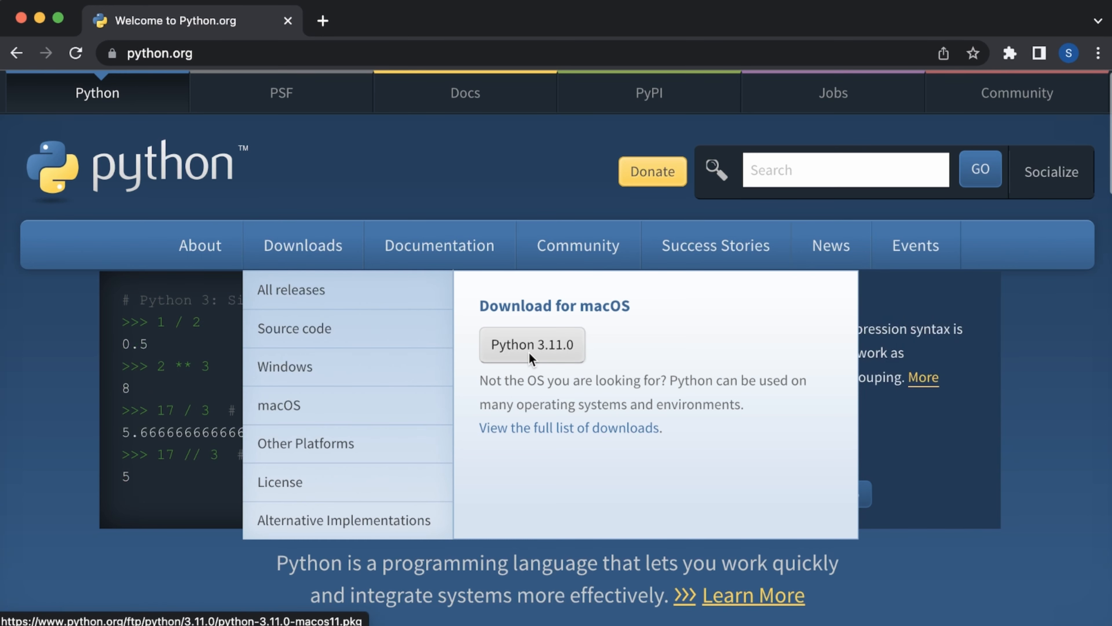
mouse_move(535, 362)
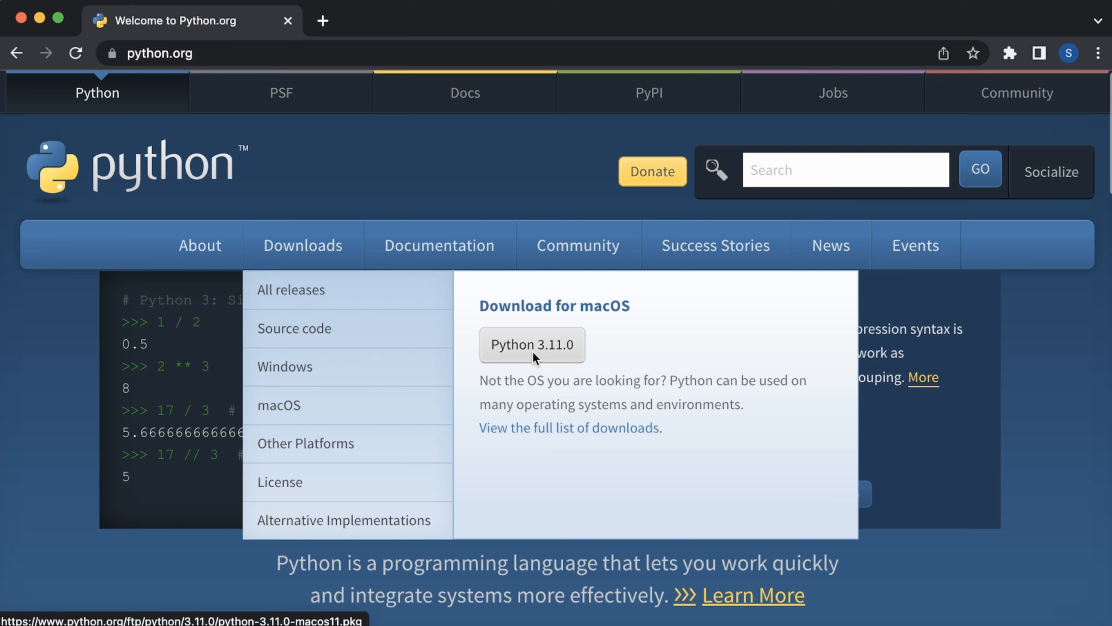
left_click(535, 349)
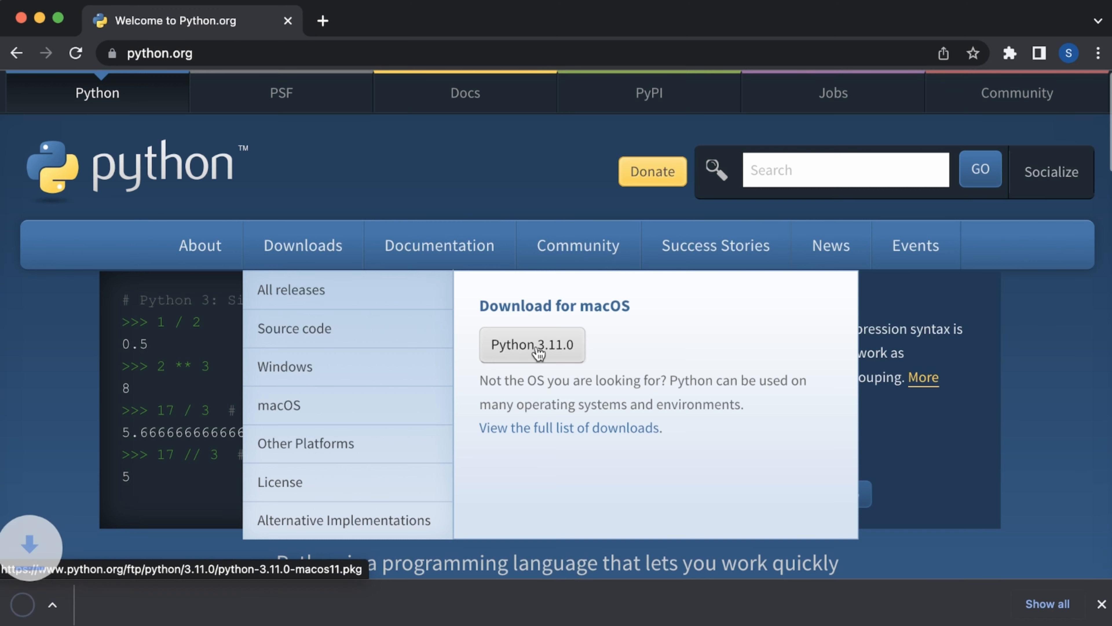
left_click(533, 344)
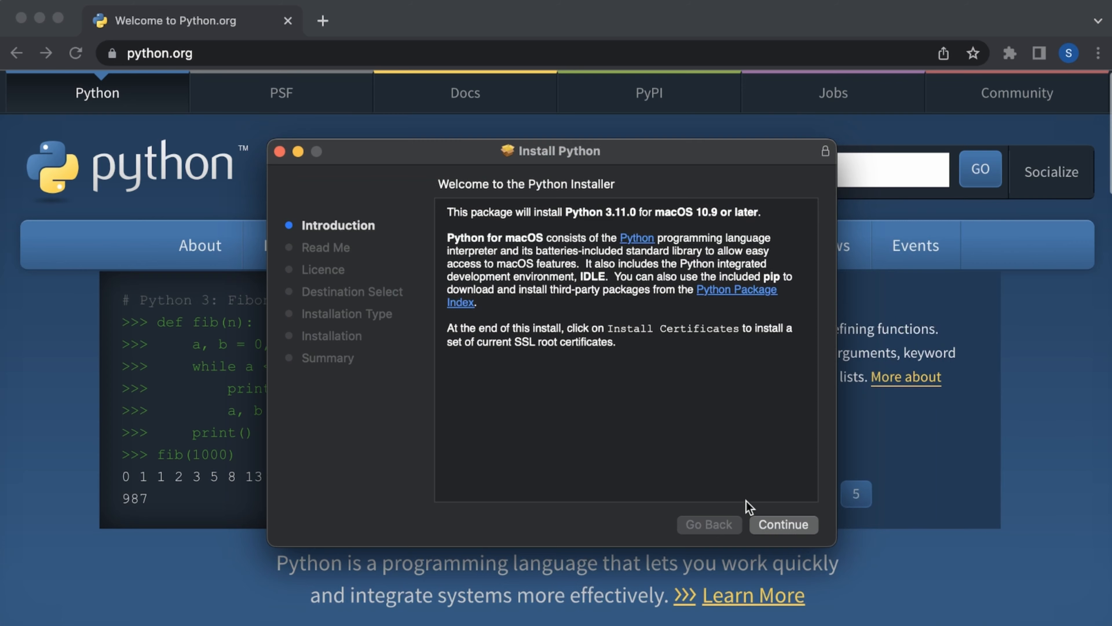
Step: Continue past Introduction and Read Me, agree to the licence, and install onto Macintosh HD
left_click(784, 524)
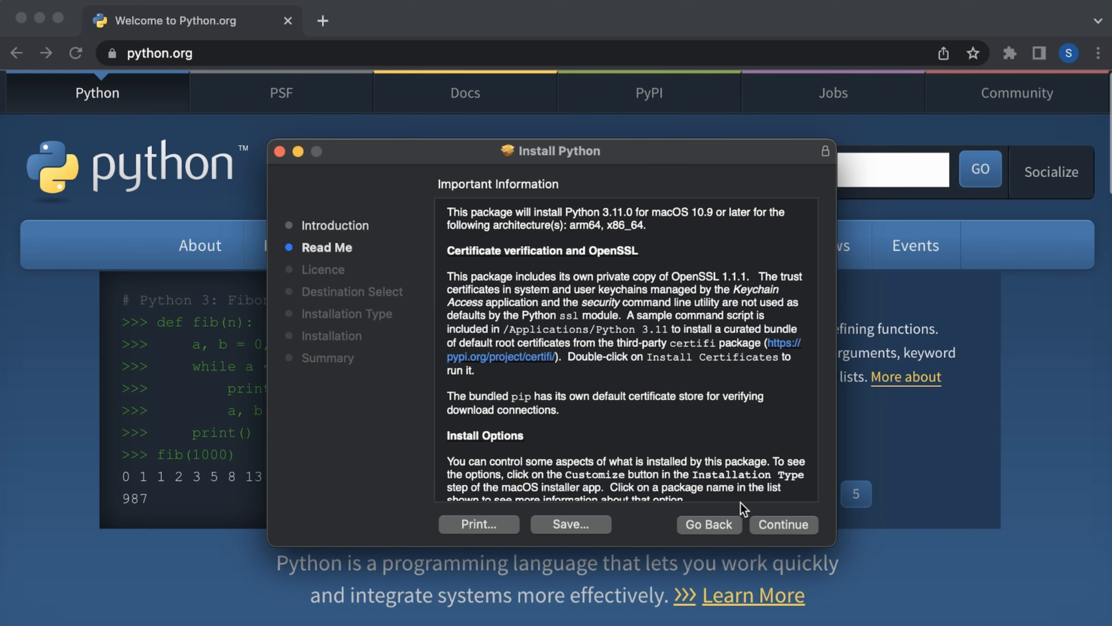
left_click(783, 525)
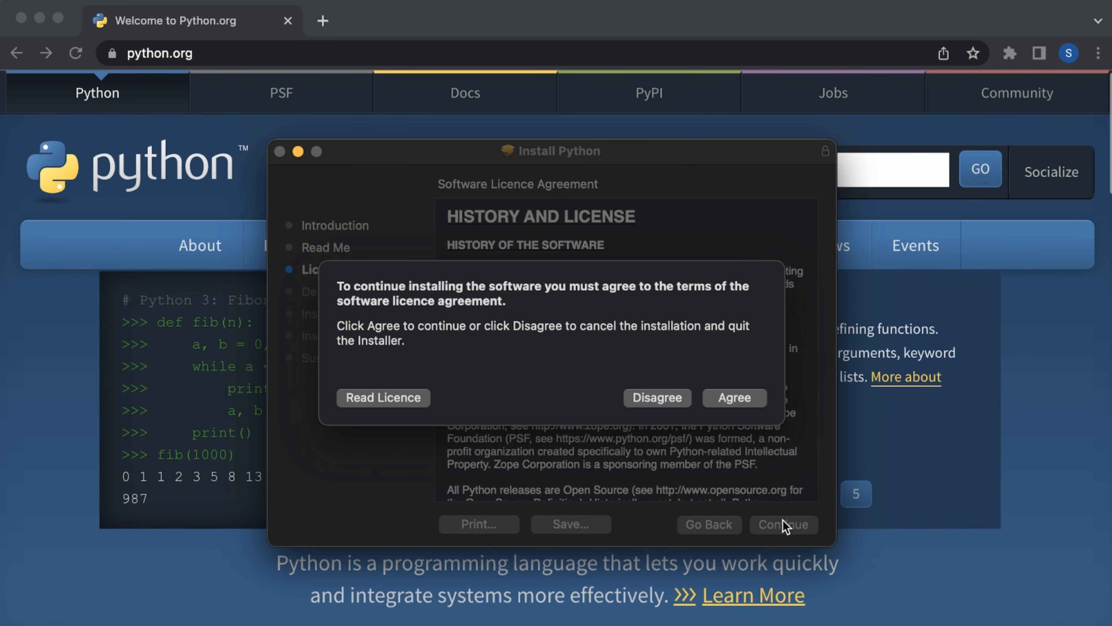
left_click(734, 397)
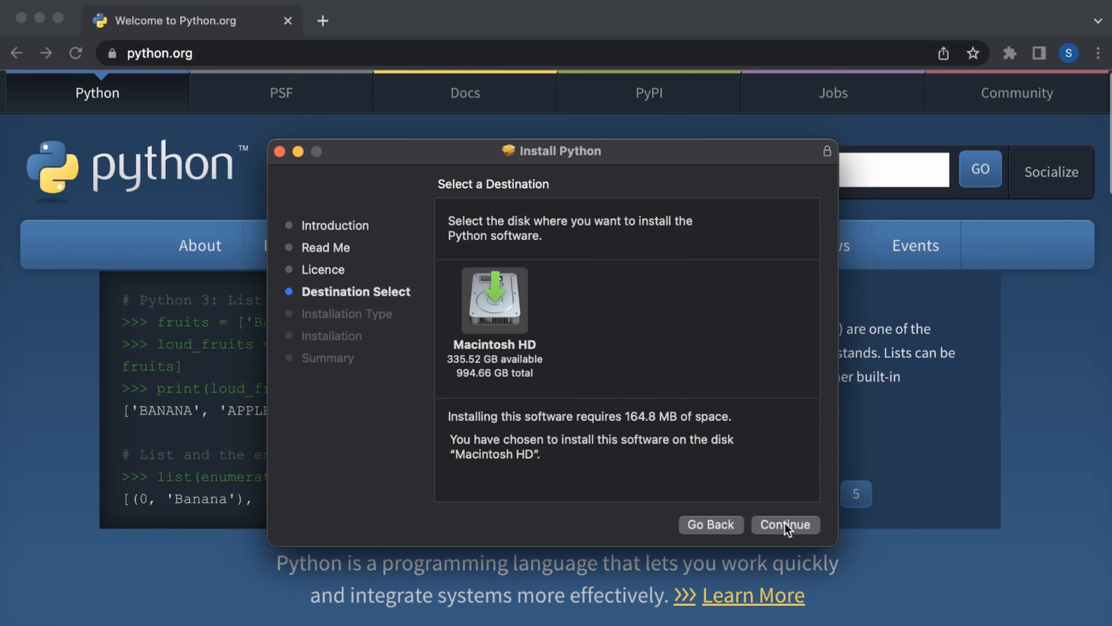
left_click(785, 525)
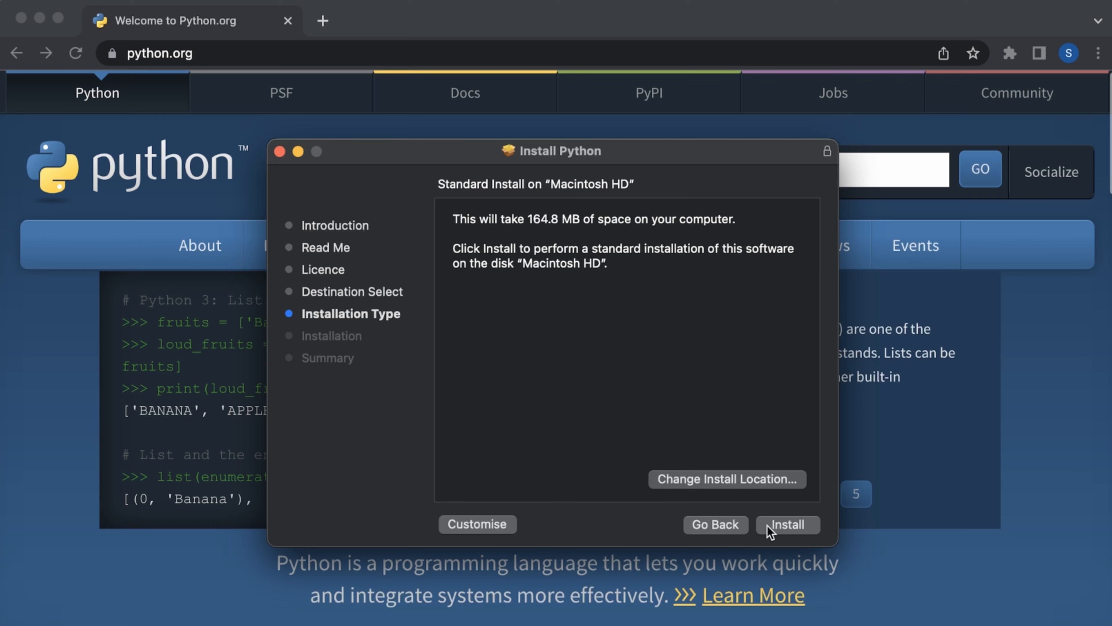
left_click(788, 525)
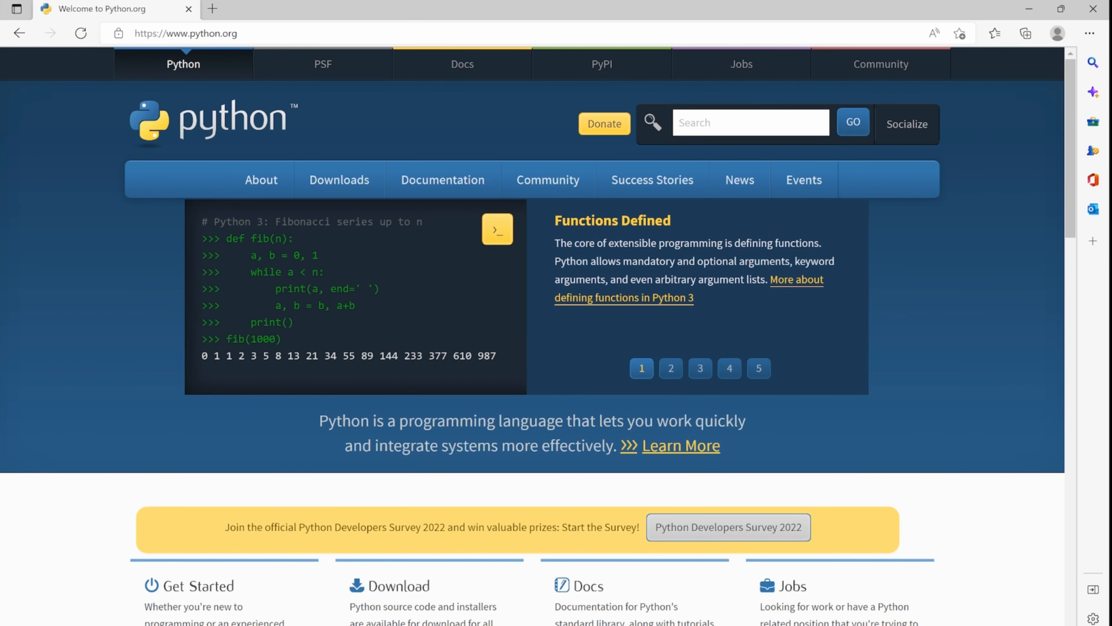
Step: Download the Python 3.11.0 Windows installer from python.org's Downloads menu
left_click(671, 368)
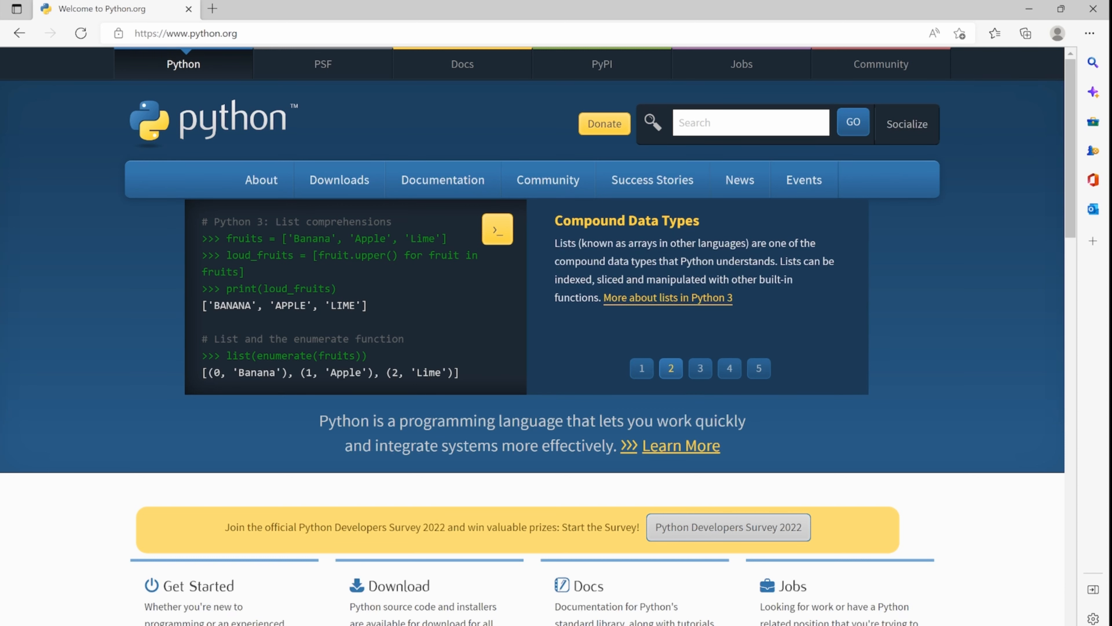
left_click(339, 180)
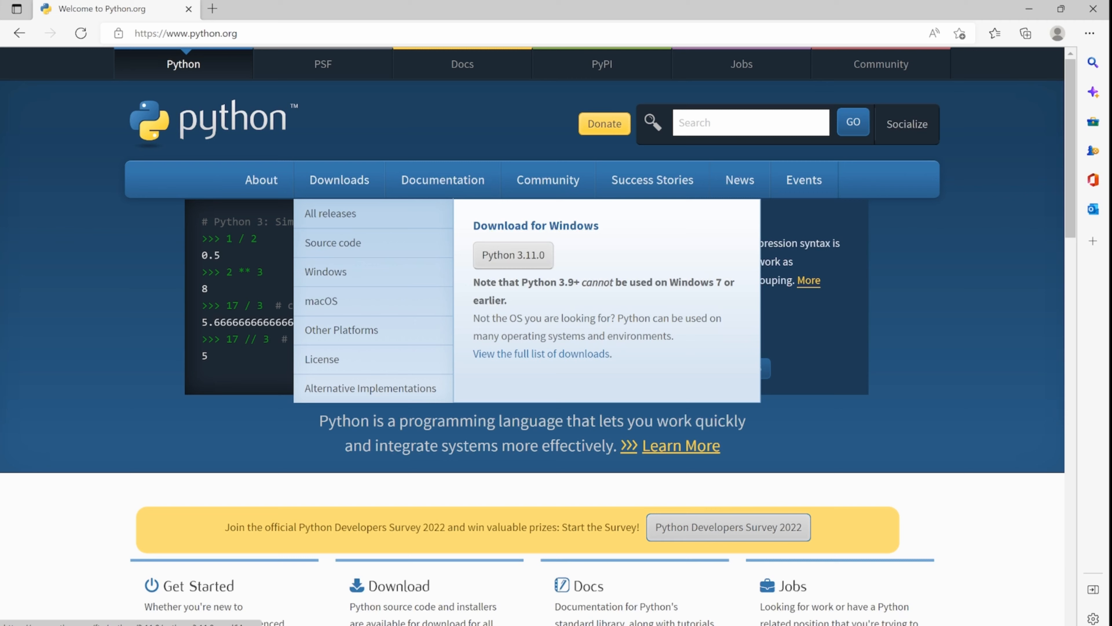
left_click(1026, 33)
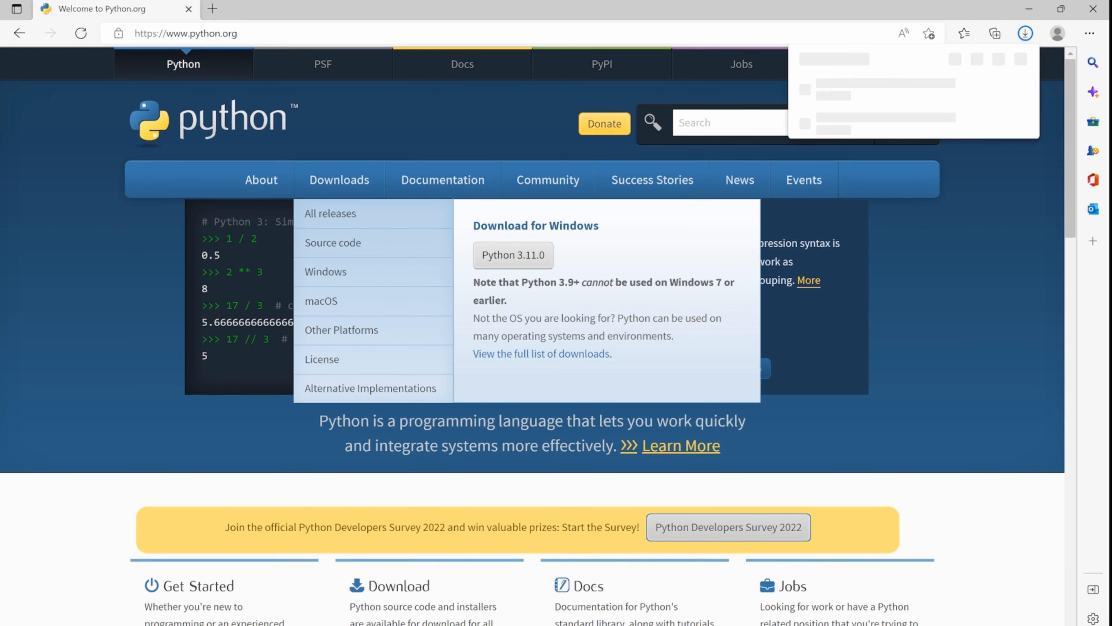
left_click(513, 254)
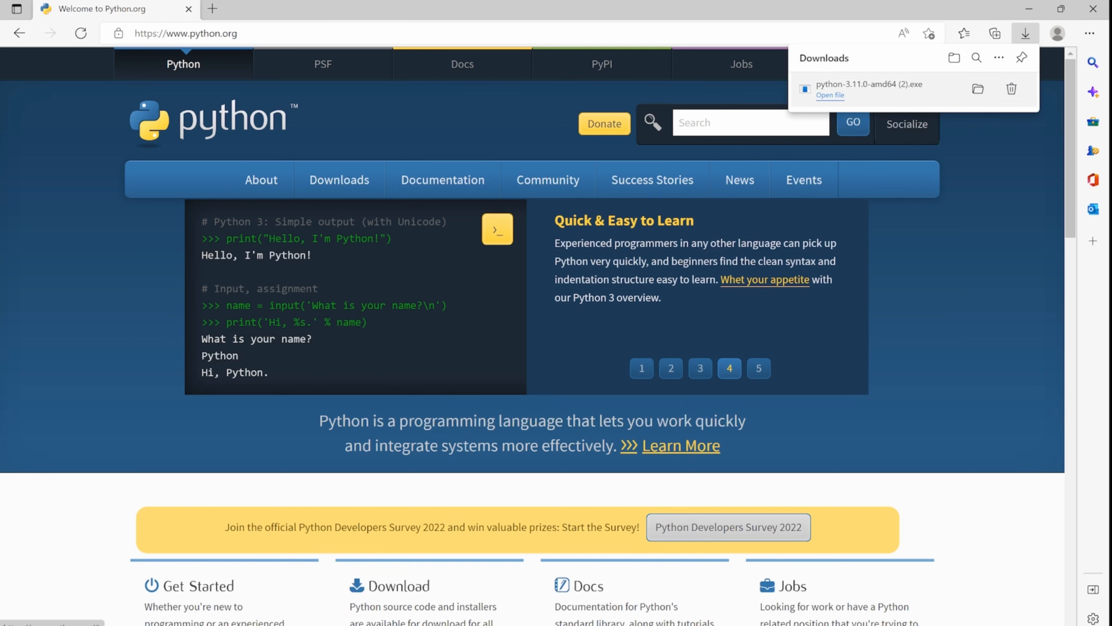
Step: Run the downloaded installer and install Python with default settings
left_click(830, 95)
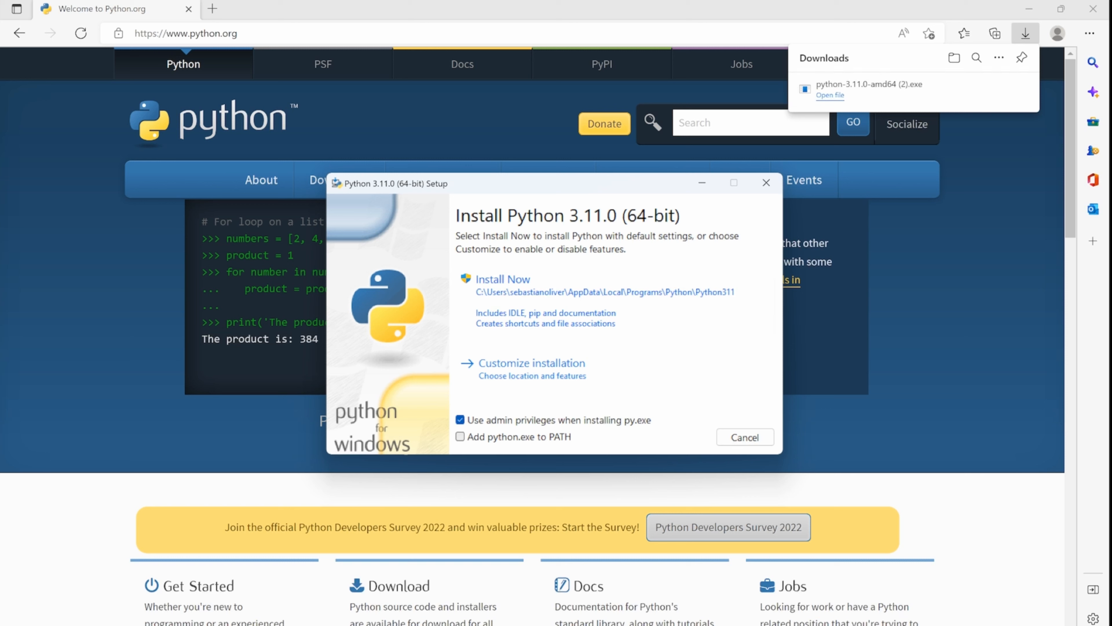
left_click(460, 436)
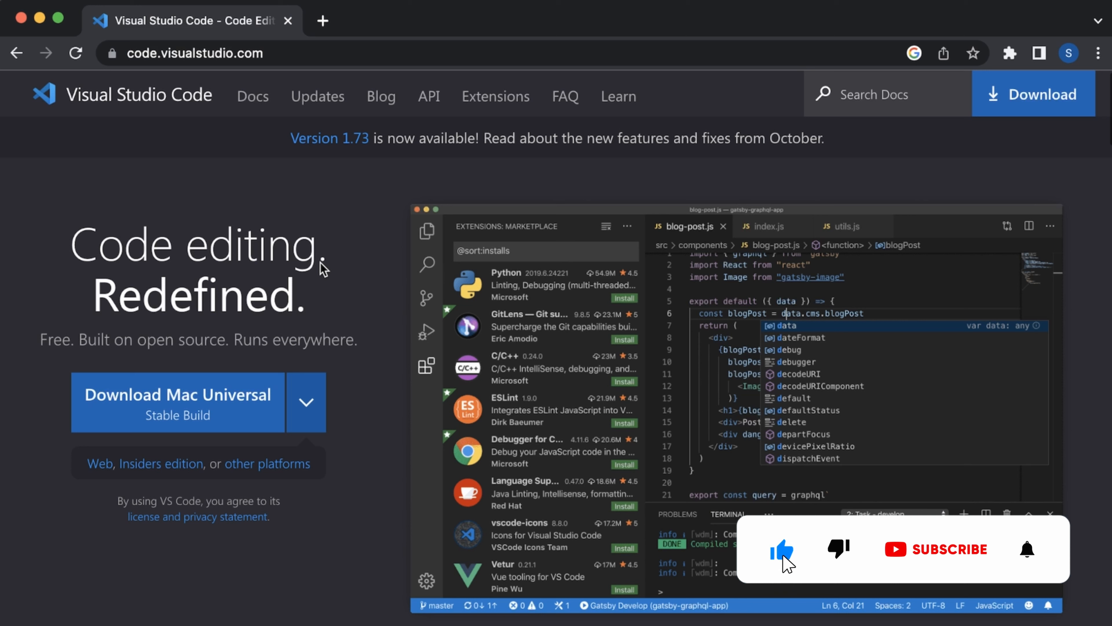
Step: Review the platform builds dropdown, then download the stable Mac Universal build of VS Code
left_click(946, 549)
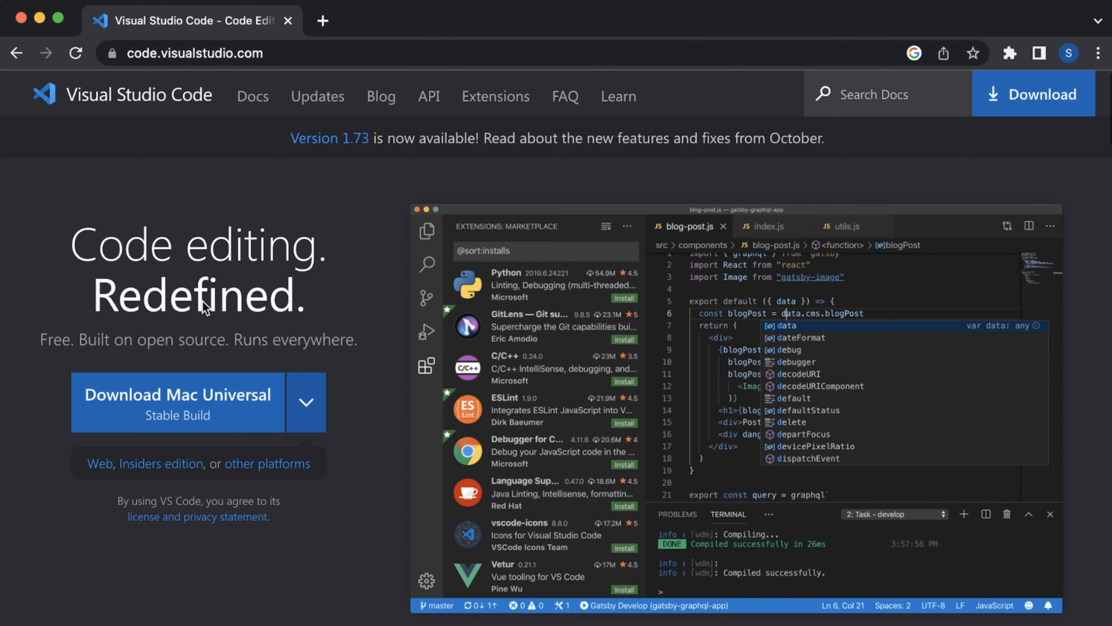
scroll("down", 3)
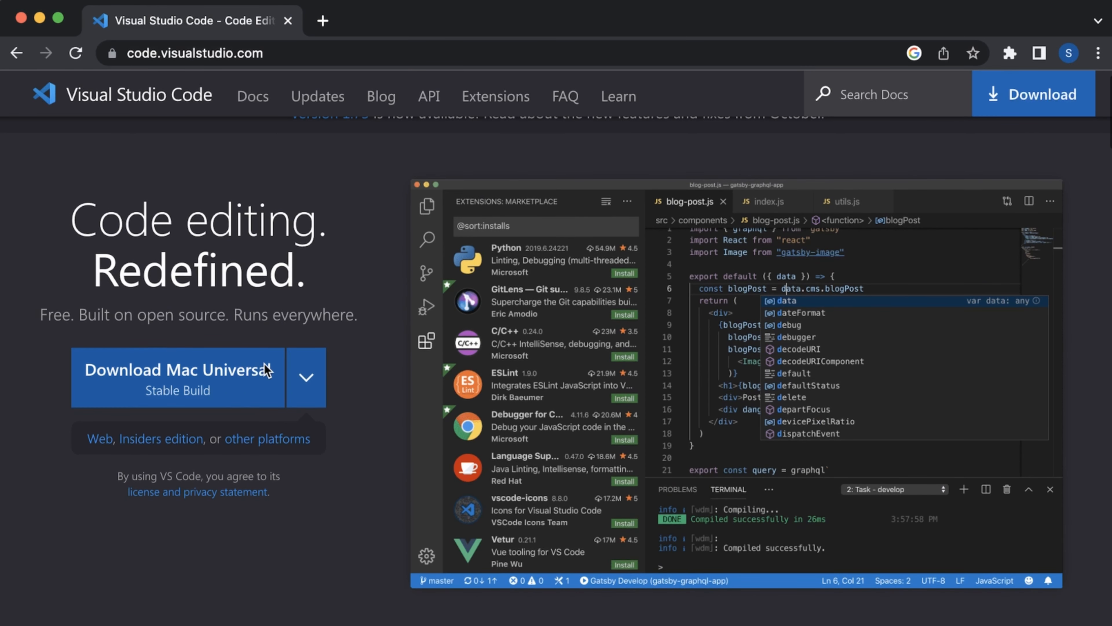
left_click(305, 378)
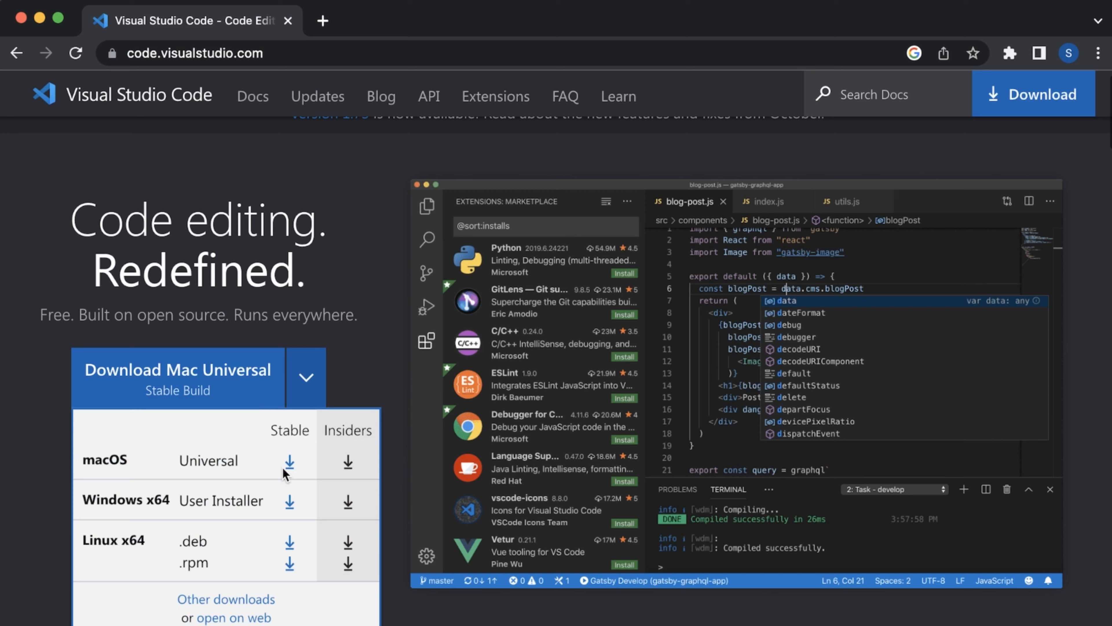
left_click(306, 381)
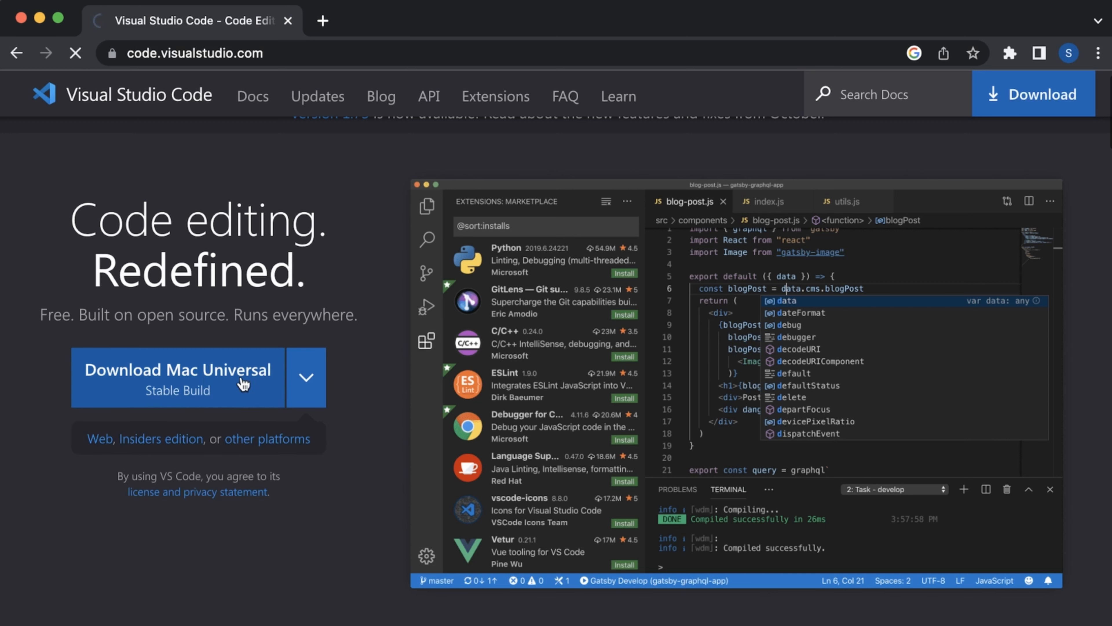
left_click(173, 377)
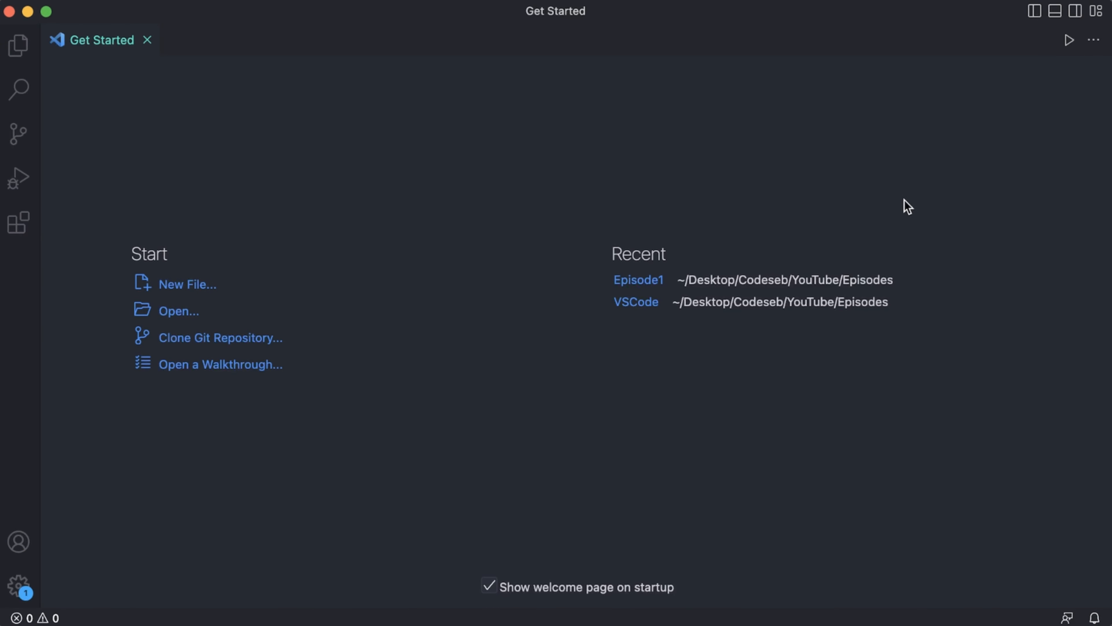
mouse_move(475, 252)
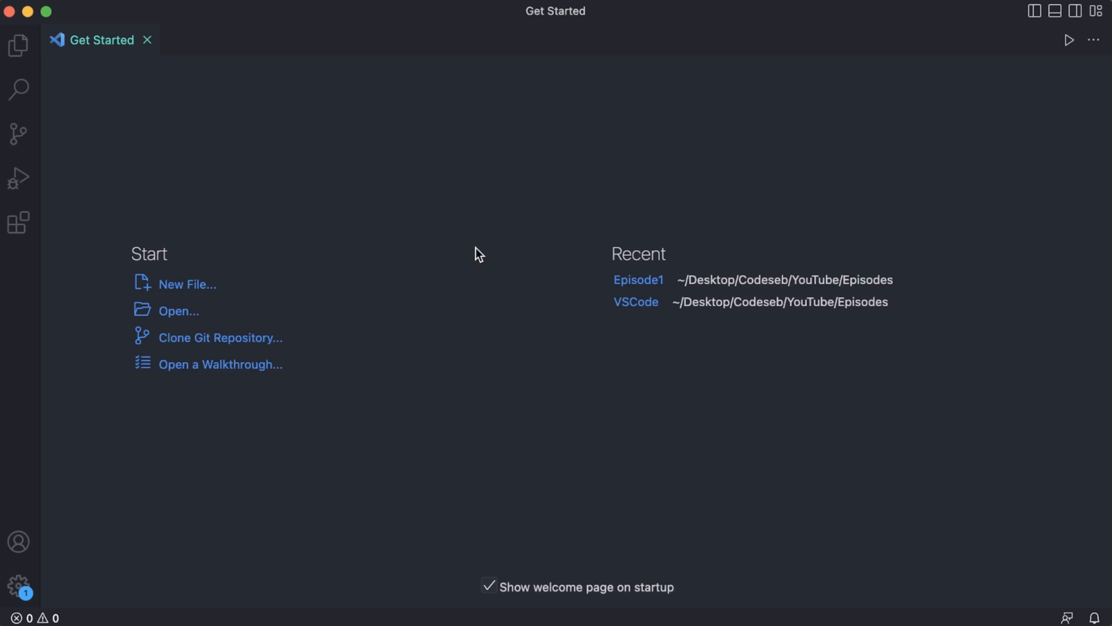
mouse_move(122, 125)
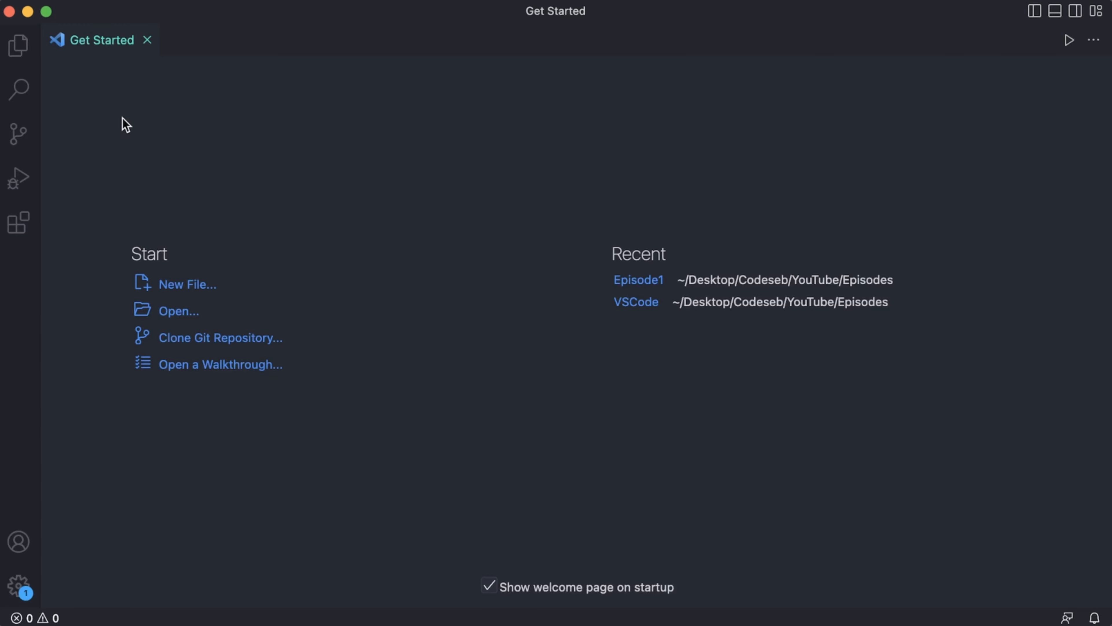
mouse_move(292, 310)
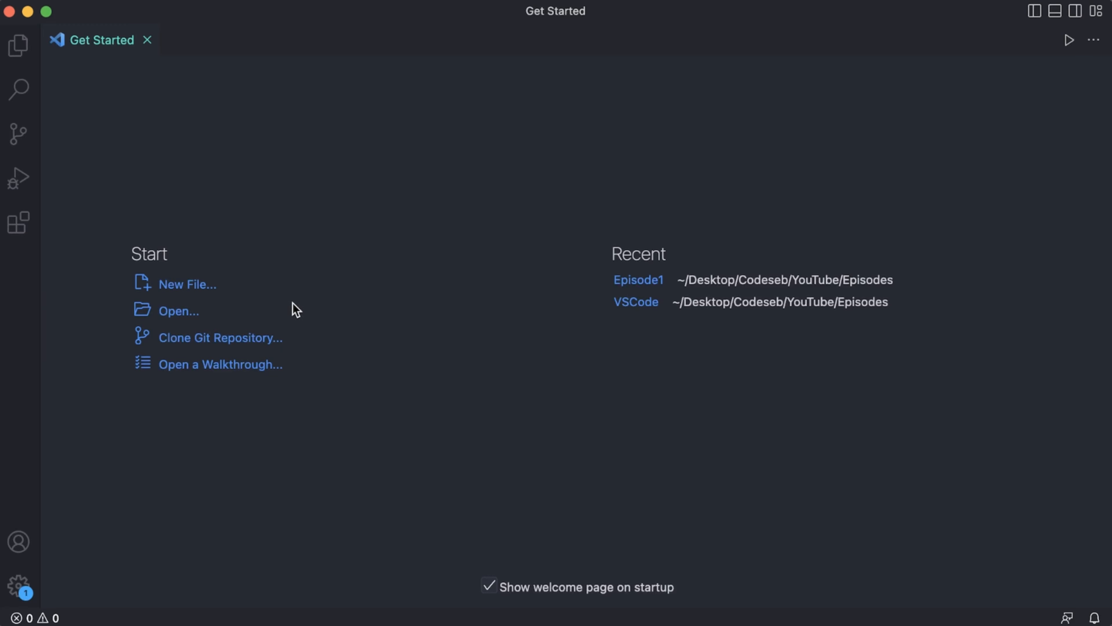
mouse_move(300, 346)
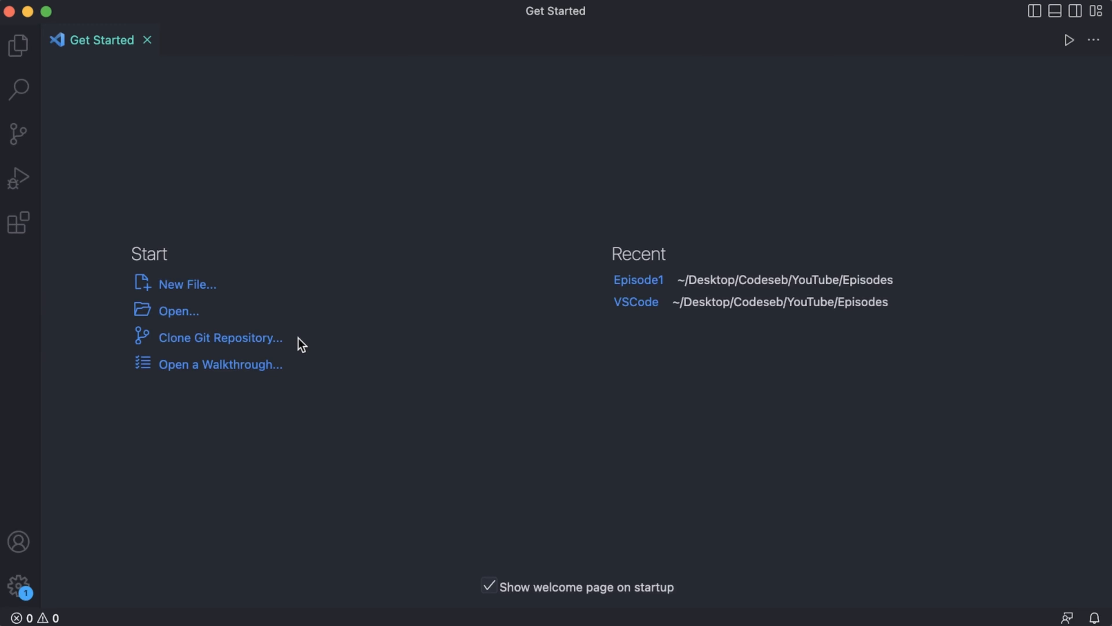
mouse_move(333, 376)
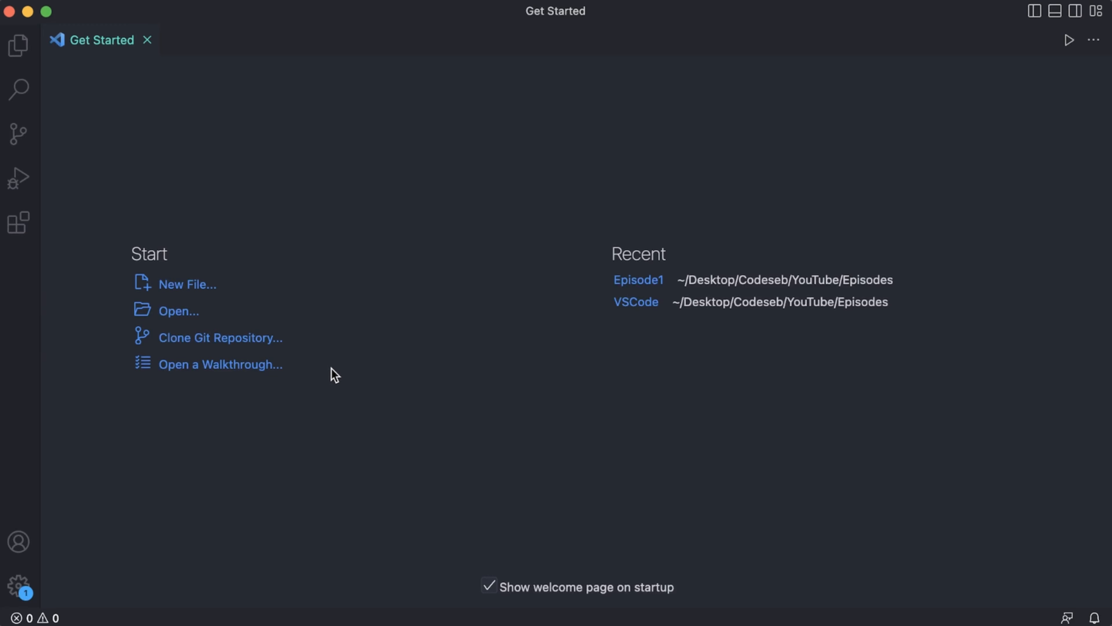
mouse_move(864, 367)
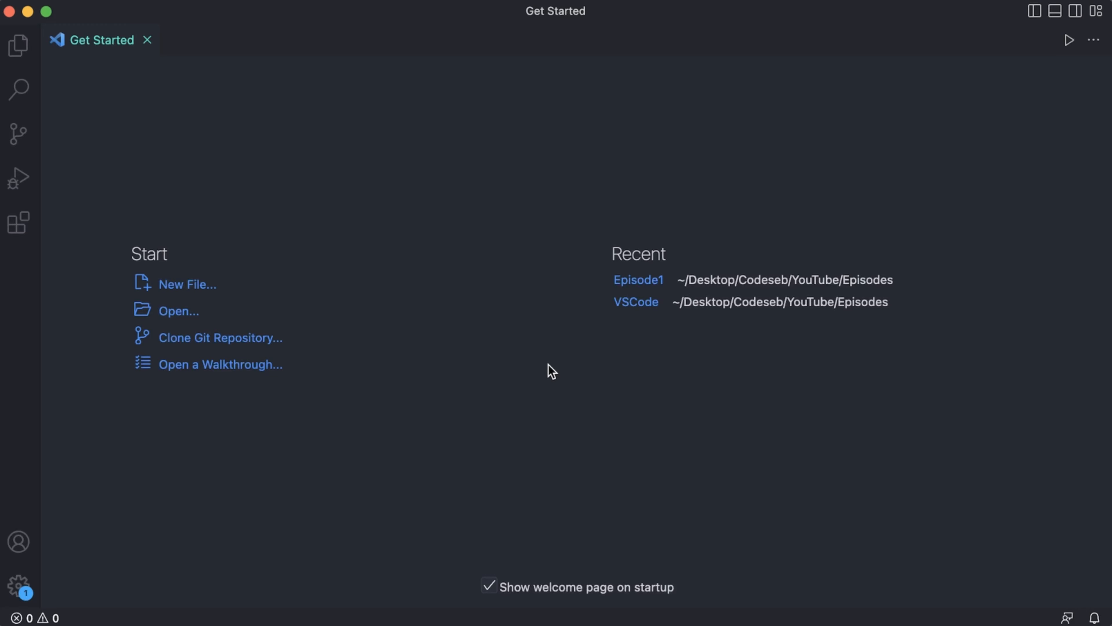
mouse_move(217, 161)
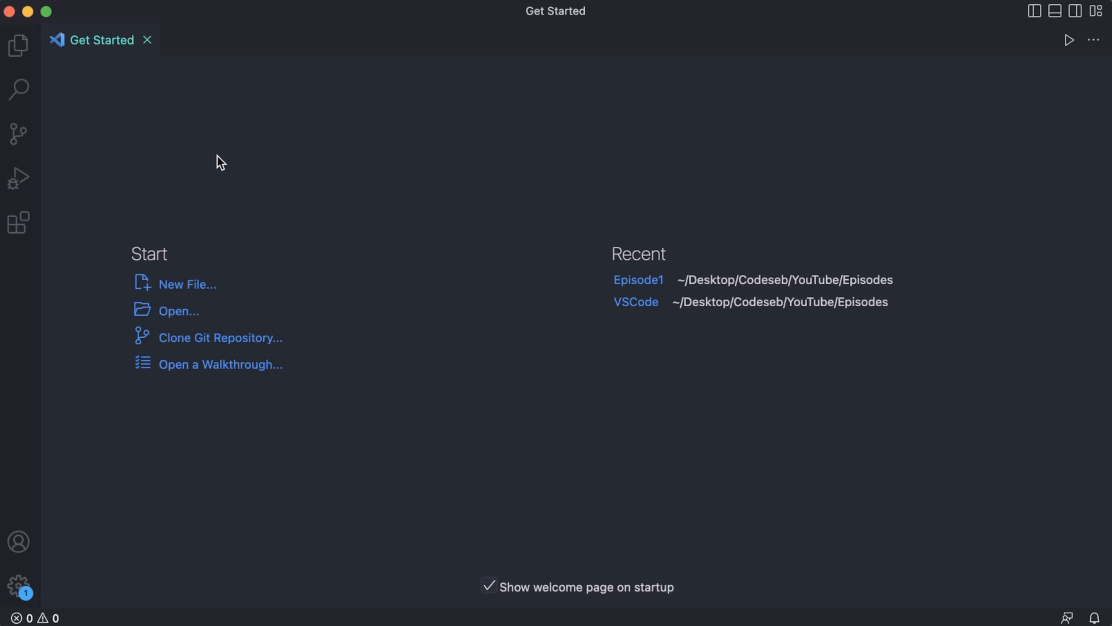
mouse_move(18, 45)
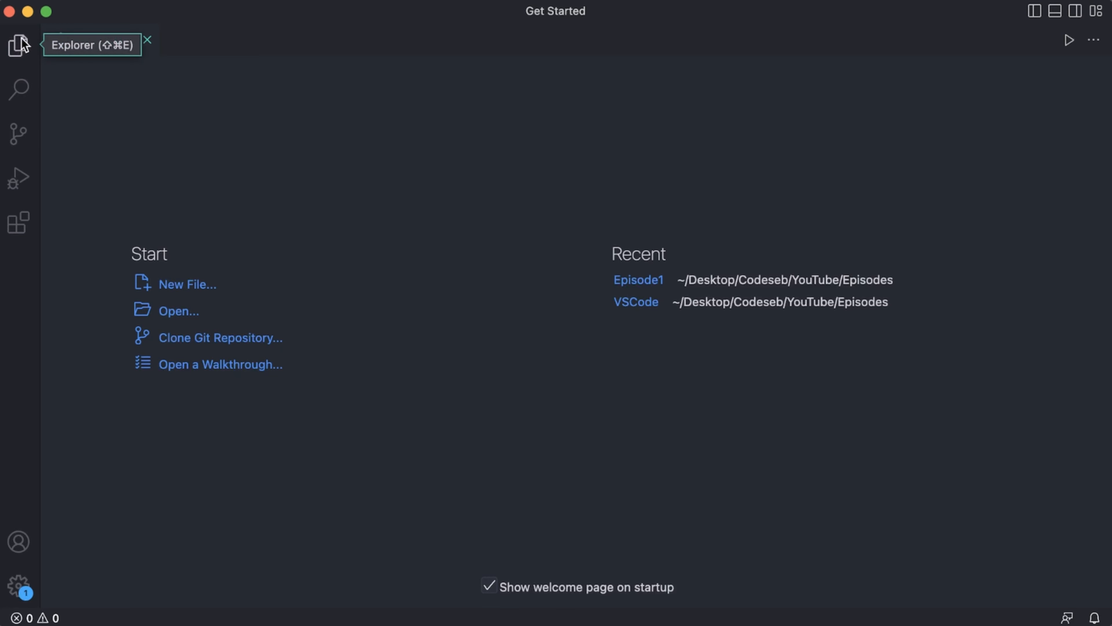
Step: Switch through Explorer, Search and Source Control to the Run and Debug view
left_click(18, 45)
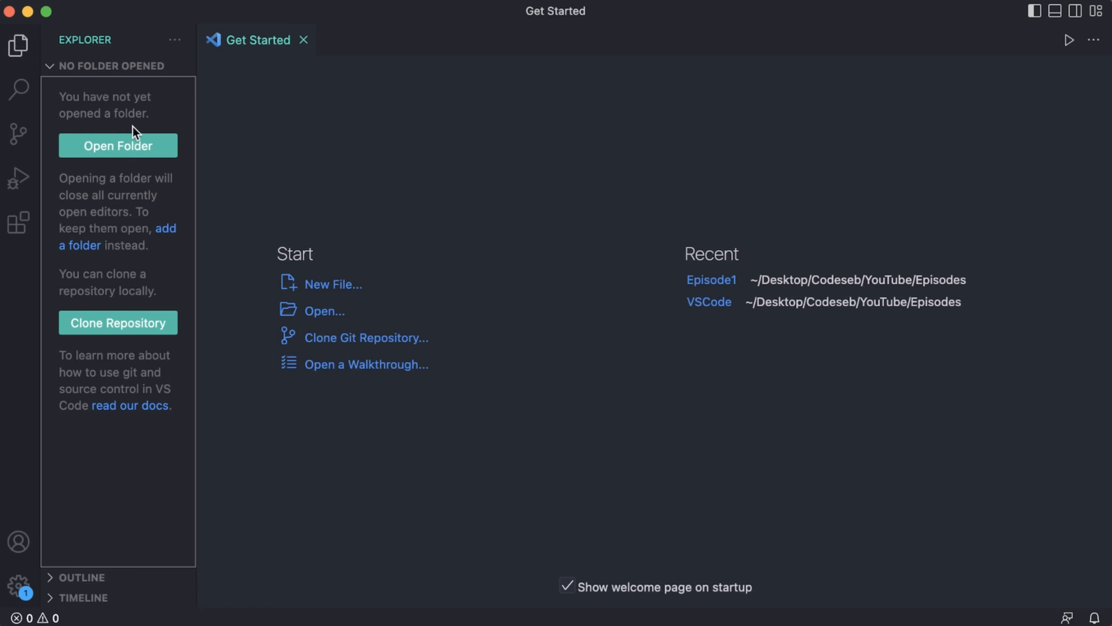
left_click(18, 89)
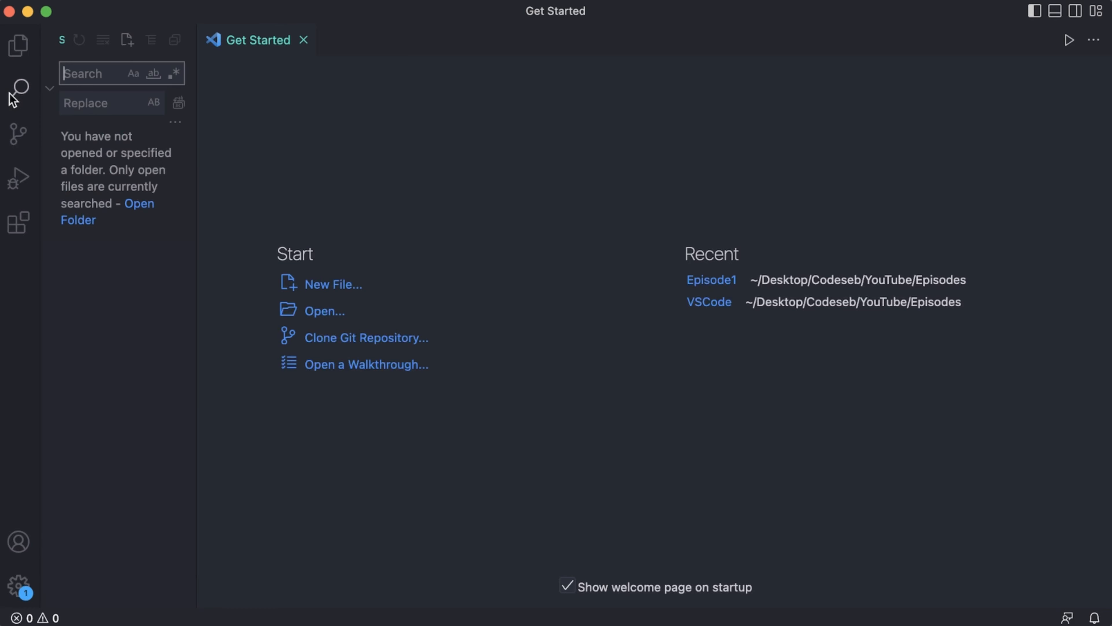
mouse_move(130, 154)
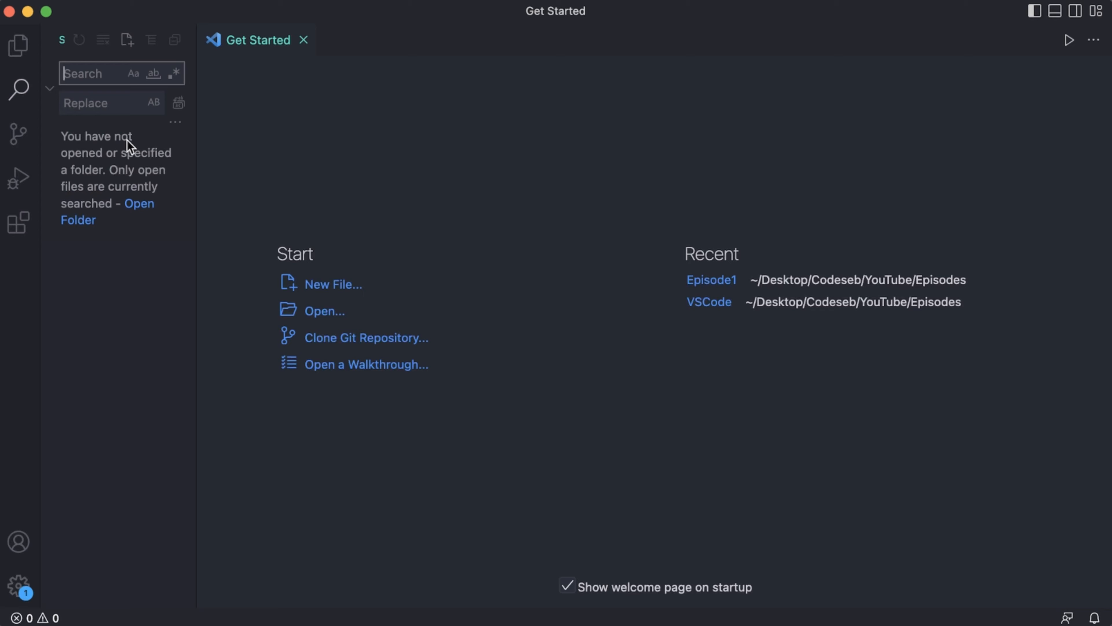
left_click(17, 134)
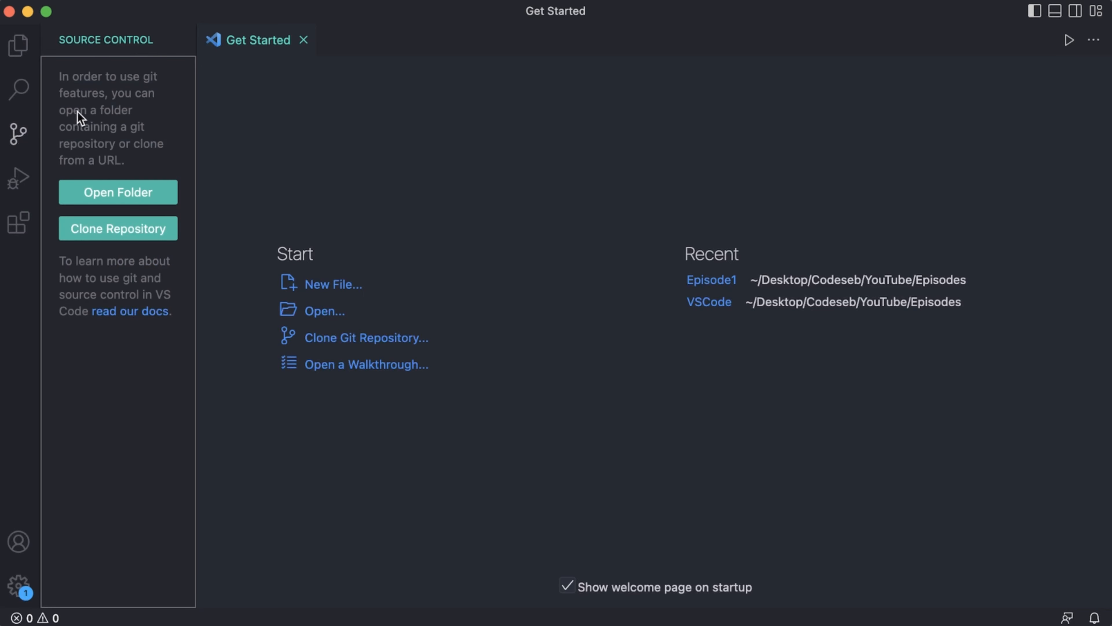
mouse_move(96, 121)
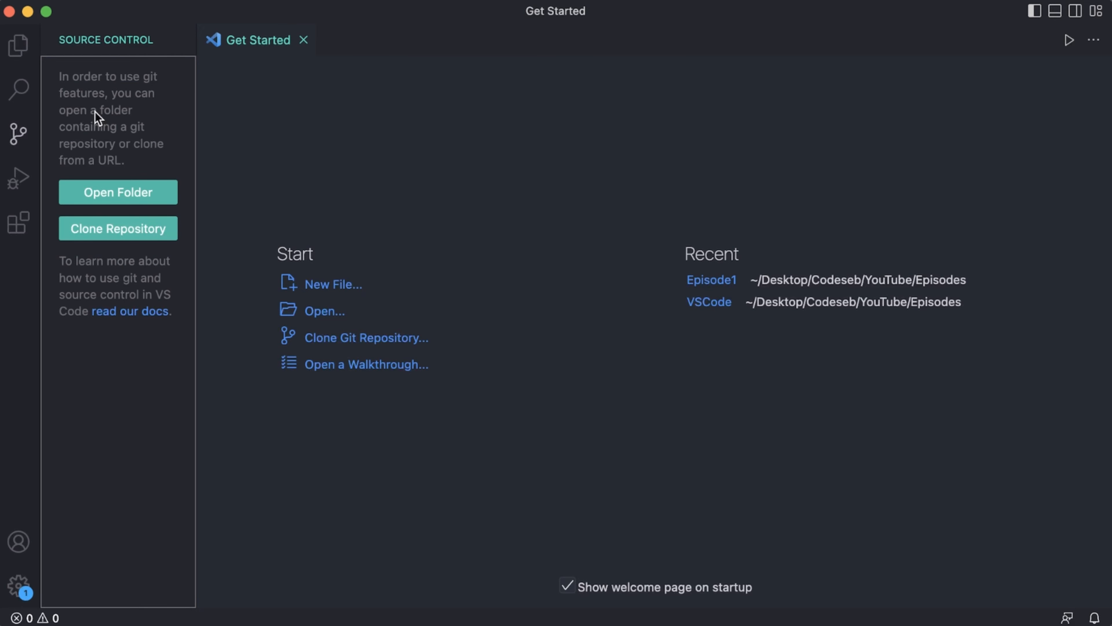
left_click(17, 181)
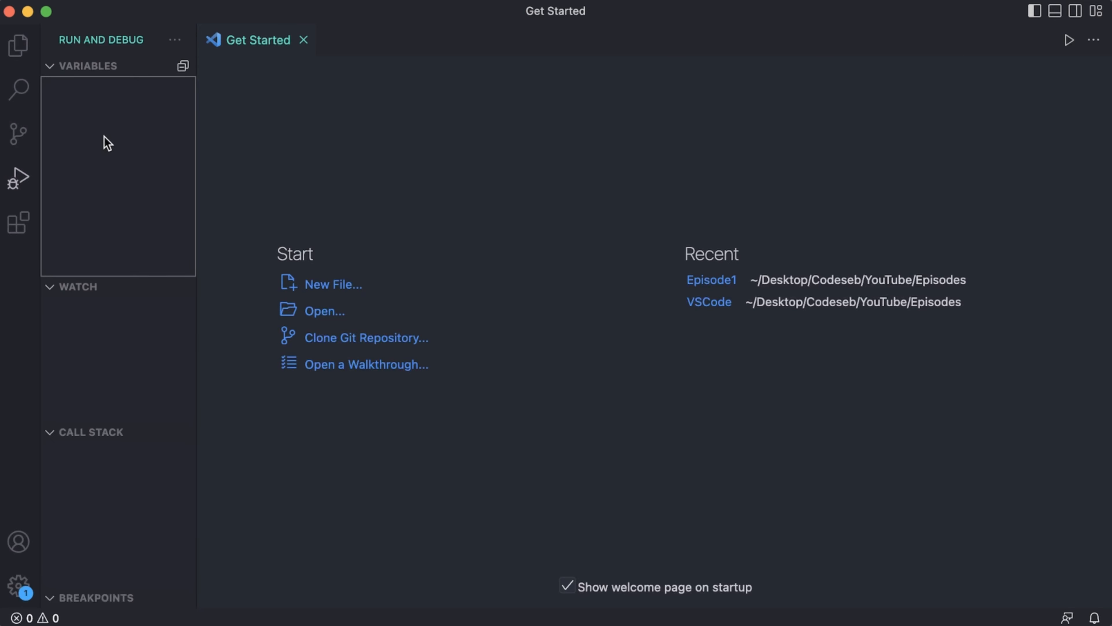
mouse_move(15, 218)
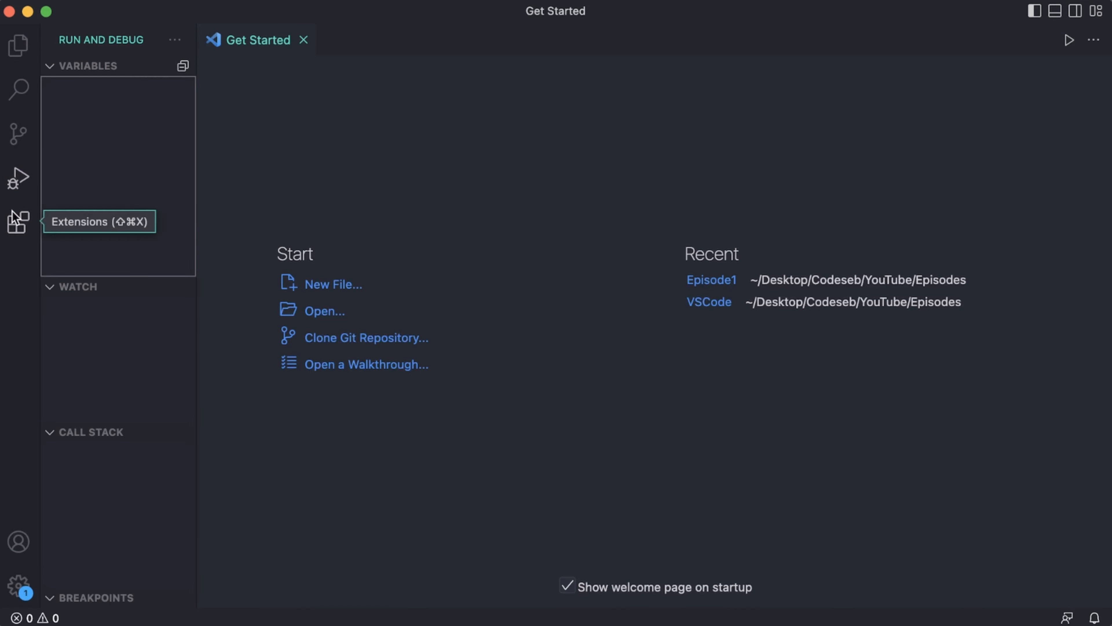
Step: Show the installed extensions list, then return to the Explorer view
left_click(17, 223)
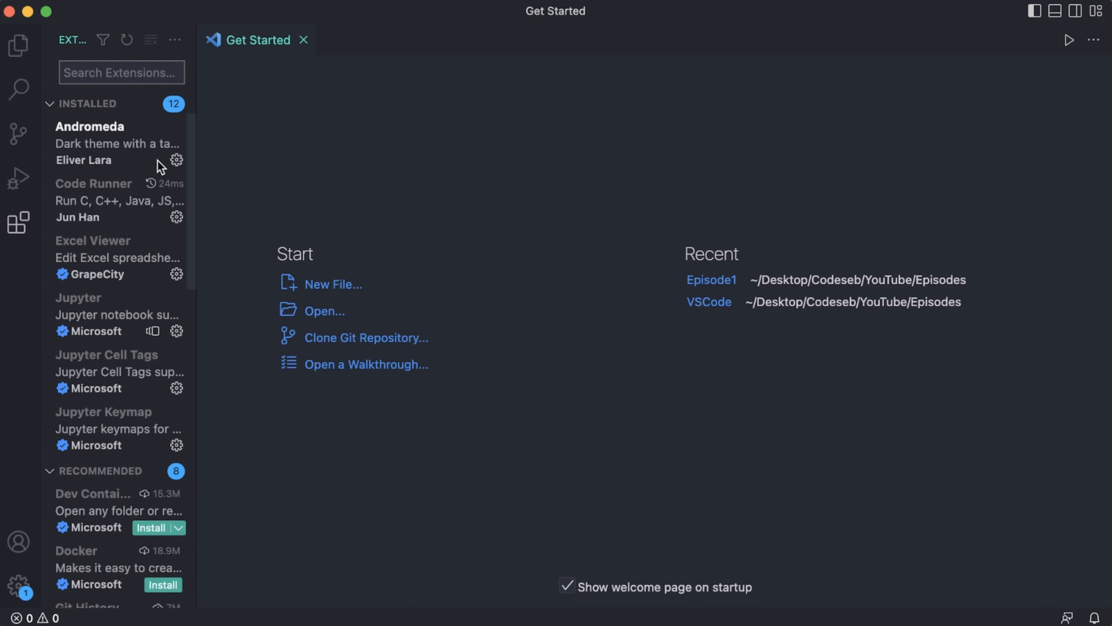
mouse_move(122, 215)
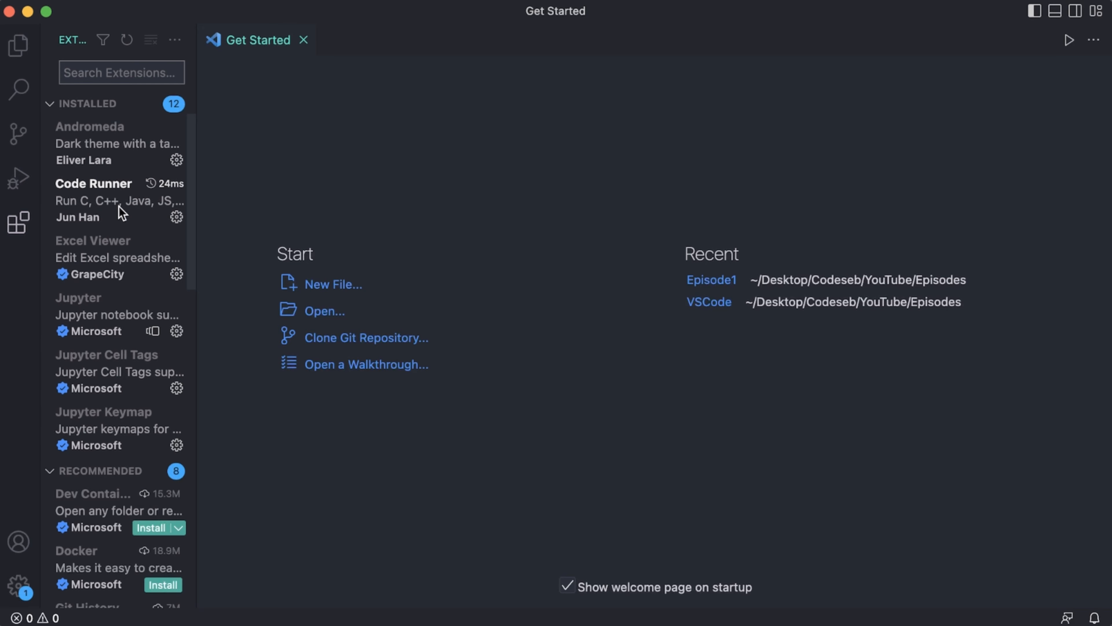
mouse_move(120, 213)
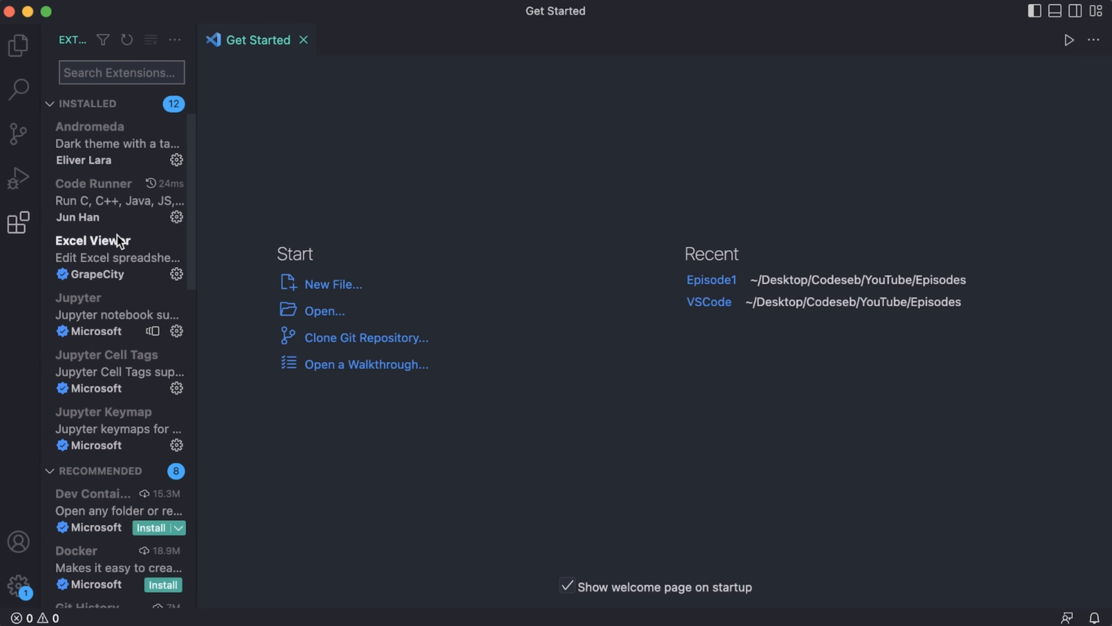
mouse_move(105, 164)
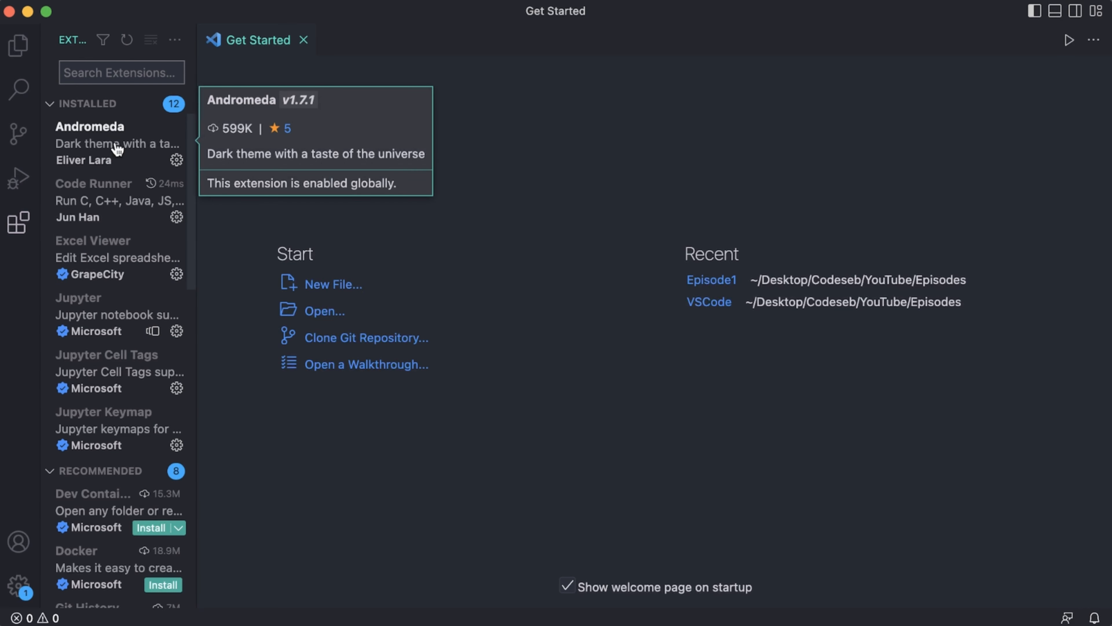
left_click(18, 45)
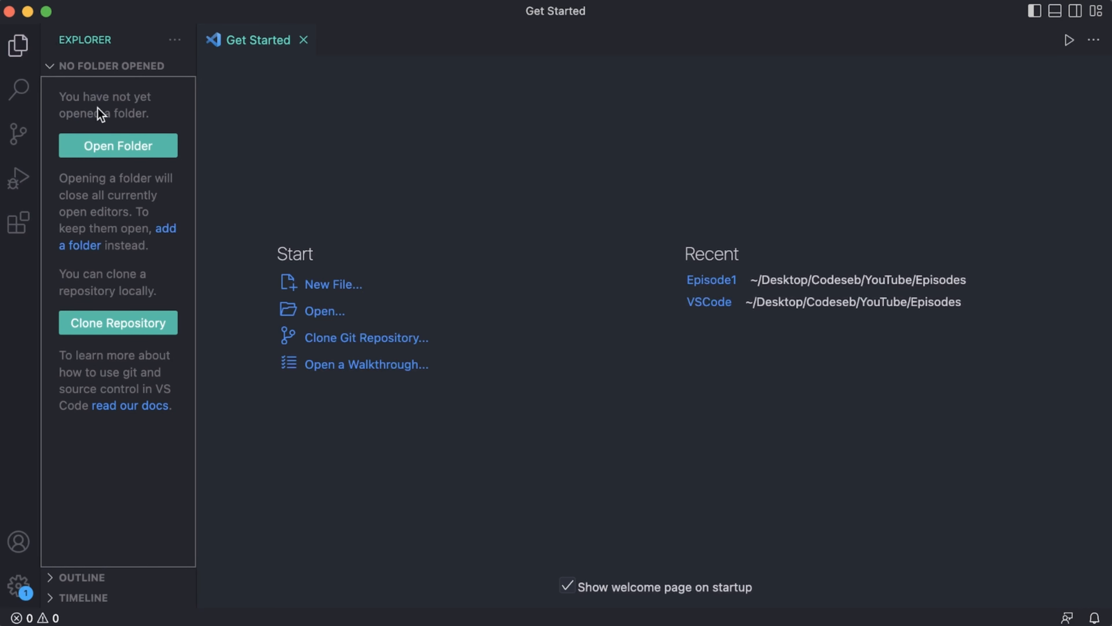
Step: Open the Codeseb > YouTube > Episodes > Episode1 folder as the workspace
left_click(18, 93)
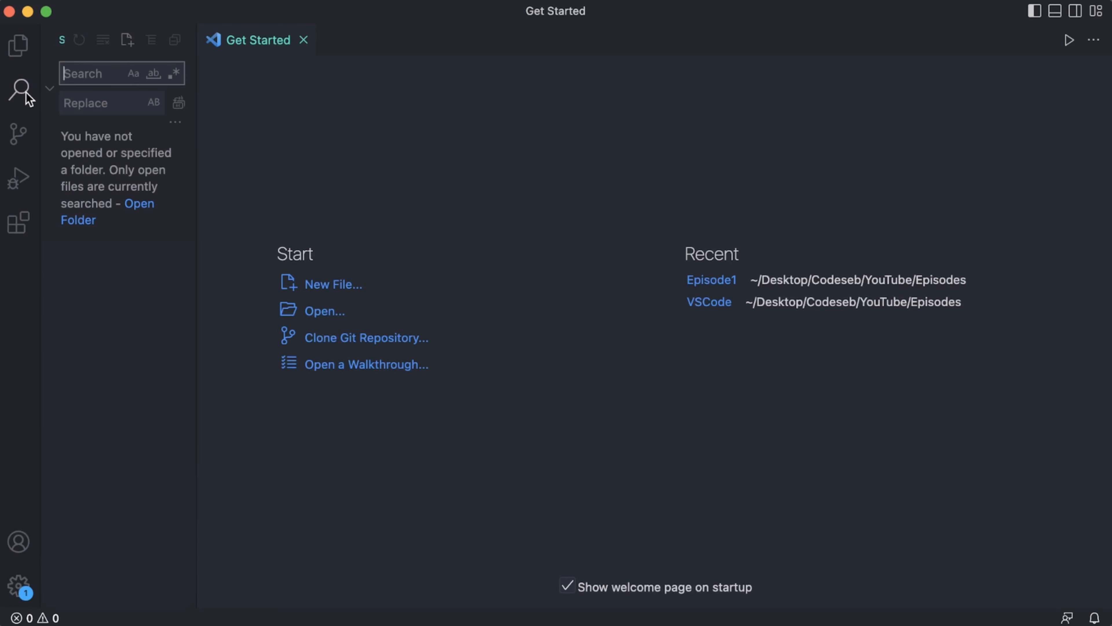
left_click(18, 45)
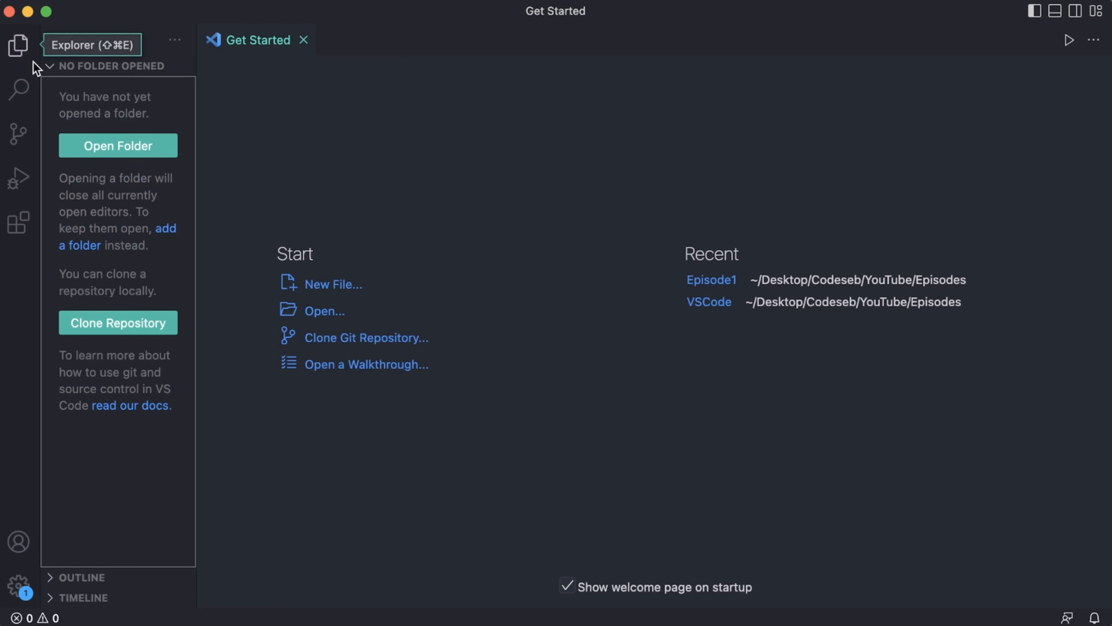
left_click(118, 146)
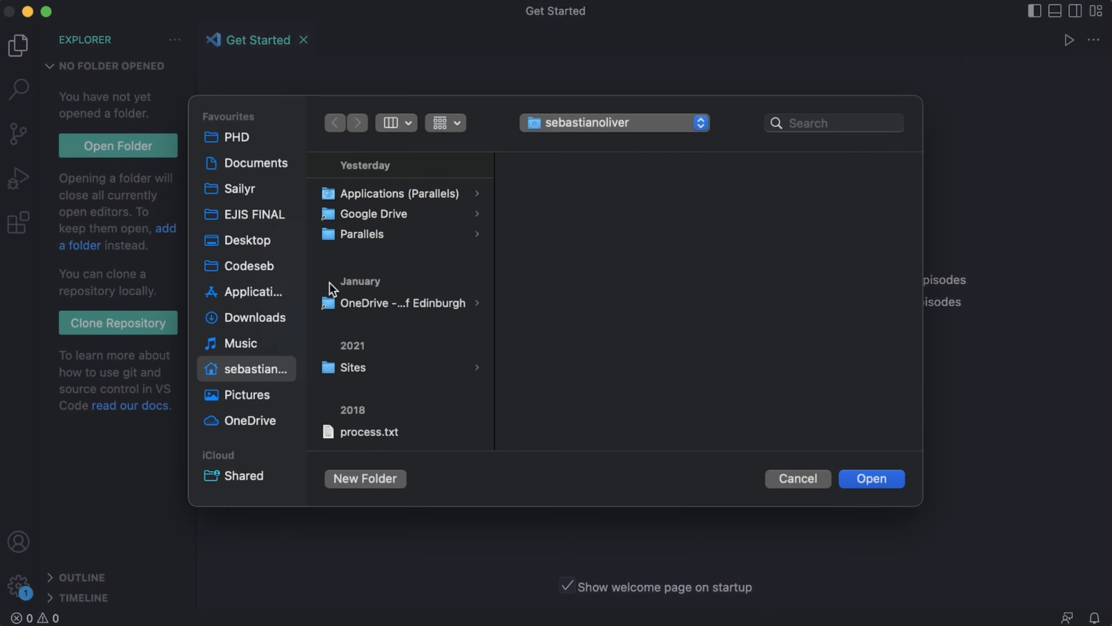
left_click(249, 266)
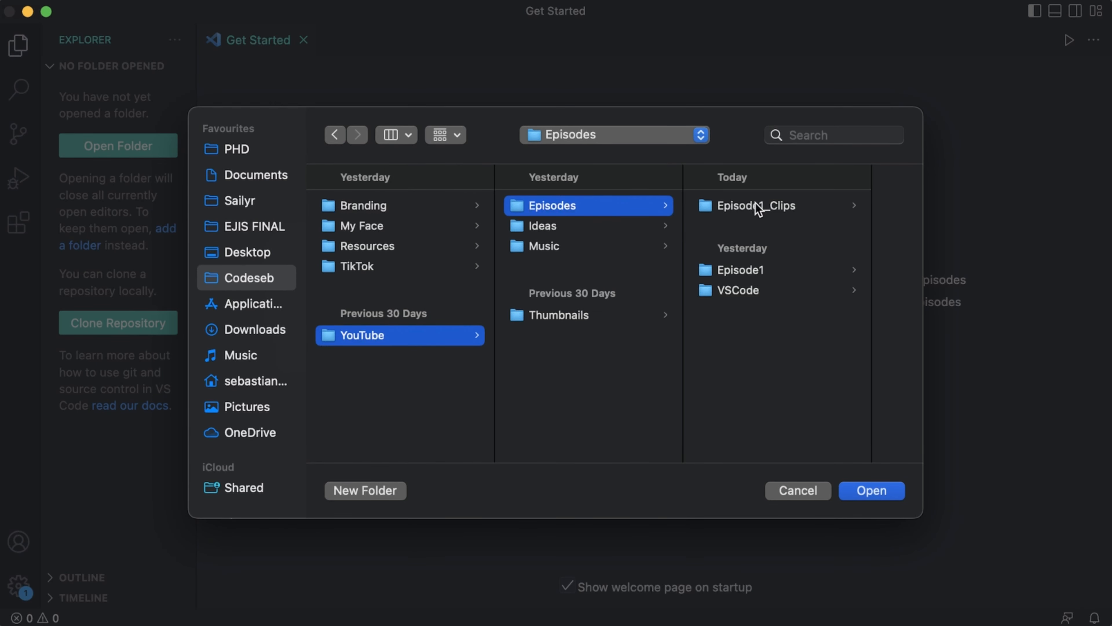
left_click(740, 269)
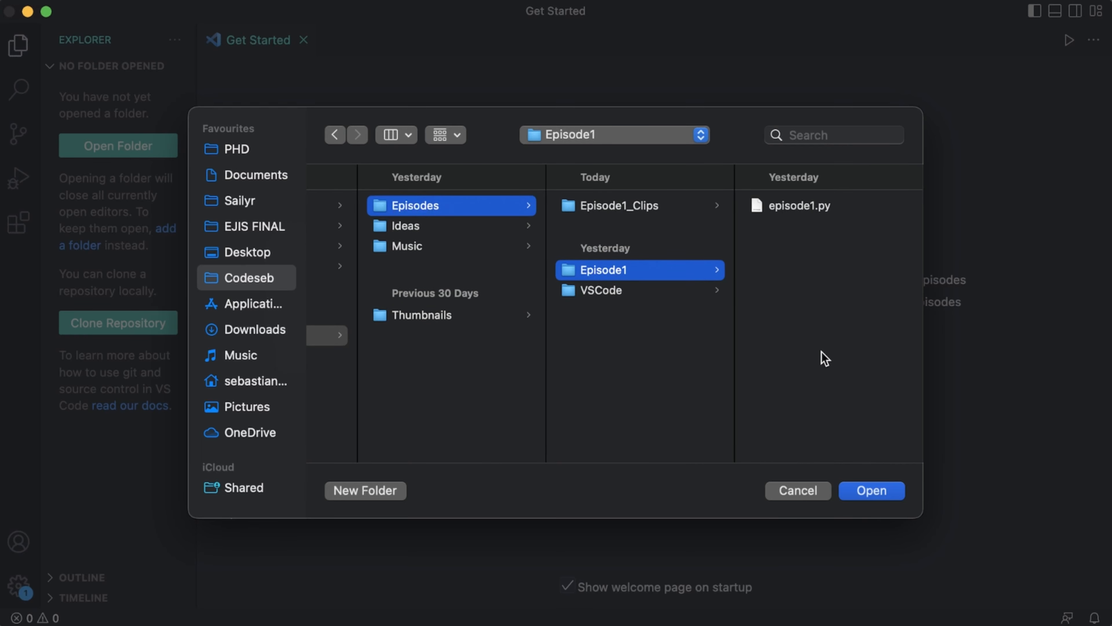
left_click(872, 490)
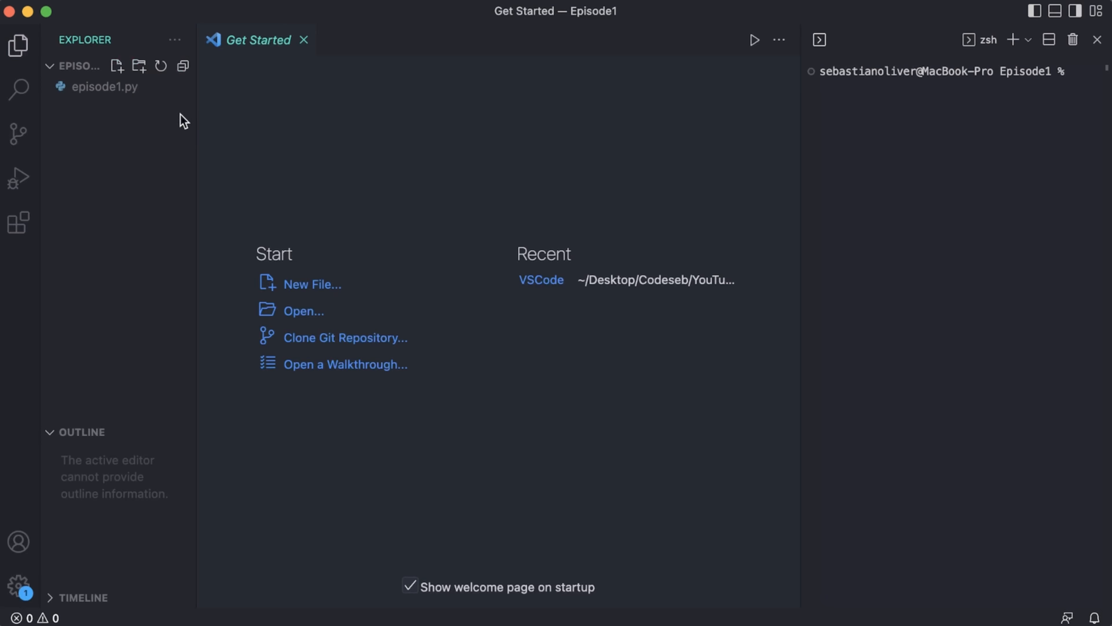
Step: Close the welcome page and create a new file named episode1.py in Episode1
left_click(105, 87)
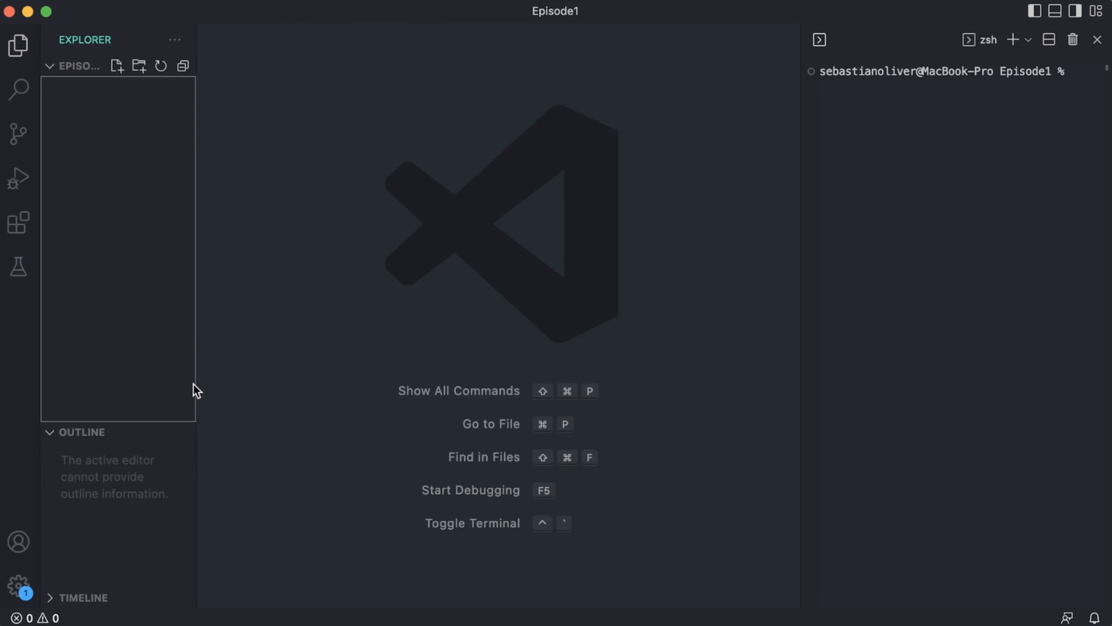
left_click(79, 66)
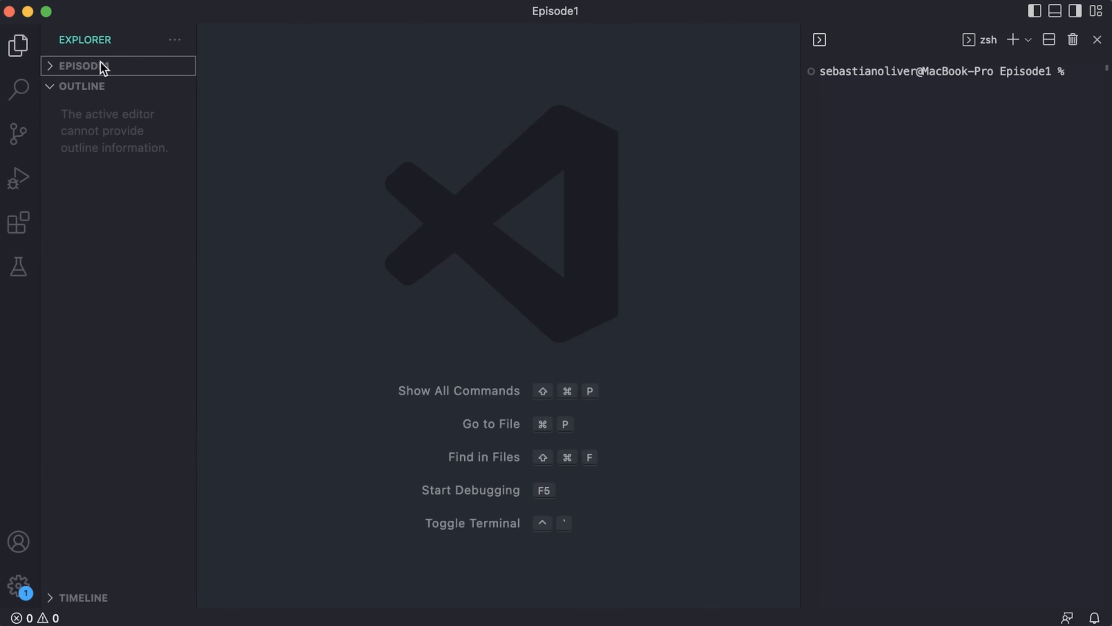
left_click(81, 66)
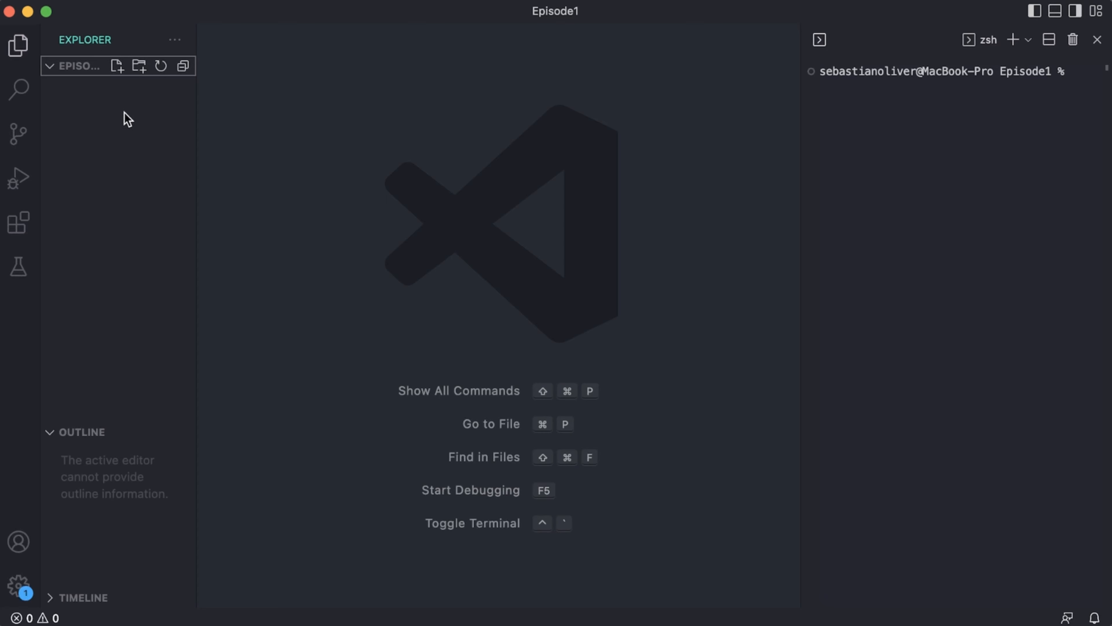
mouse_move(116, 65)
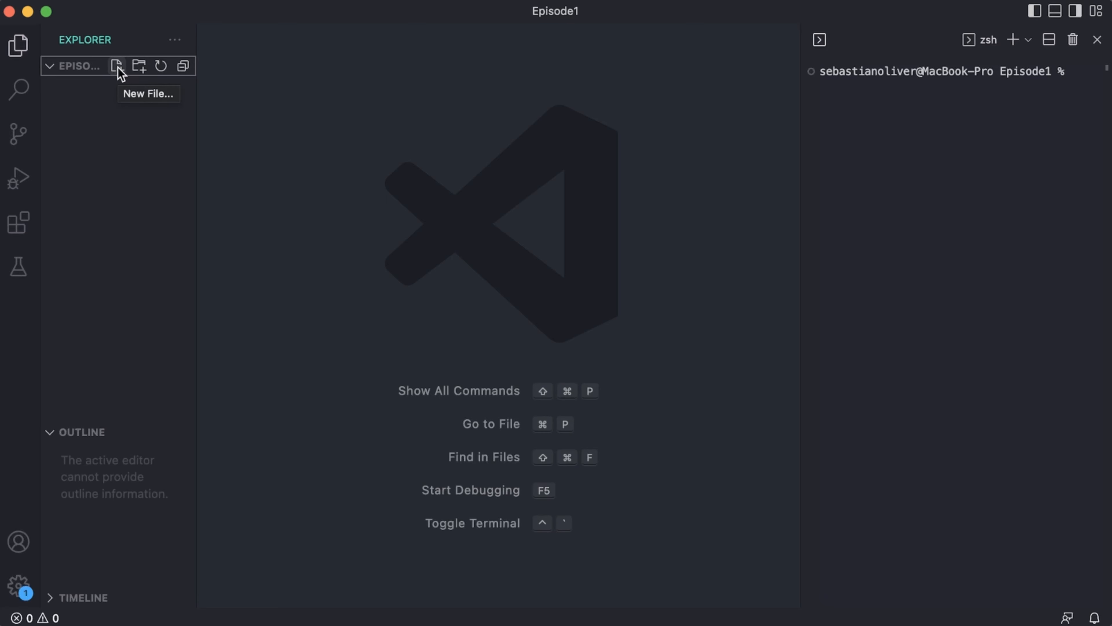
mouse_move(139, 69)
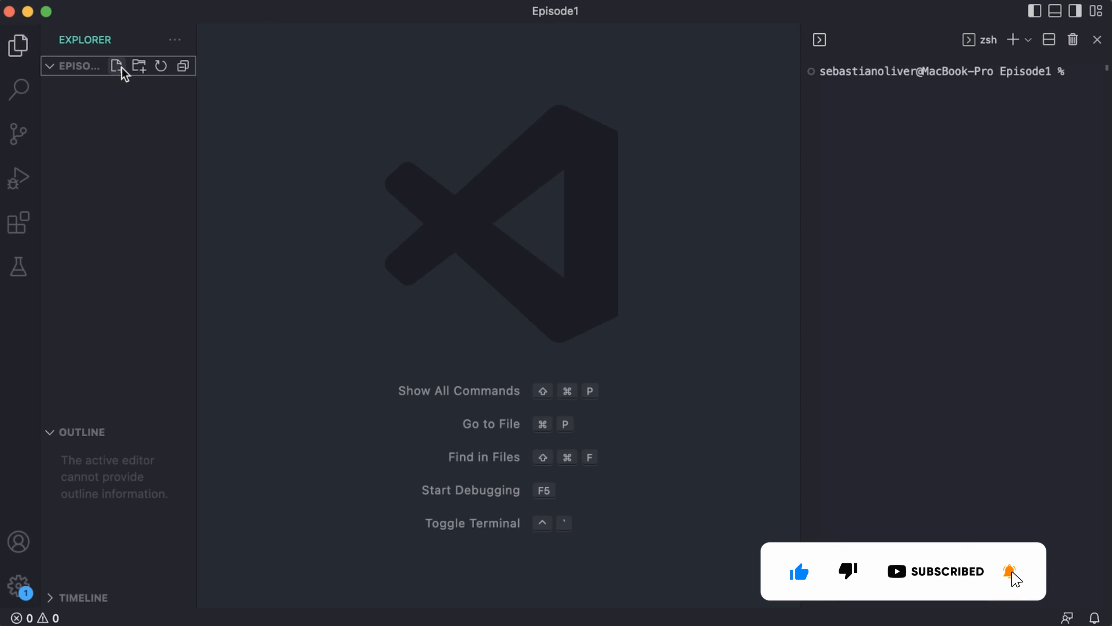
left_click(117, 66)
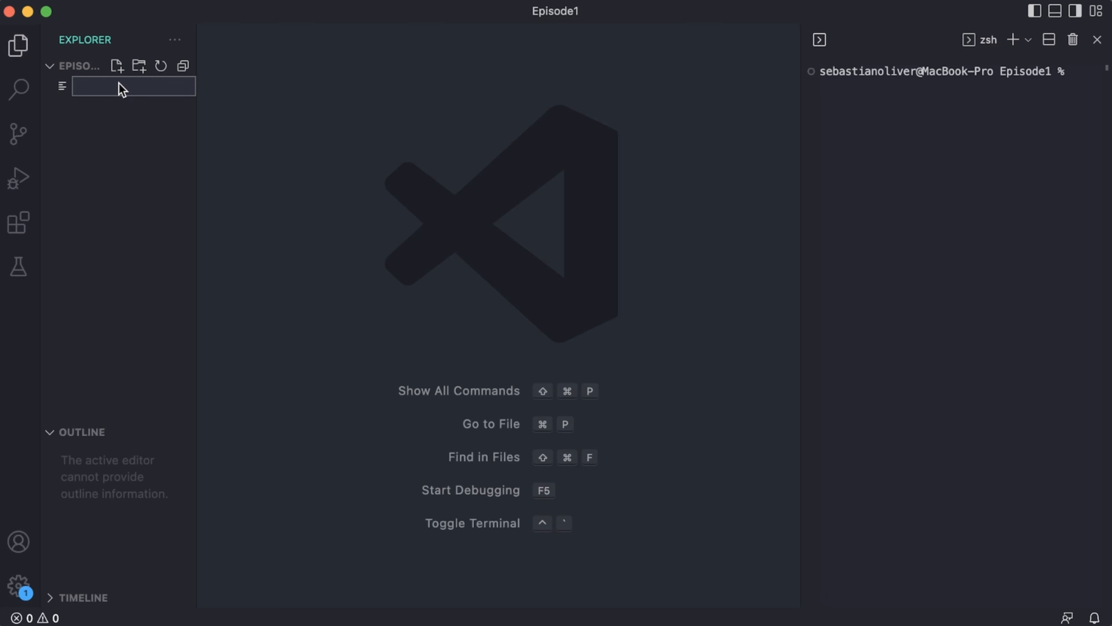
type("episode1.py")
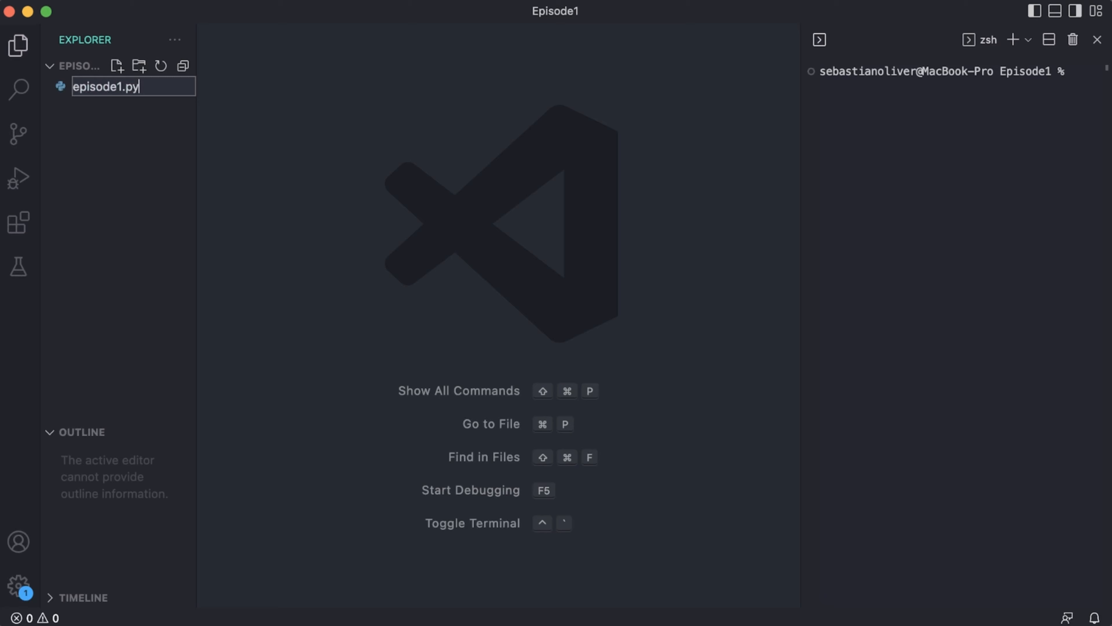
mouse_move(135, 139)
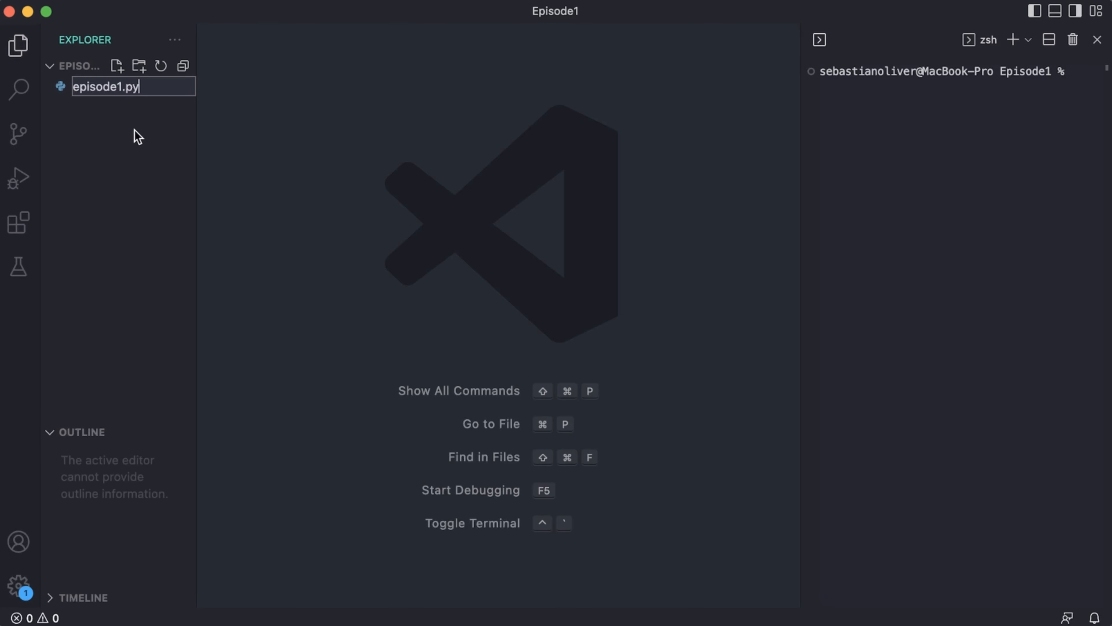
mouse_move(142, 126)
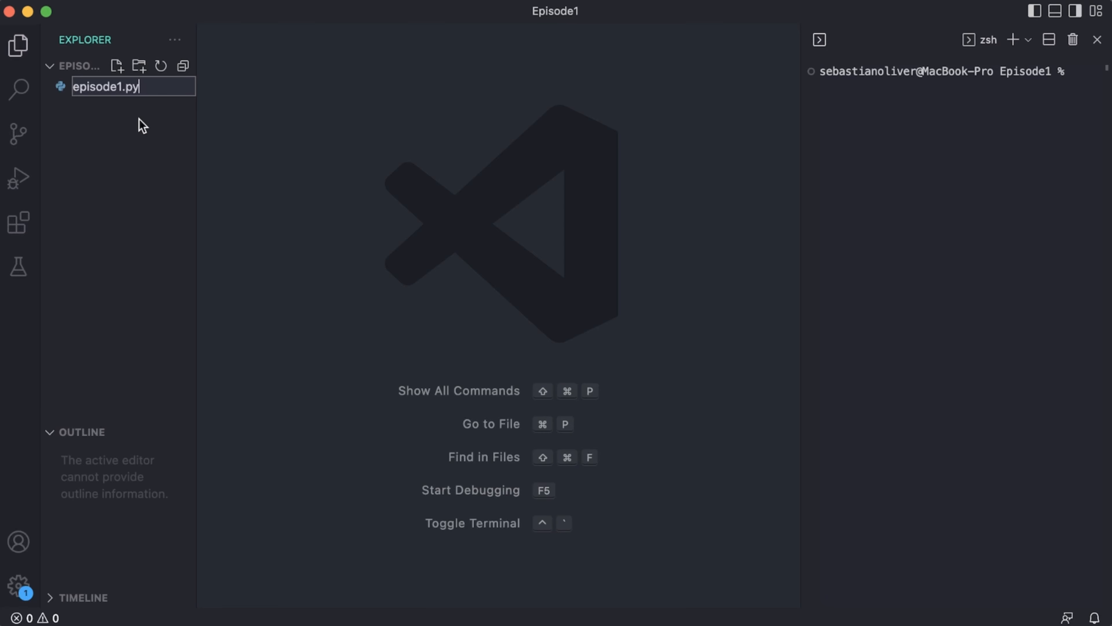
key("Enter")
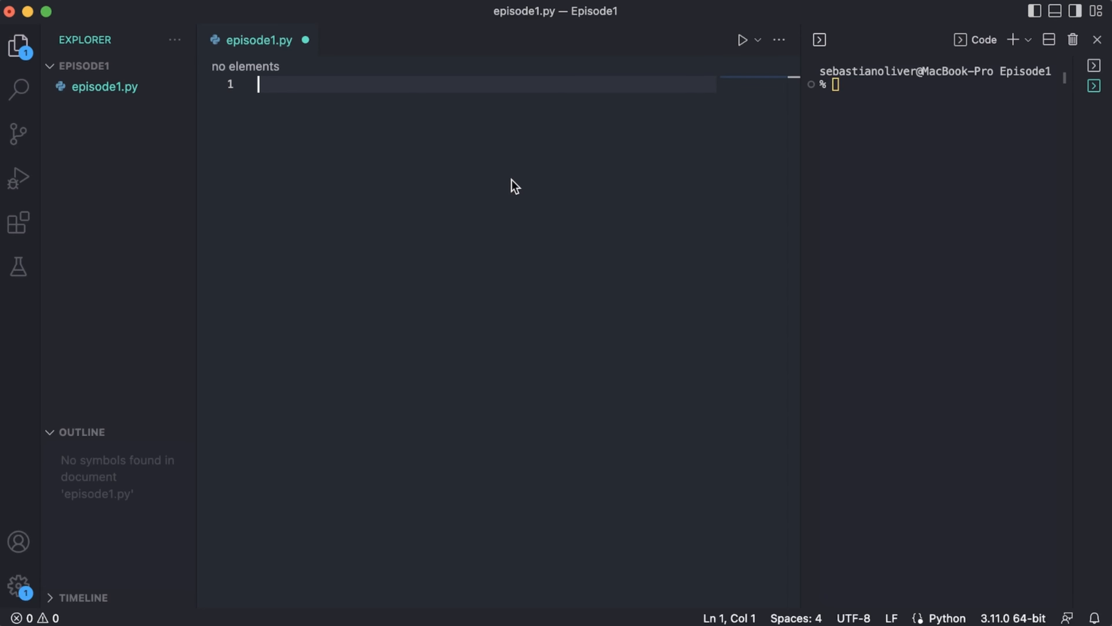
Step: Write print("Hello World!") on line 2 and run the Python file
key("Enter")
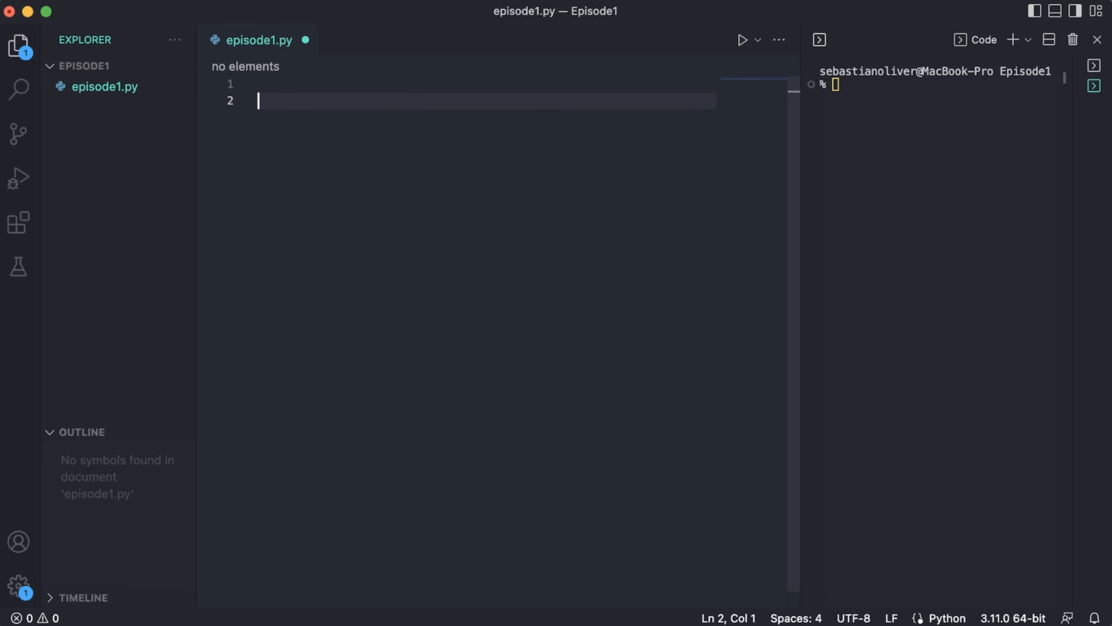
type("print")
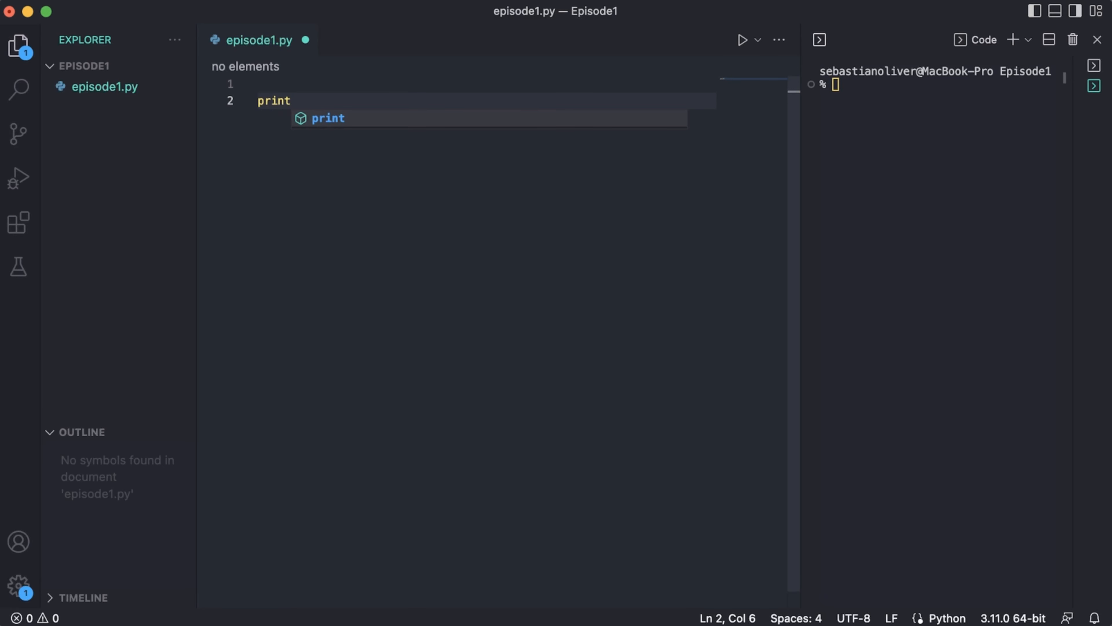
type("()")
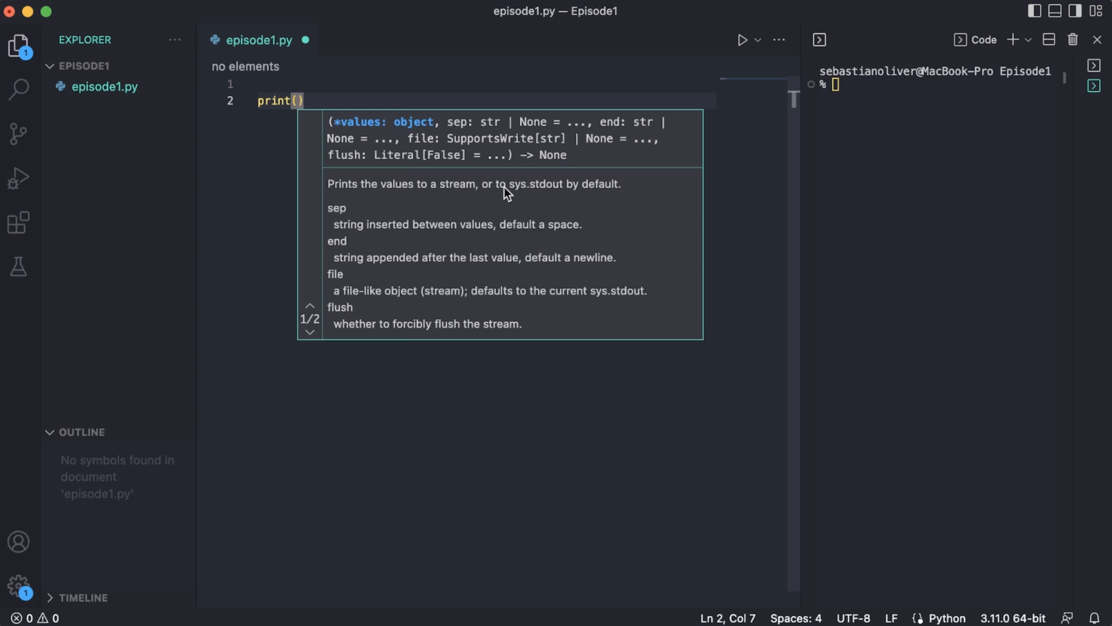
type("N")
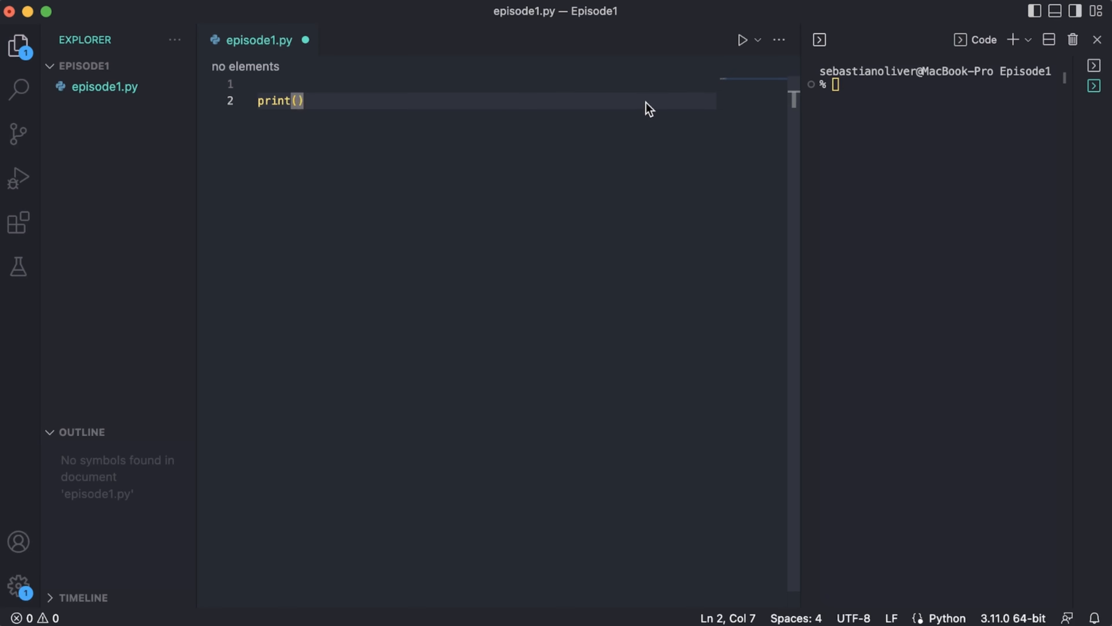
mouse_move(946, 162)
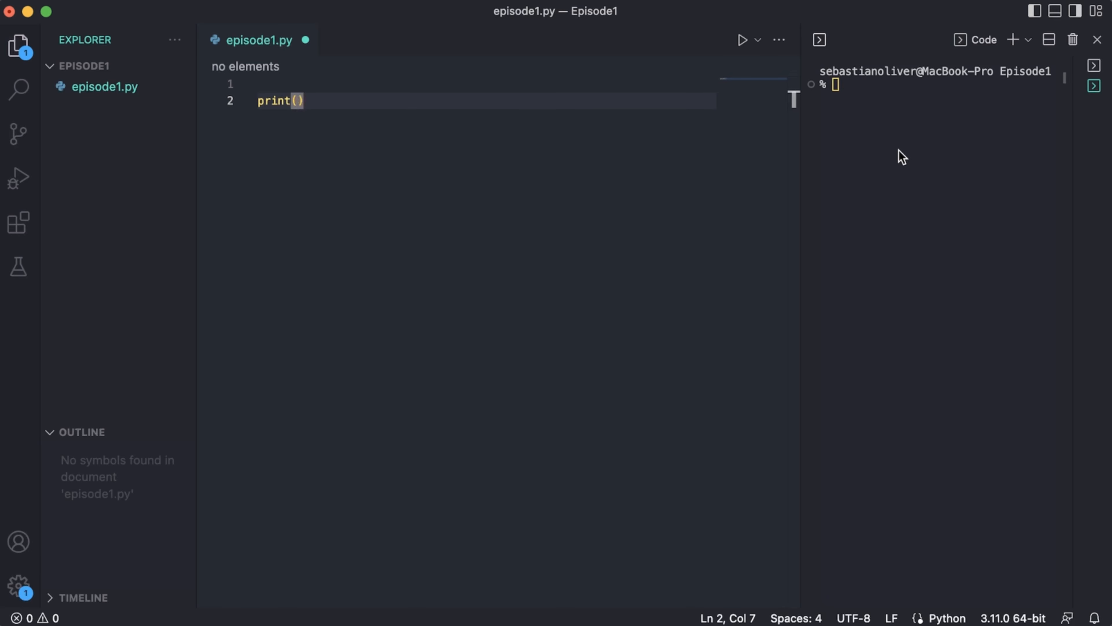
mouse_move(283, 189)
type("\"Hel")
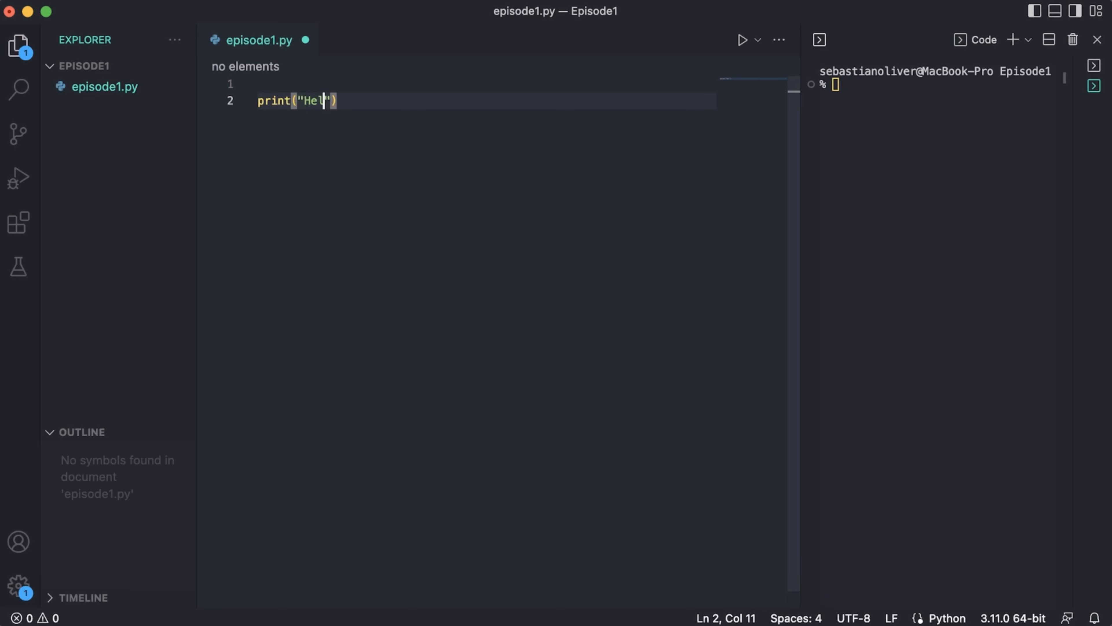
type("lo World!")
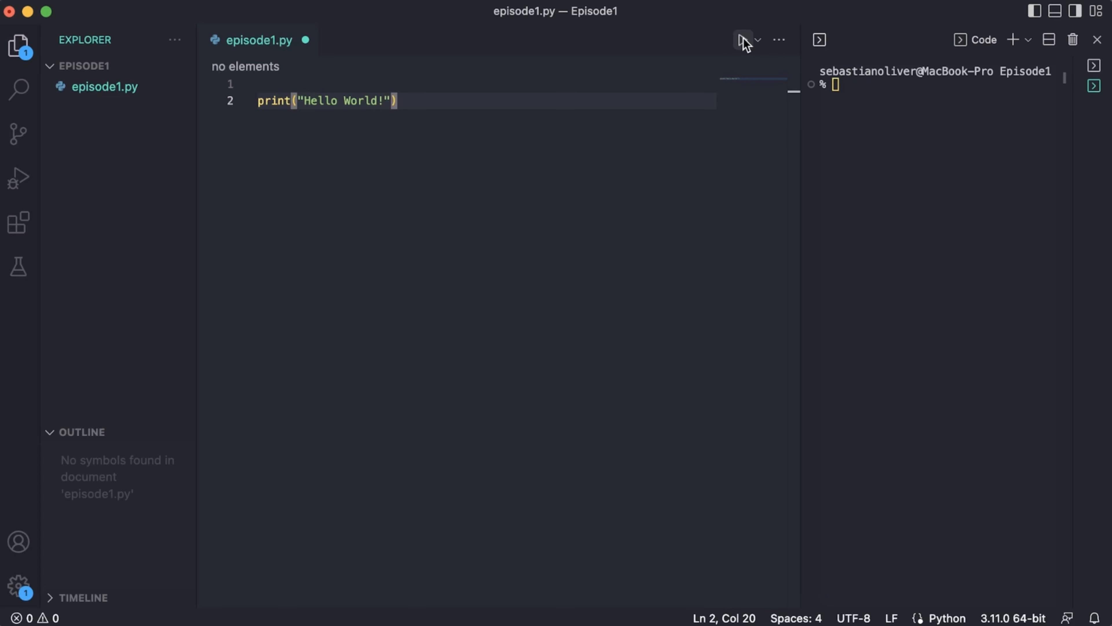
left_click(743, 40)
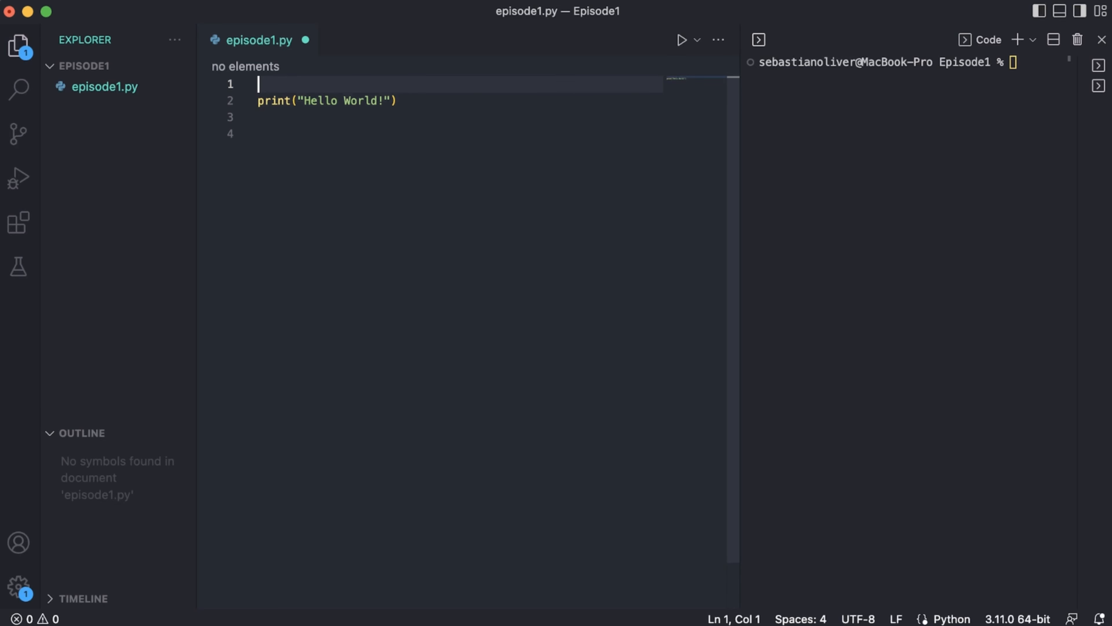
Step: Add a # String comment and print("Hello World, 123 !@#") below the first print
type("# String")
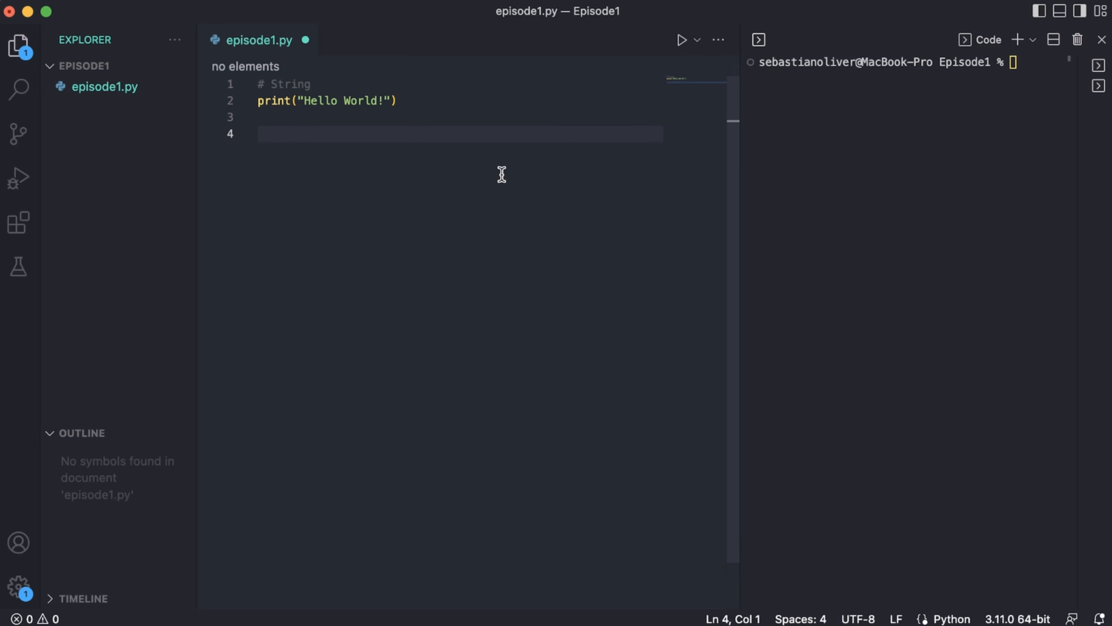
key("Backspace")
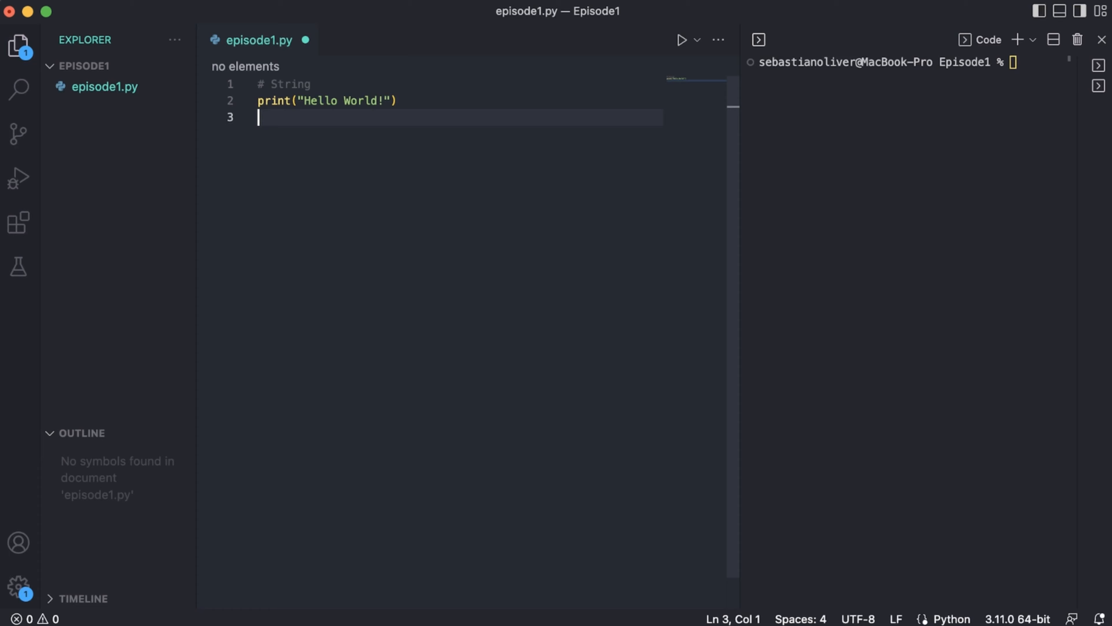
type("print(\"H\"")
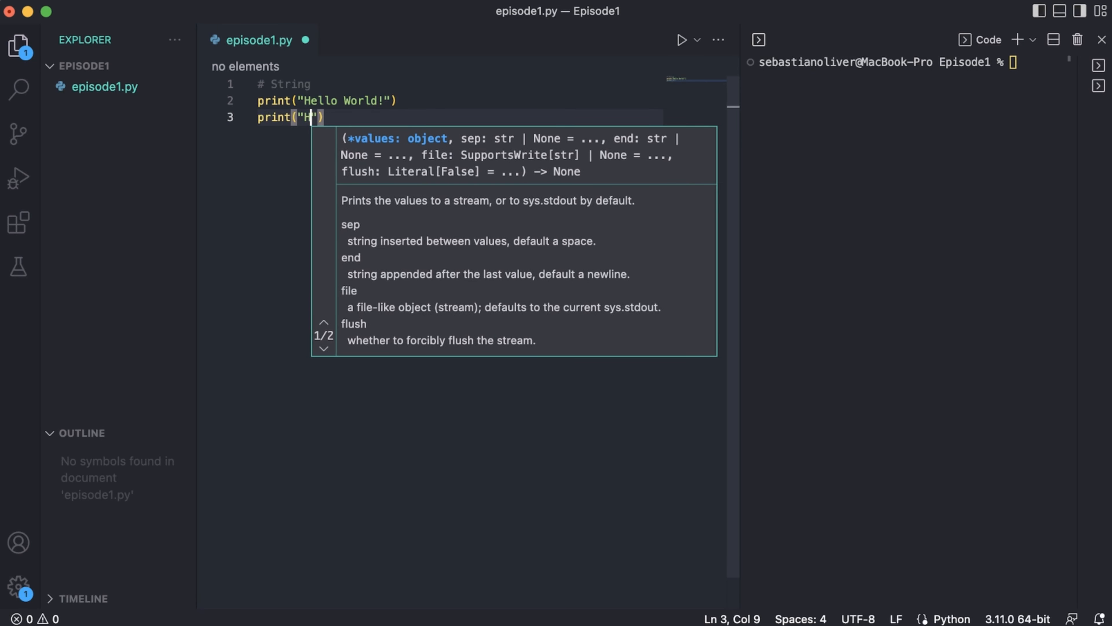
type("ello World,")
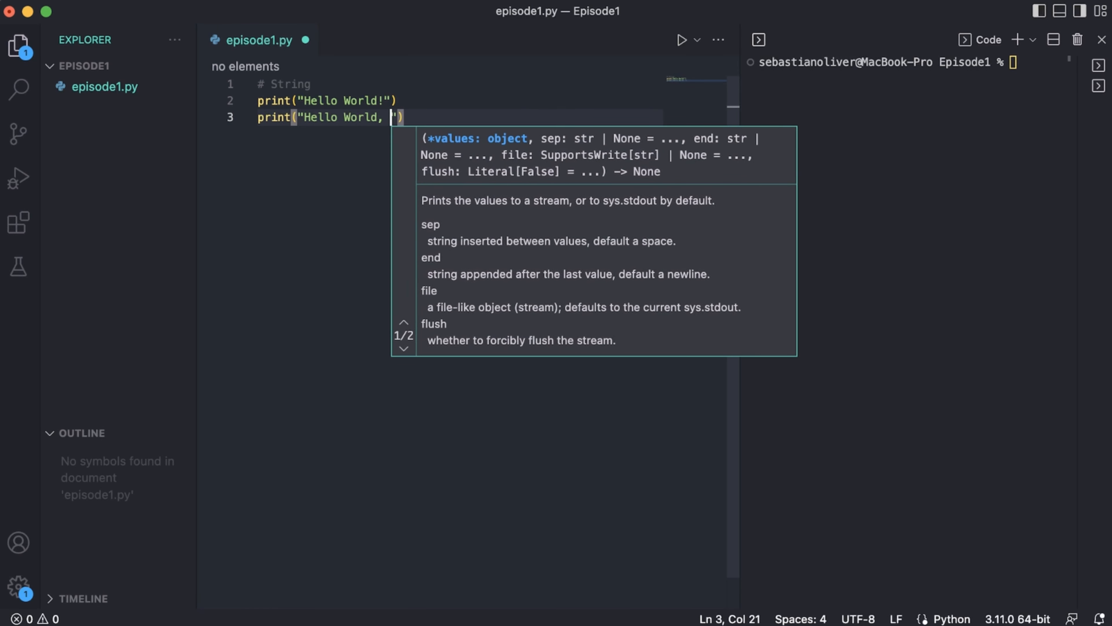
type("123 !@#")
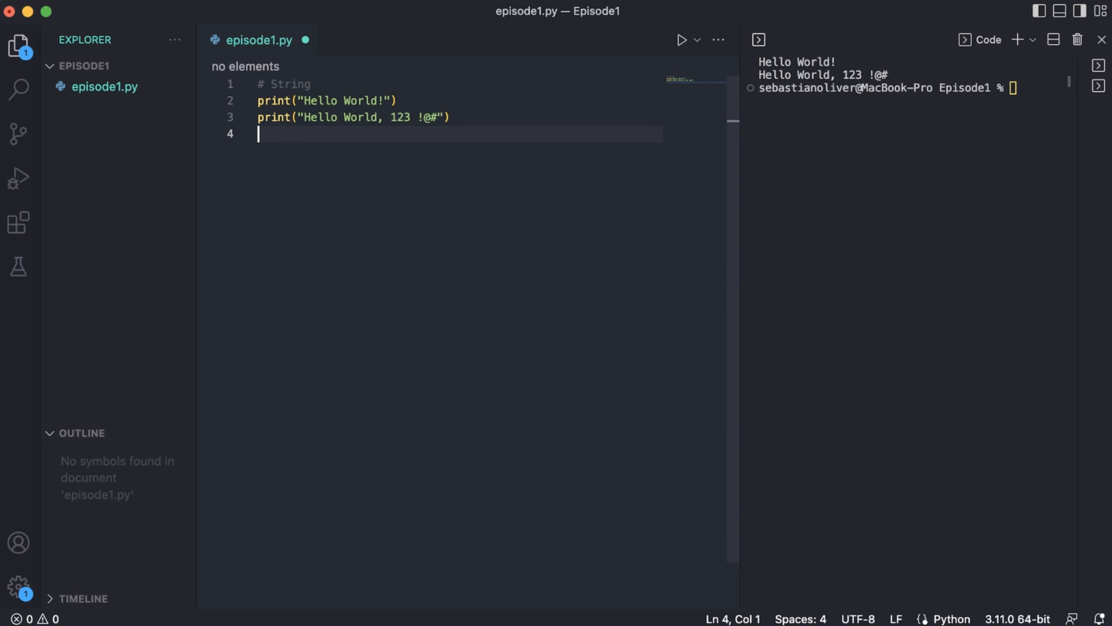
key("Enter")
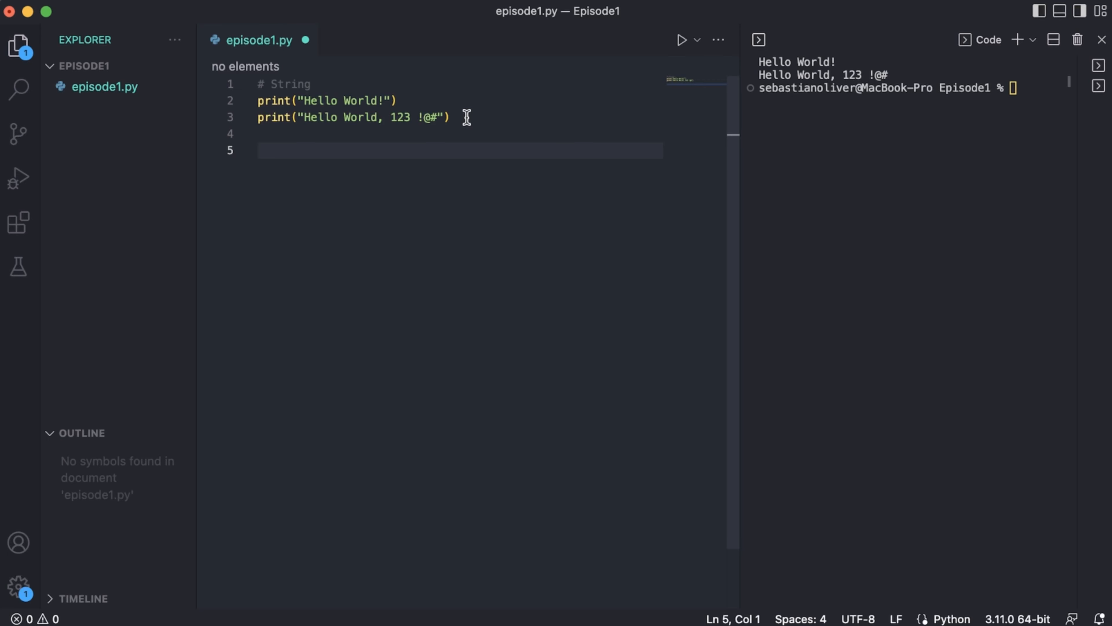
Step: Add an '# Integers' section with print(1000) and run it to show 1000
type("# Integers")
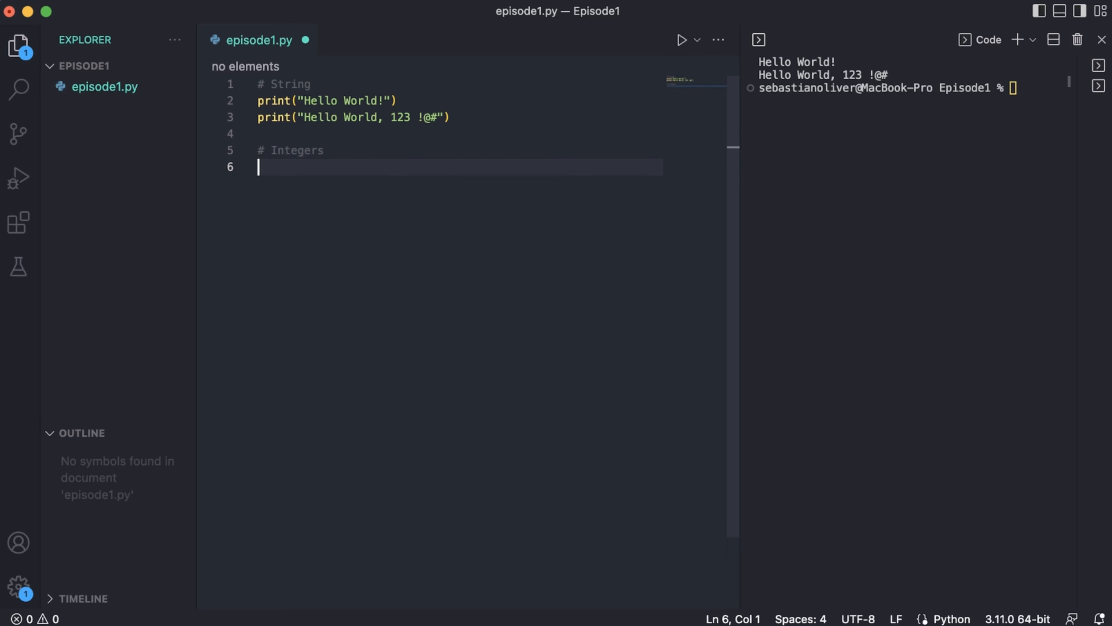
type("print(")
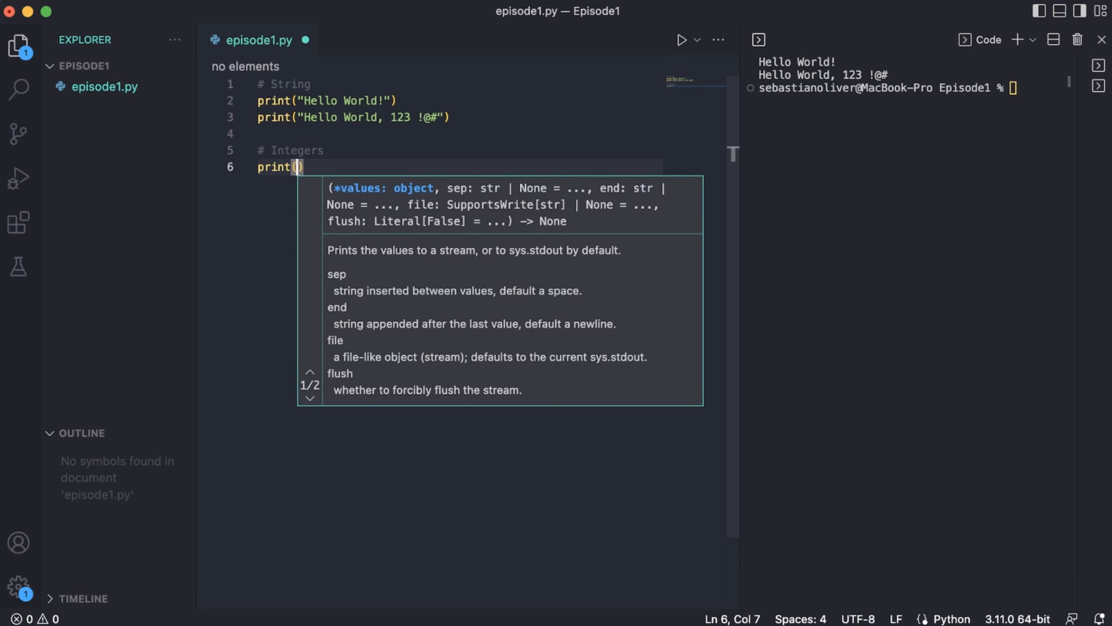
type("1000")
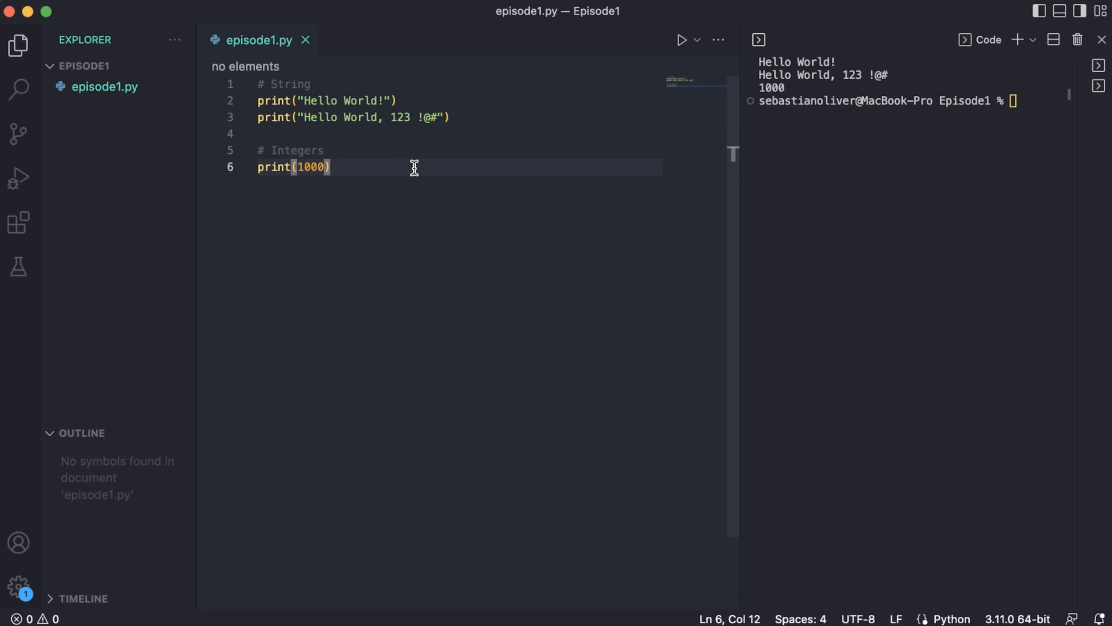
Step: Add a '# Floats' section with print(1000.55) below the integers
type("# F")
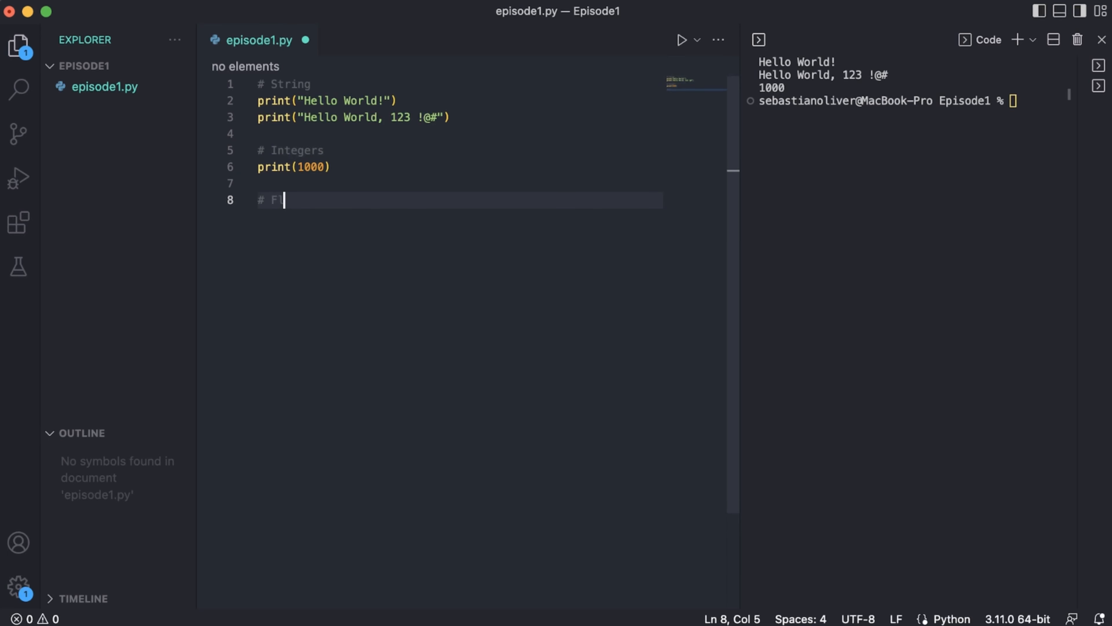
type("loats")
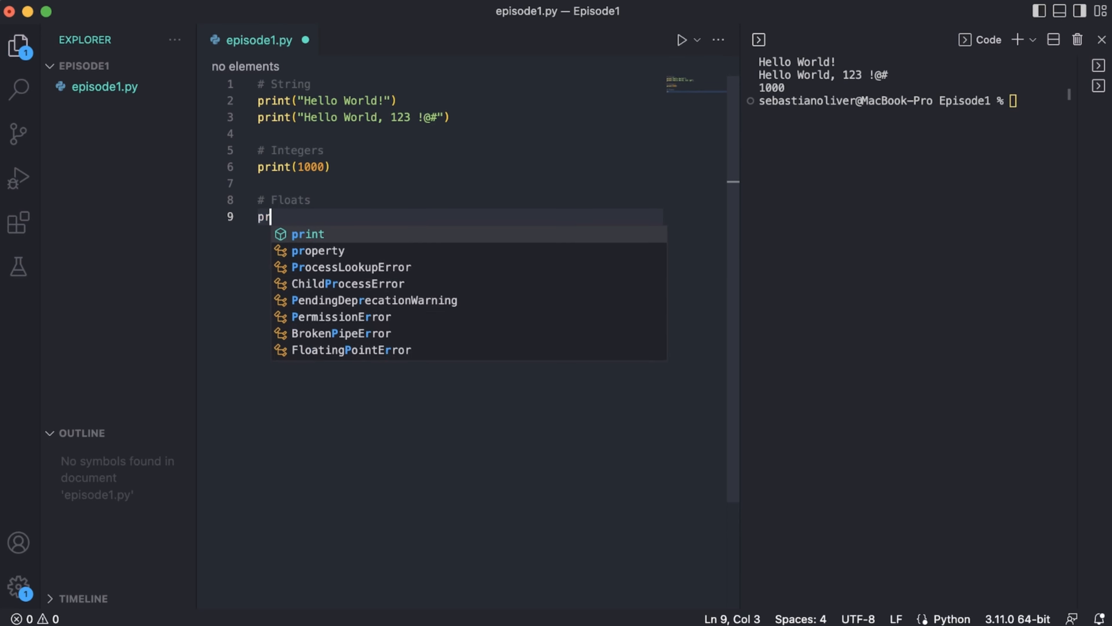
type("int(1")
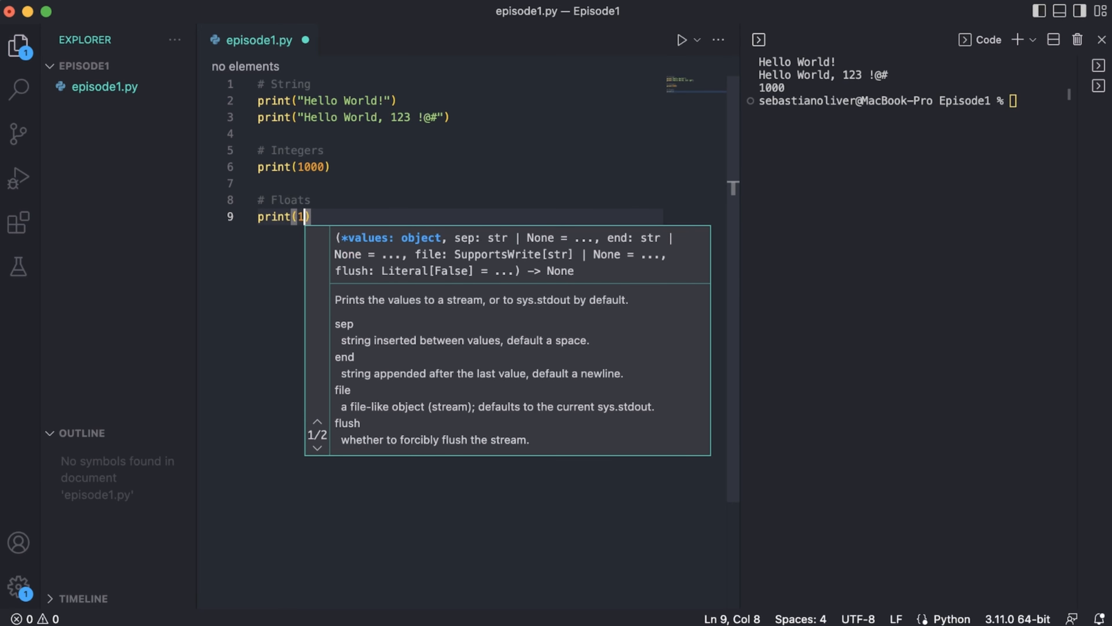
type("000.")
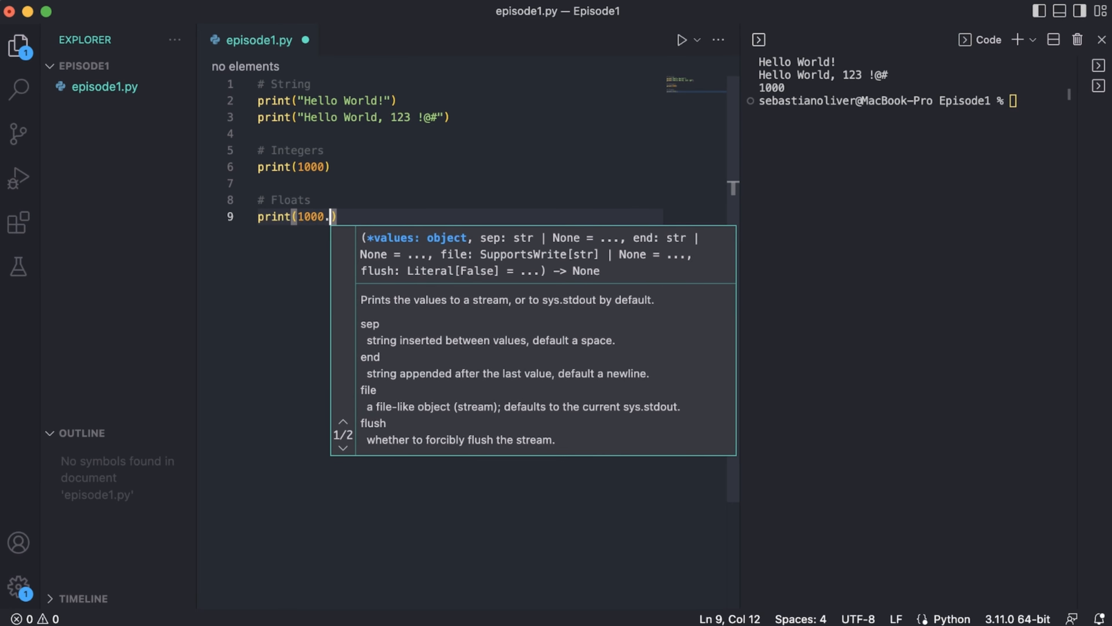
type("55")
type("#")
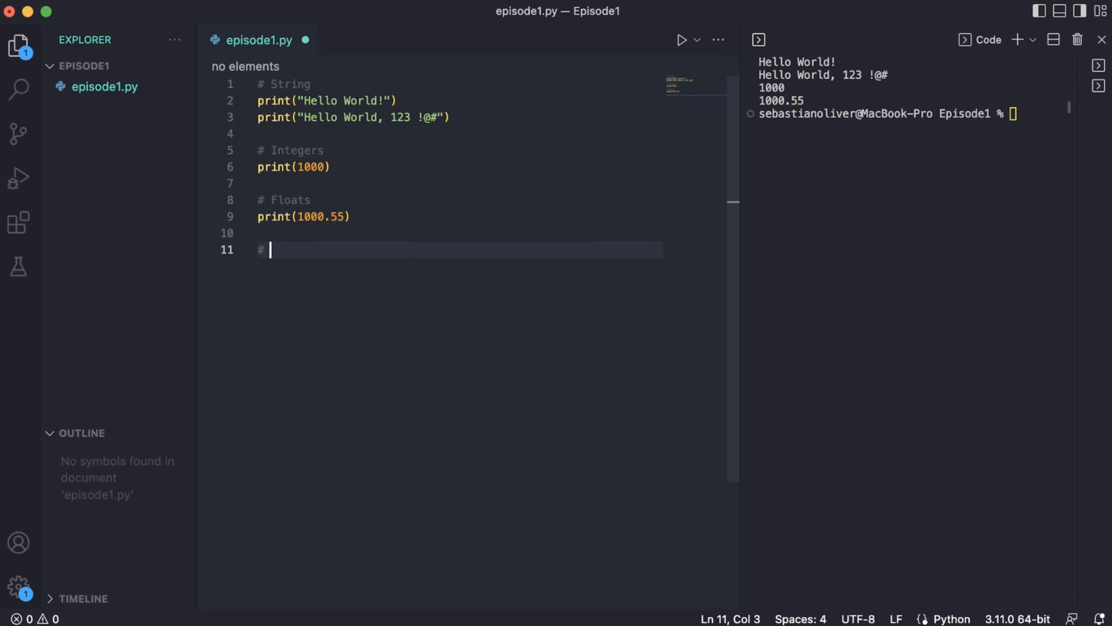
Step: Add a '# Booleans' section printing True and False and run it to show both values
type("Booleans")
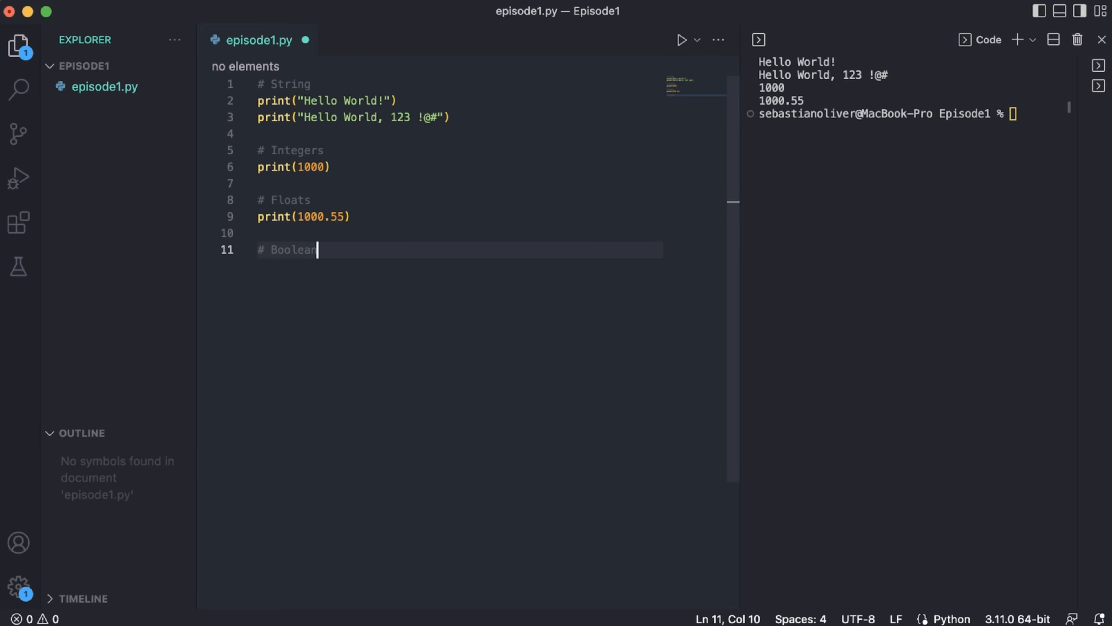
key("Enter")
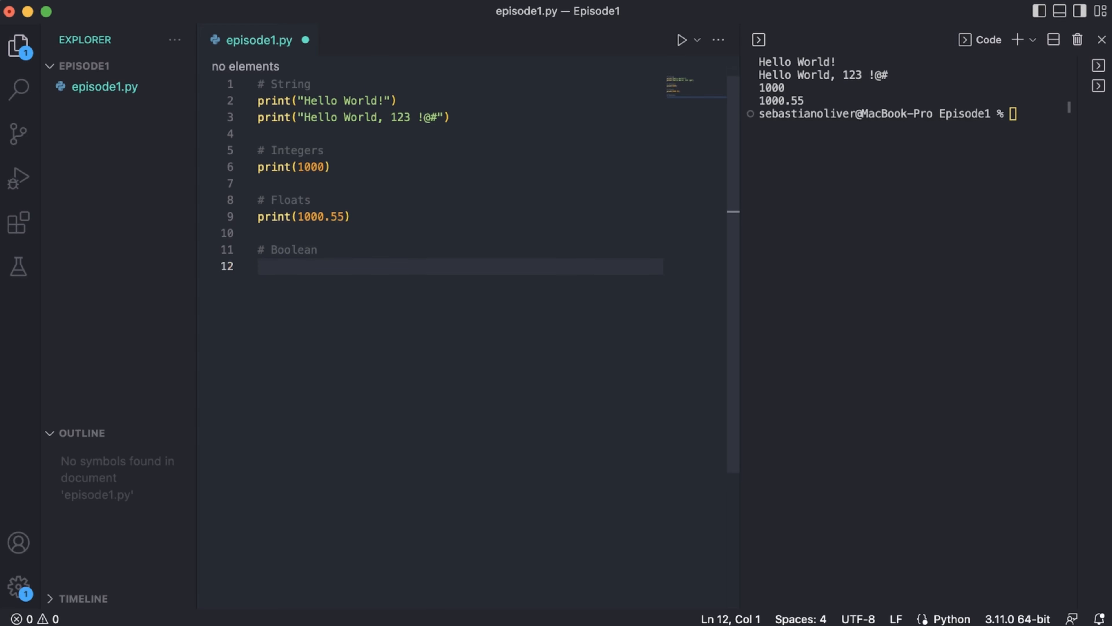
type("print(True)")
type("print(False)")
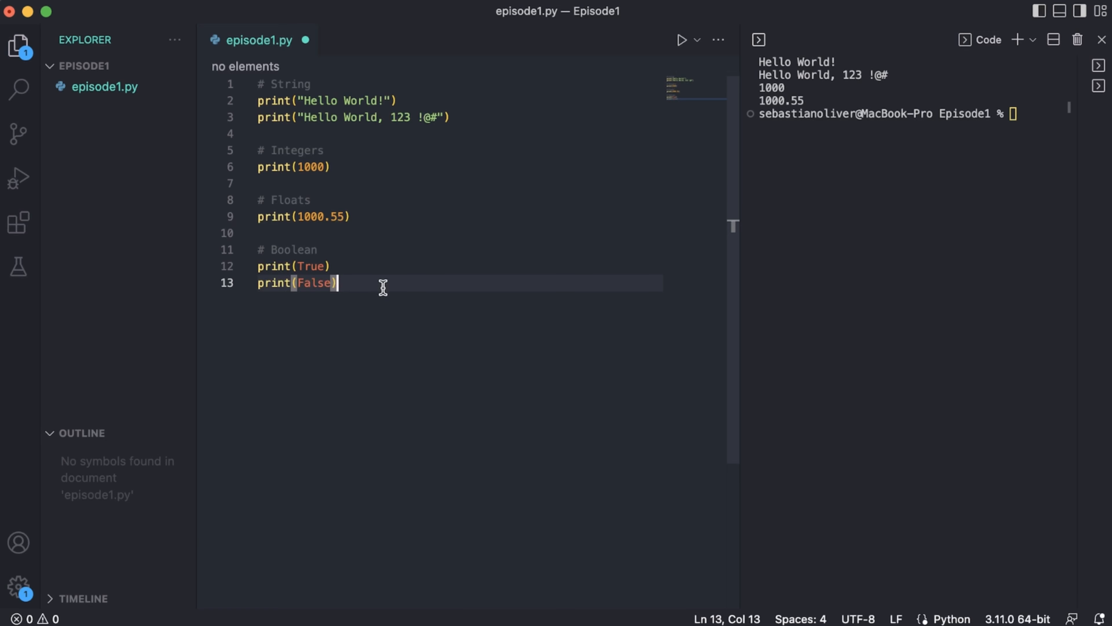
mouse_move(364, 283)
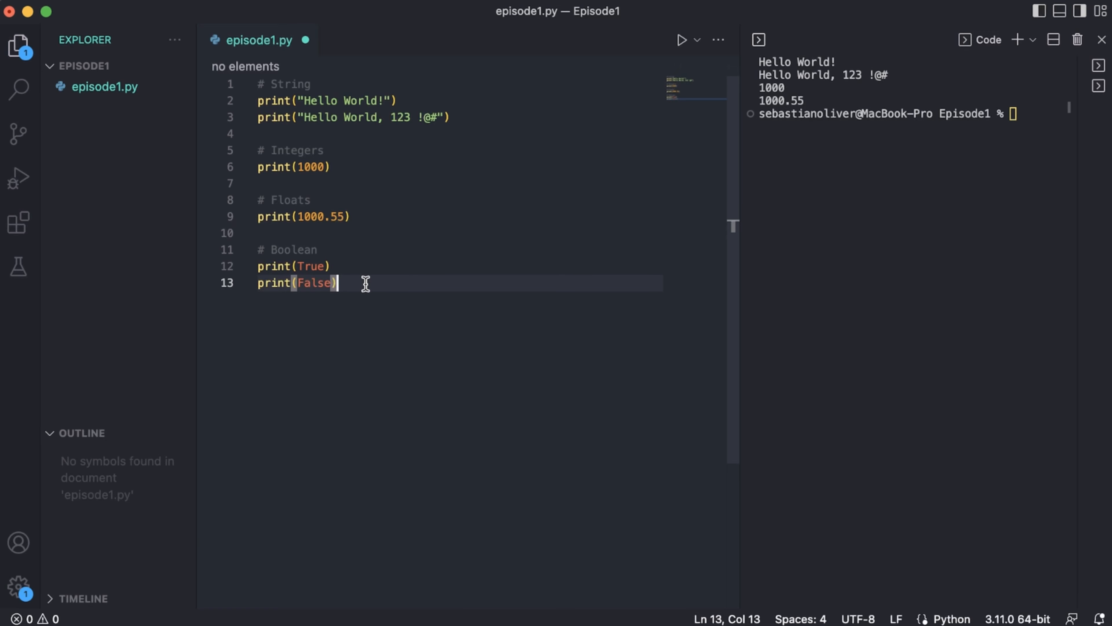
mouse_move(405, 275)
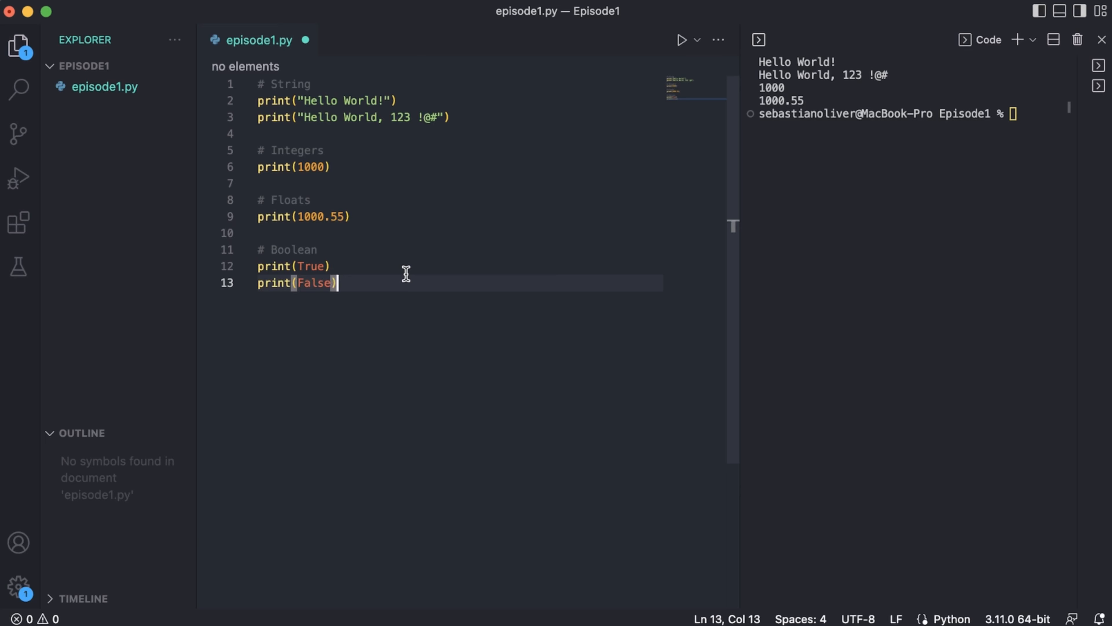
left_click(683, 39)
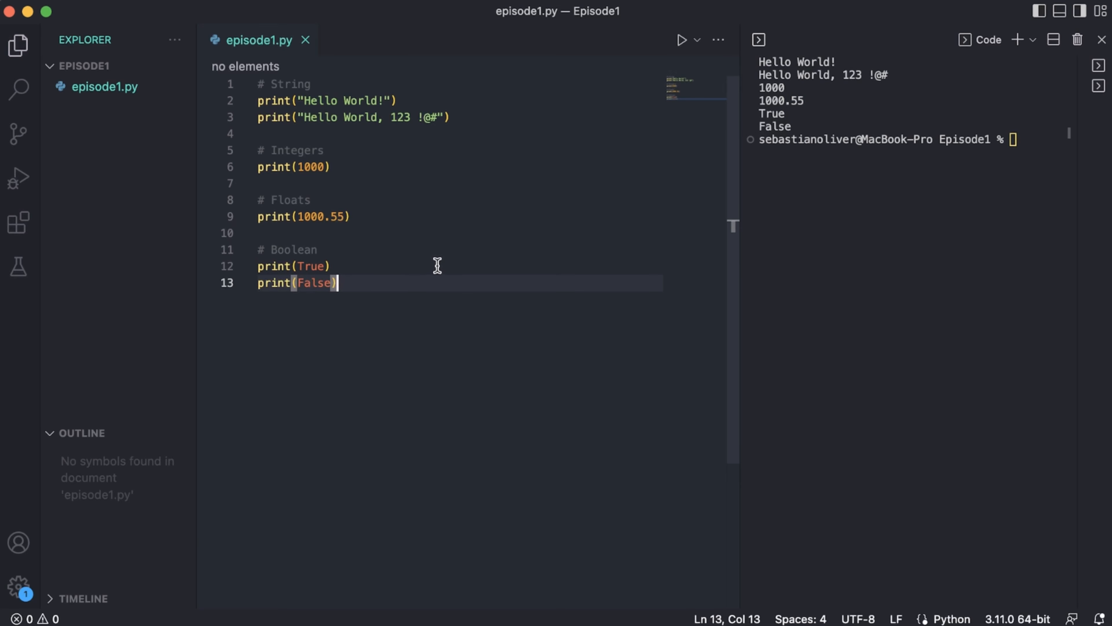
mouse_move(437, 296)
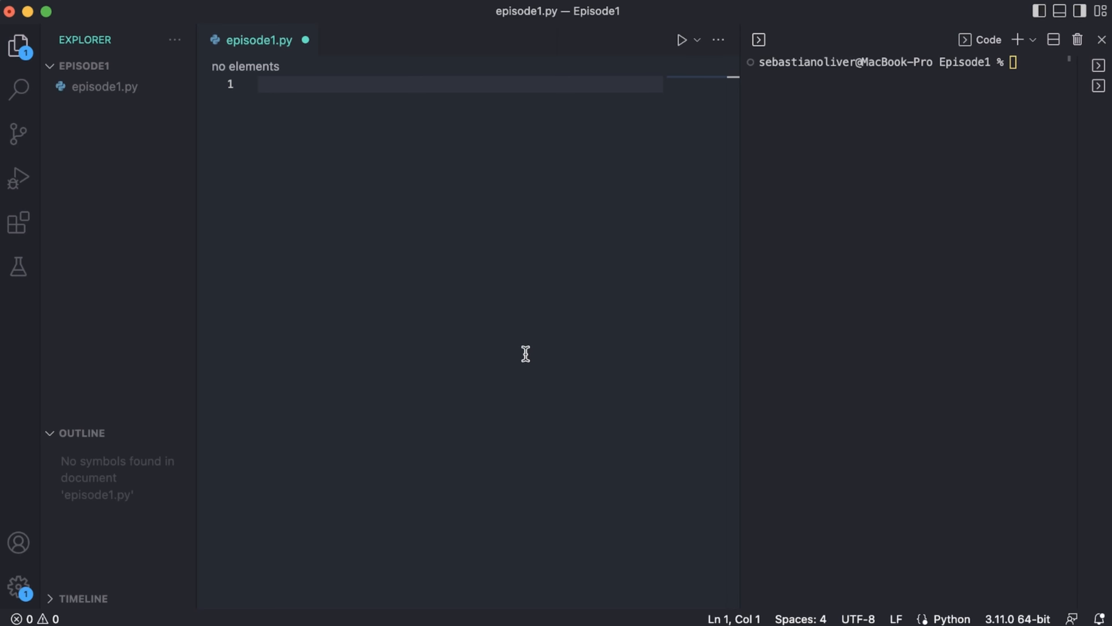
Step: Write print("Hello World!") on the first line and leave a blank line after it
type("print(")
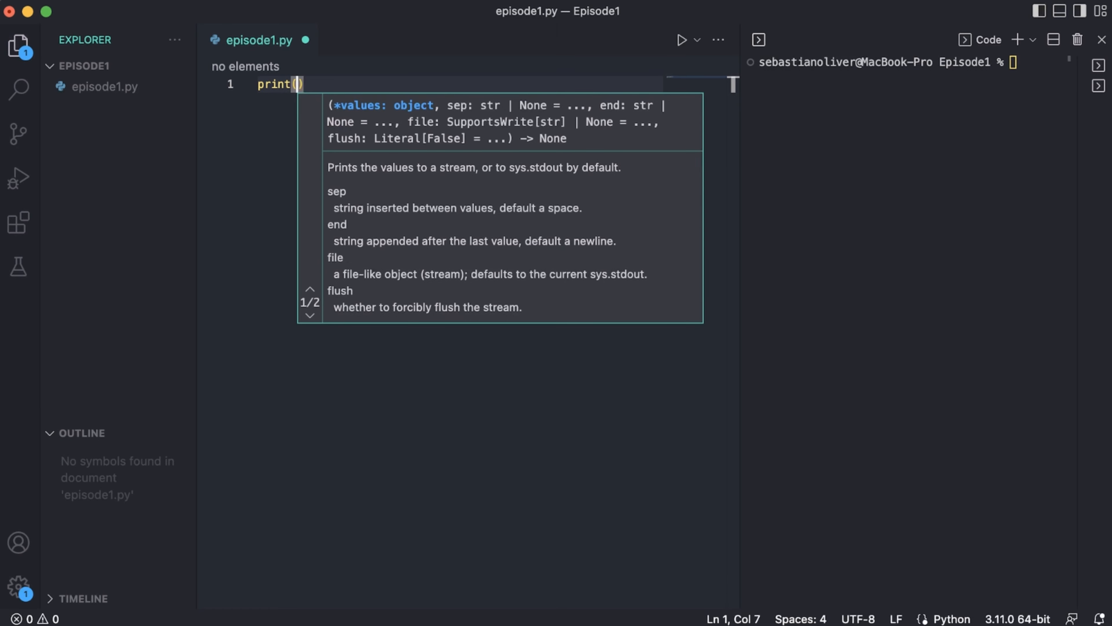
type("\"Hello World!\"")
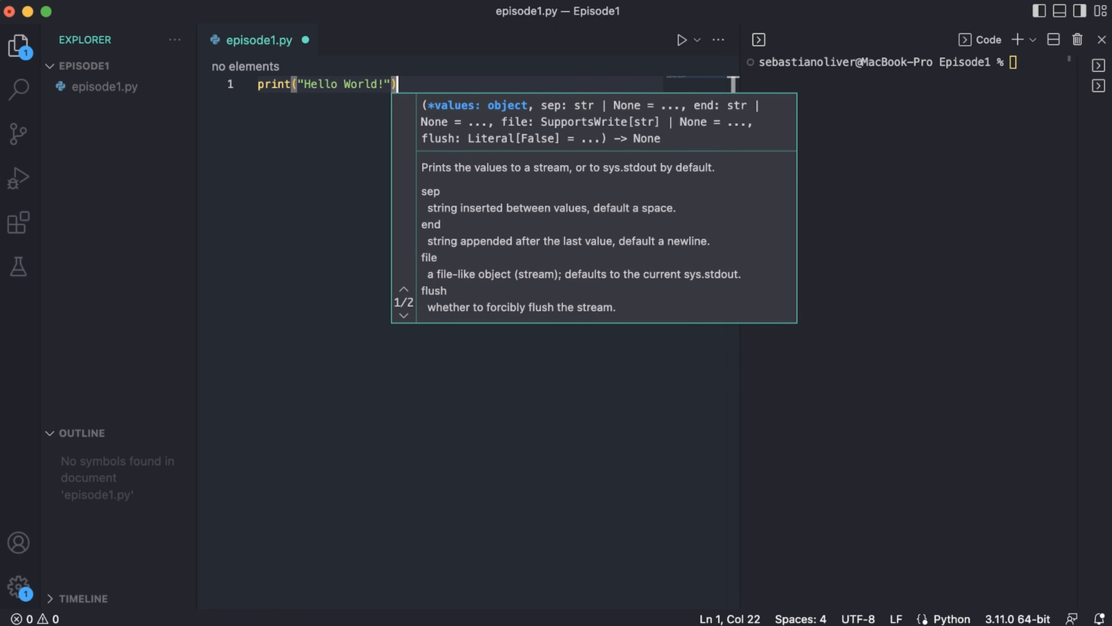
key("Enter")
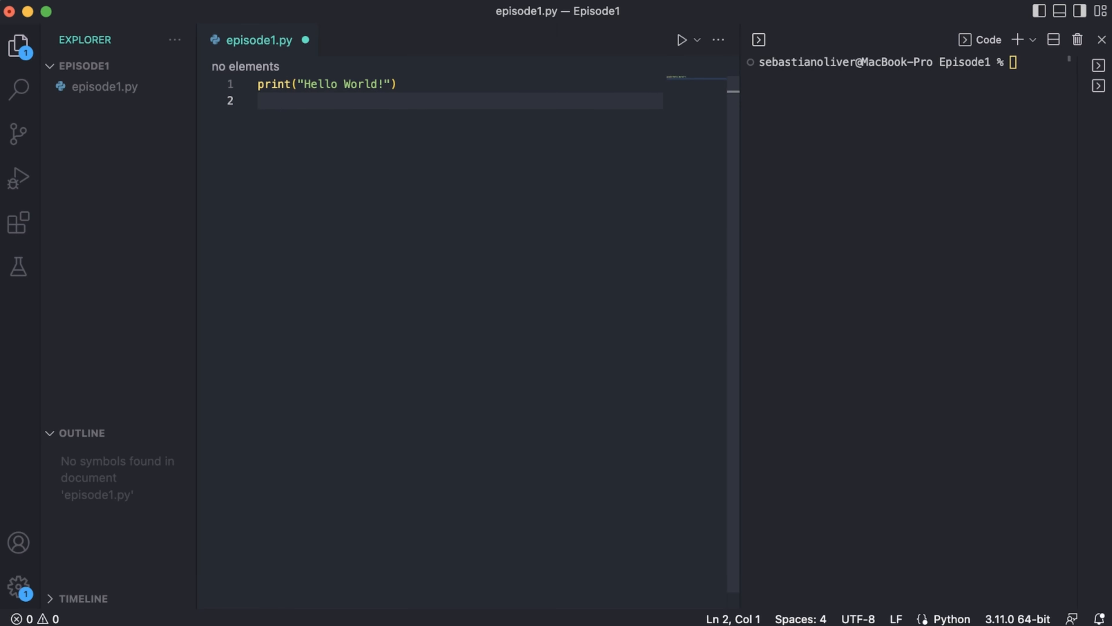
key("Enter")
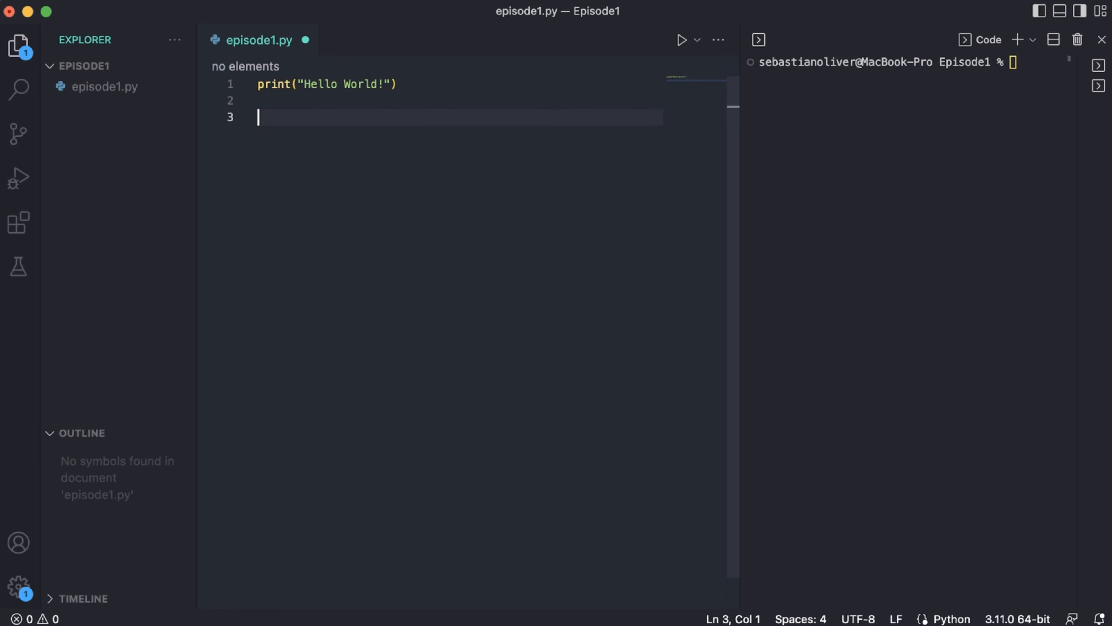
Step: Store "Hello World!" in a variable our_hello and start a print line for it
type("our")
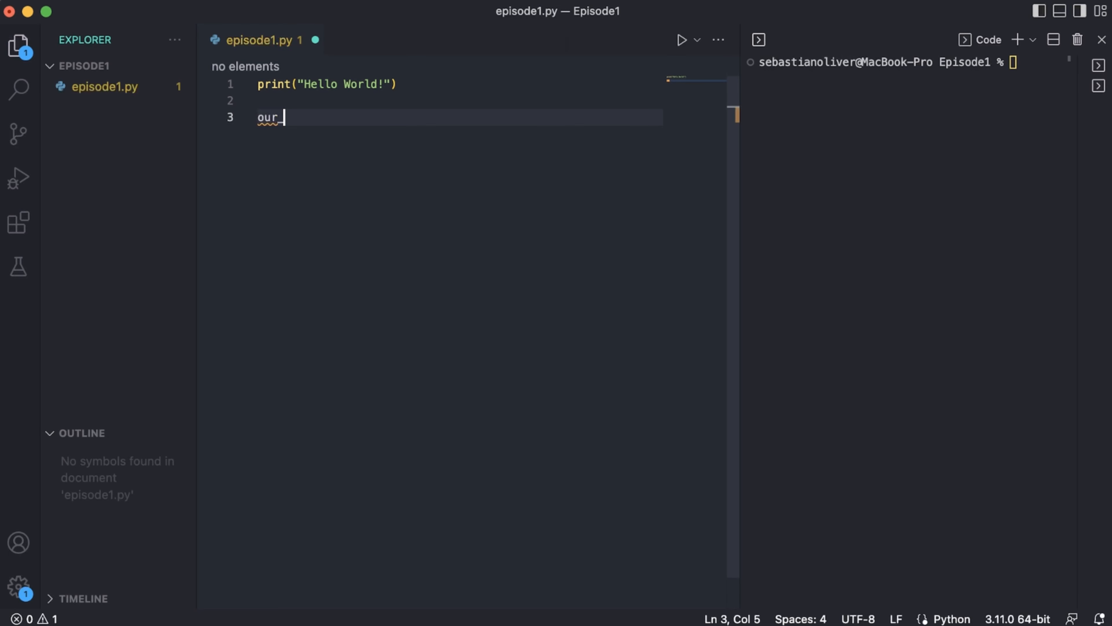
type("_hello")
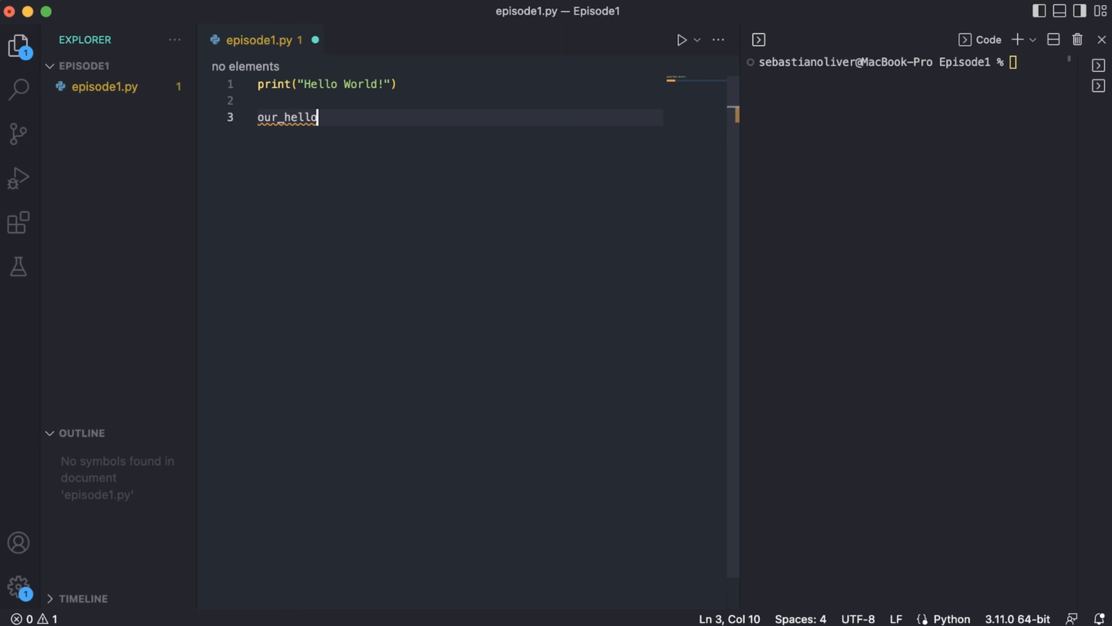
mouse_move(312, 136)
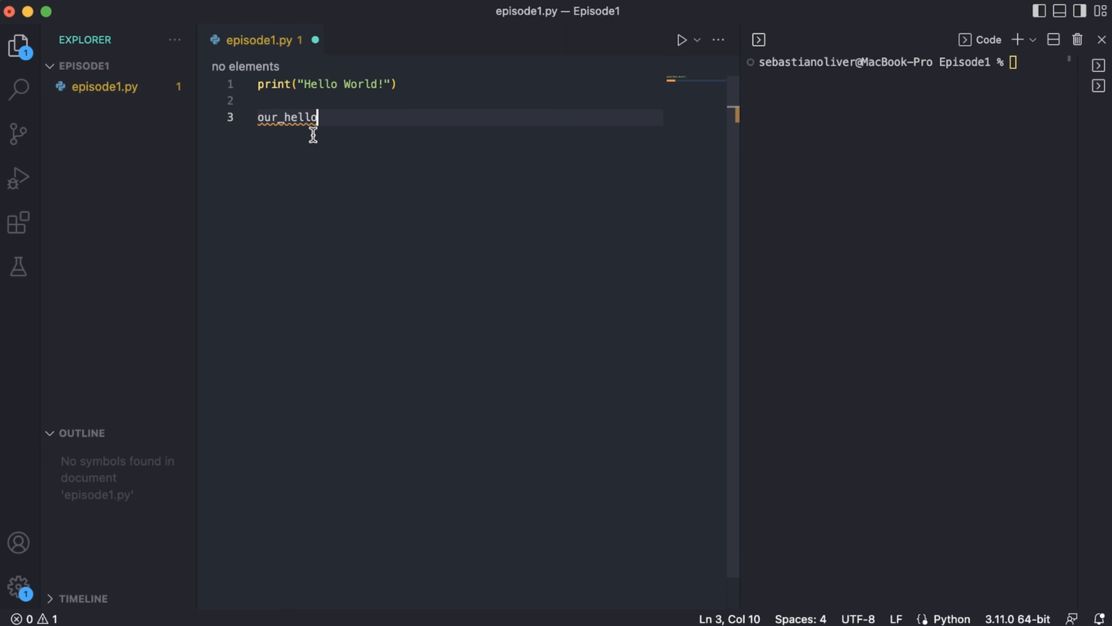
mouse_move(295, 145)
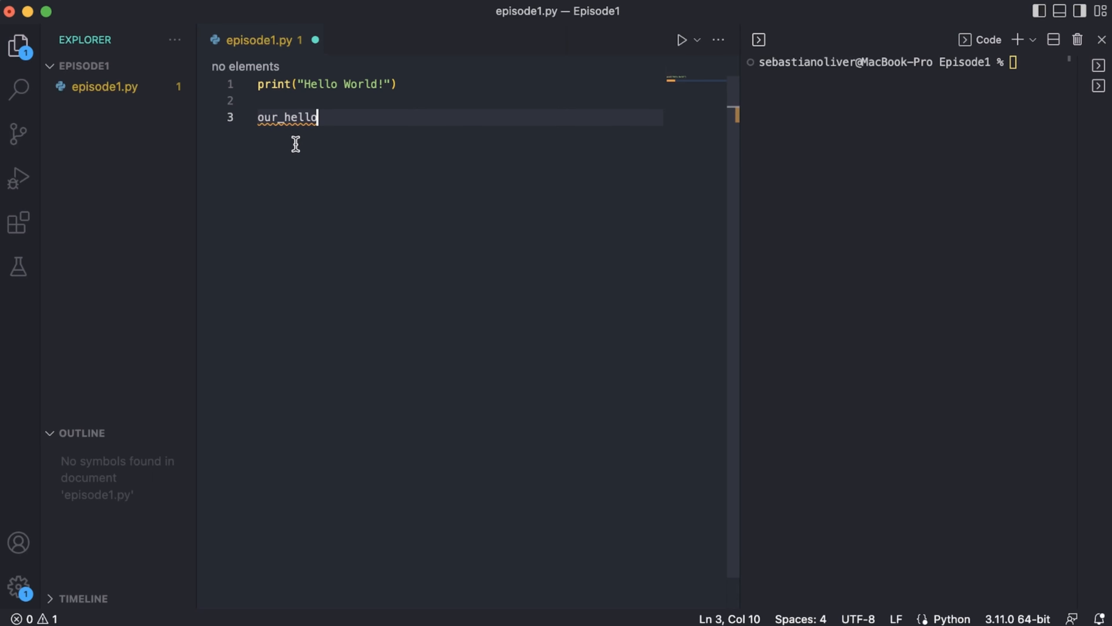
mouse_move(285, 174)
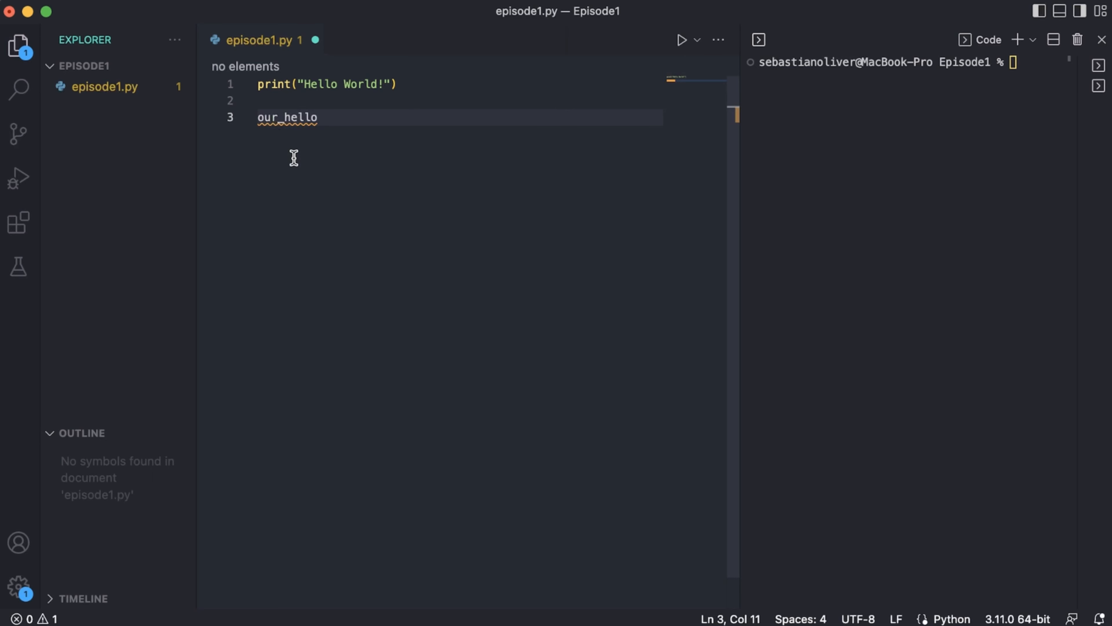
type("= \"H\"")
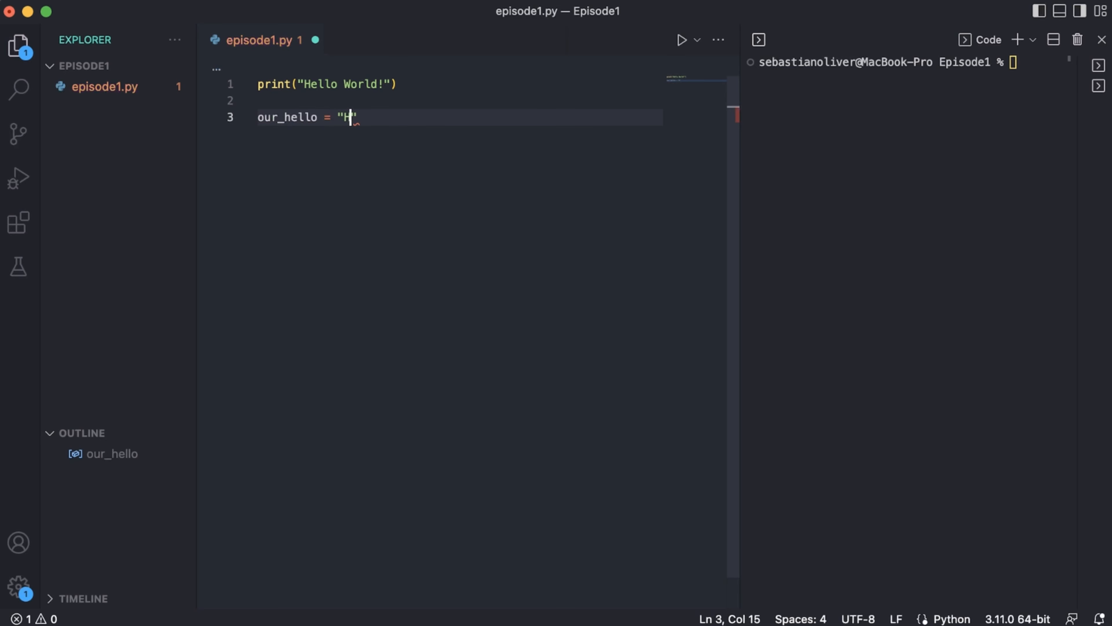
type("ello World!")
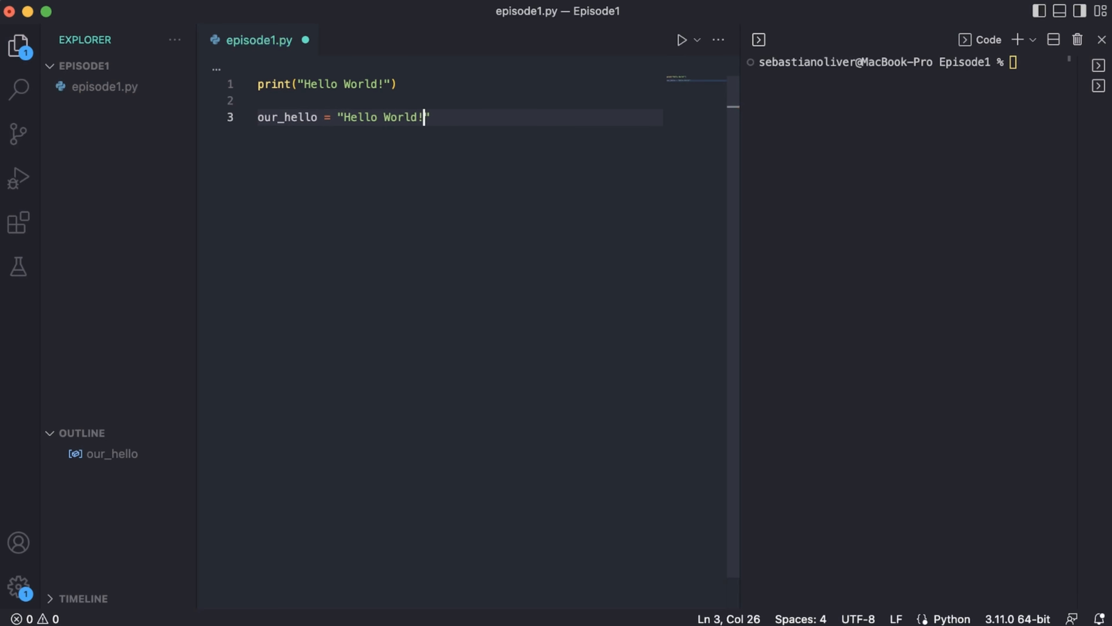
type("\"")
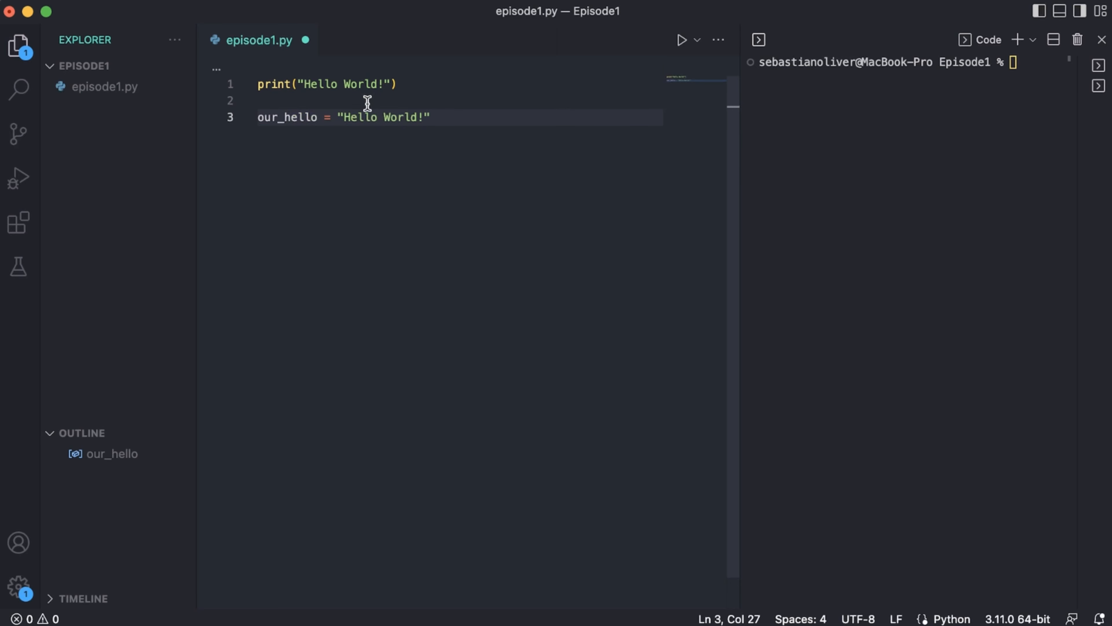
mouse_move(463, 121)
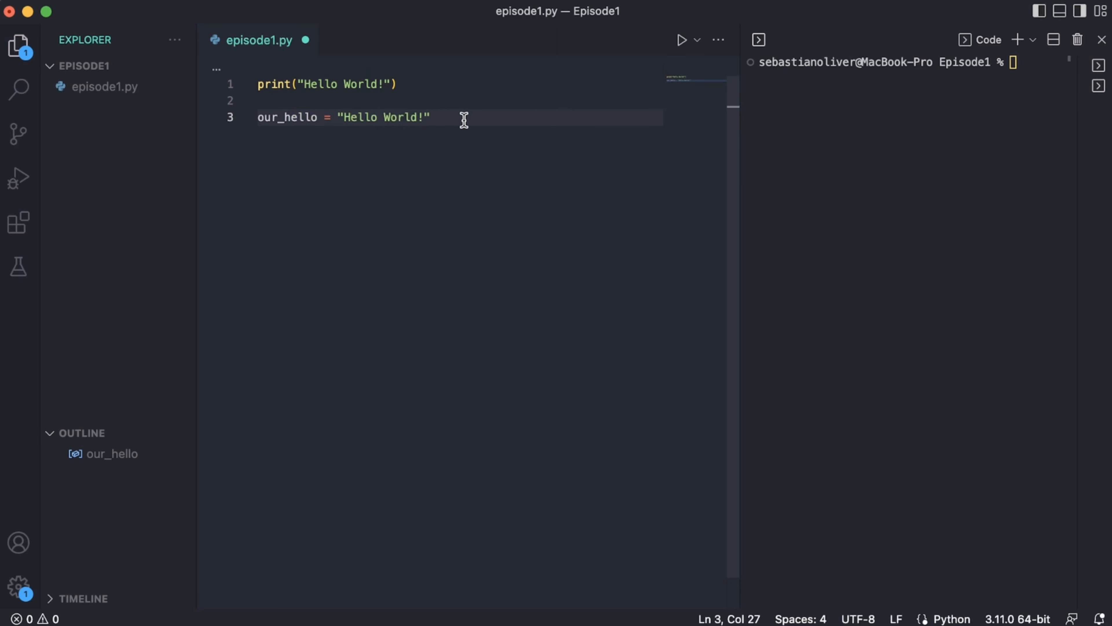
type("print(our_hello")
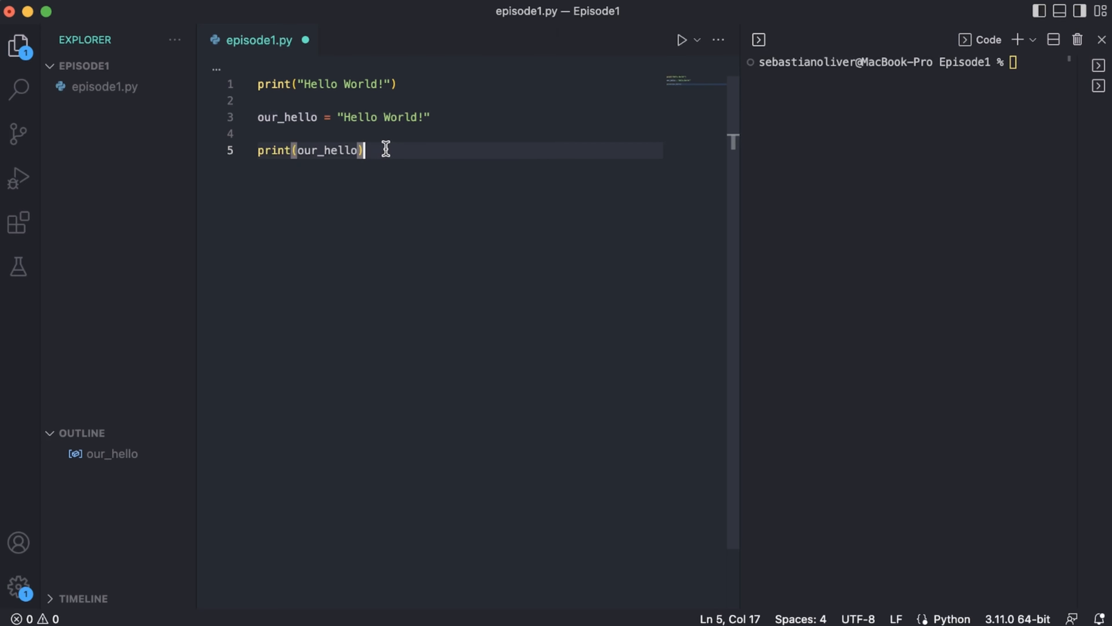
mouse_move(476, 154)
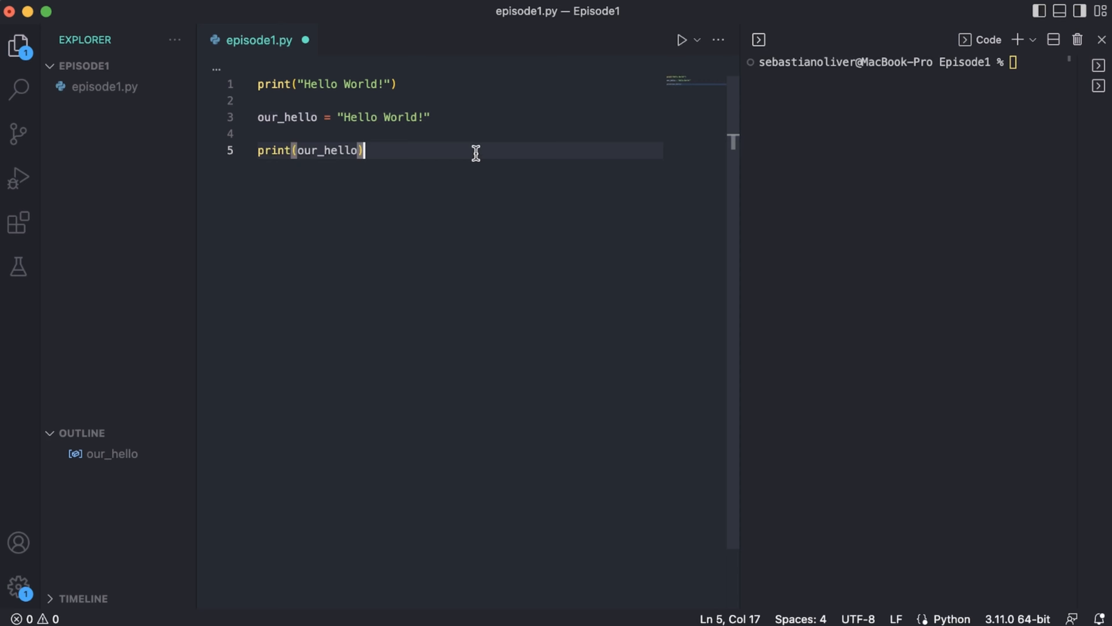
Step: Rename our_hello to rhino in the assignment and print, then run to show Hello World!
left_click(681, 40)
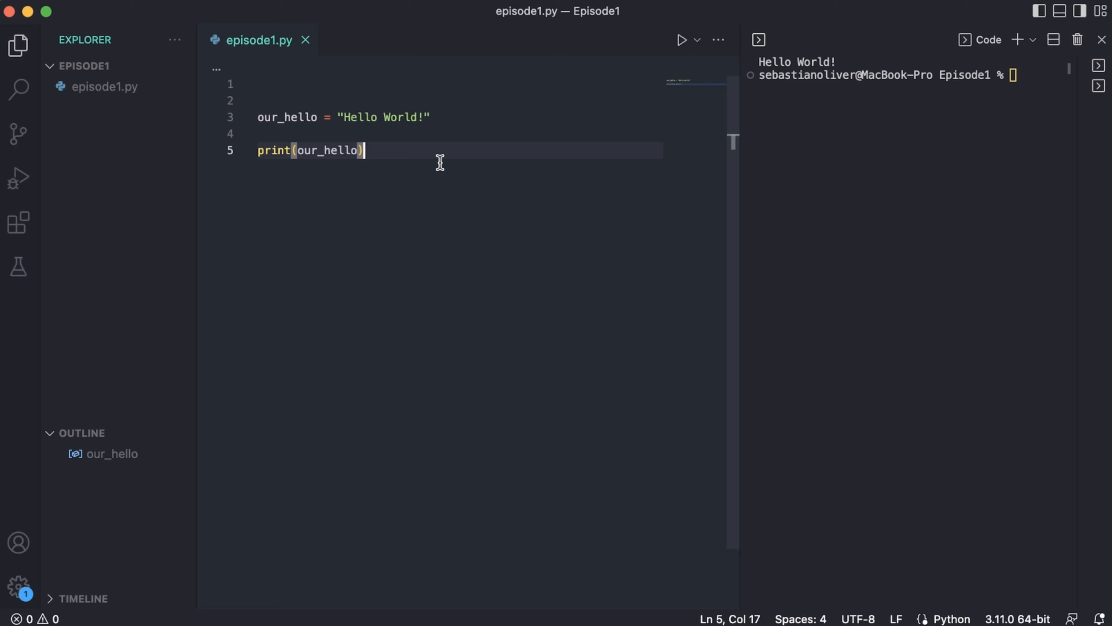
mouse_move(424, 149)
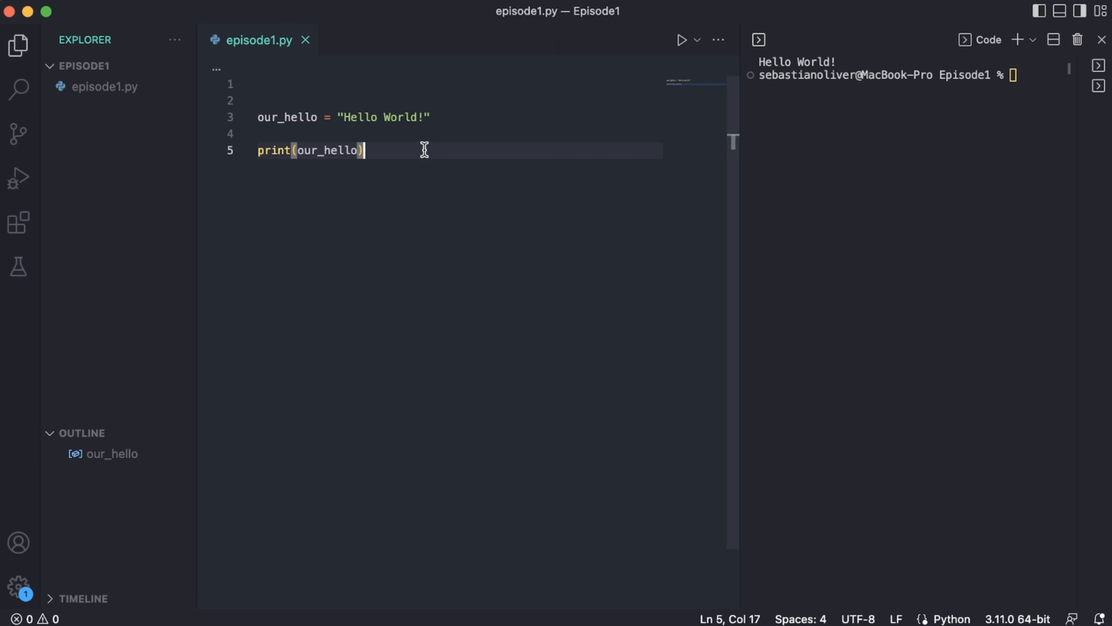
mouse_move(316, 117)
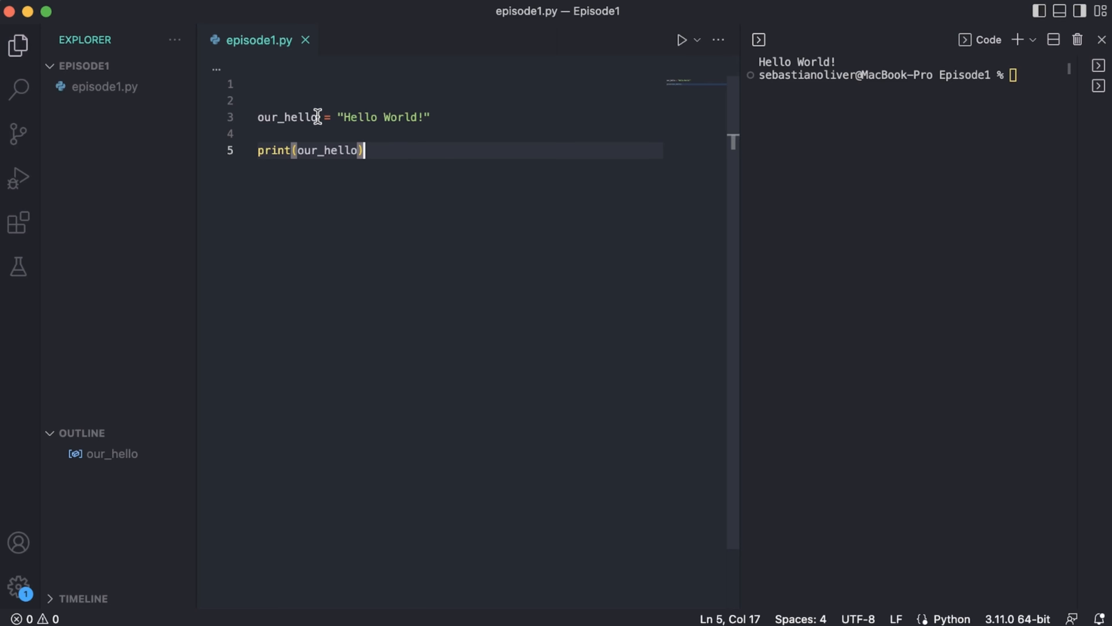
double_click(288, 117)
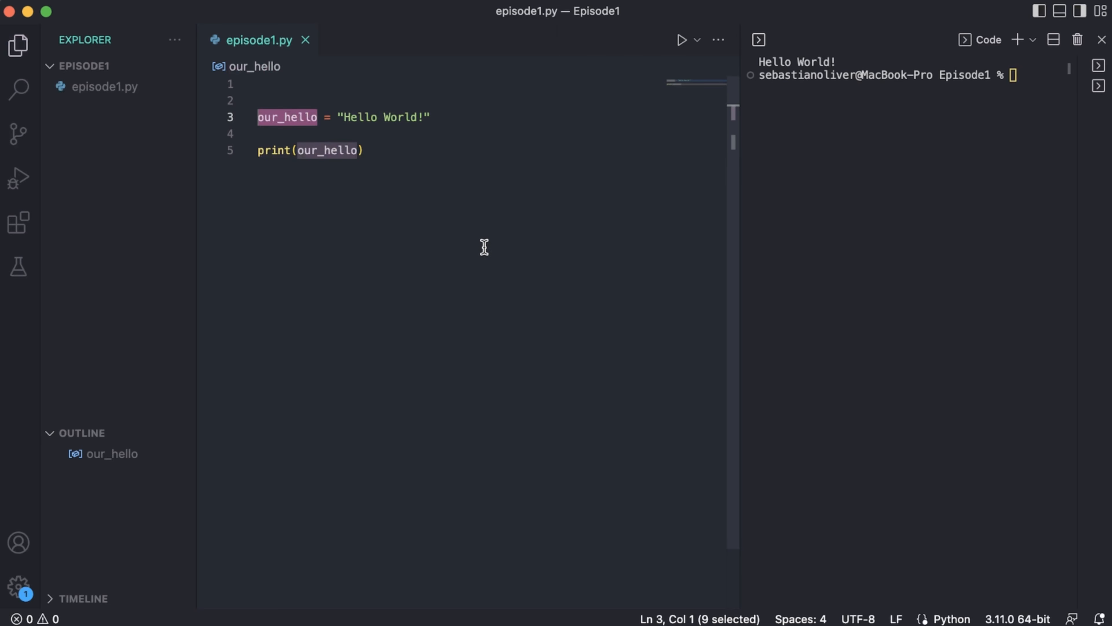
mouse_move(418, 177)
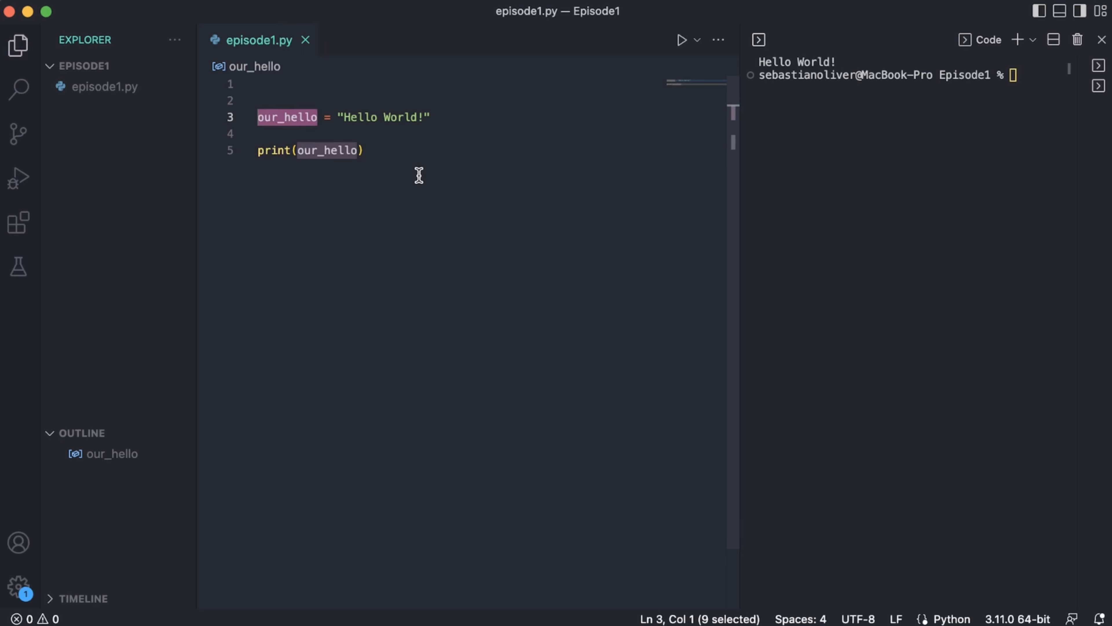
type("rhino")
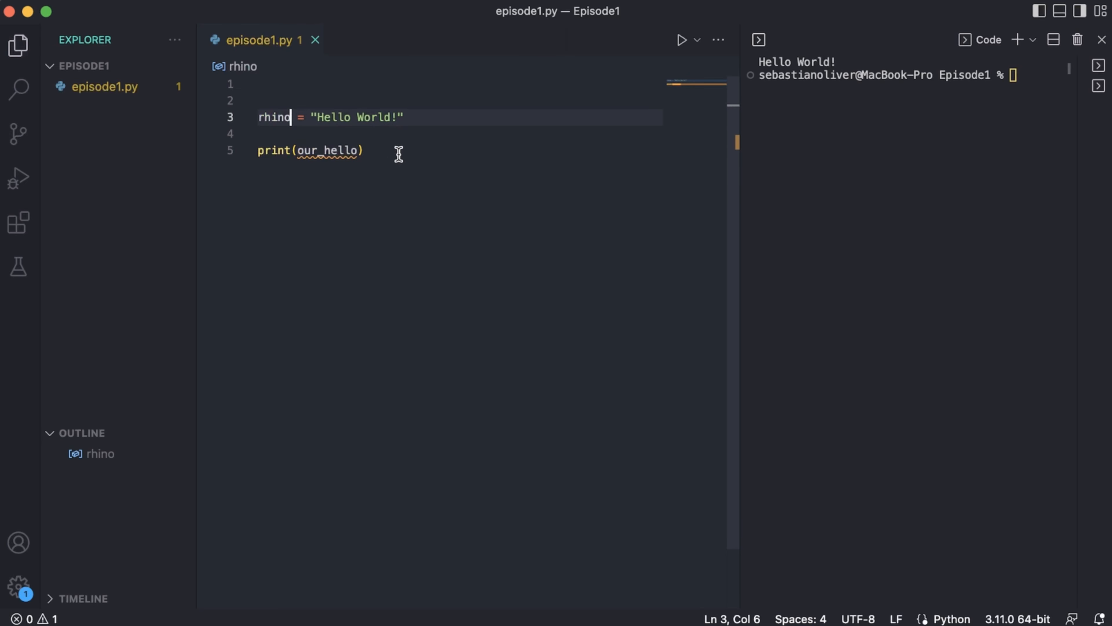
type("rh")
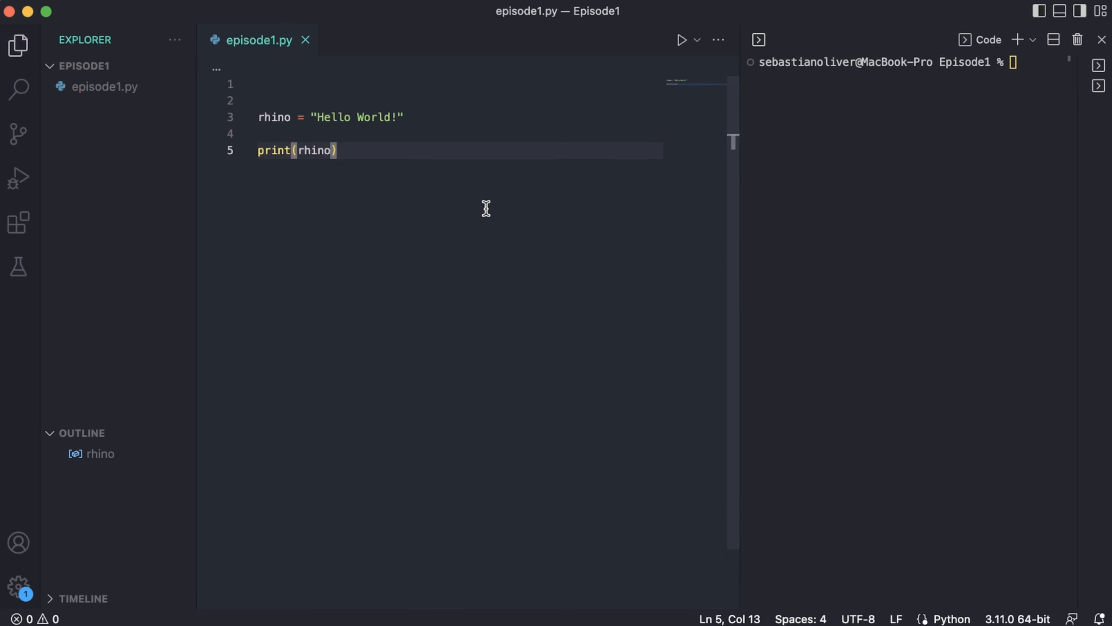
left_click(683, 40)
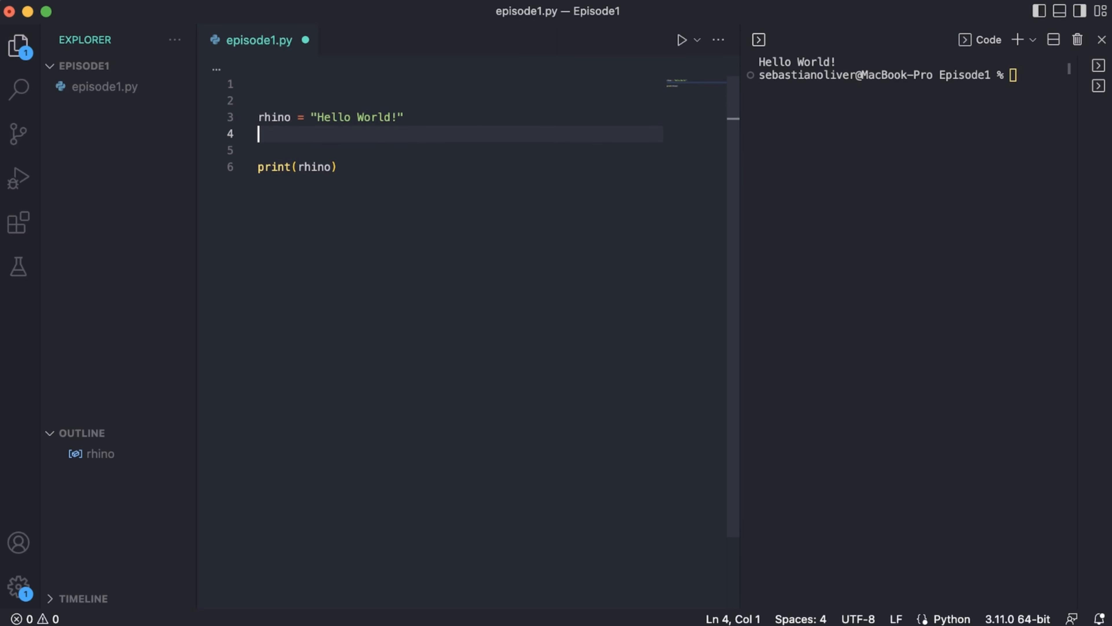
Step: Add our_number = 123 and our_float = 123.55 with matching print lines
type("our_number = 123")
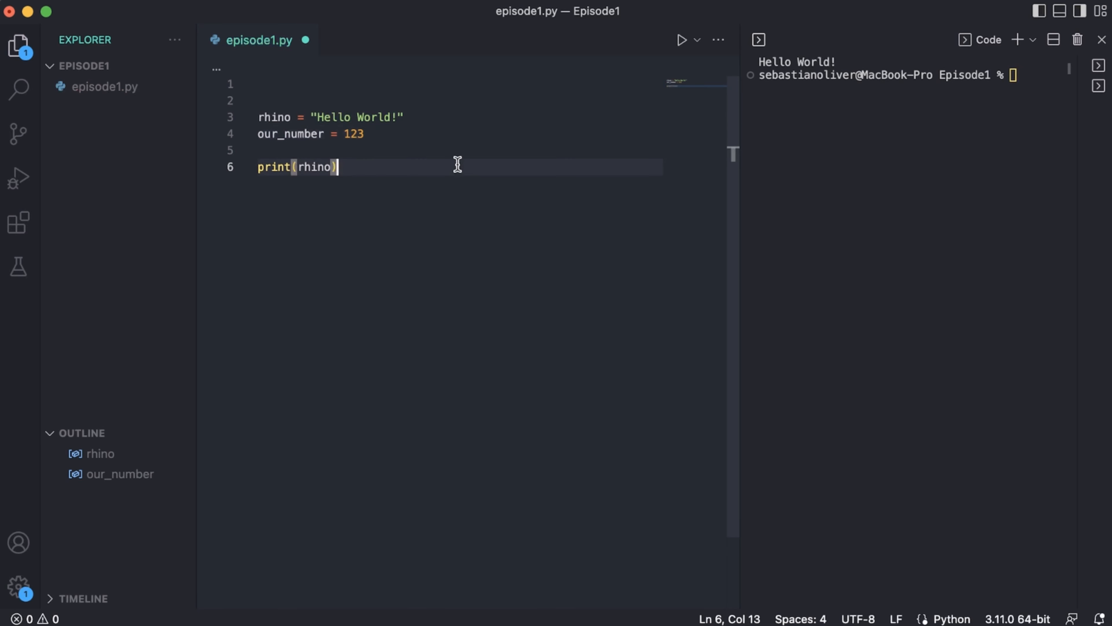
type("print(our_number")
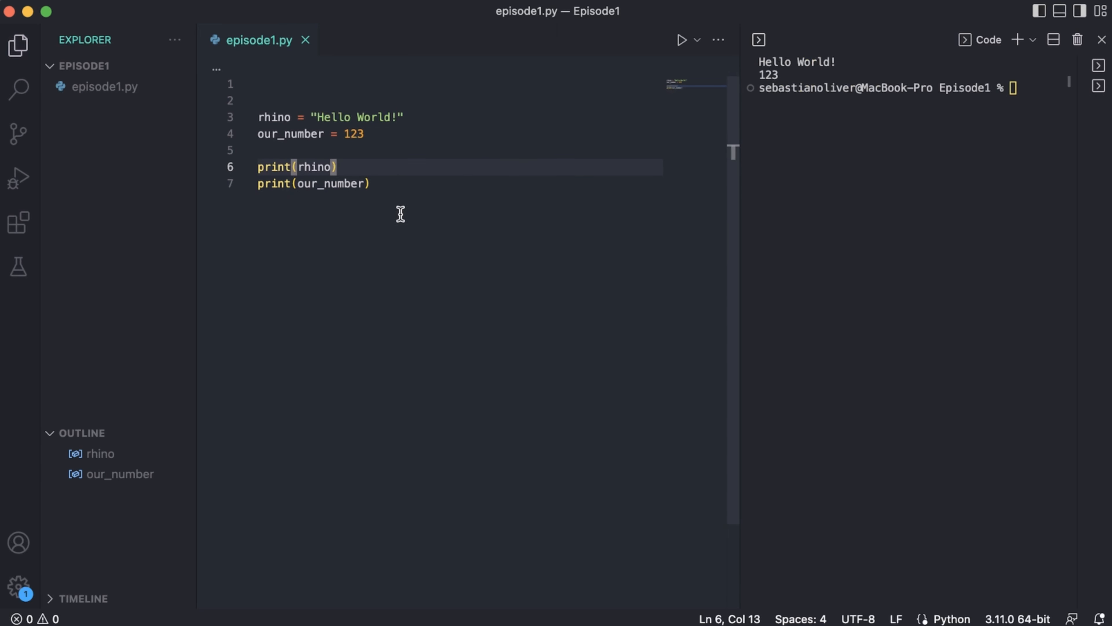
type("our_float = 123.")
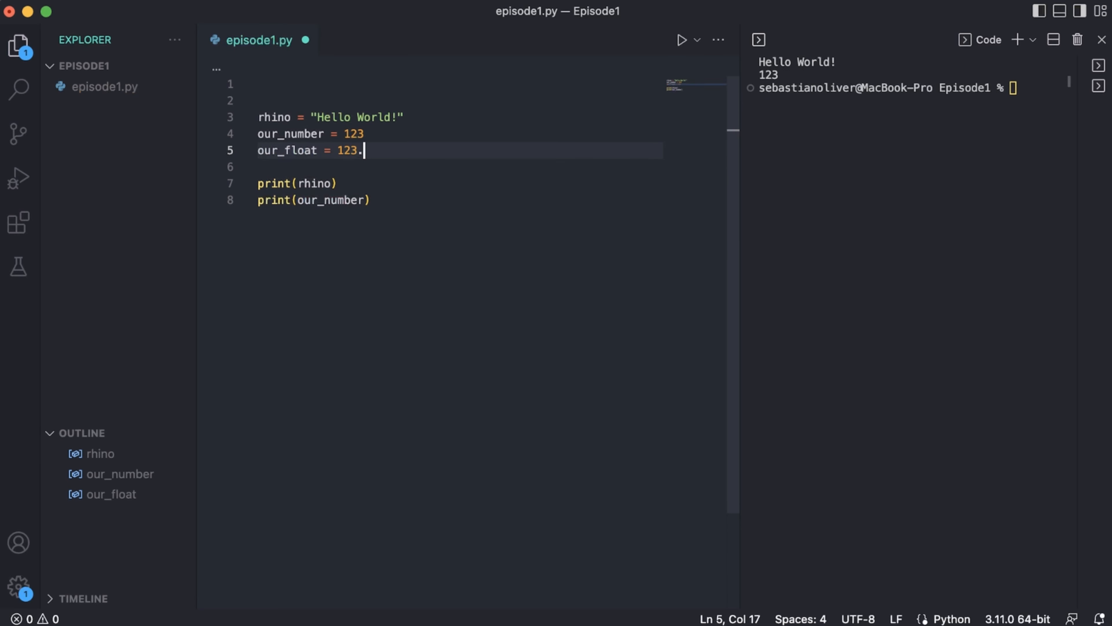
type("55")
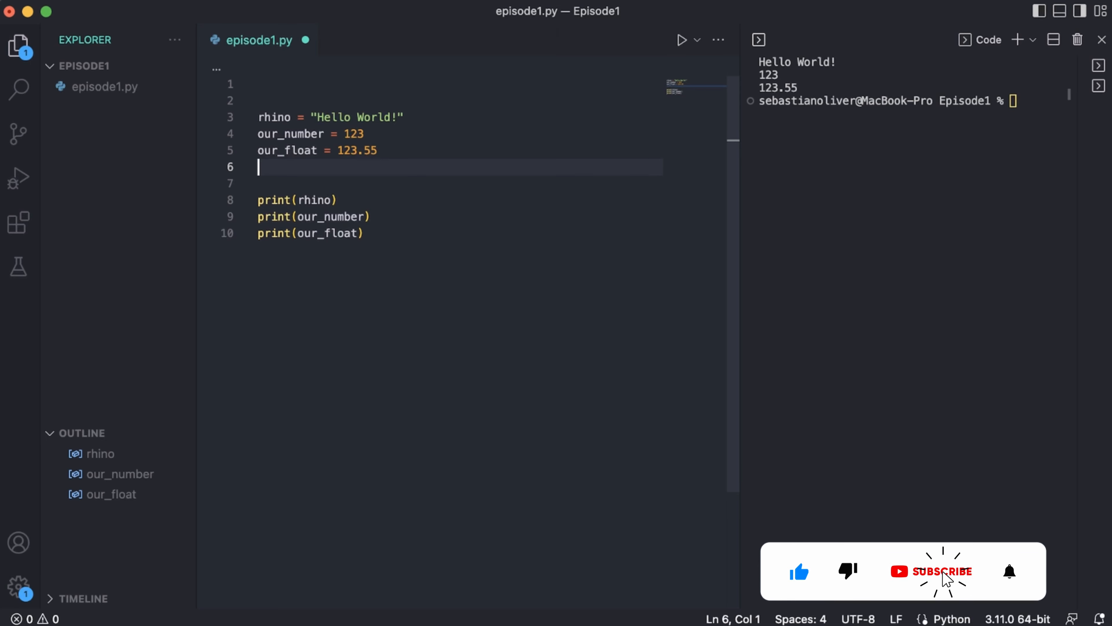
Step: Add our_bool = False (changed from True) with a print line for it
type("our_bool")
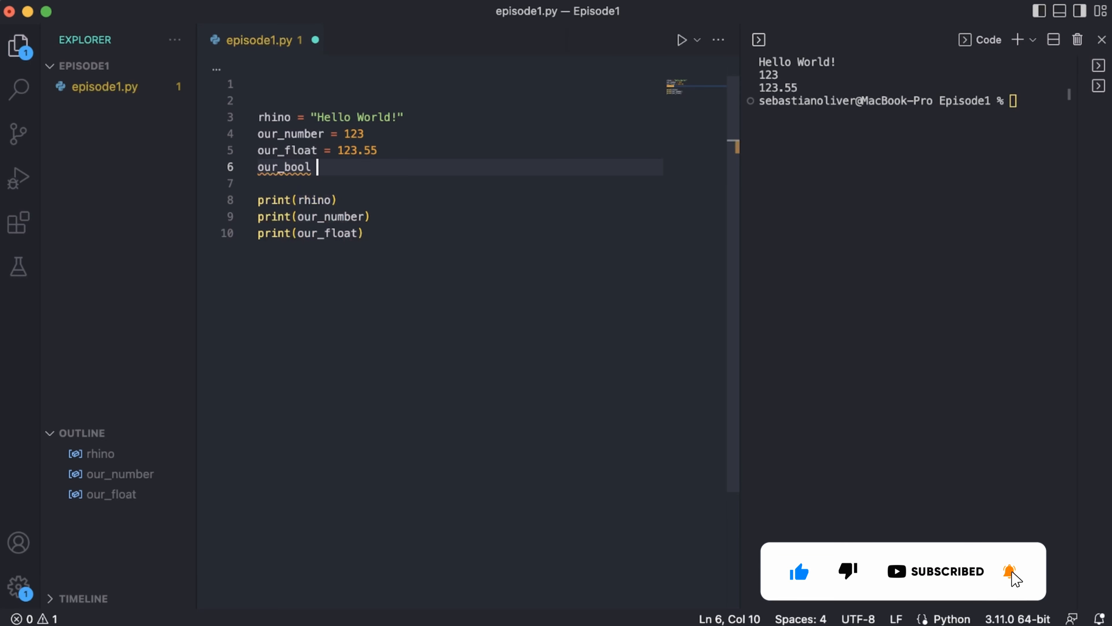
type("= True")
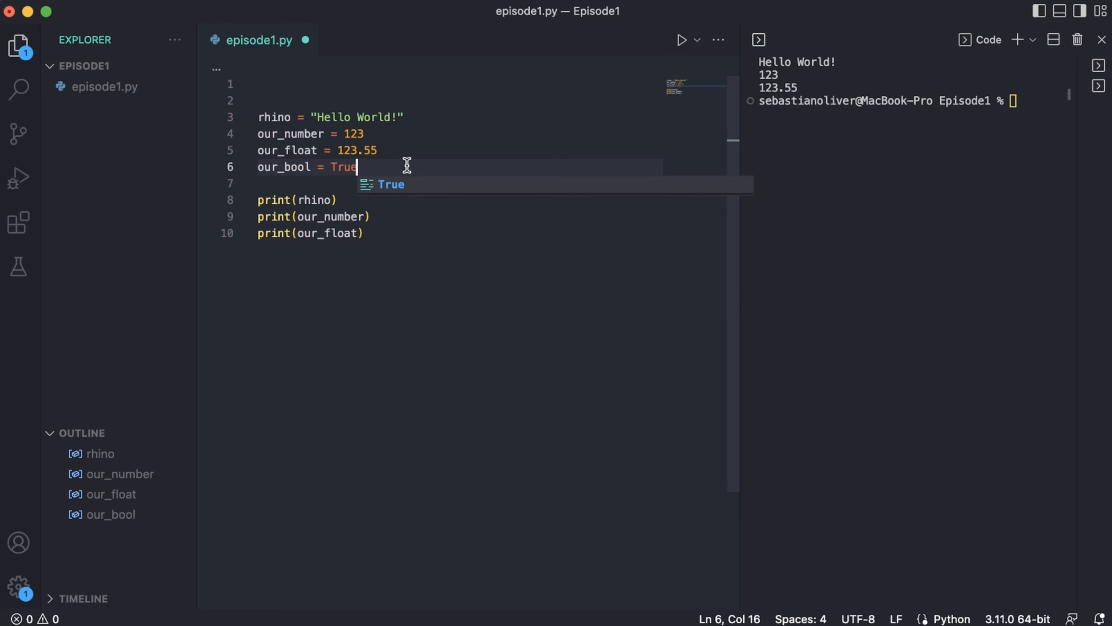
key("Backspace")
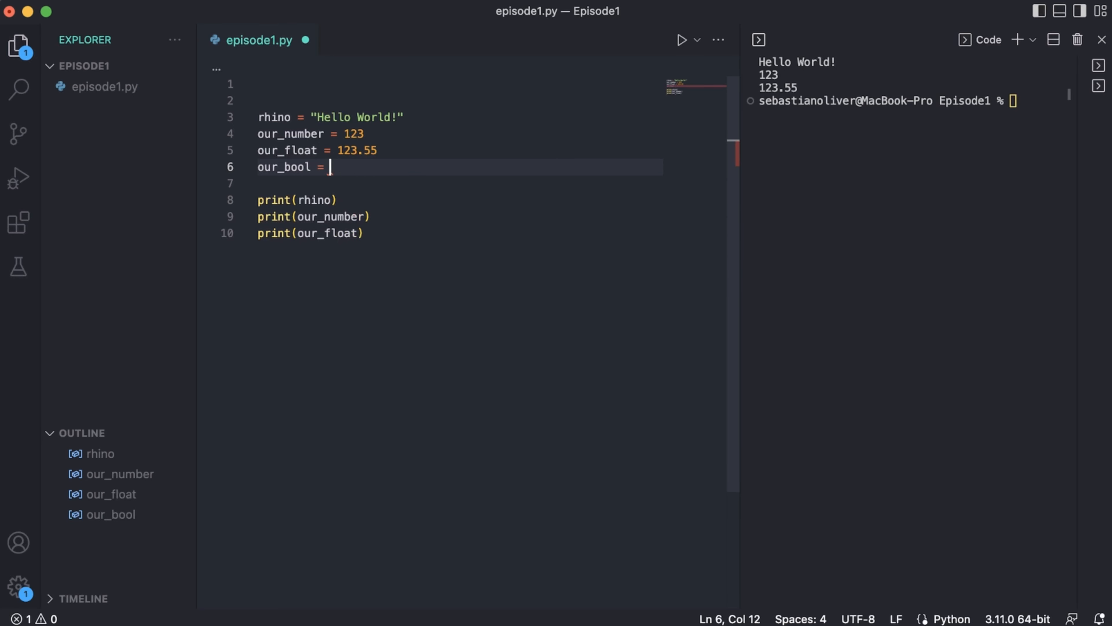
type("False")
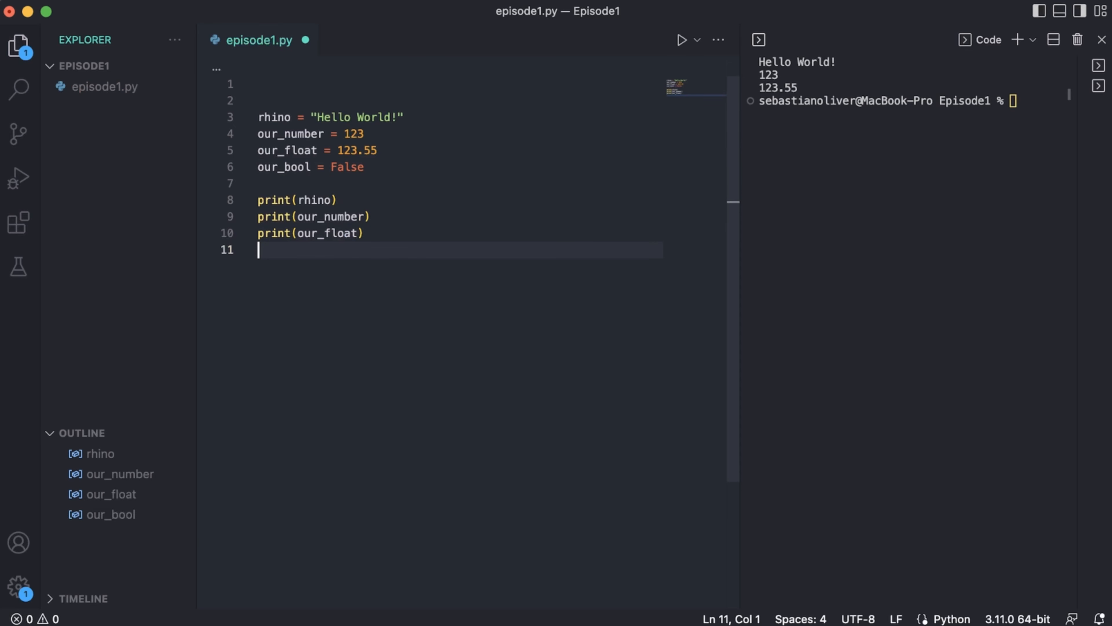
type("print(our_bool")
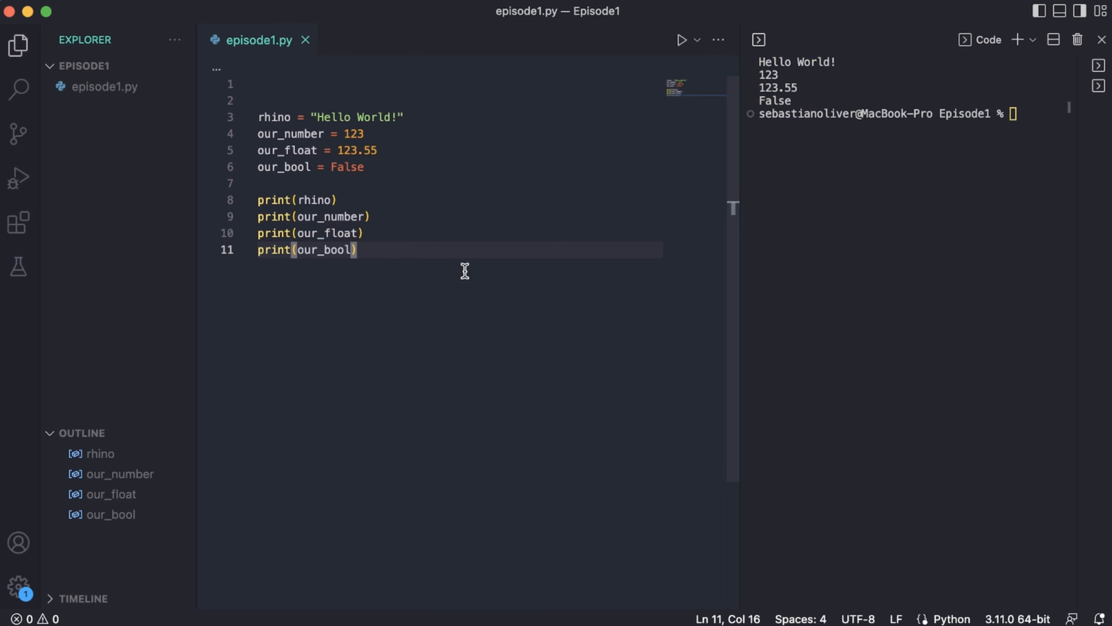
mouse_move(391, 167)
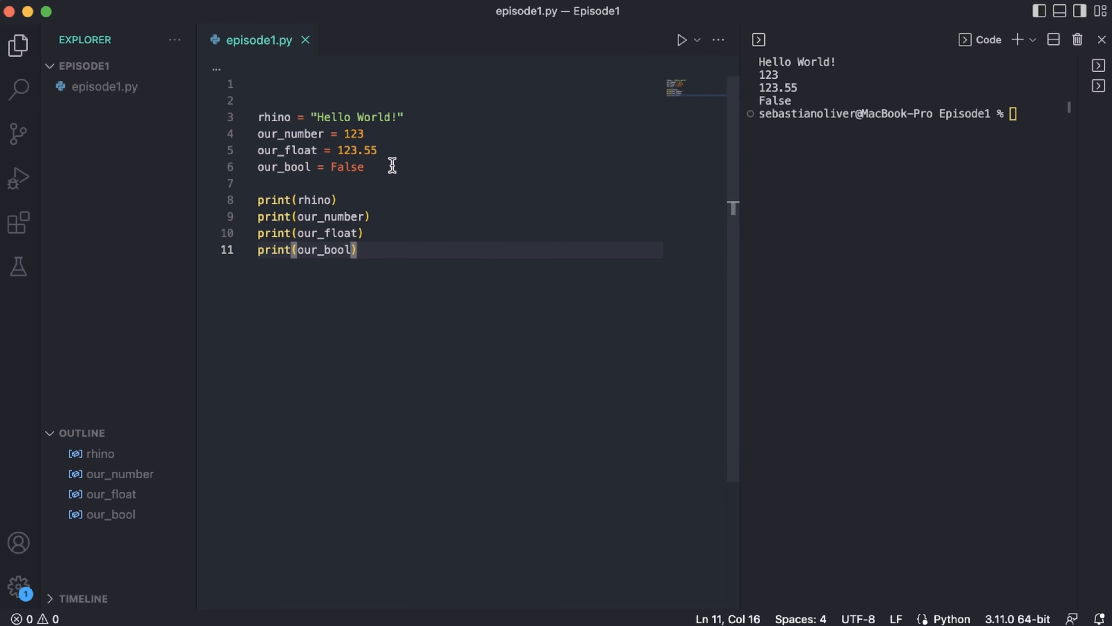
type("pr")
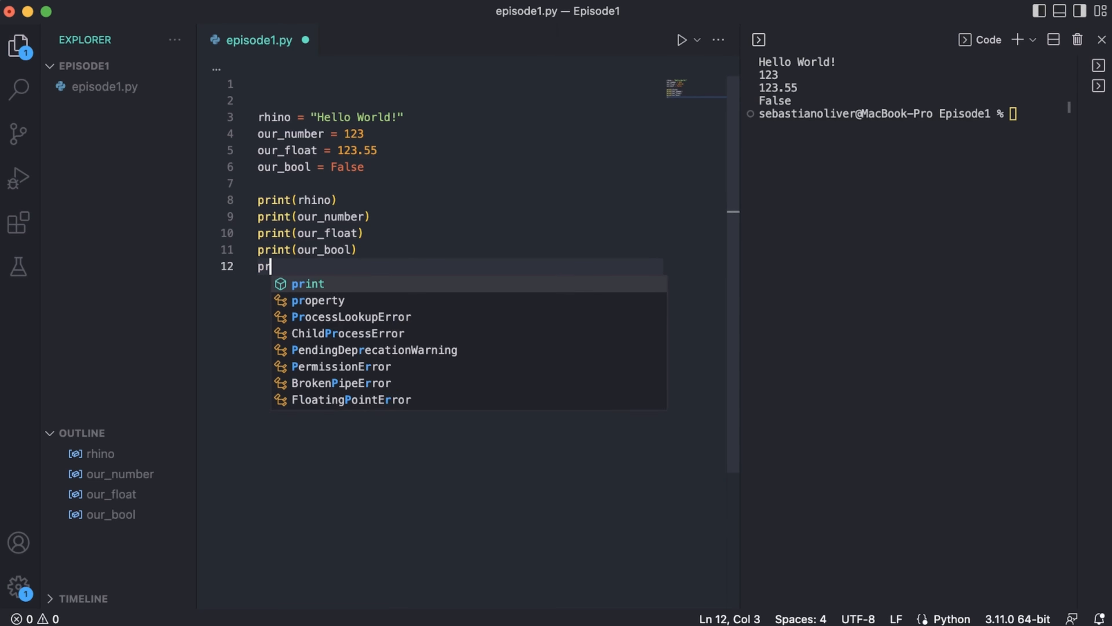
Step: Write print(our_bool) while trimming the file to the four variable definitions
type("int(our_bool)")
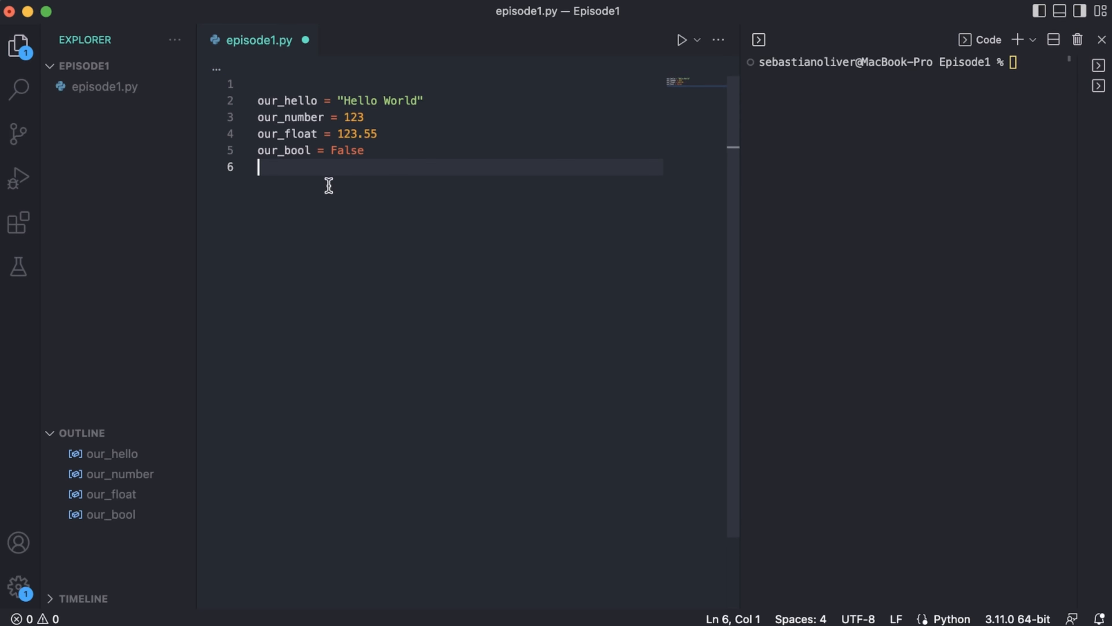
Step: Add print(our_hello), run it to show Hello World, and start new lines below
type("print(our_hello")
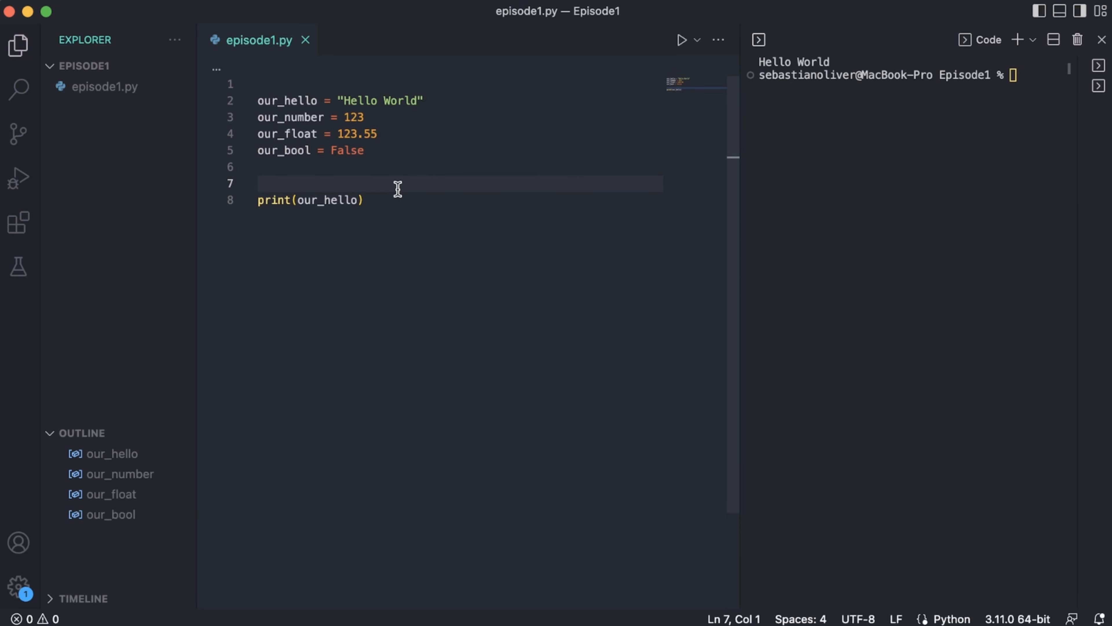
left_click(362, 200)
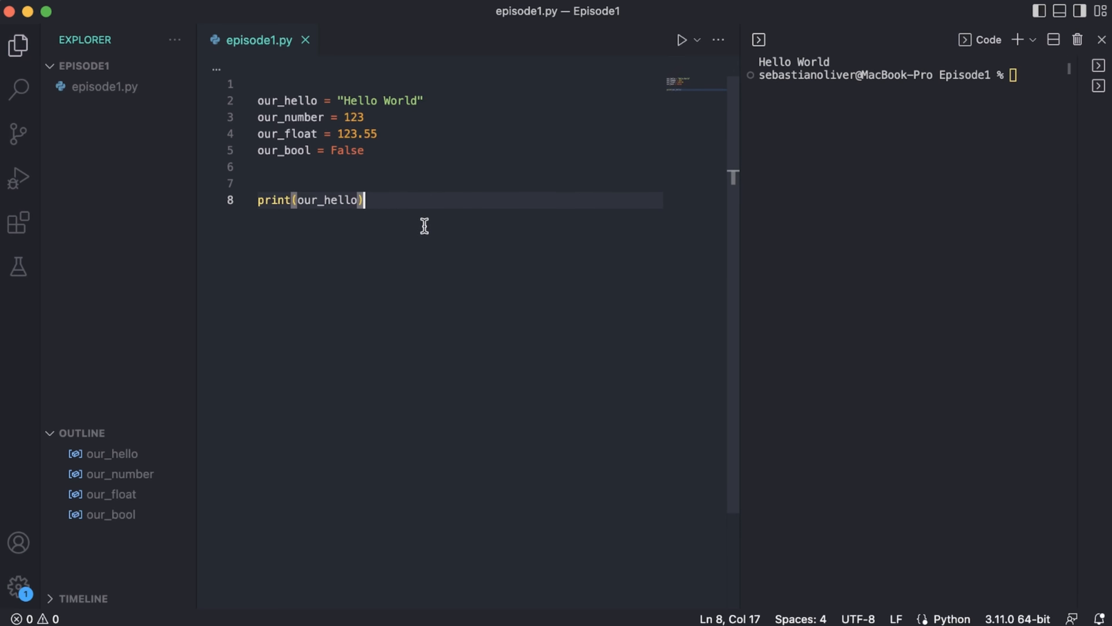
key("Enter")
type("# Additi")
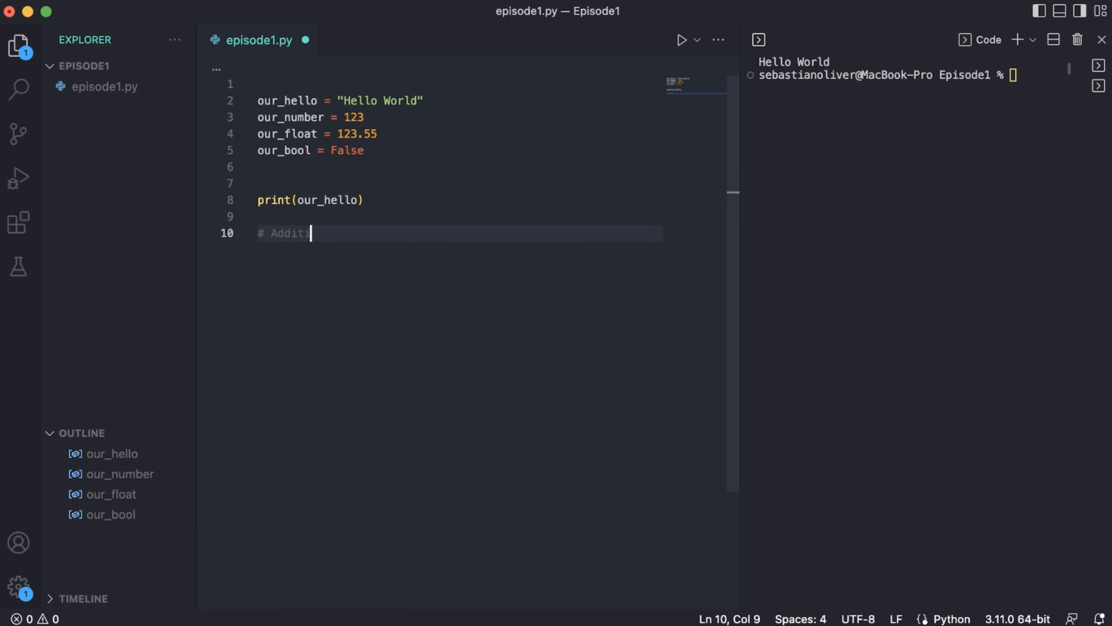
Step: Write print(our_hello + " " + our_hello) under # Addition, giving Hello World Hello World
type("print(")
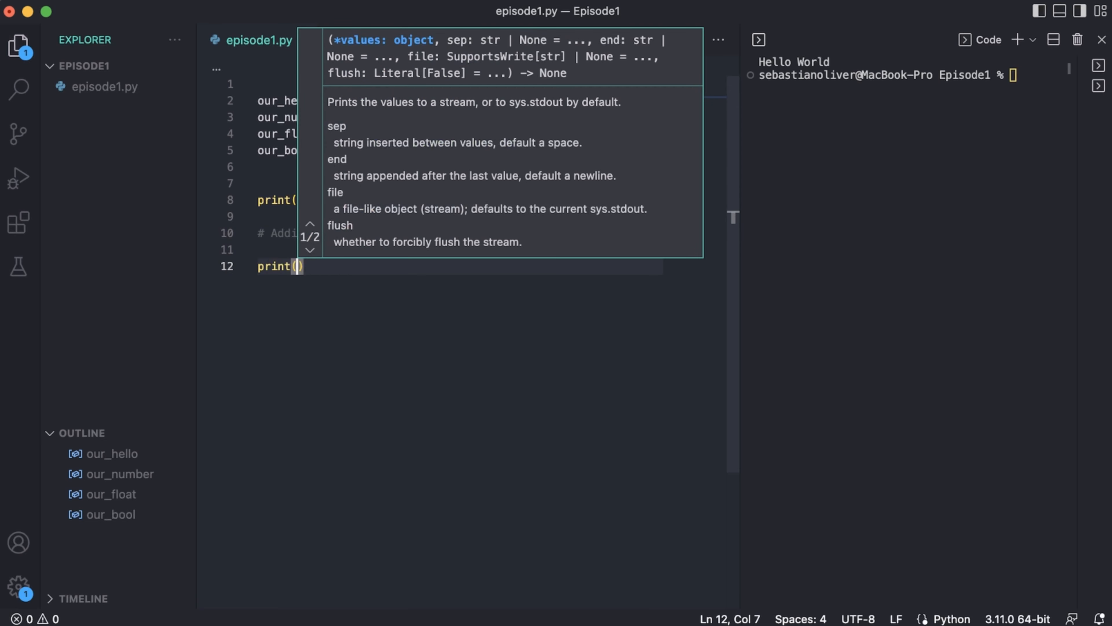
type("our_hello +")
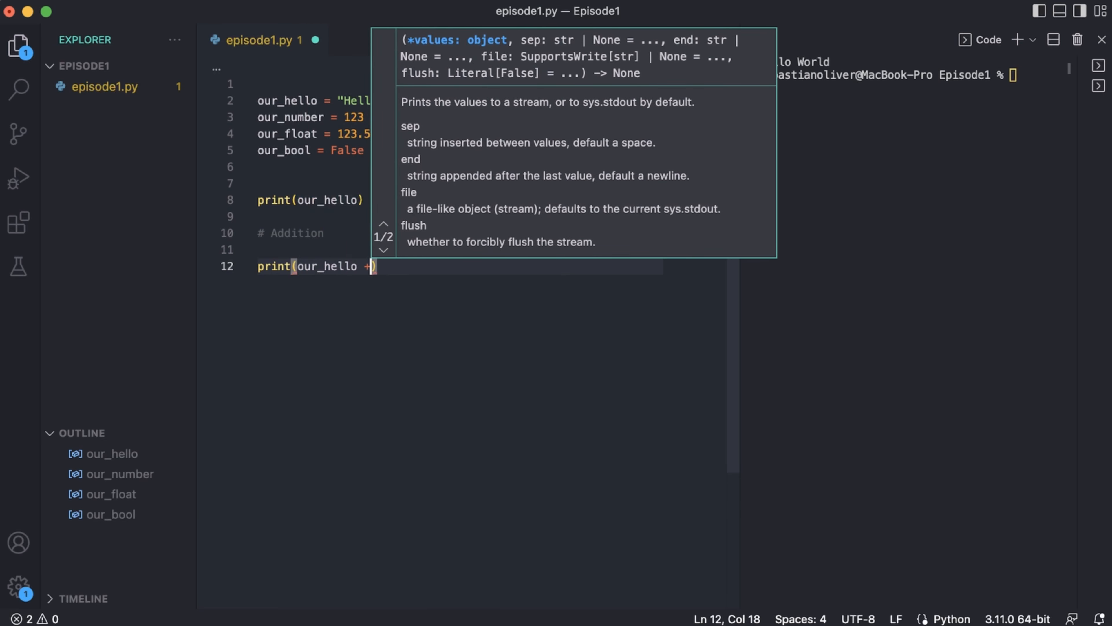
type("our_hello")
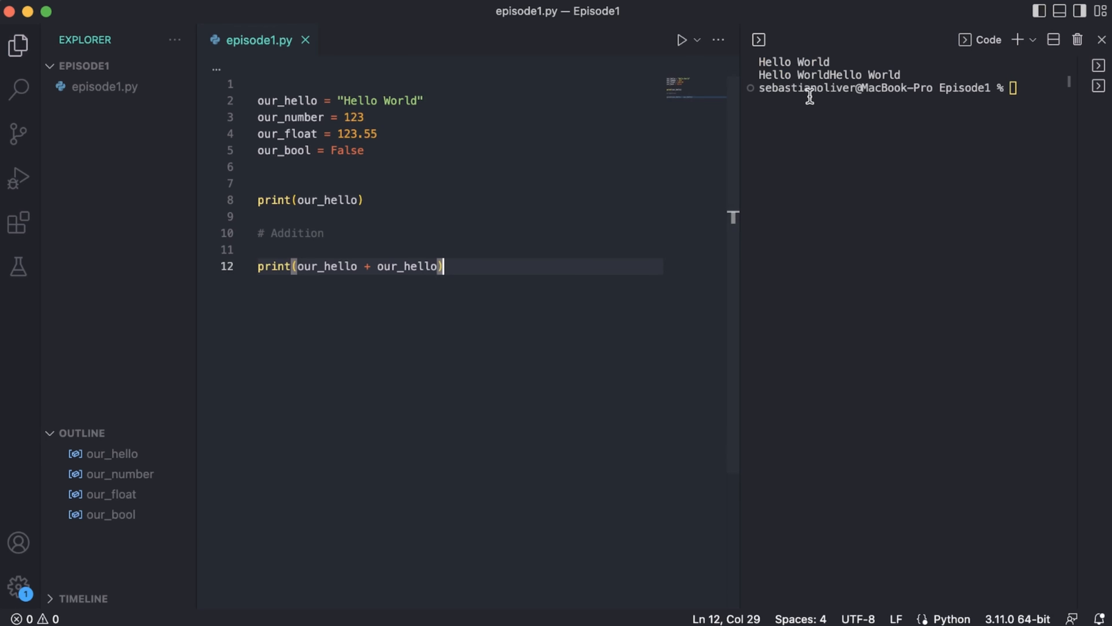
mouse_move(490, 254)
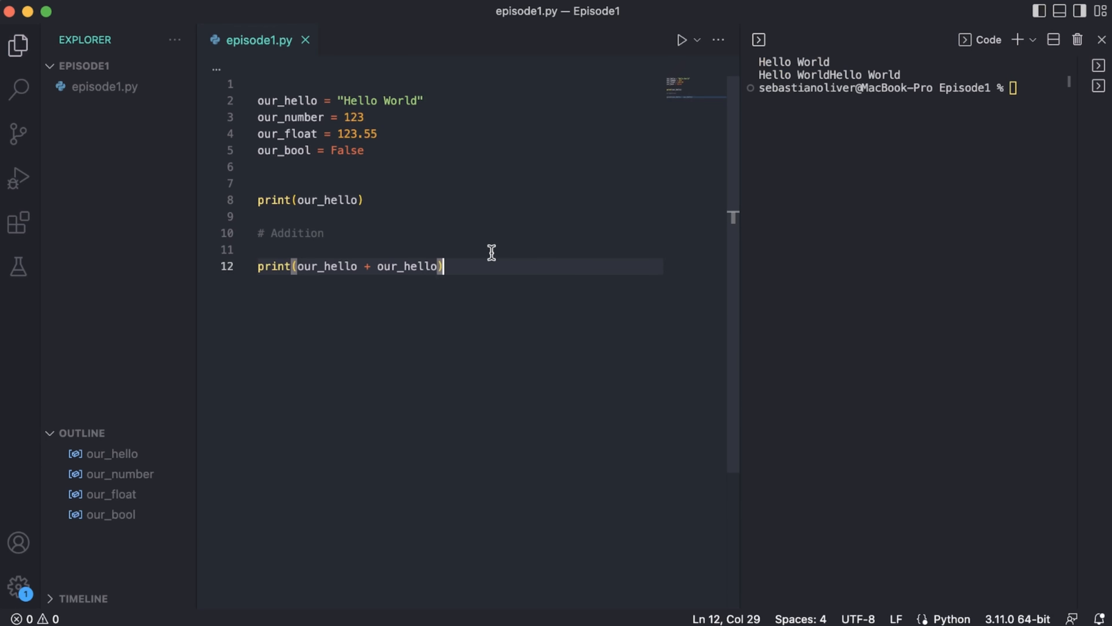
mouse_move(389, 288)
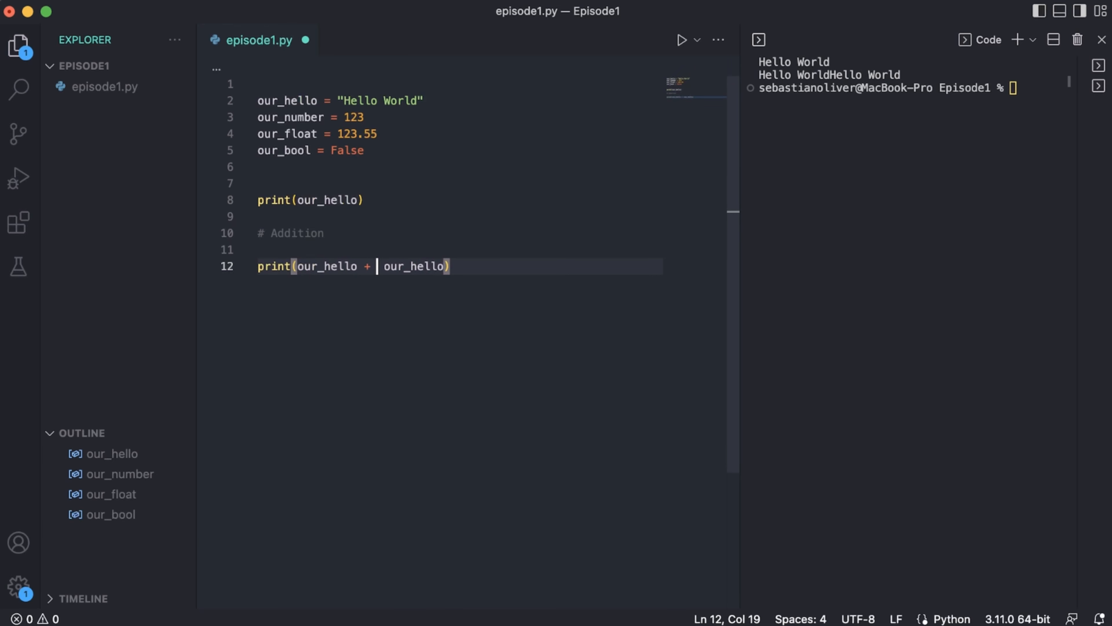
type("\" \" +")
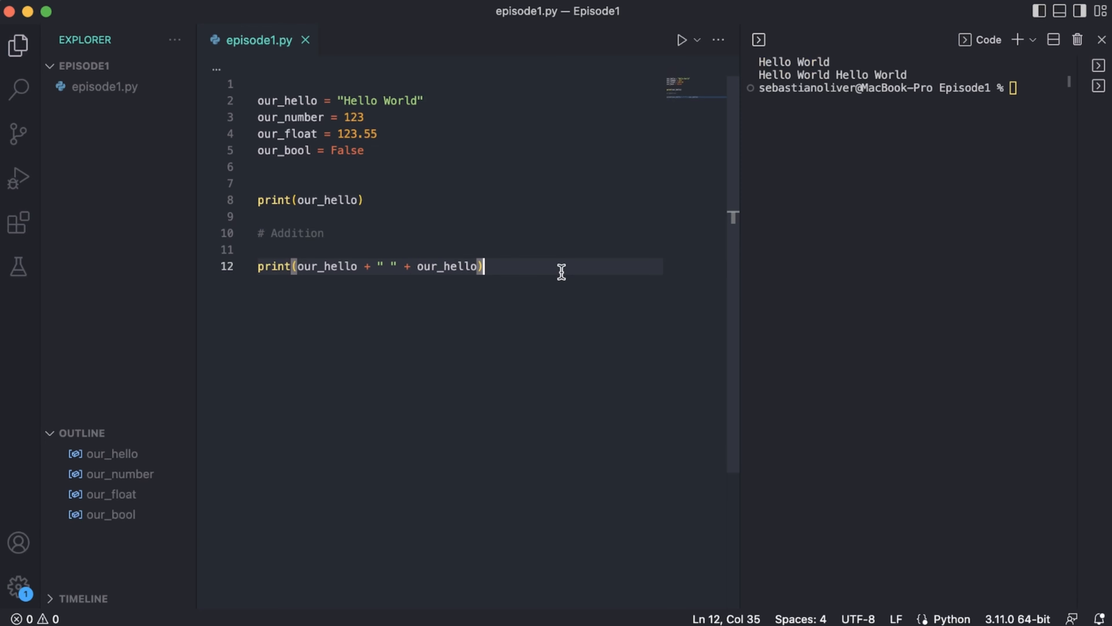
mouse_move(516, 288)
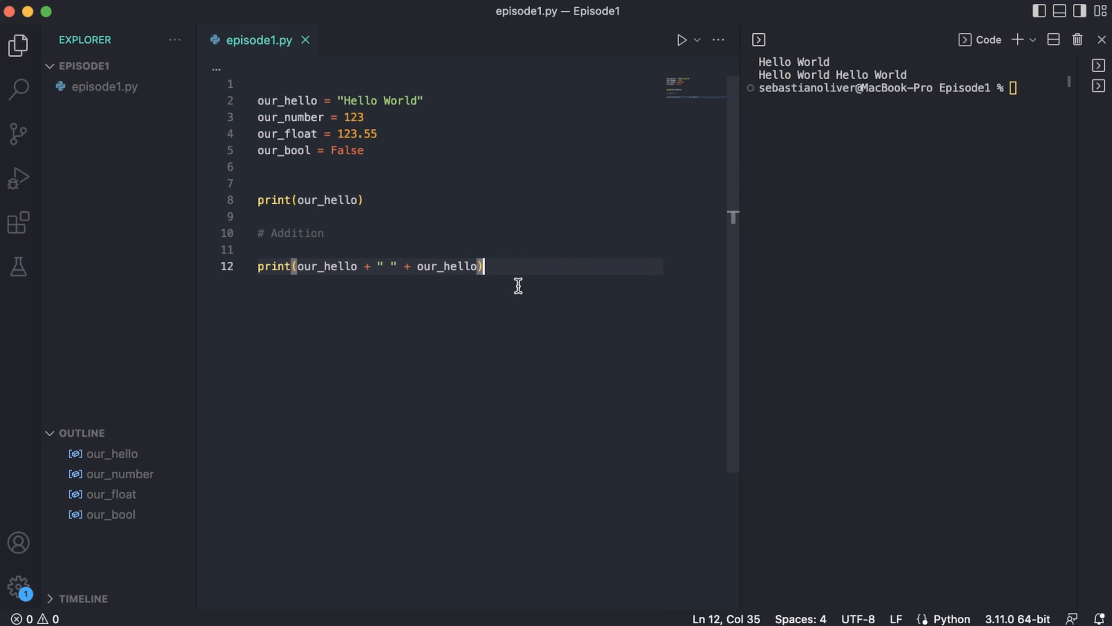
key("Enter")
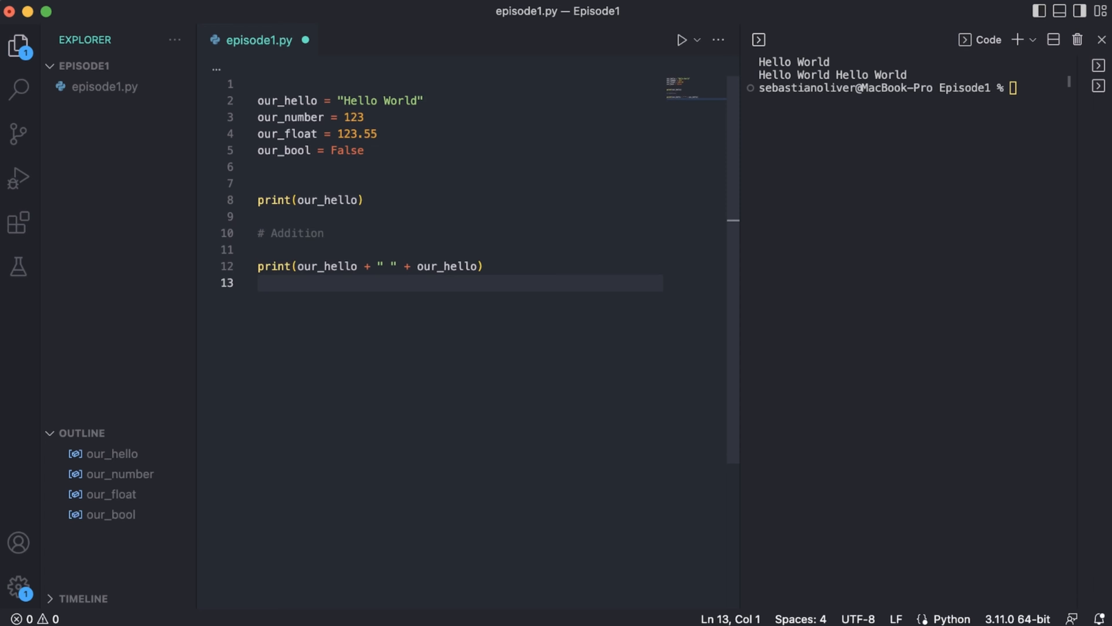
Step: Add a '# Subtraction' section with print(our_hello - 1), which raises a TypeError
type("# Subtraction")
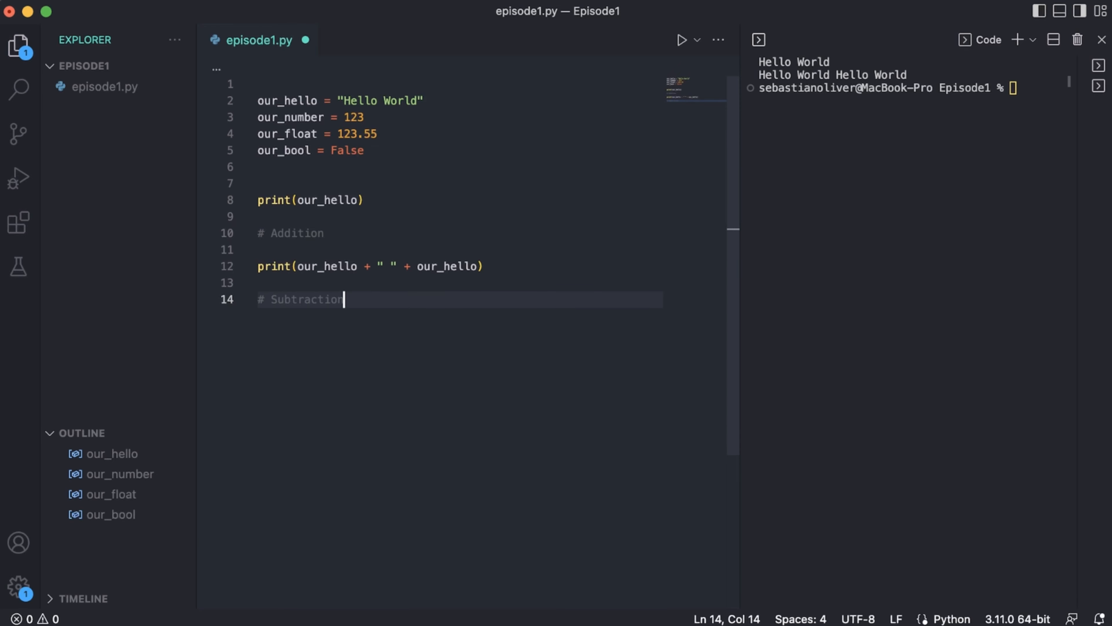
type("print(")
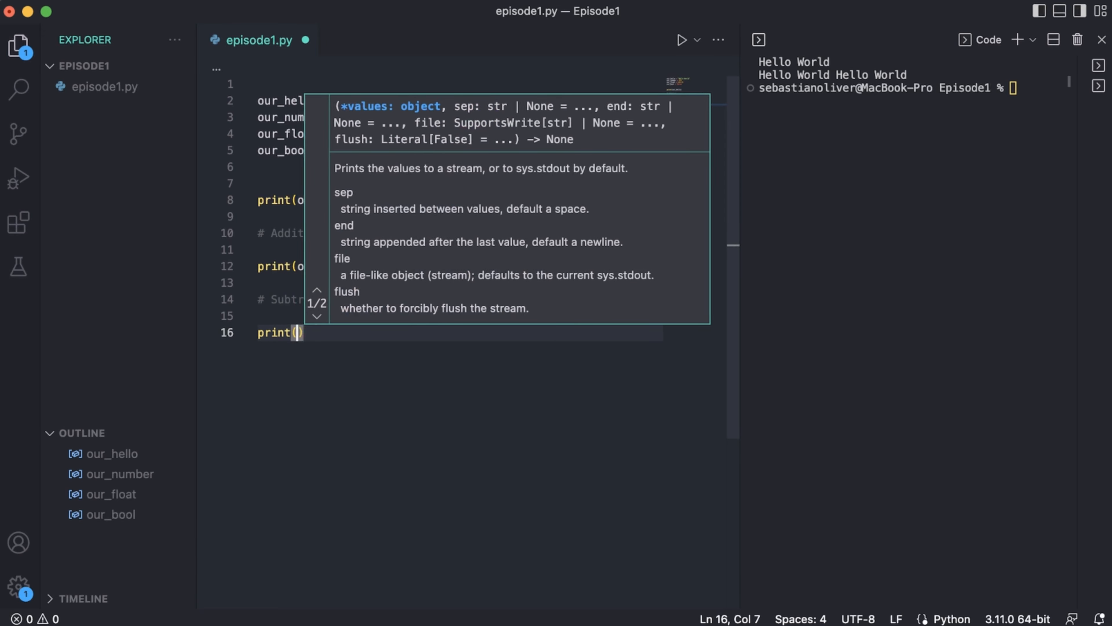
type("our_hello - 1")
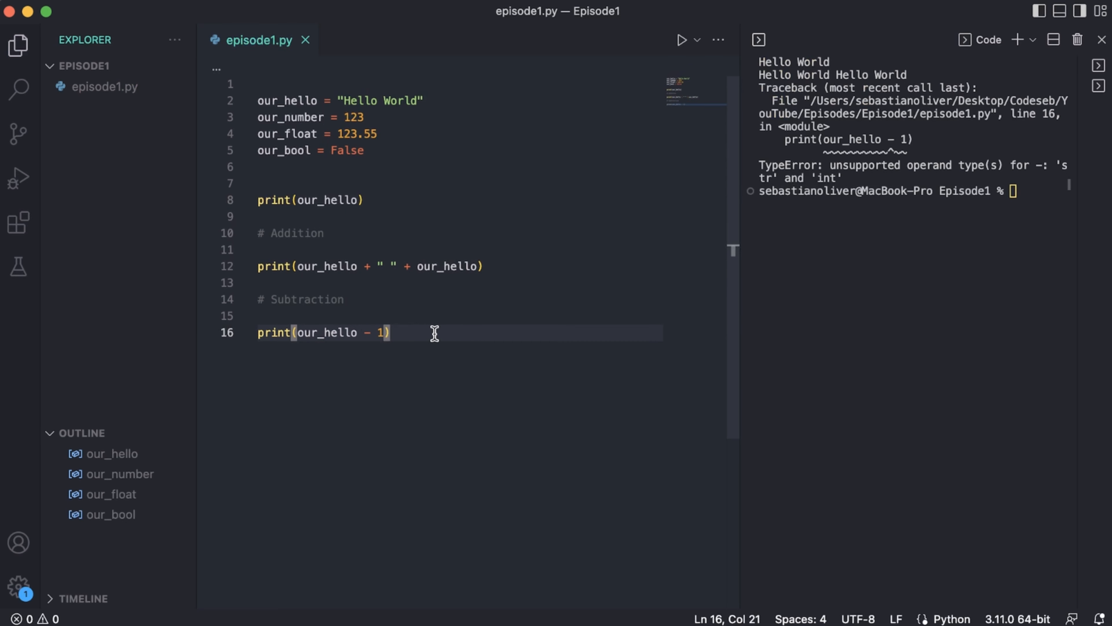
mouse_move(703, 309)
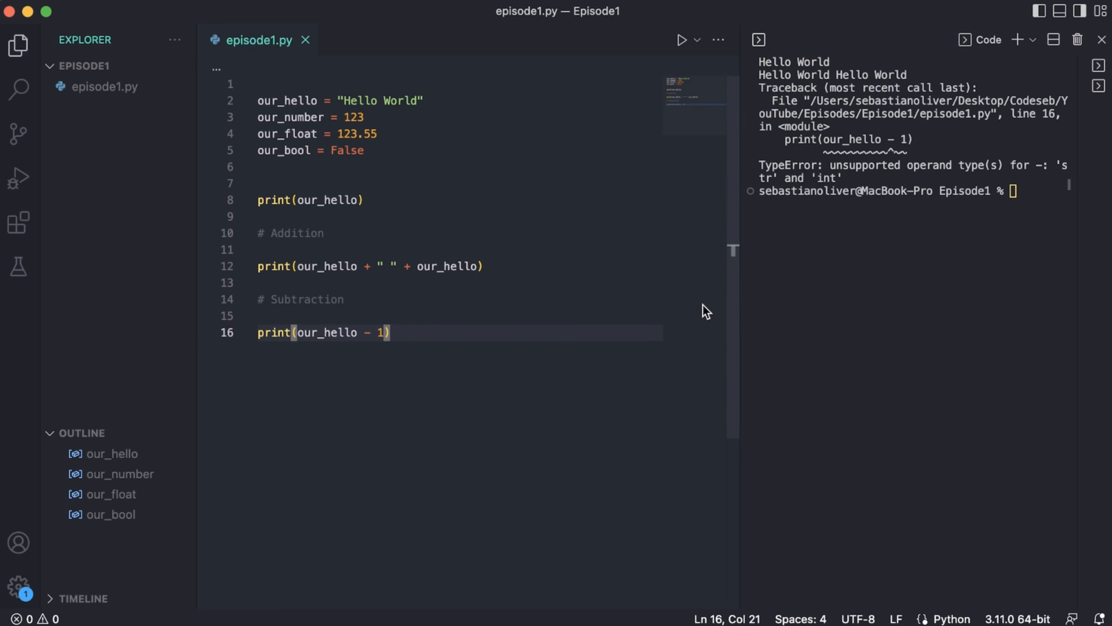
mouse_move(657, 313)
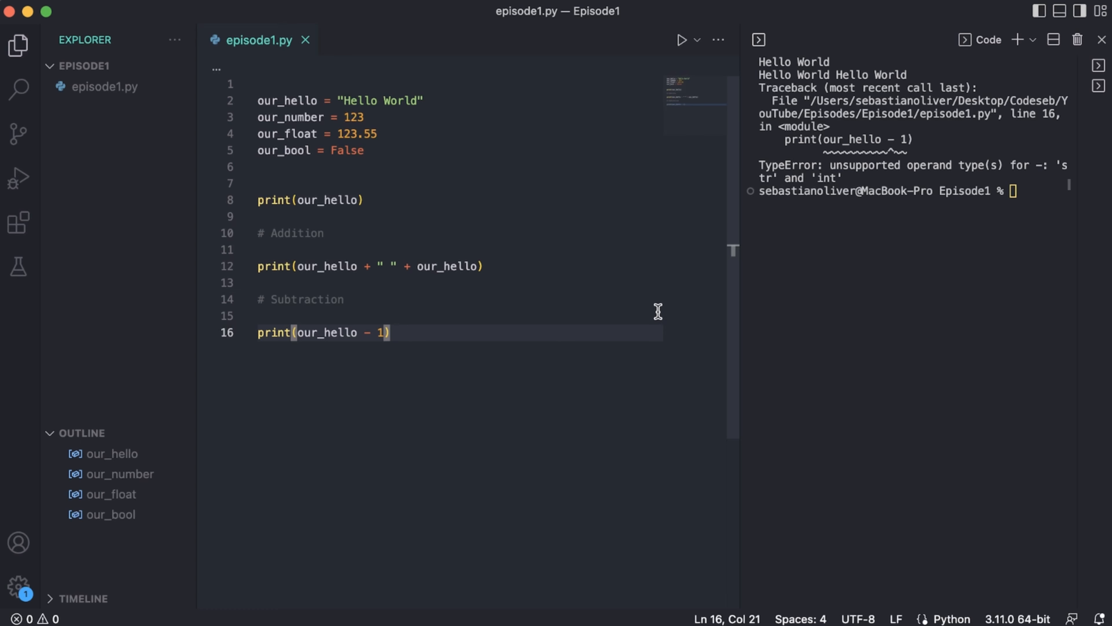
mouse_move(743, 227)
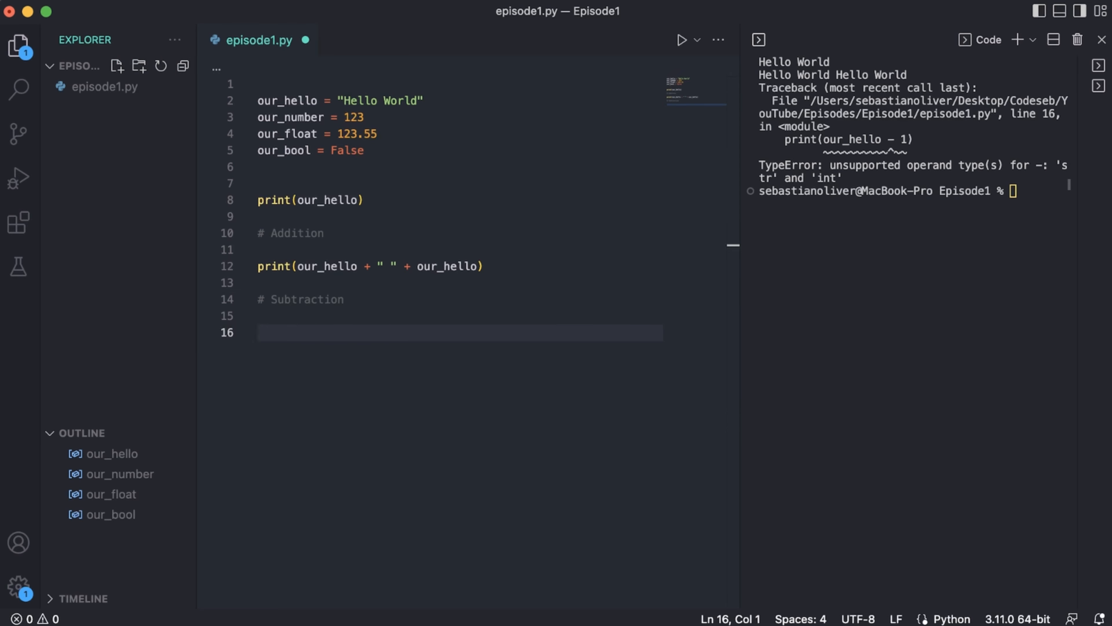
Step: Add a Multiplication section with print((our_hello + " ") * 3), repeating Hello World three times
key("Enter")
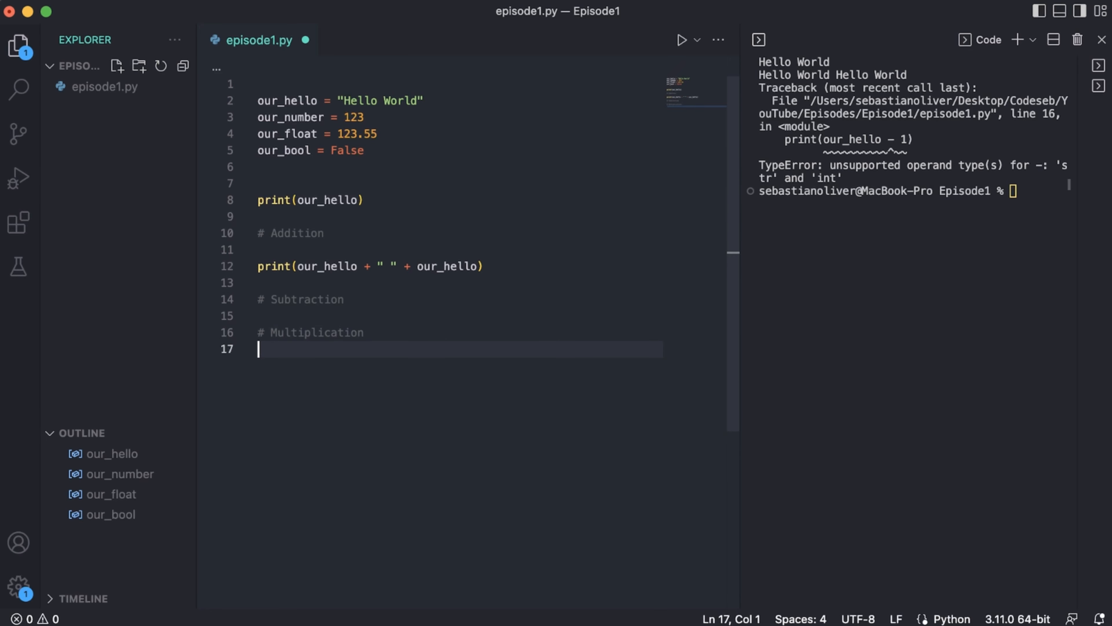
type("print(our_hello * 2")
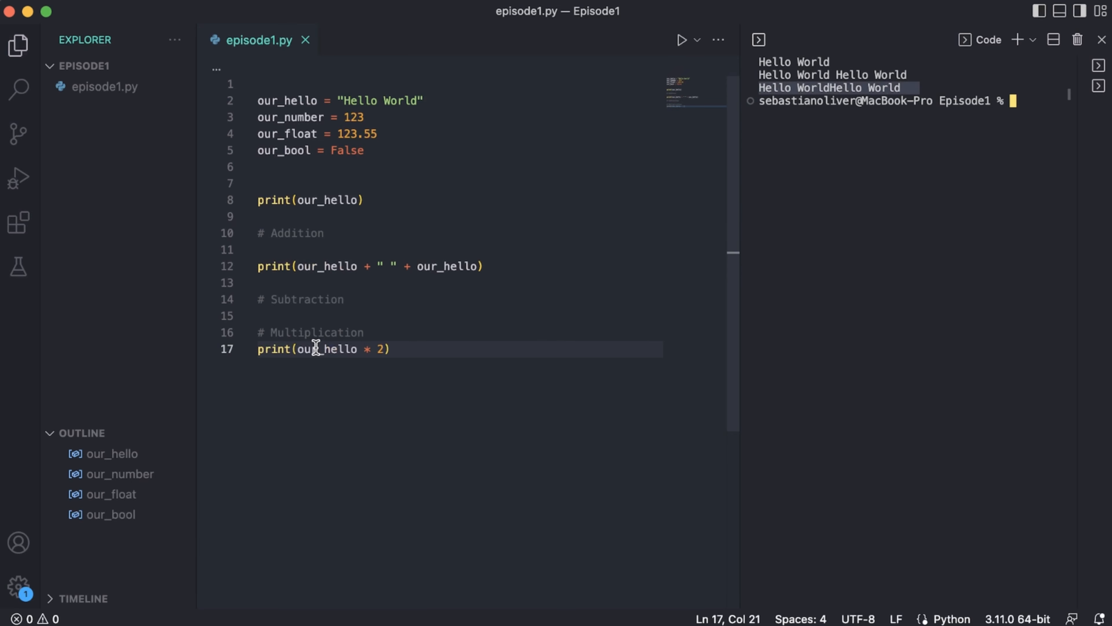
key("Backspace")
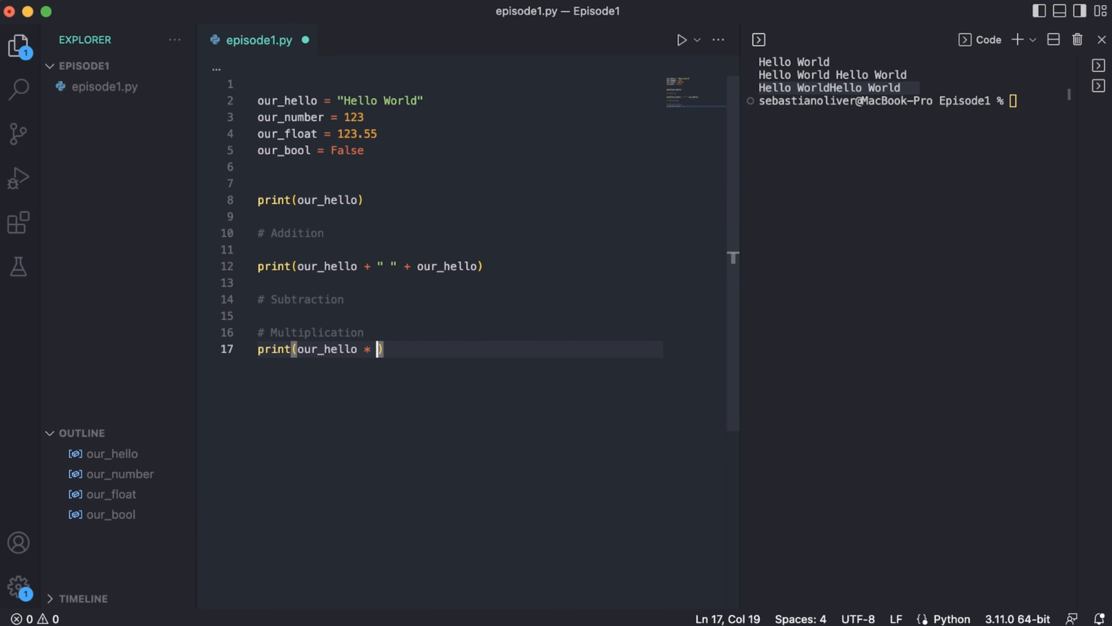
type("3")
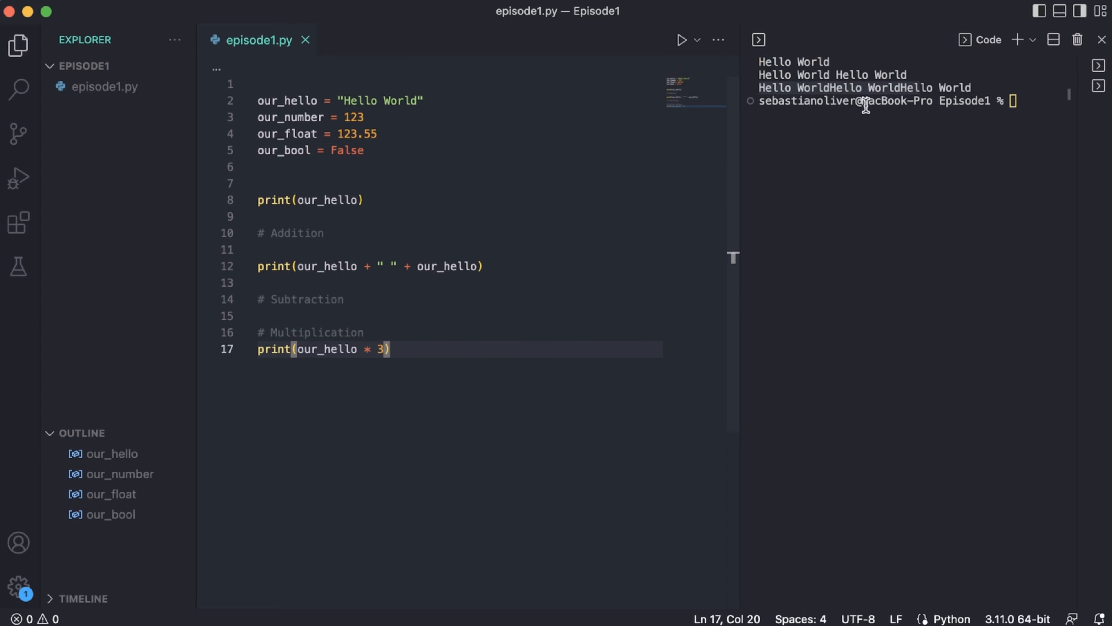
mouse_move(348, 338)
type("+ ")
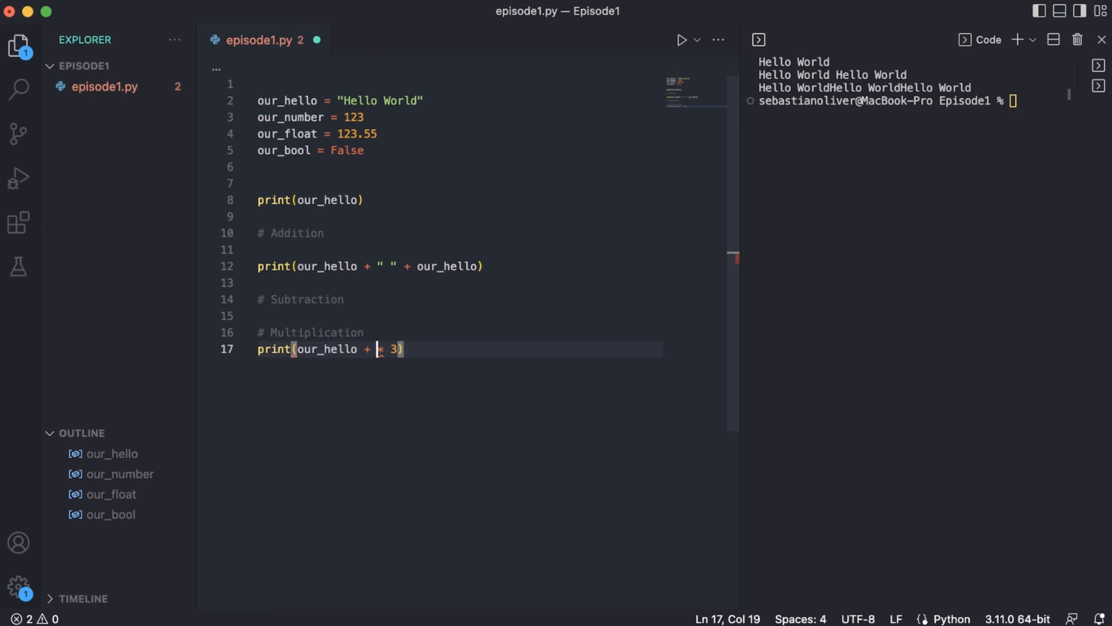
type("\" \")")
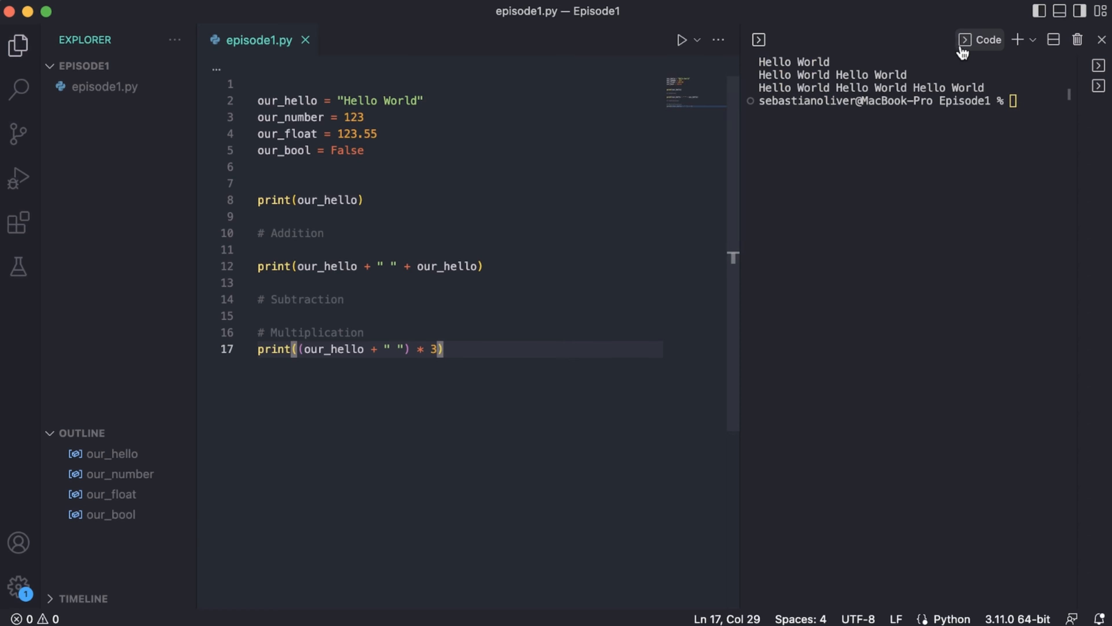
mouse_move(477, 348)
type("# D")
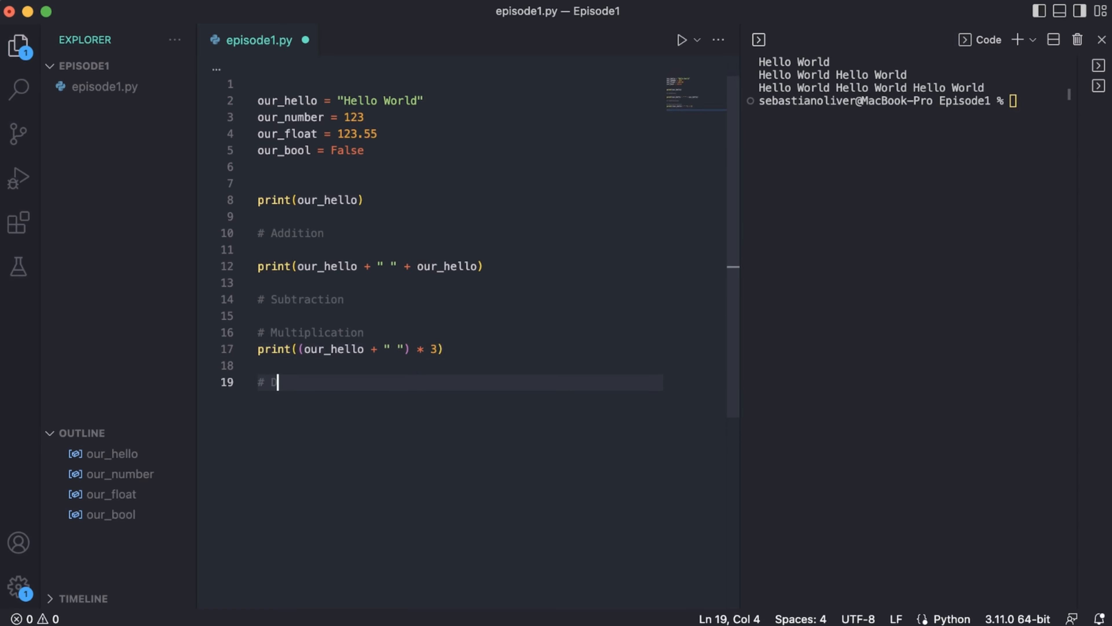
Step: Add a # Division section, try print(our_hello / 2) to get a TypeError, then clear the line
type("ivision")
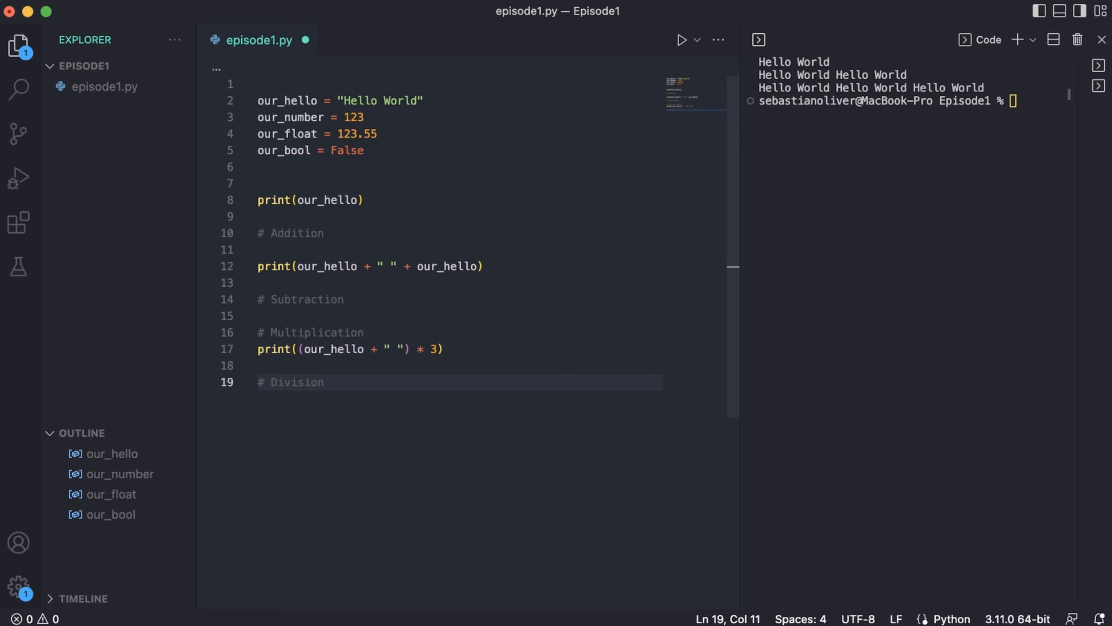
type("print(our_hello / 2")
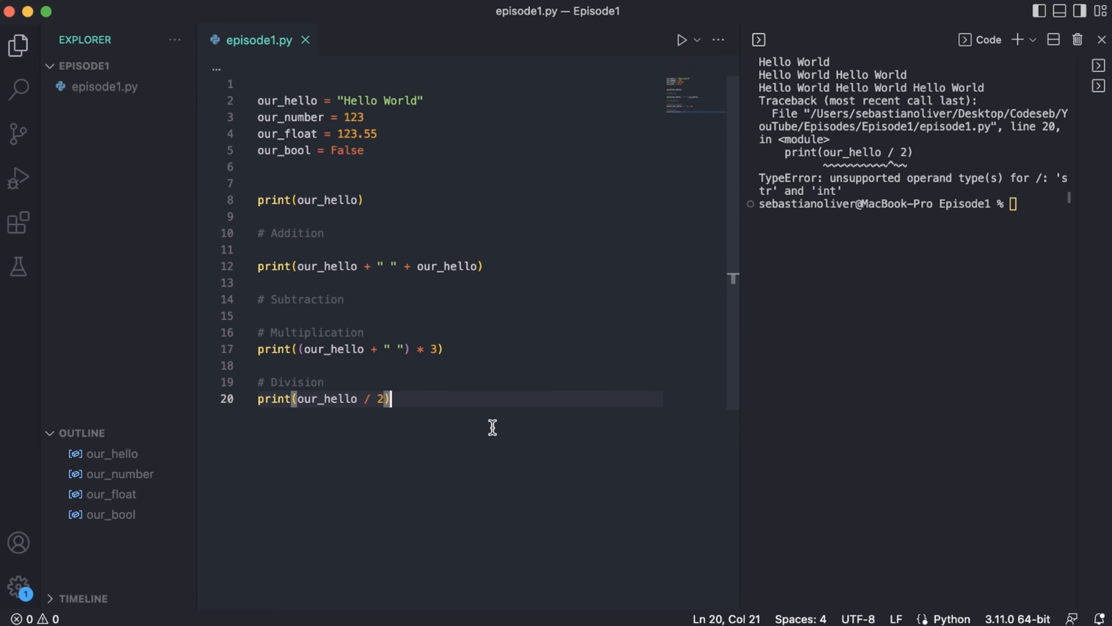
mouse_move(980, 219)
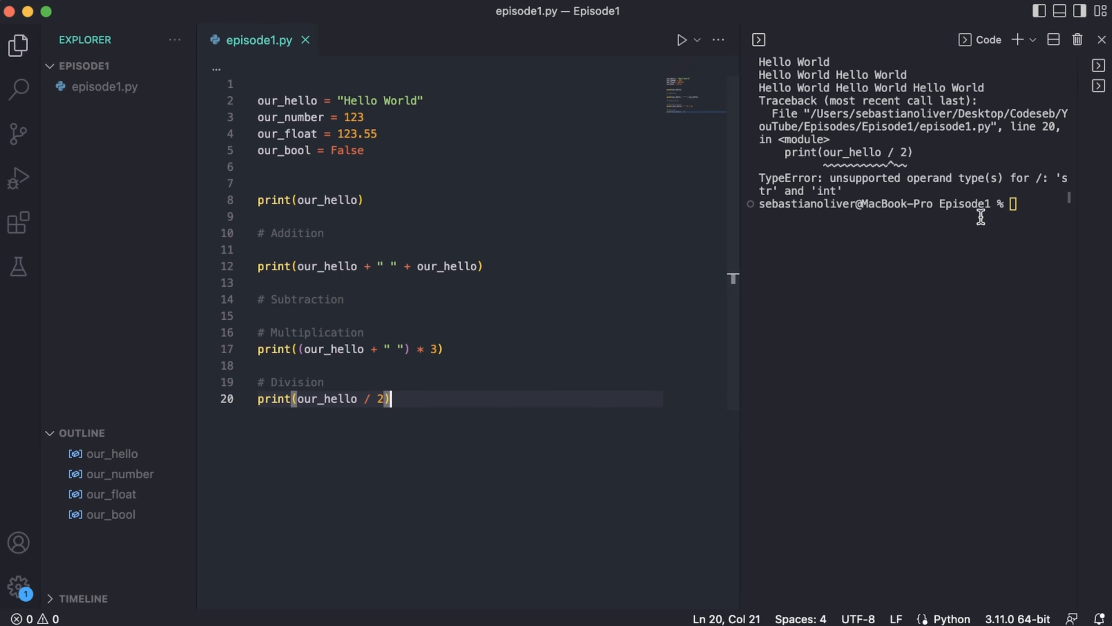
mouse_move(1027, 183)
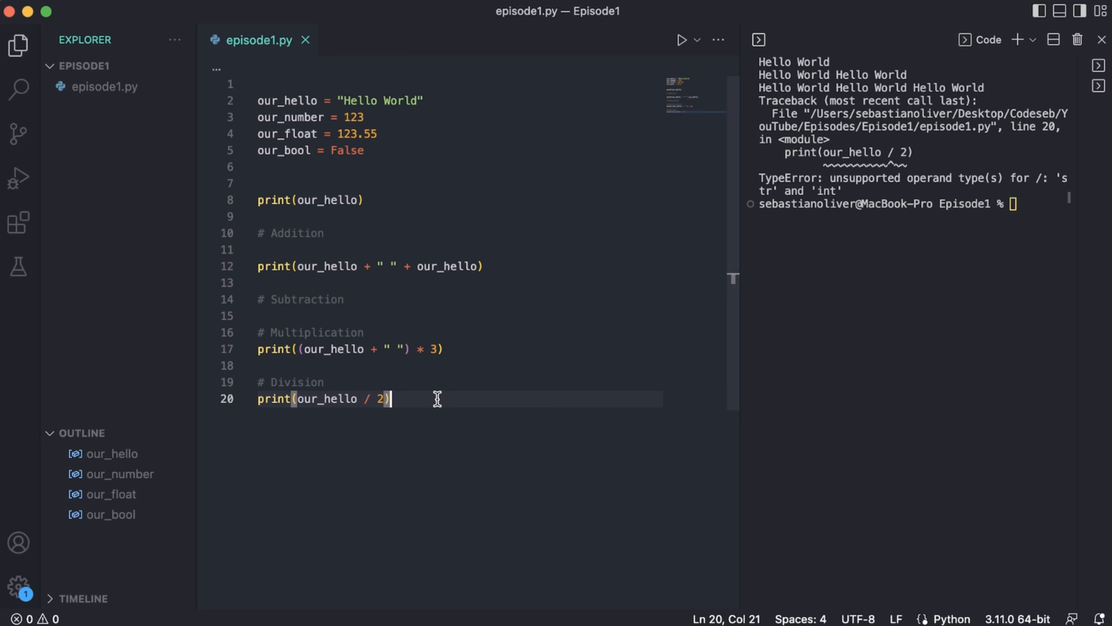
key("Enter")
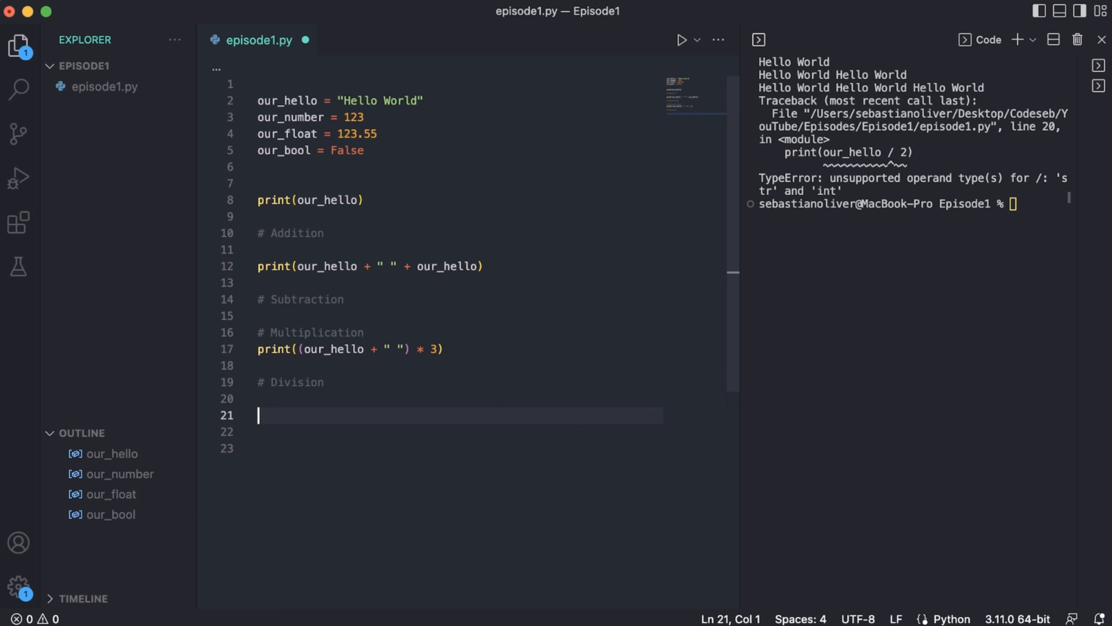
Step: Add a # Power section with print(our_hello ** ...) raising a TypeError, and suffix section comments with their symbols
type("# Power")
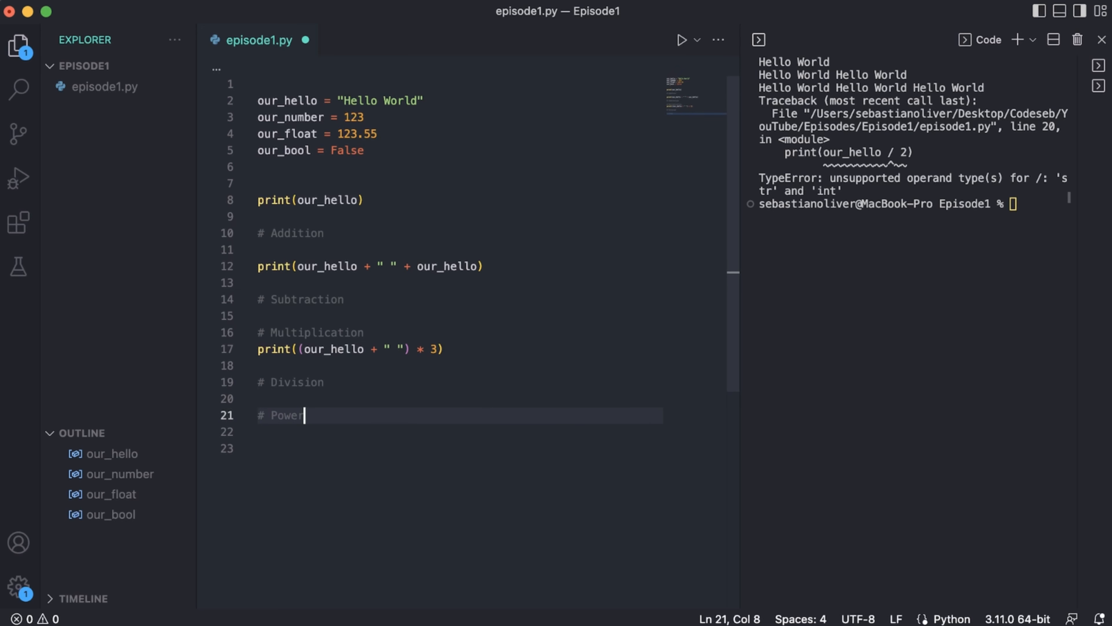
key("space")
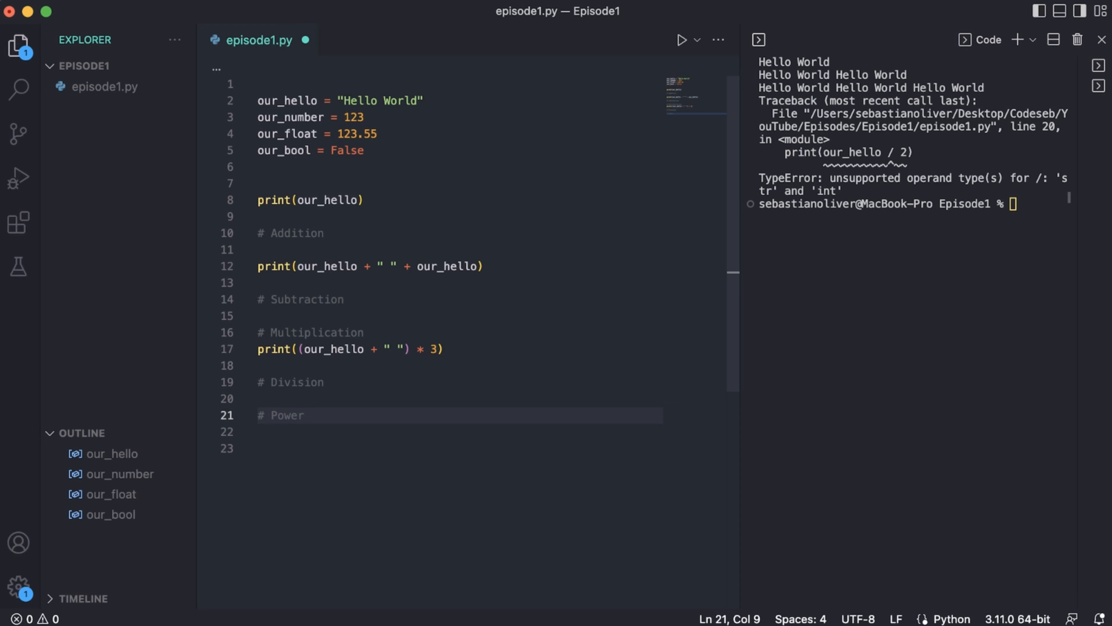
type("print(our")
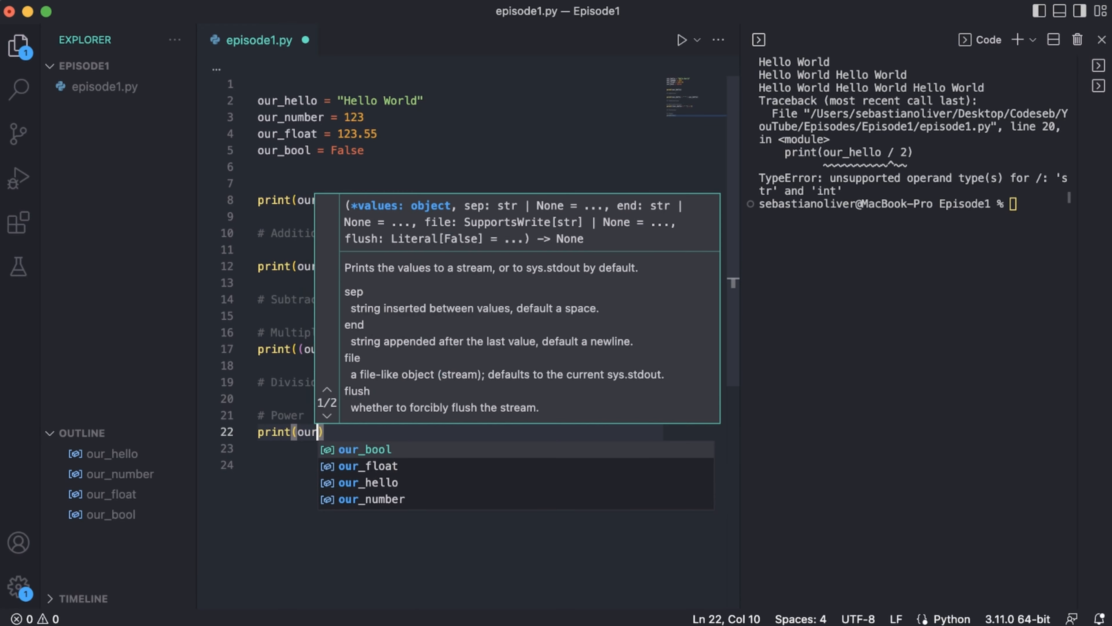
type("our_hello **")
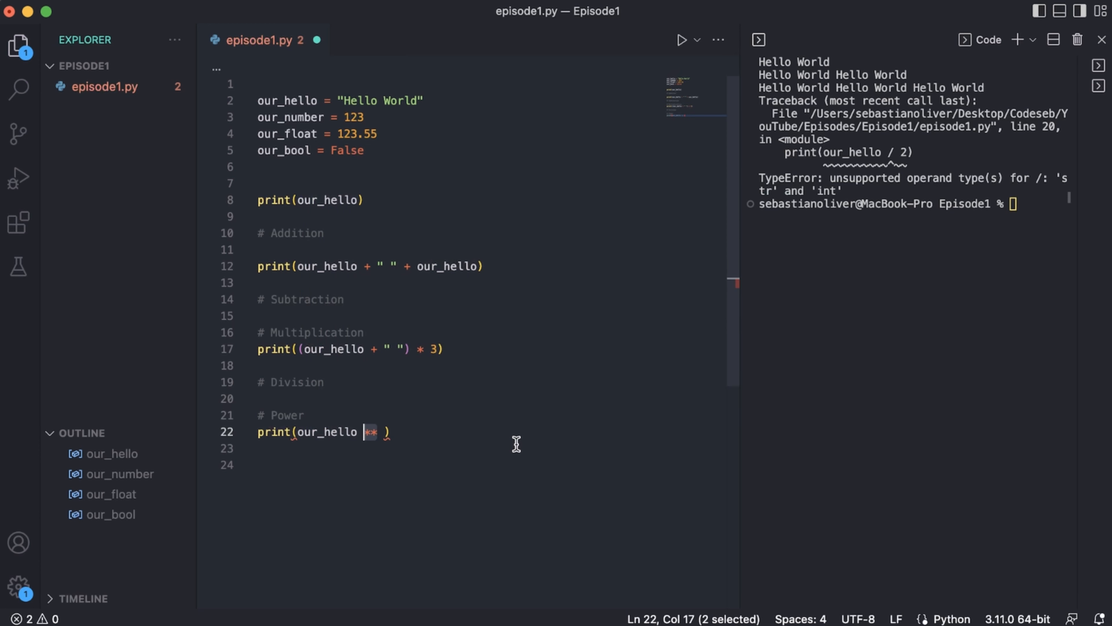
mouse_move(423, 358)
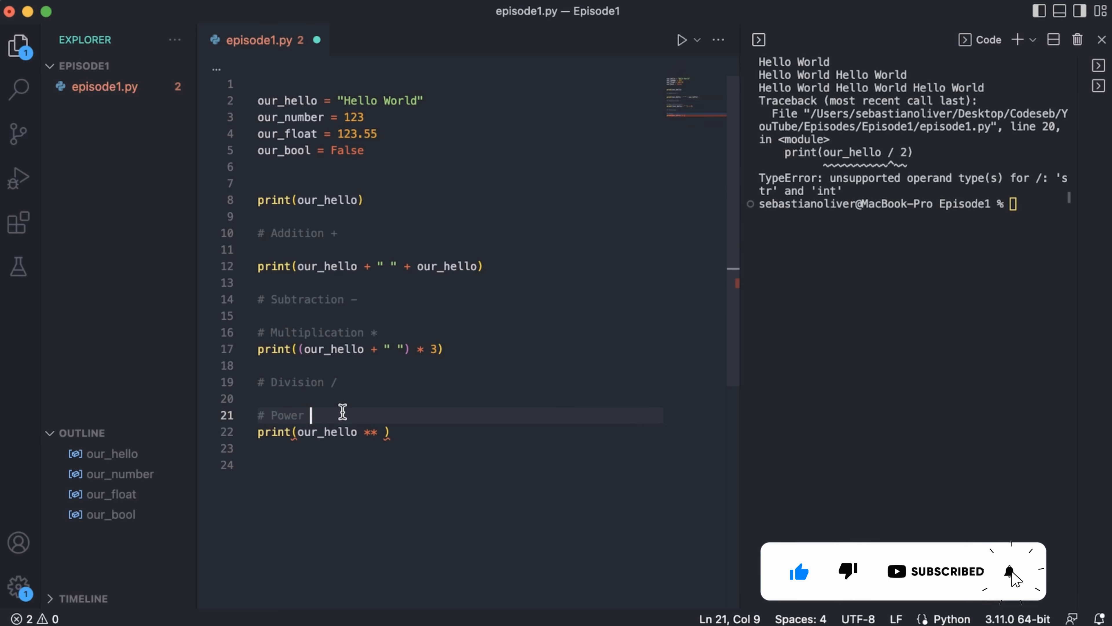
type("**")
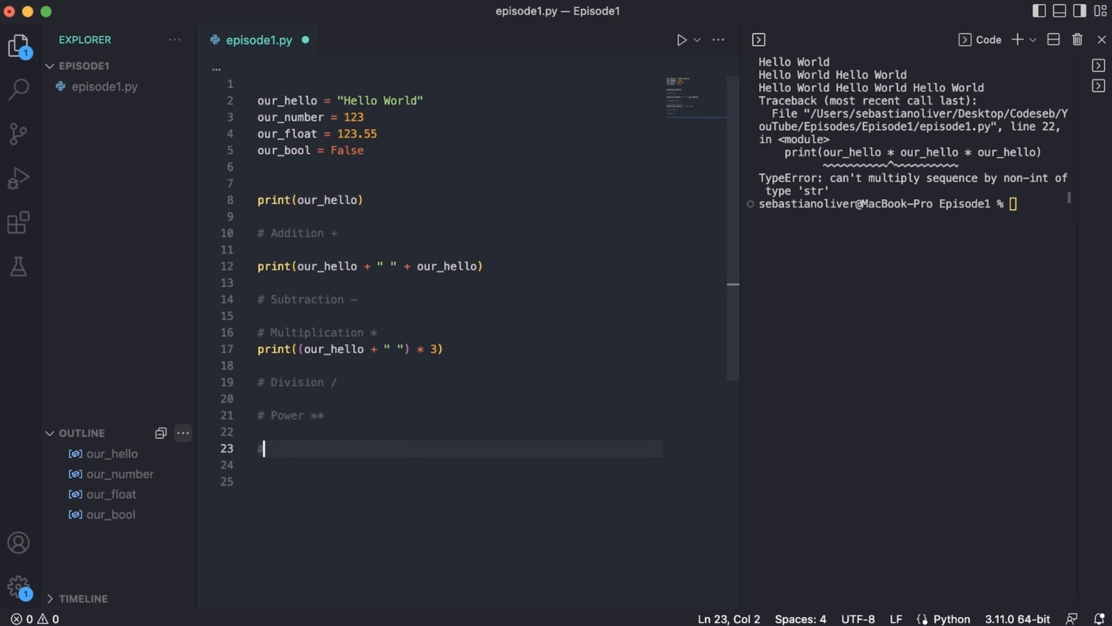
Step: Add a # Modulo % section comment below Power
type("# Modulo")
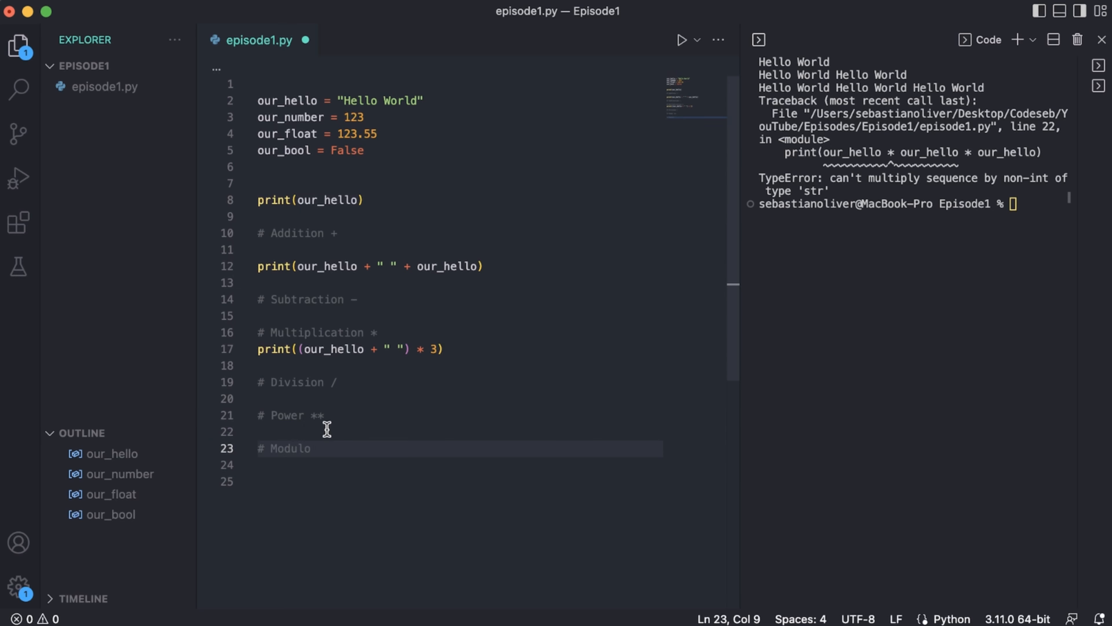
type("%")
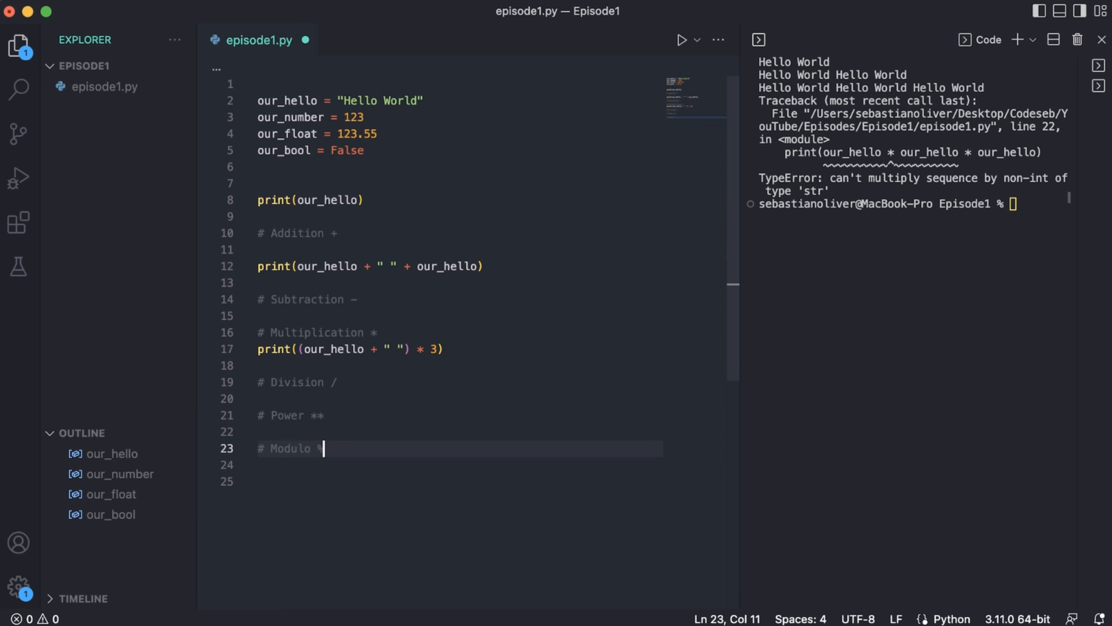
mouse_move(463, 170)
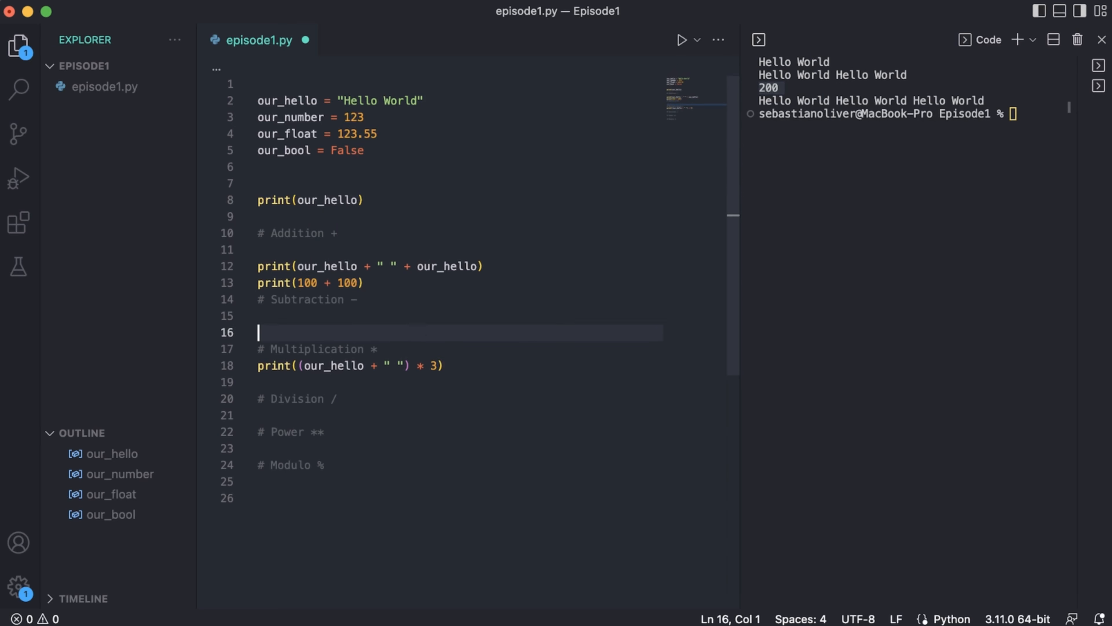
Step: Add integer examples print(100 - 100), print(100 * 2) and print(100 / 5), printing 0, 200 and 20.0
type("print(100 - 100")
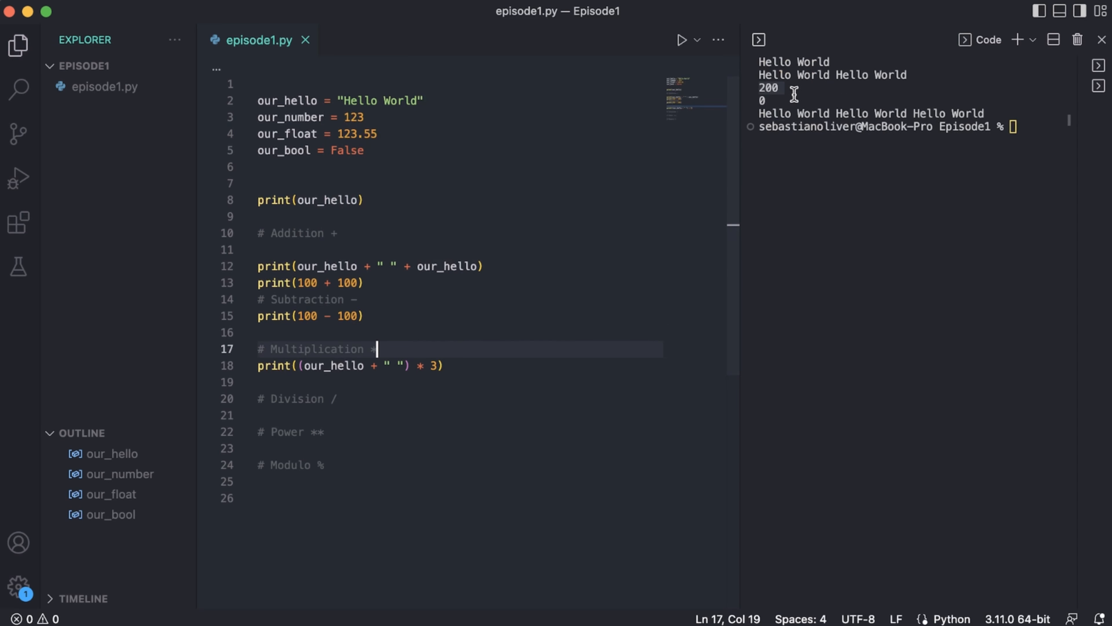
key("Enter")
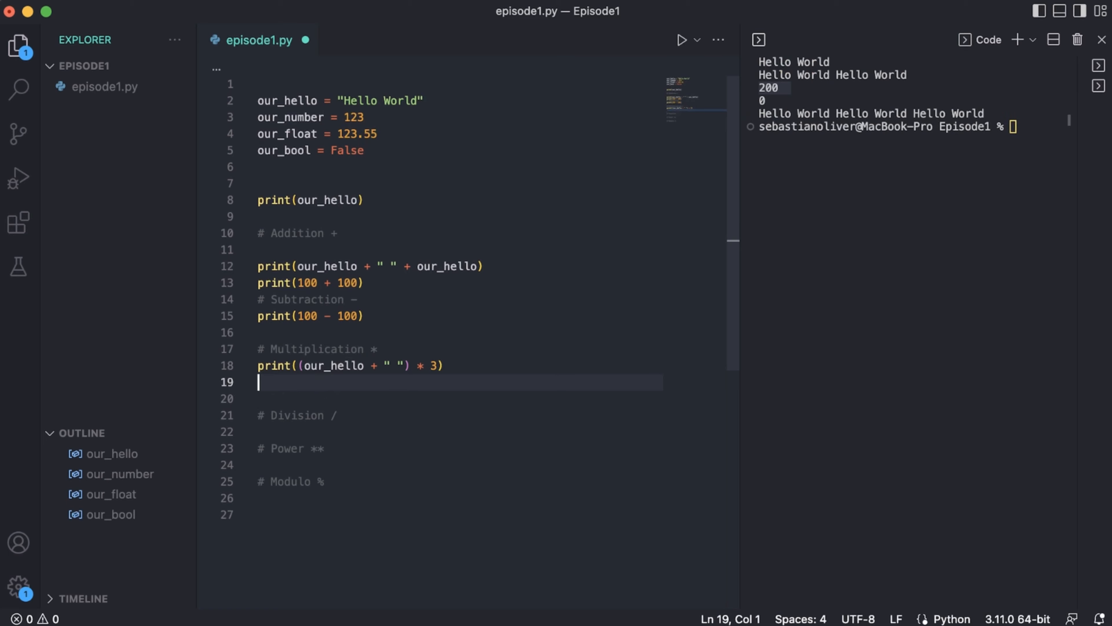
type("print()")
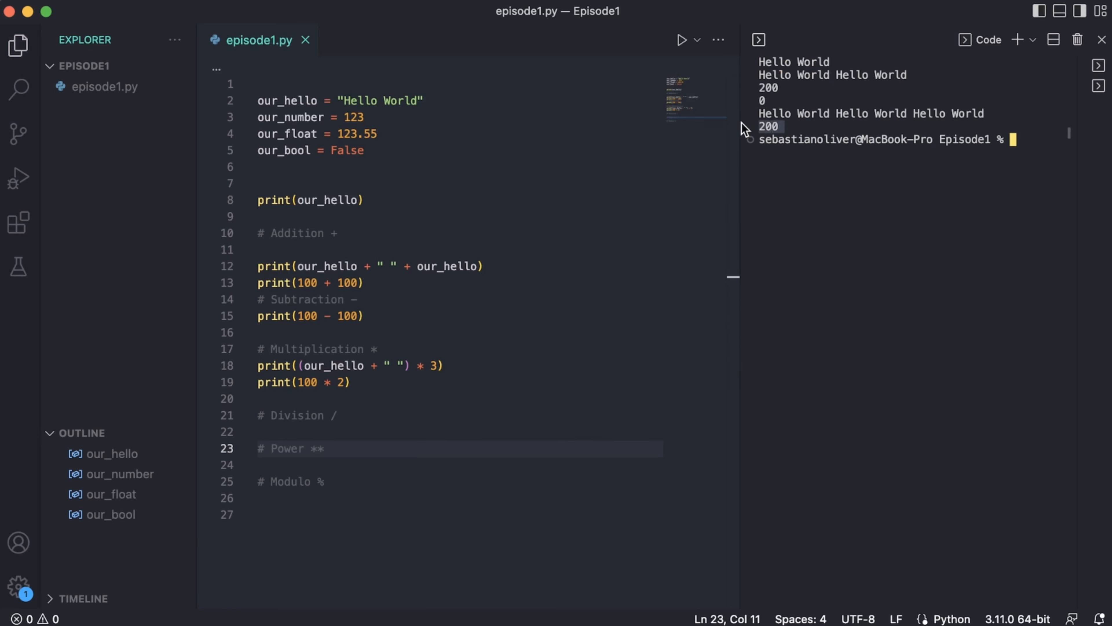
type("print()")
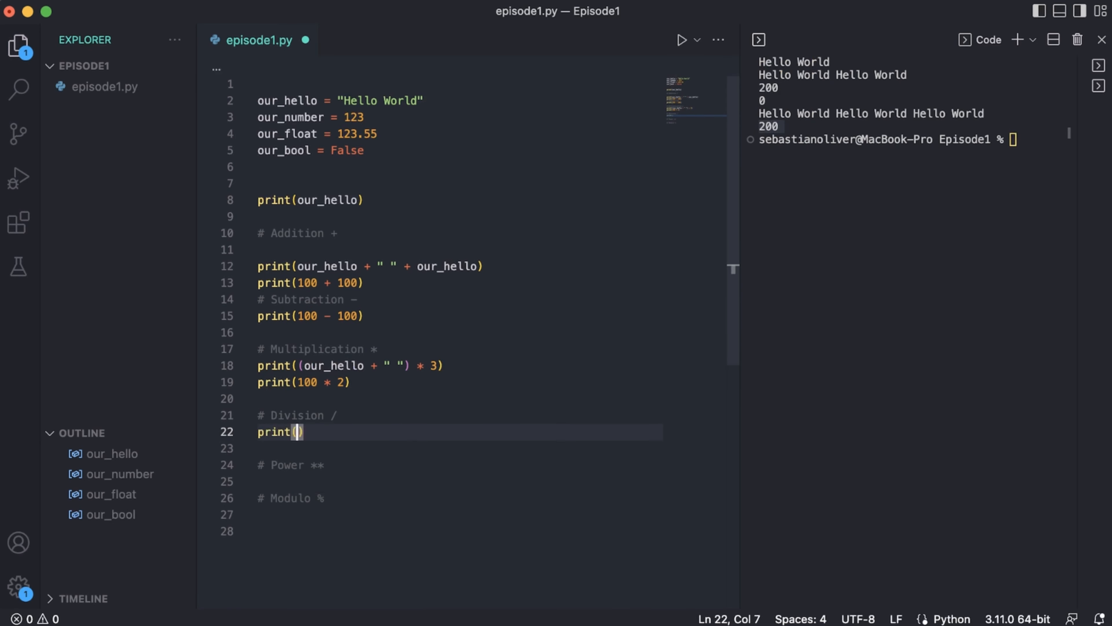
type("100 / 5")
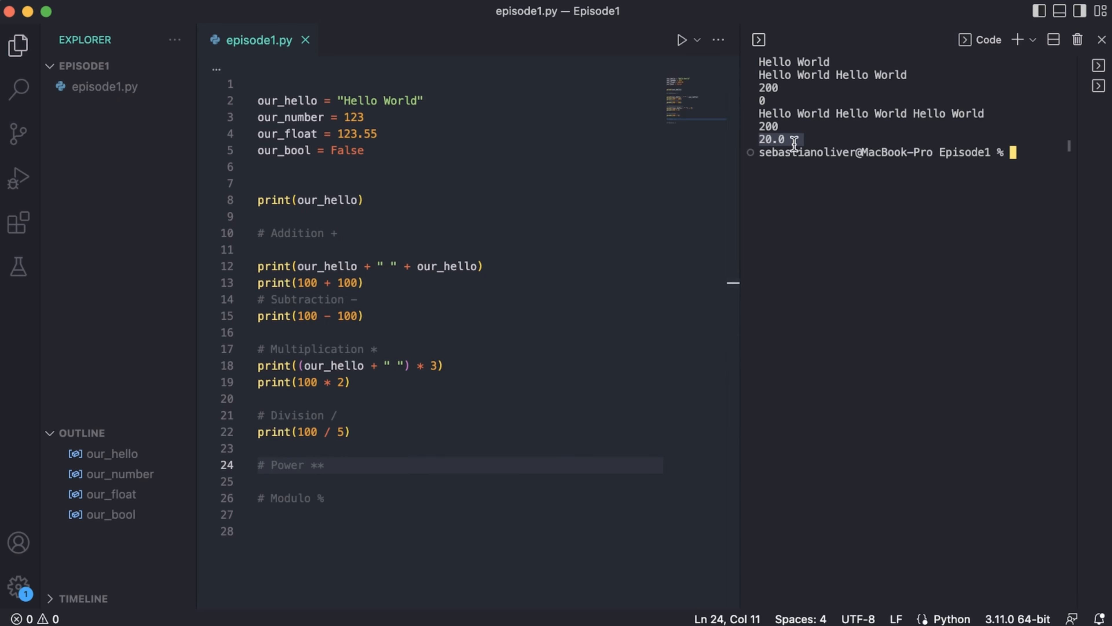
mouse_move(369, 431)
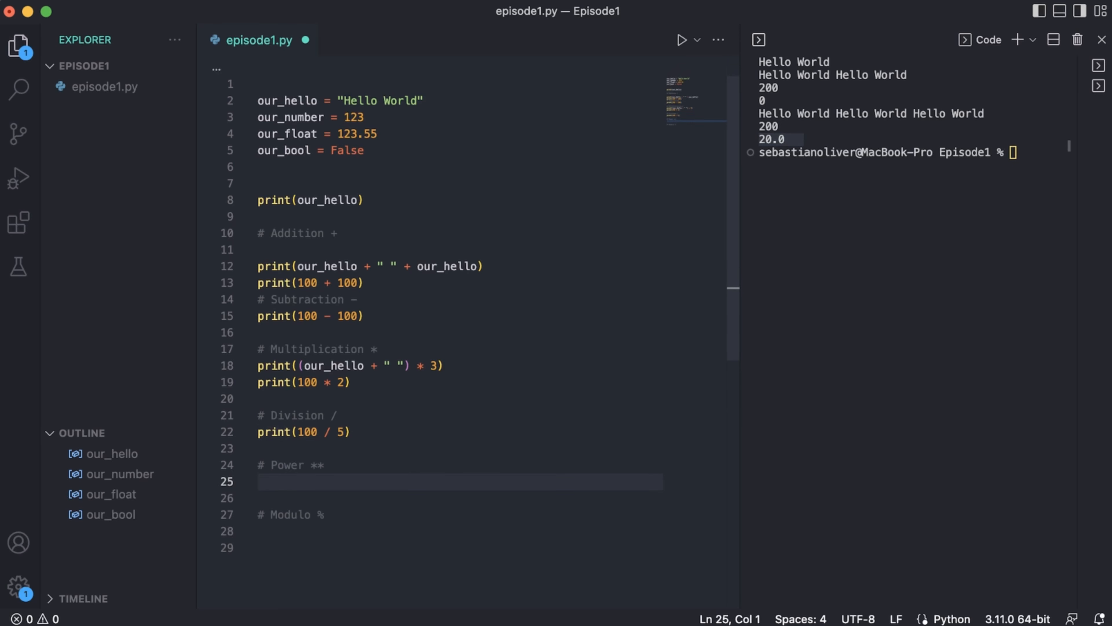
Step: Add print(5 ** 5) under # Power, change the exponent to 2 so it prints 25, and begin the modulo print
type("print()")
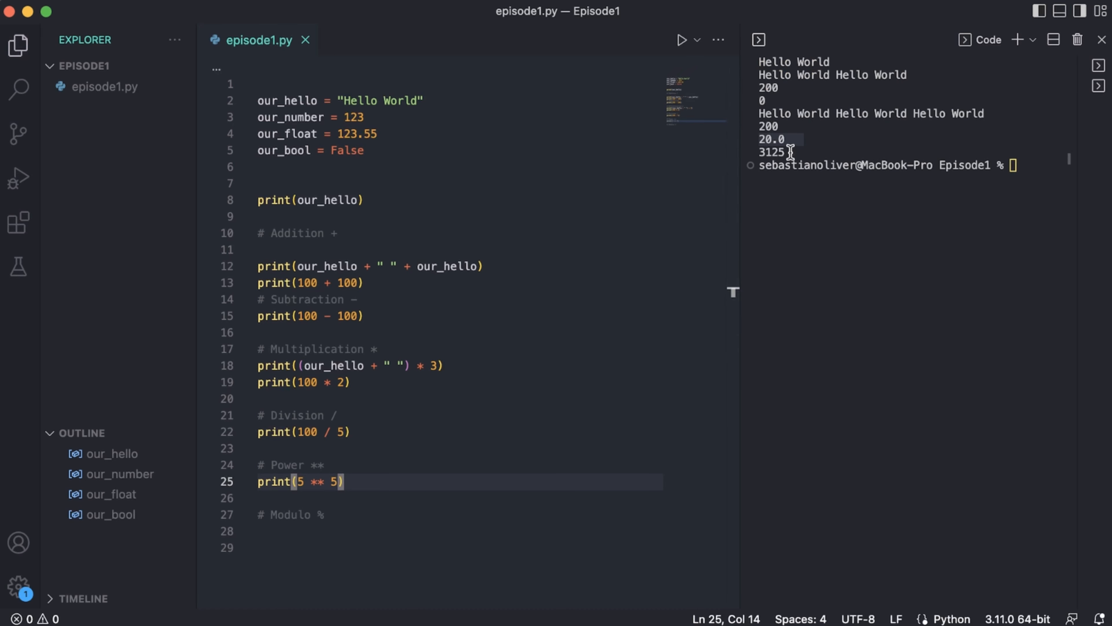
key("Backspace")
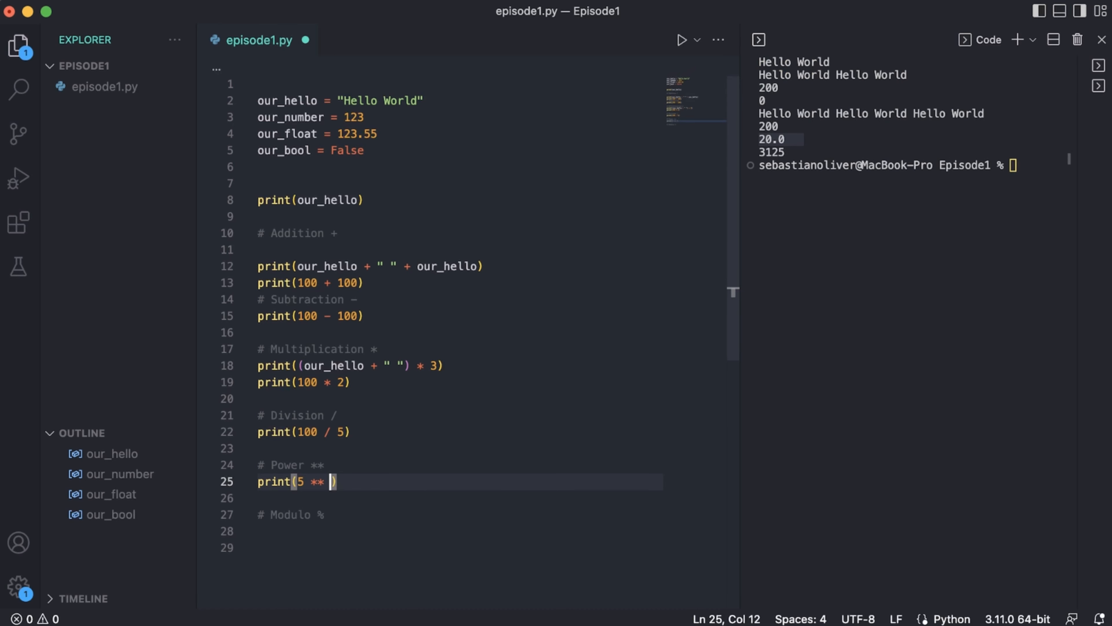
type("2")
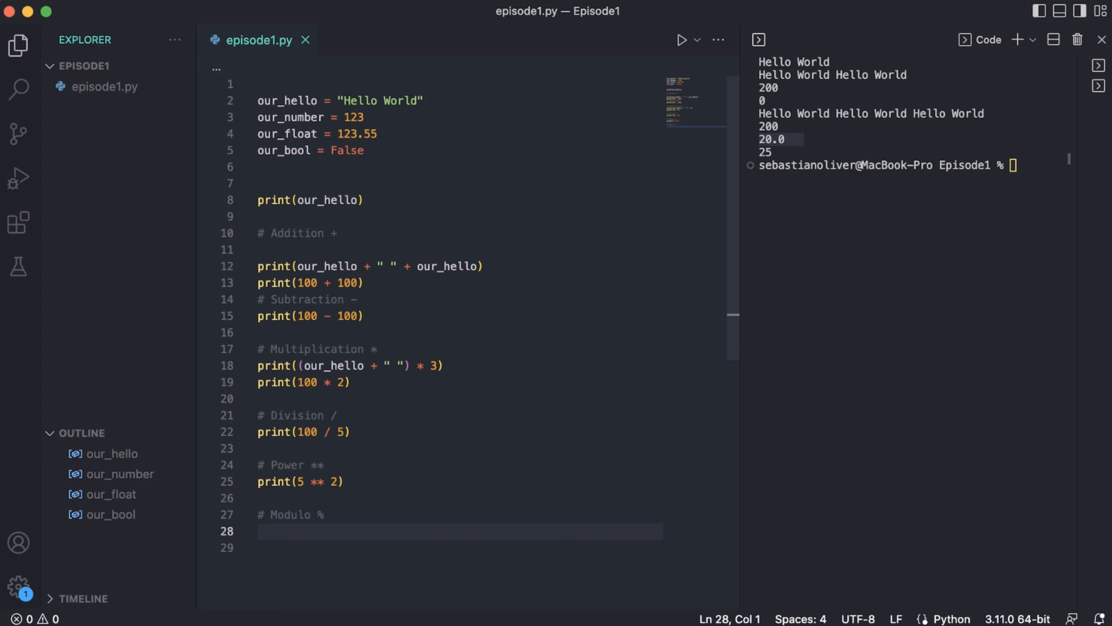
type("print(")
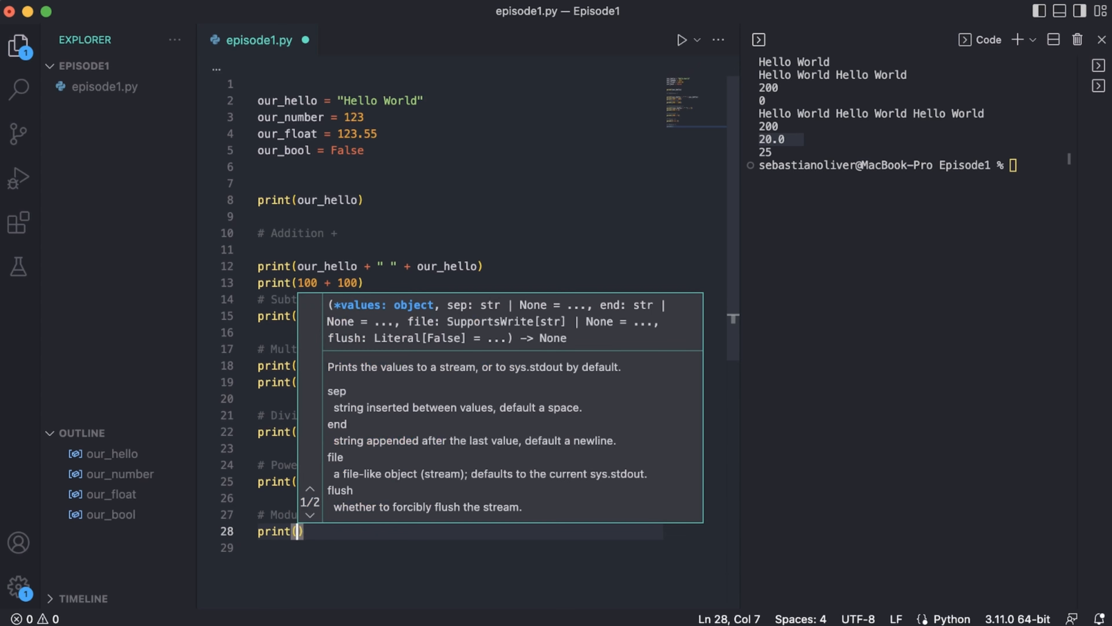
Step: Add print(10 % 2) and print(11 % 2) under # Modulo %, running each to get 0 and 1
type("10 % 2")
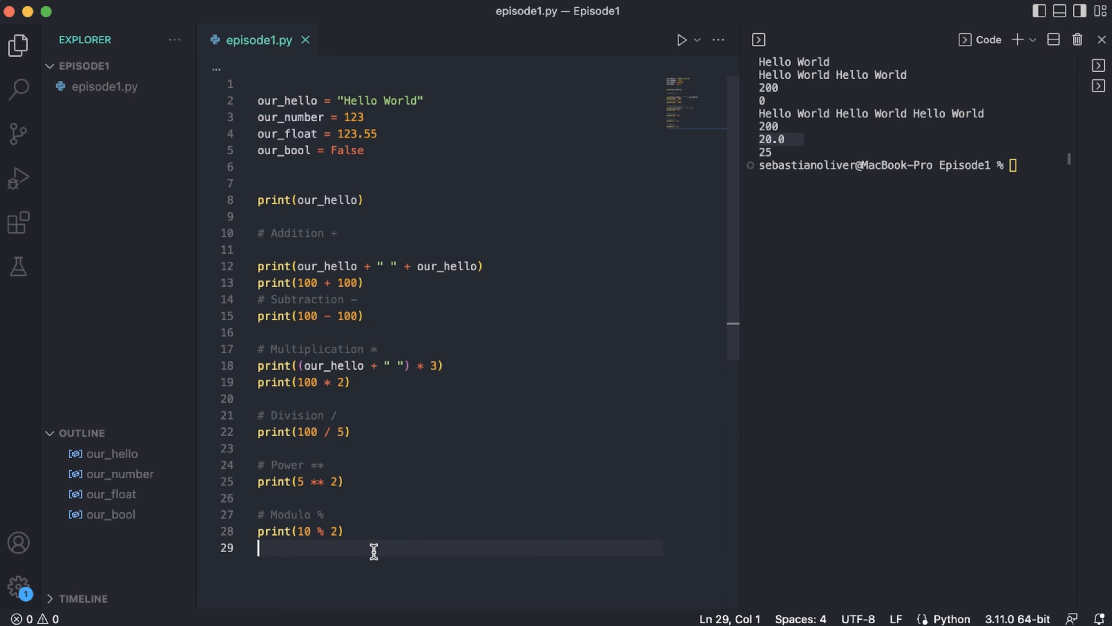
left_click(343, 531)
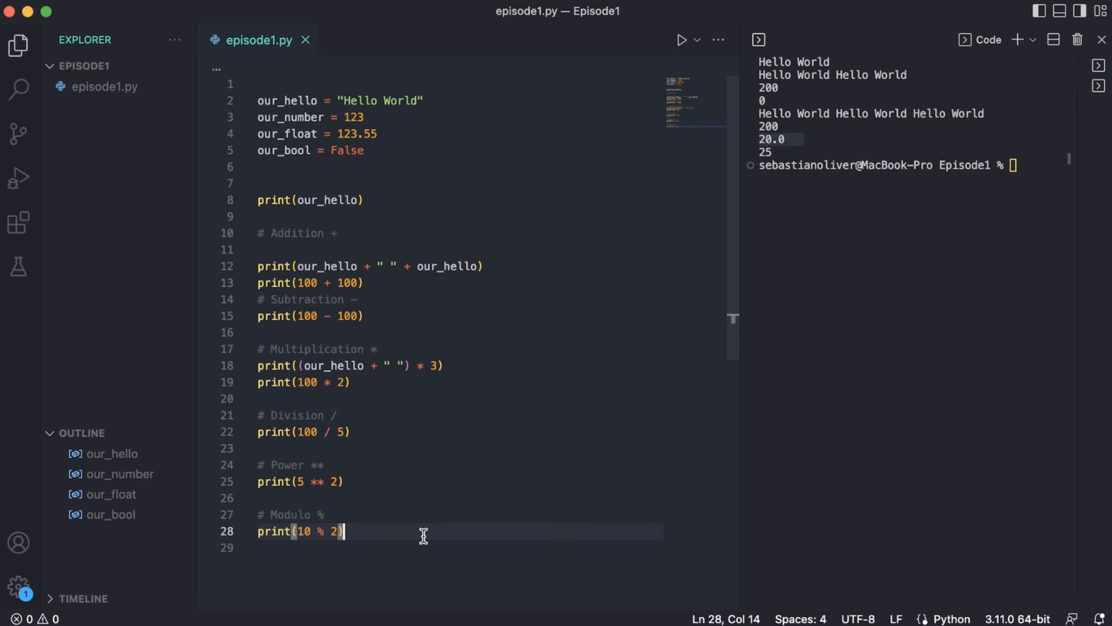
left_click(683, 40)
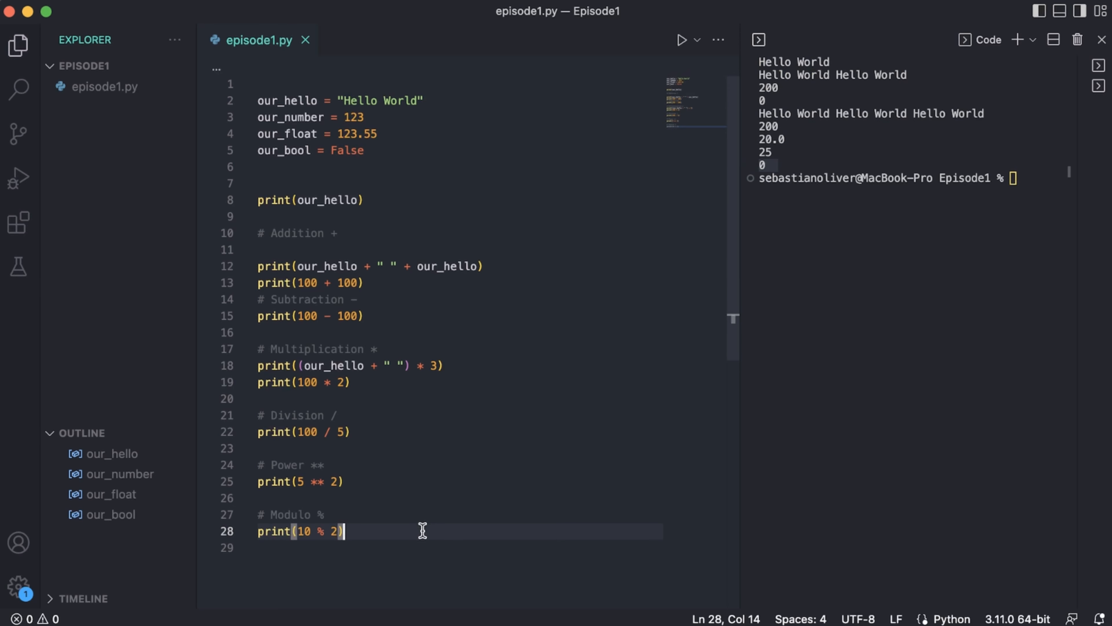
type("print(11 % 2")
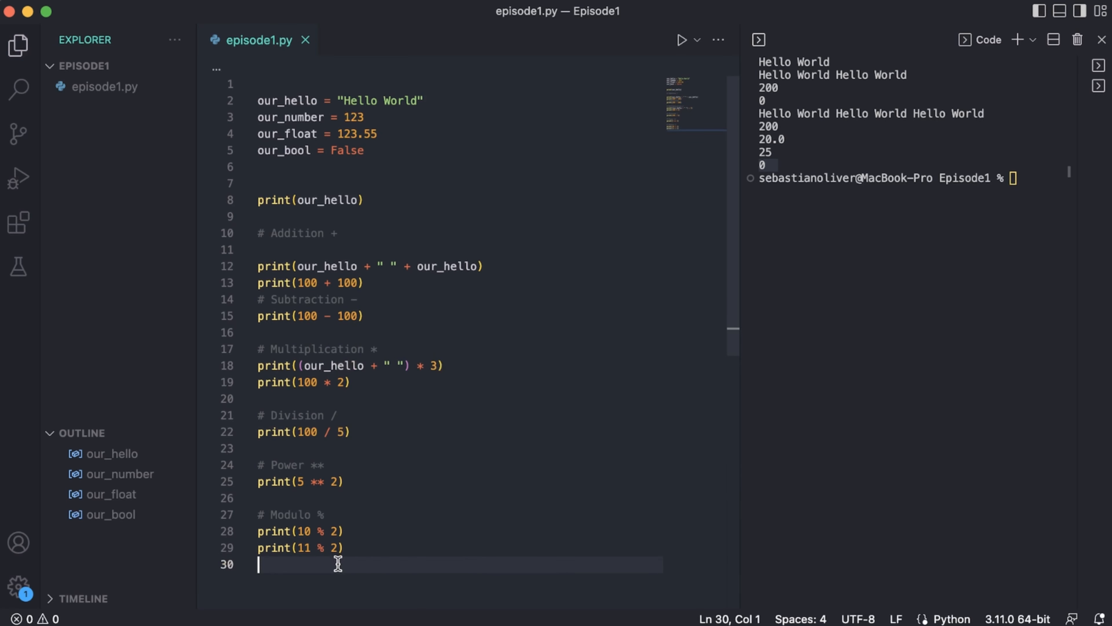
mouse_move(326, 547)
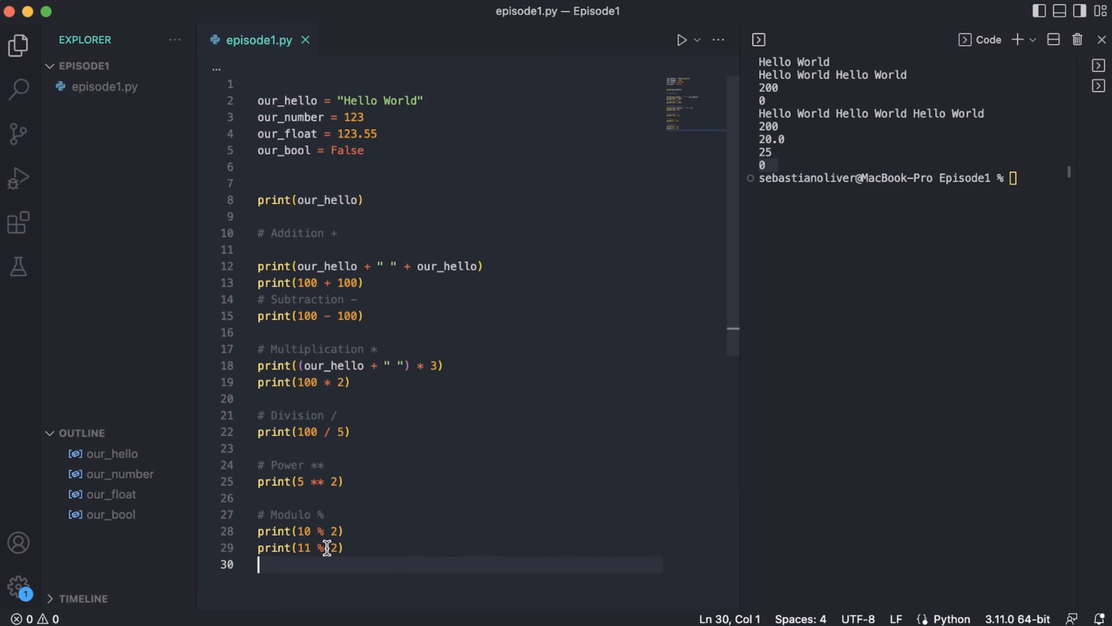
left_click(342, 531)
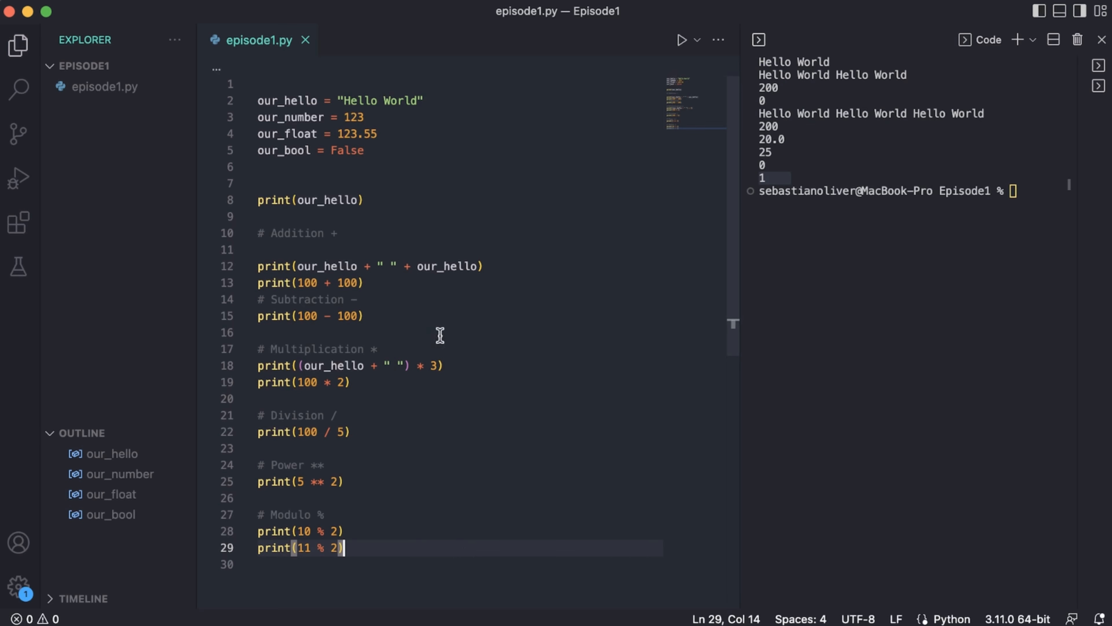
mouse_move(443, 243)
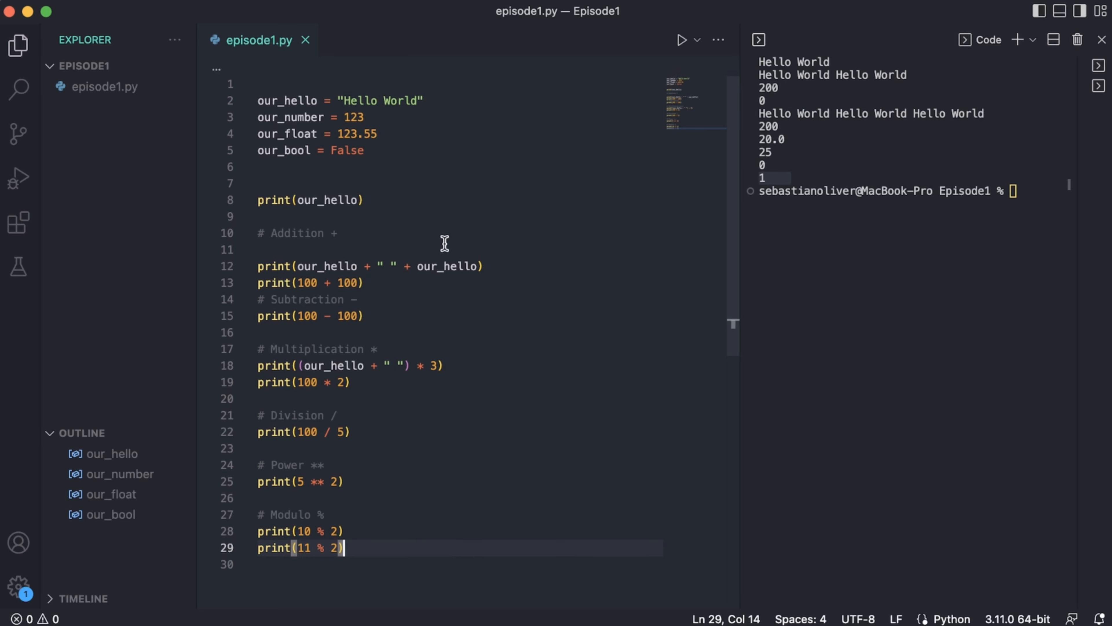
Step: Add float addition and subtraction prints with 100.5 values, printing 201.0 and 0.0
key("Enter")
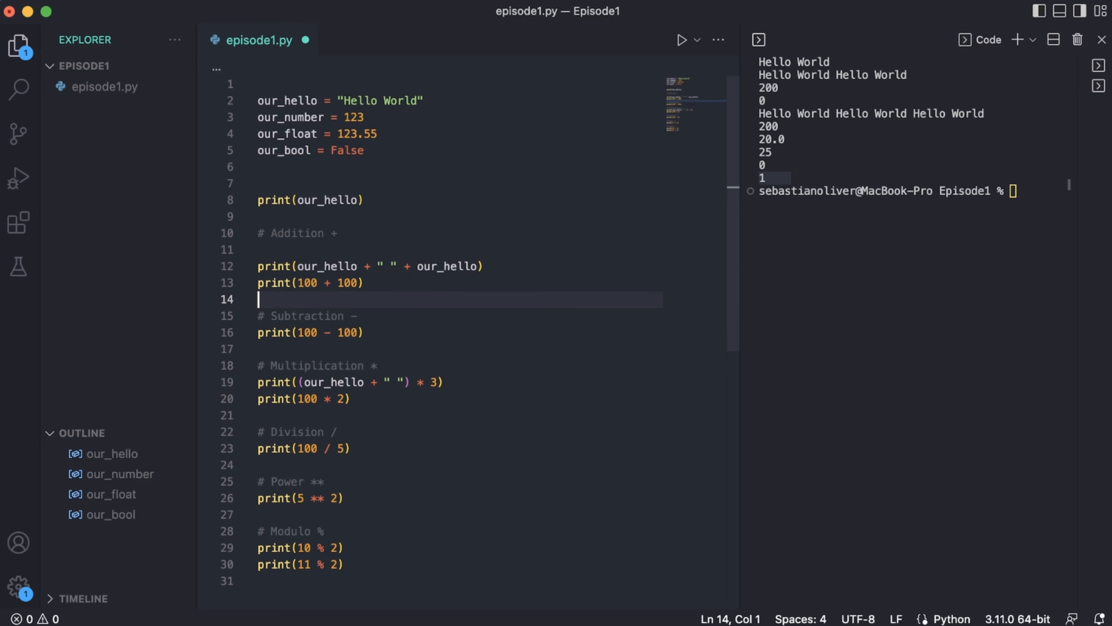
type("print(100.)")
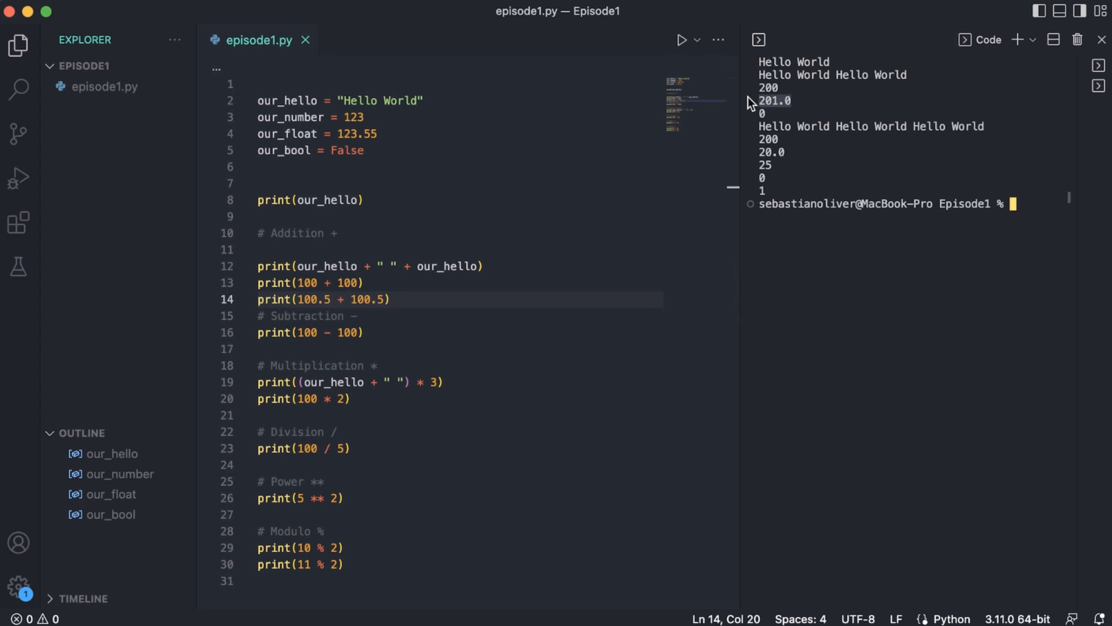
key("Enter")
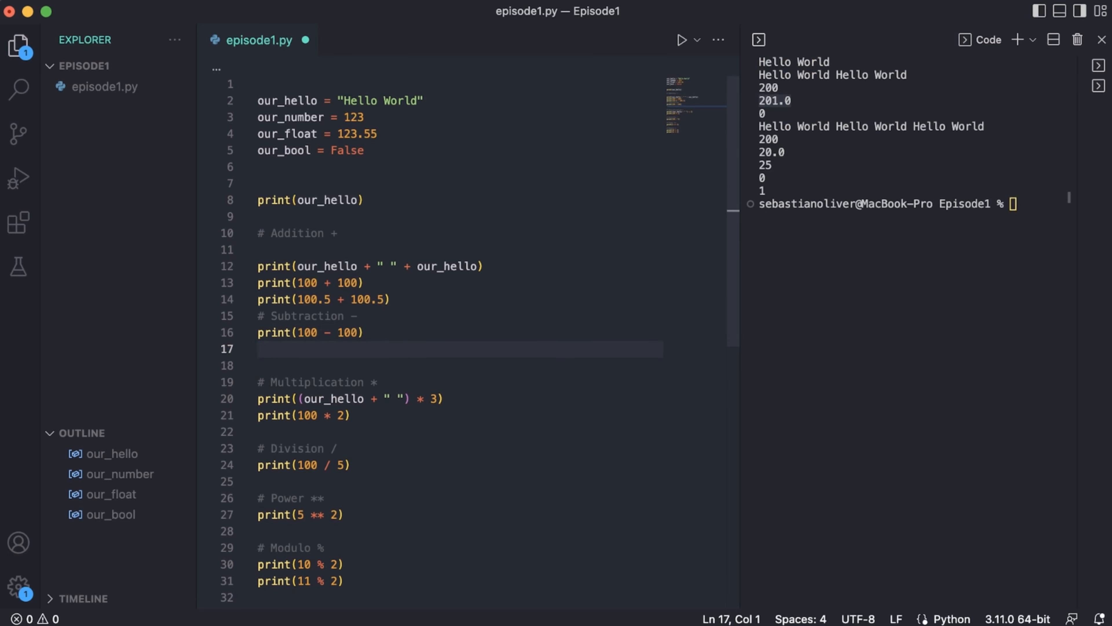
type("print(1005)")
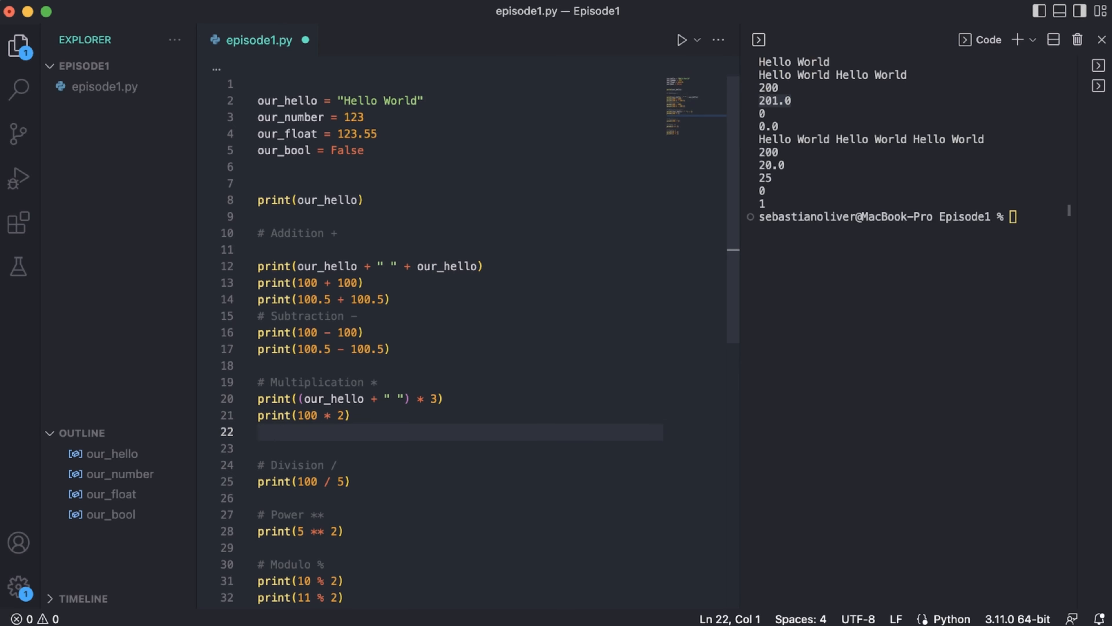
Step: Add float multiplication with 100.5 and print(100.2 / 10), printing 201.0 and 10.02
type("print(100.5)")
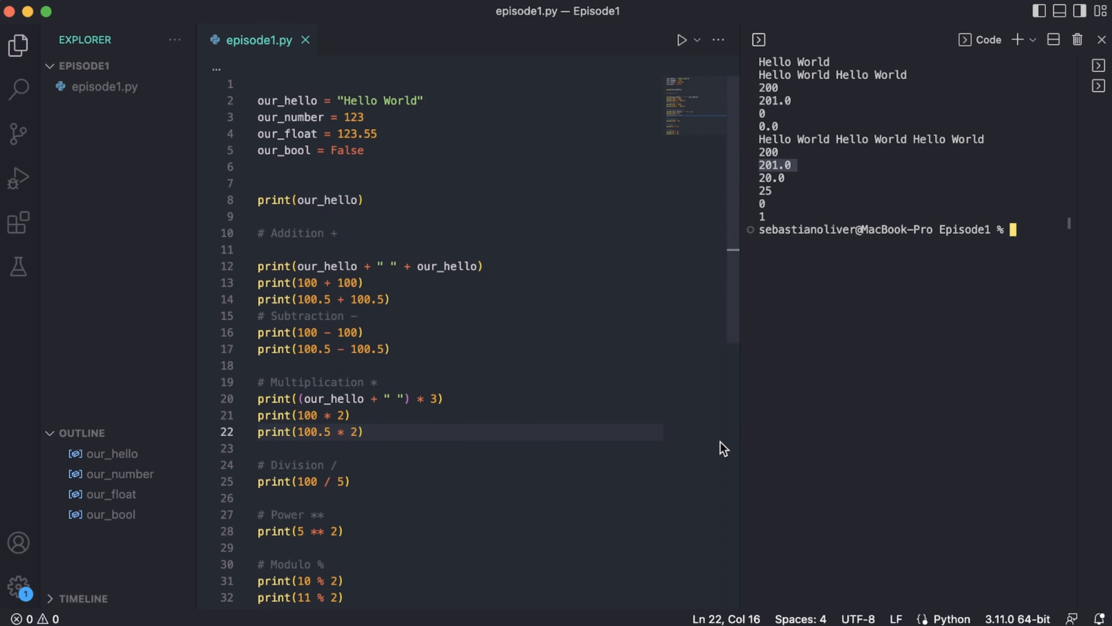
type("pr")
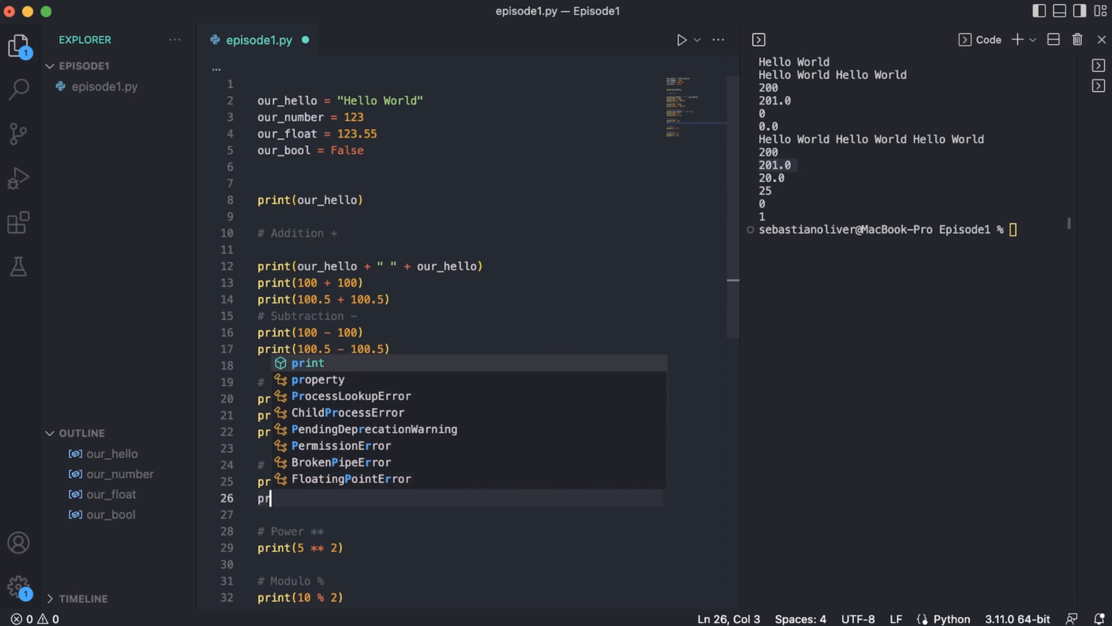
type("int(100.2 / 10")
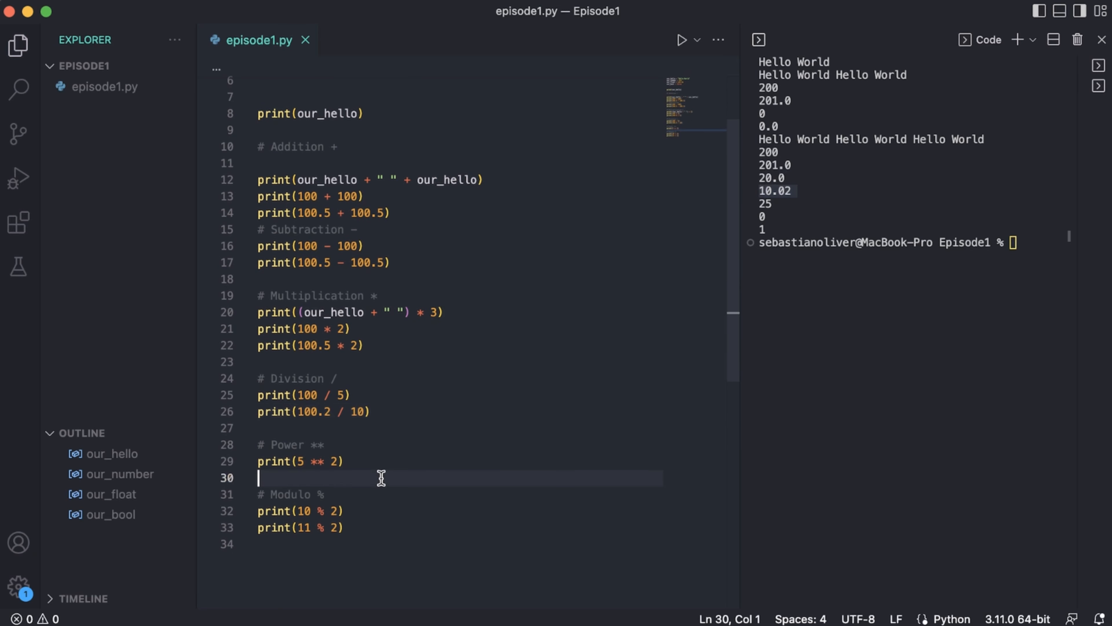
Step: Add print(100.5 ** 2) under # Power and print(11.5 % 2) under # Modulo, printing 10100.25 and 1.5
type("print(10)")
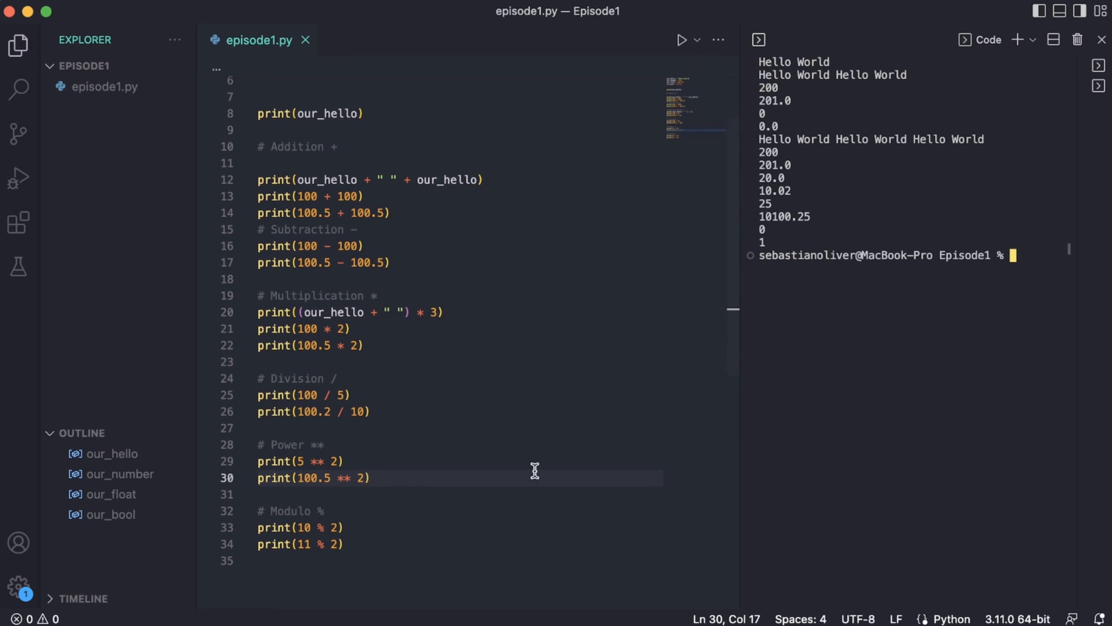
key("Backspace")
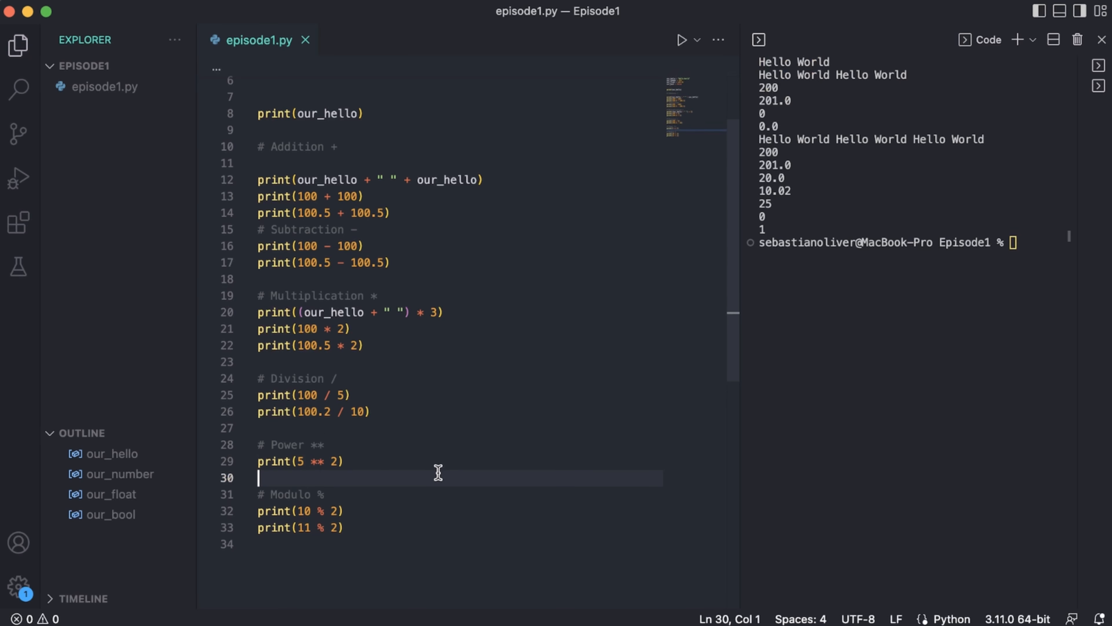
type("100.5 ** 2)")
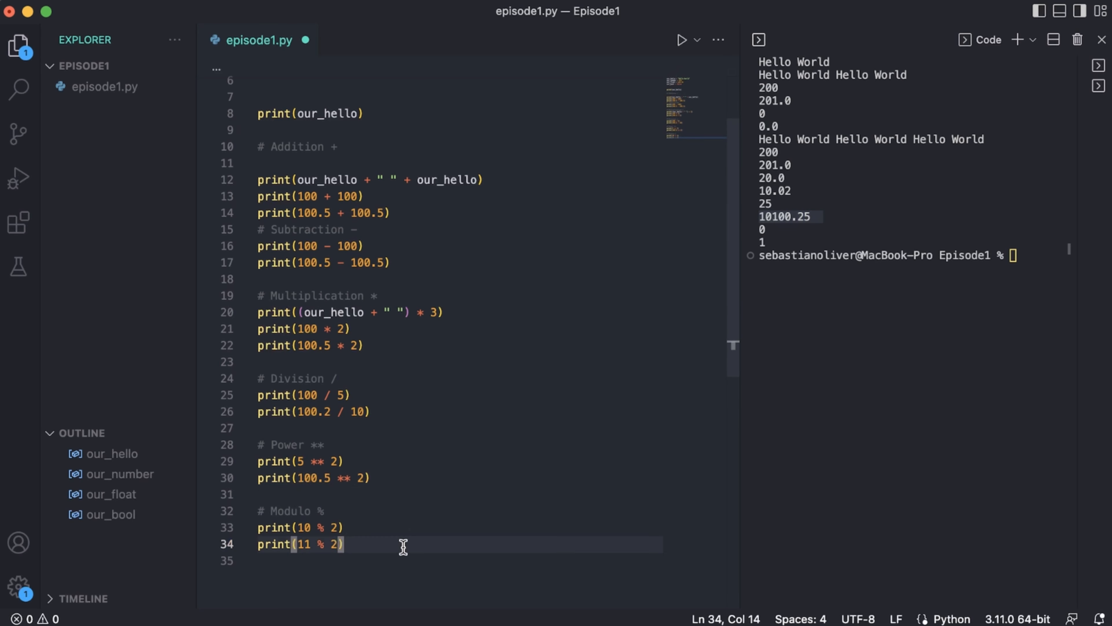
type("print(1")
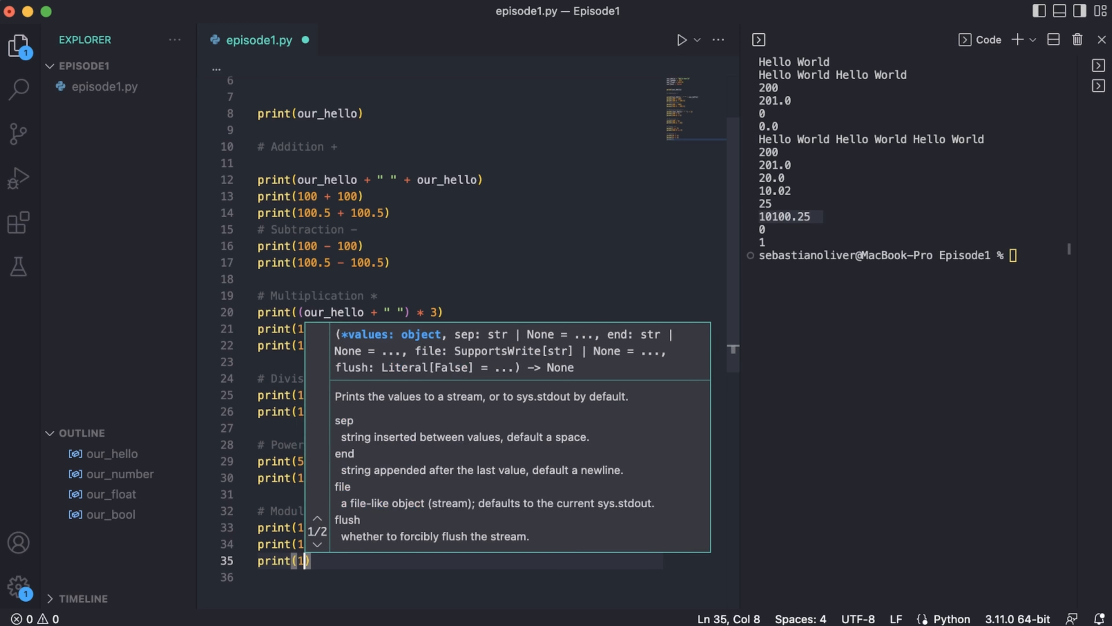
type("11.5 % 2")
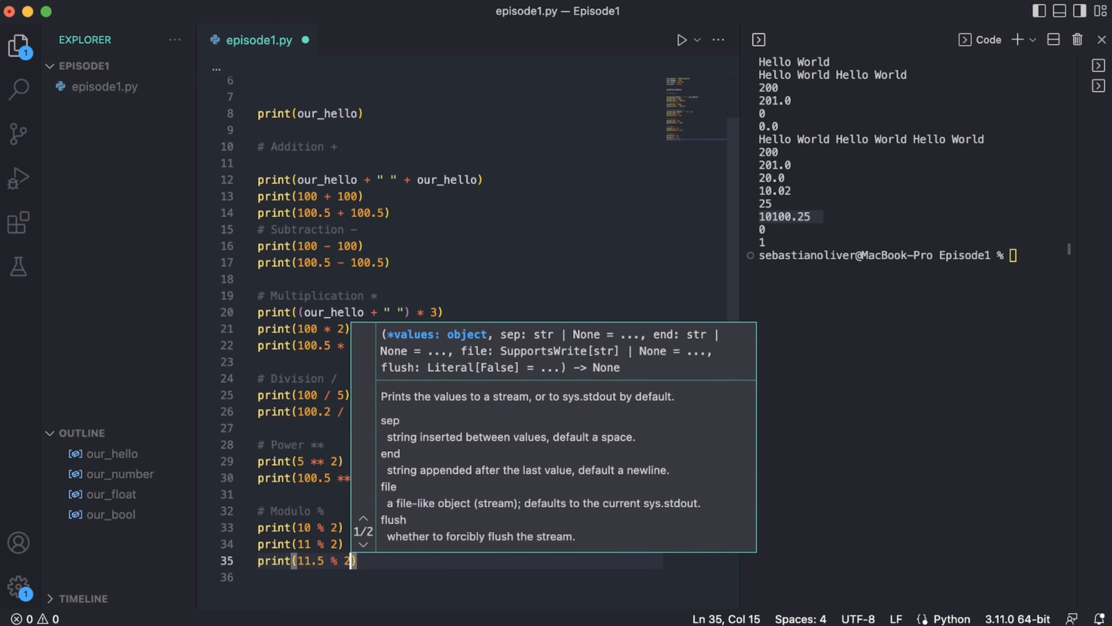
left_click(349, 561)
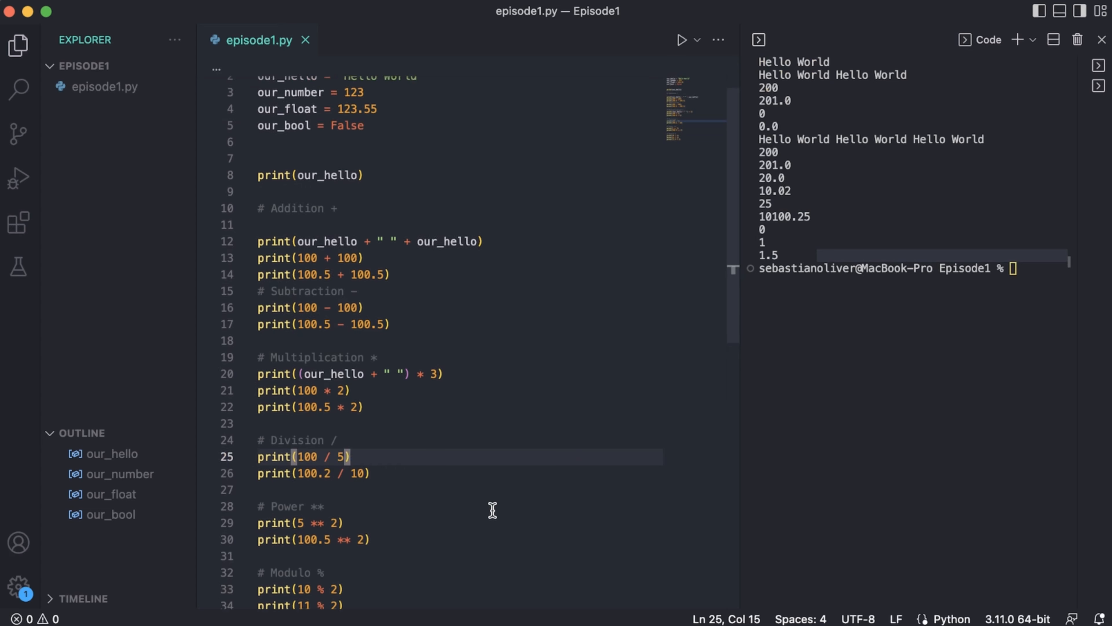
Step: Delete the old example prints and add print(True + 1), then replace True with 1
scroll("down", 3)
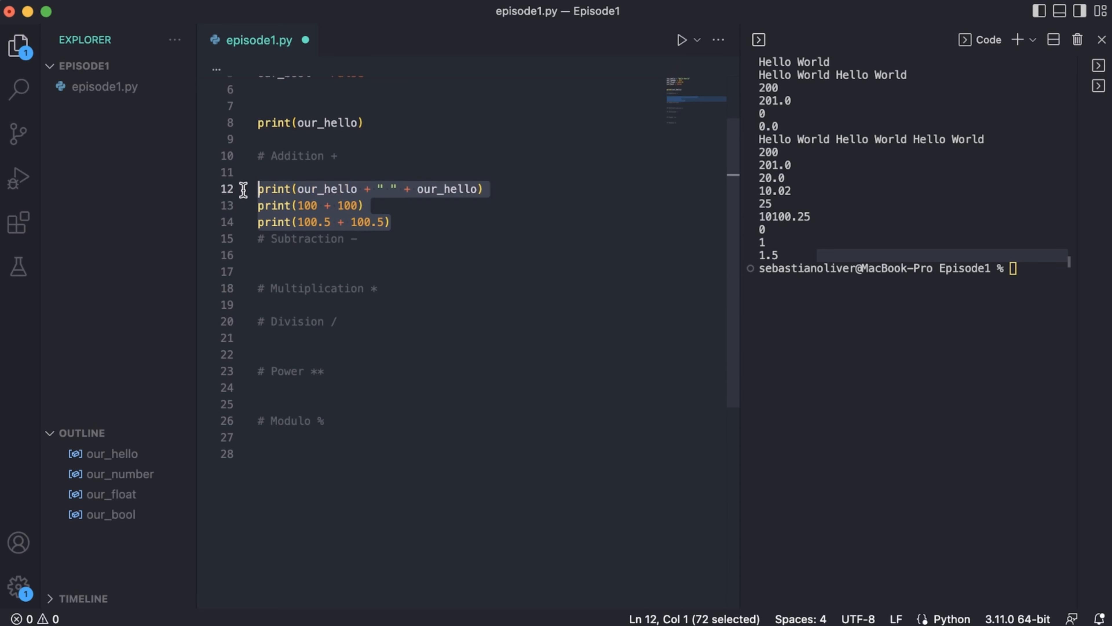
key("Delete")
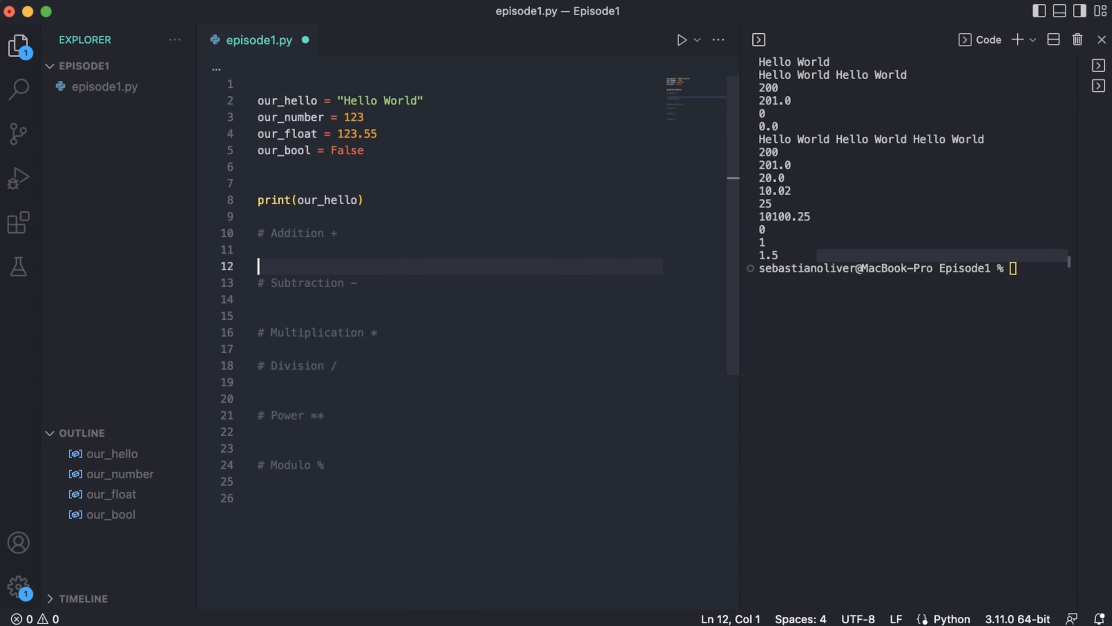
type("print(")
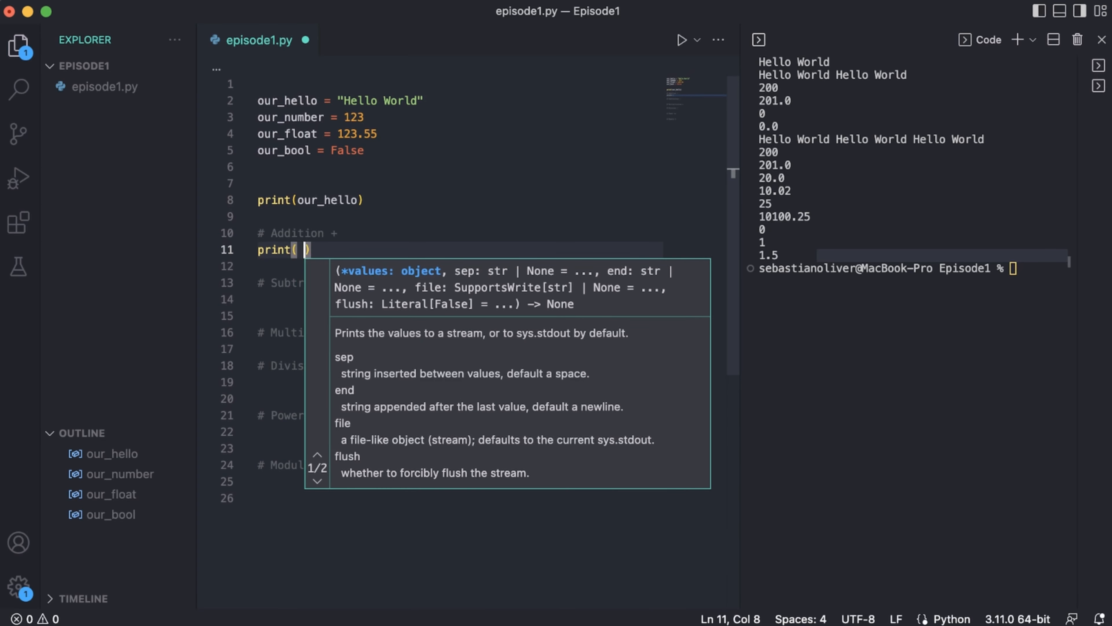
type("True + 1")
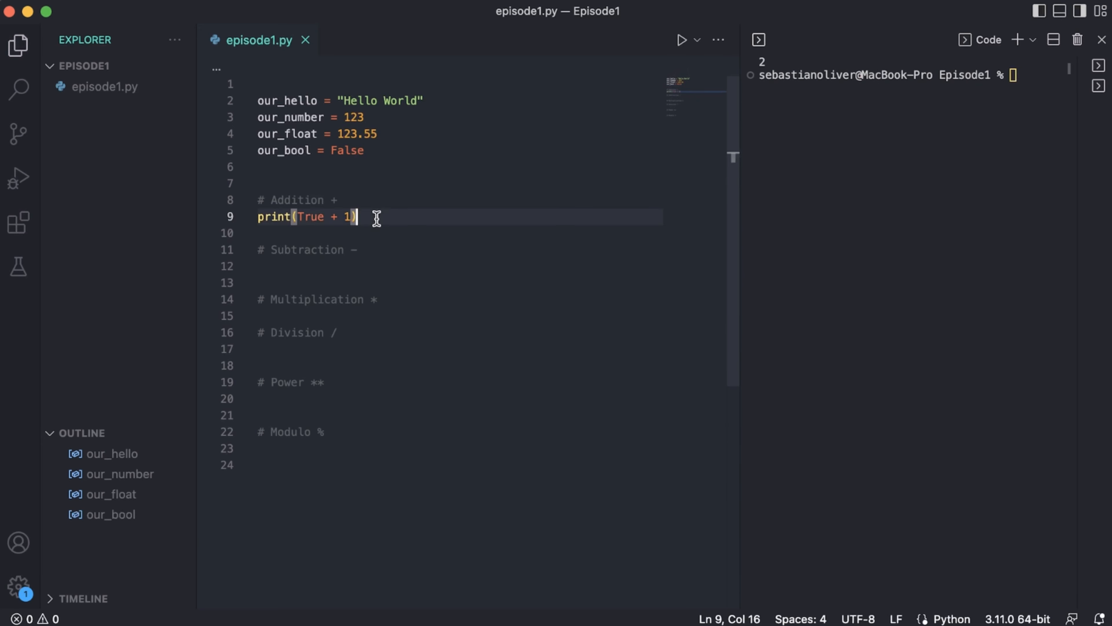
double_click(311, 217)
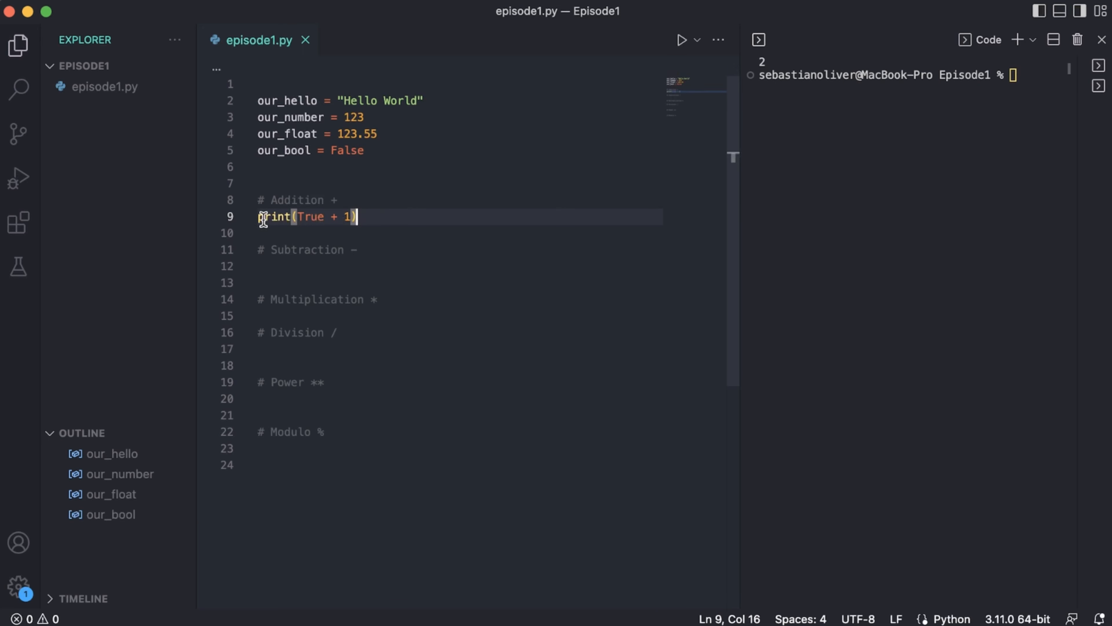
double_click(310, 217)
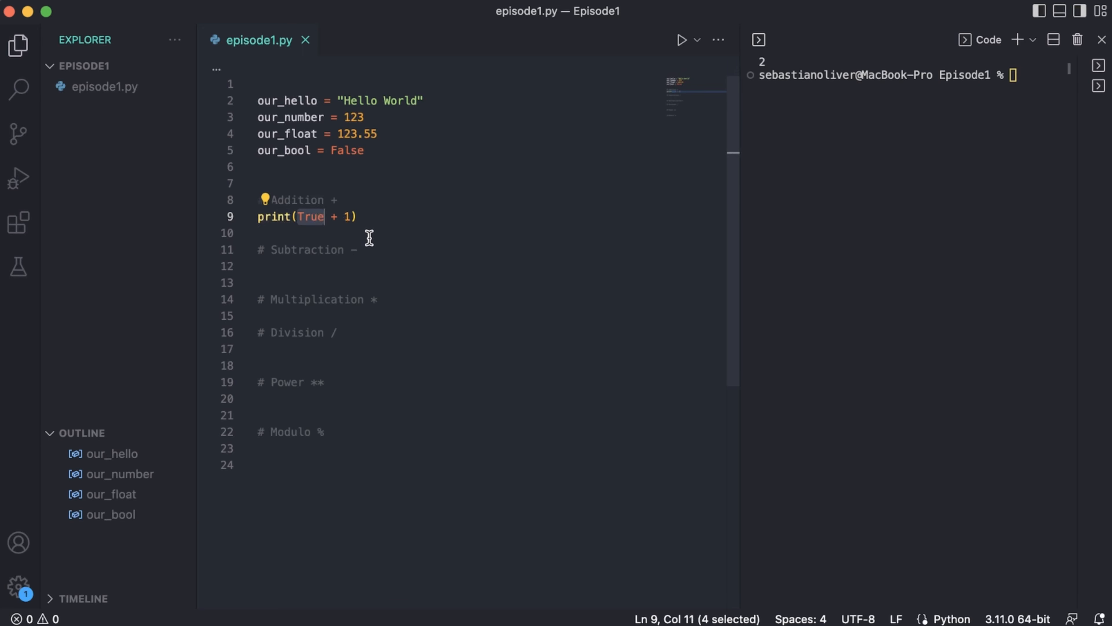
type("1")
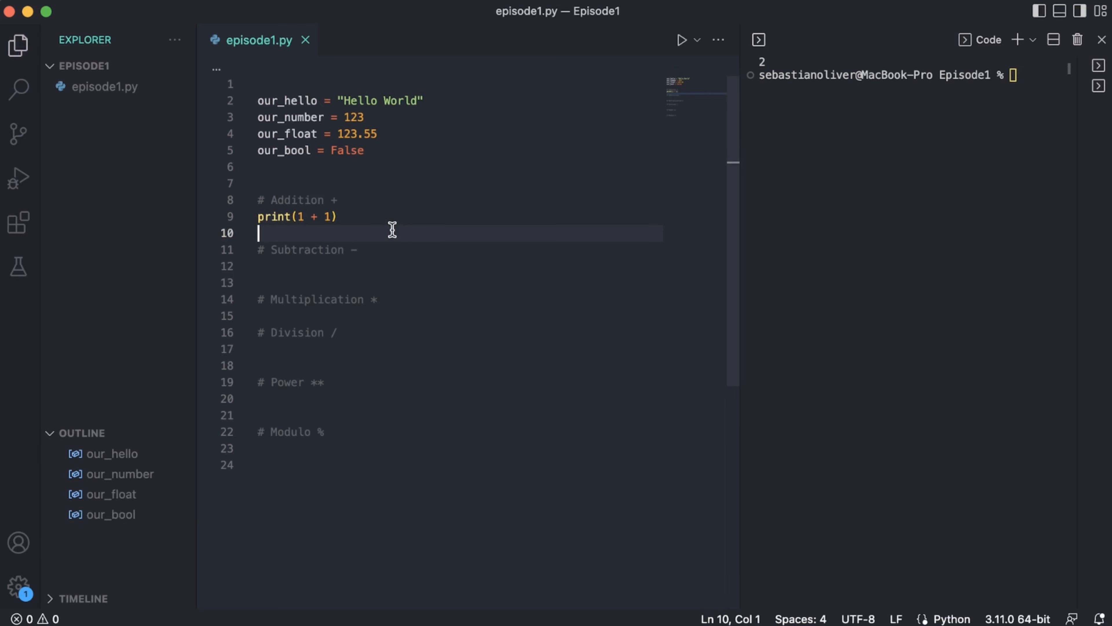
Step: Add print(False + 1) under # Addition so the terminal prints 2 and 1
type("print(False + 1")
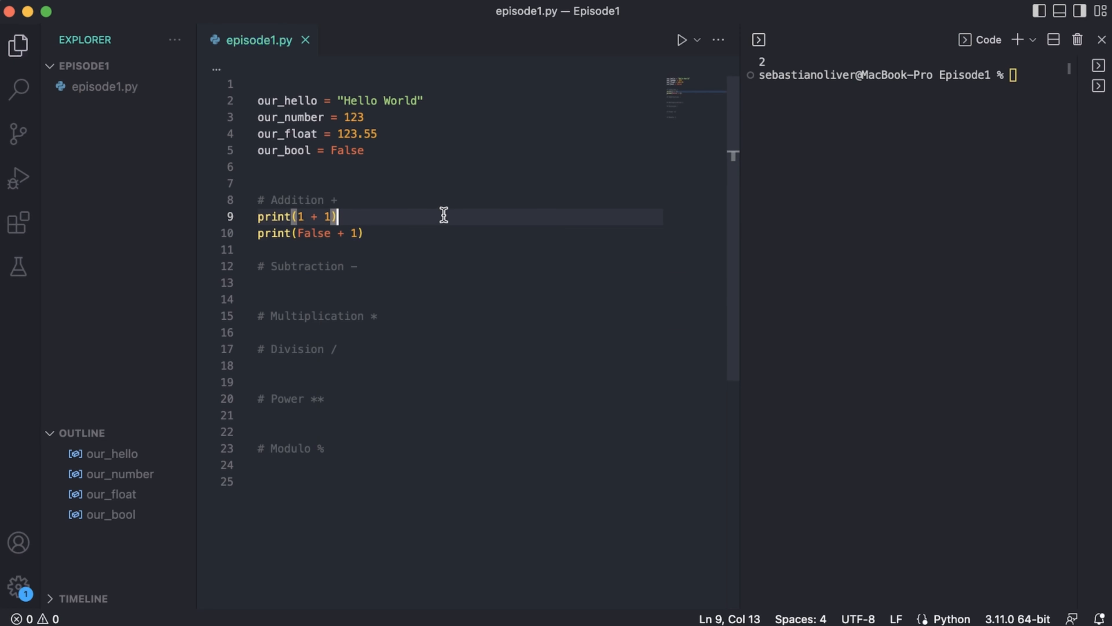
double_click(313, 233)
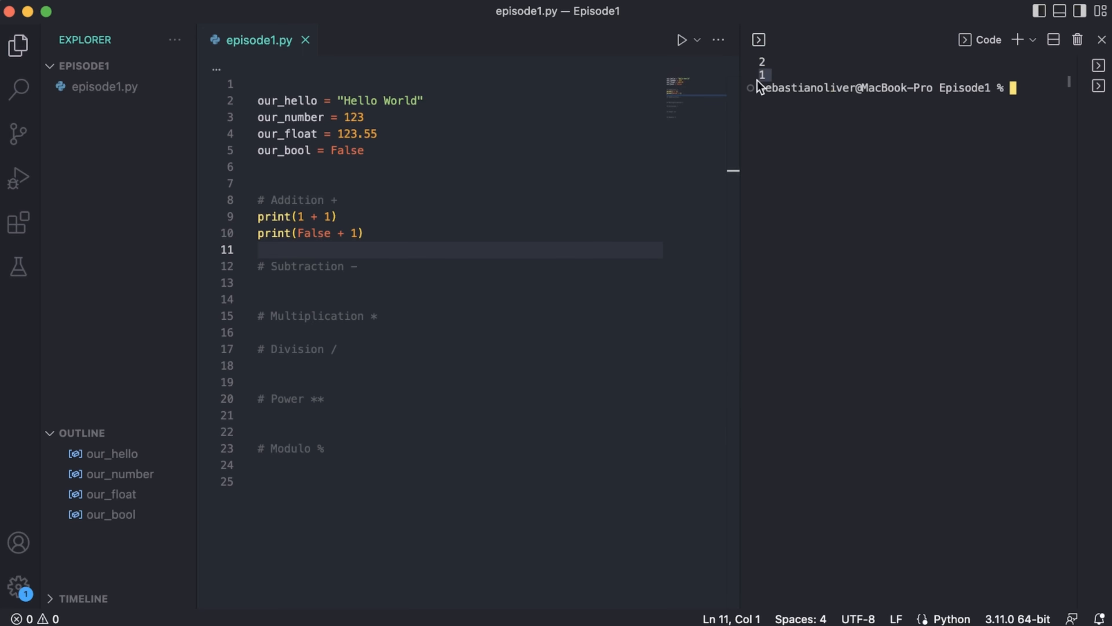
Step: Replace False with 0, add print(100 - True) under # Subtraction, then change True to False so it prints 100
double_click(313, 233)
type("0")
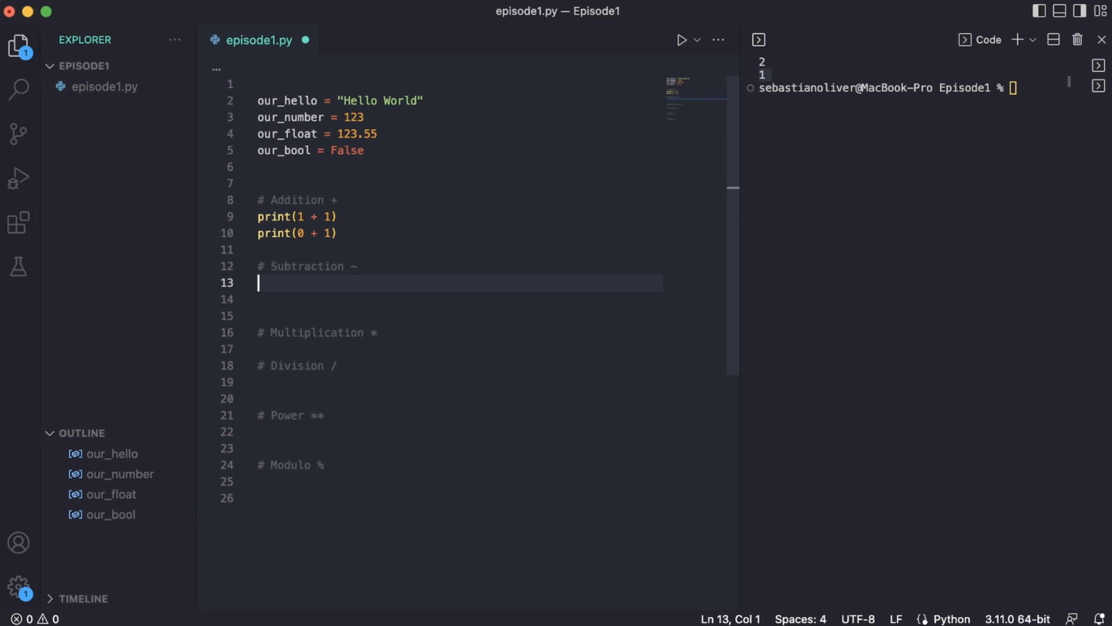
type("print(")
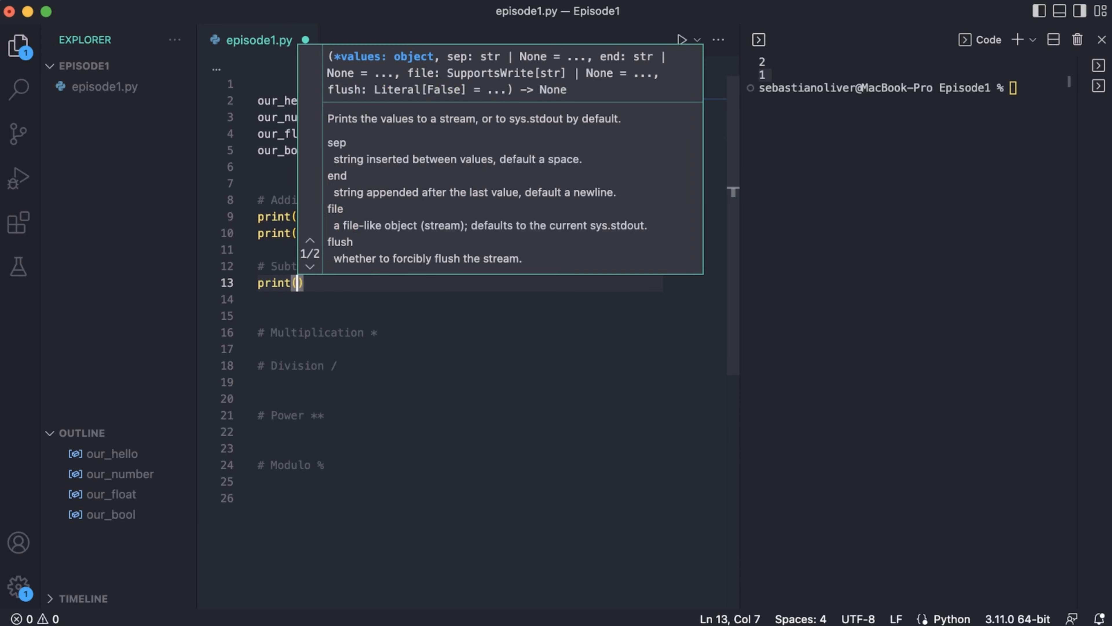
type("100 -")
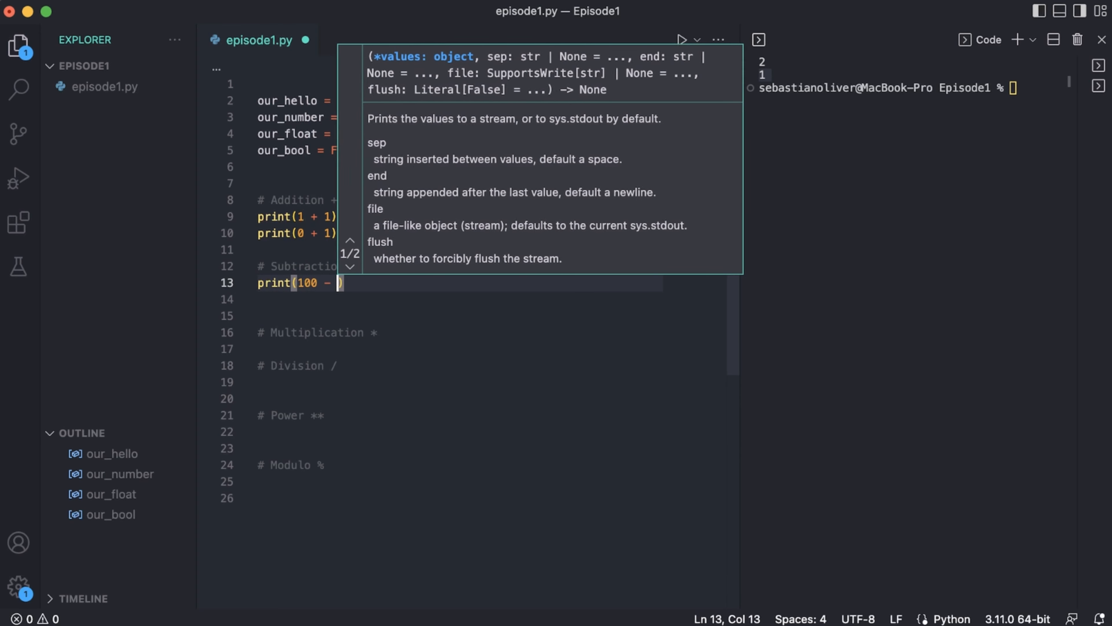
type("True")
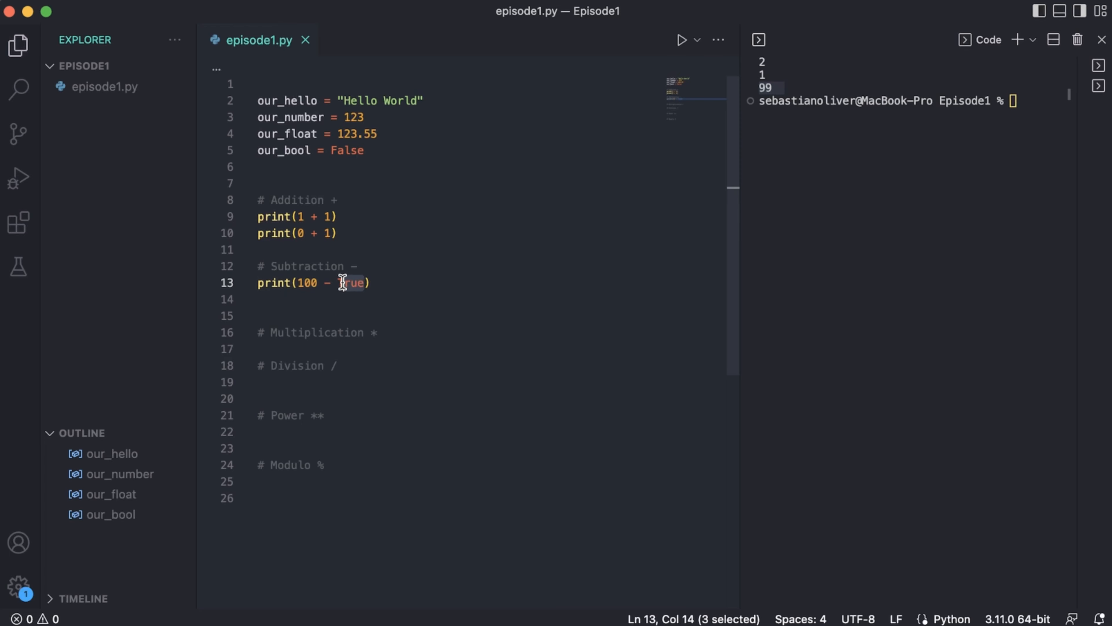
type("False")
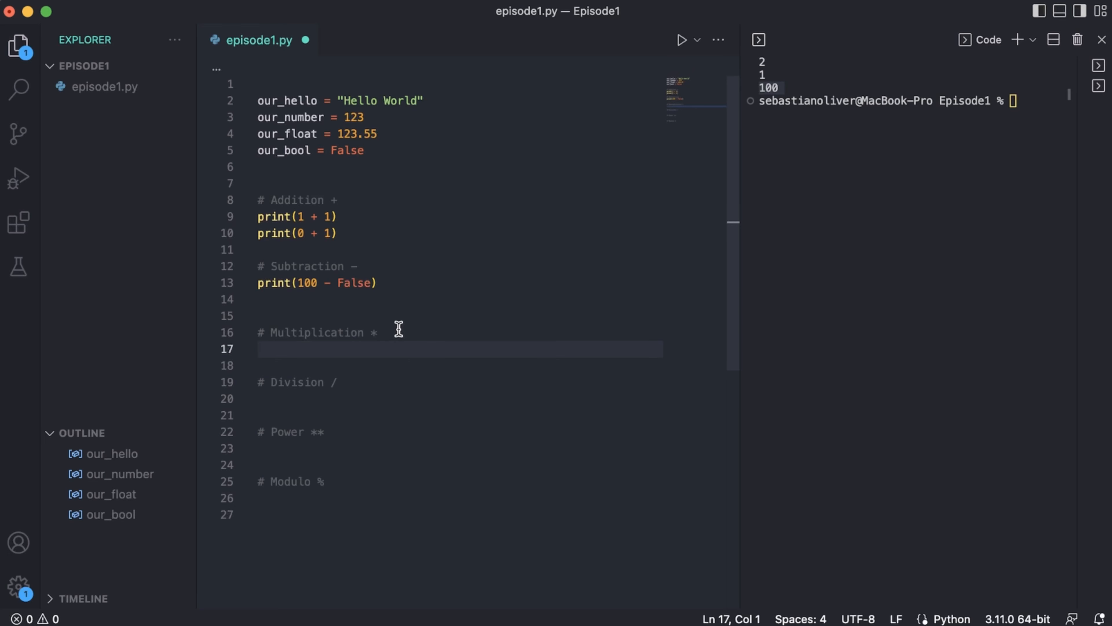
left_click(317, 481)
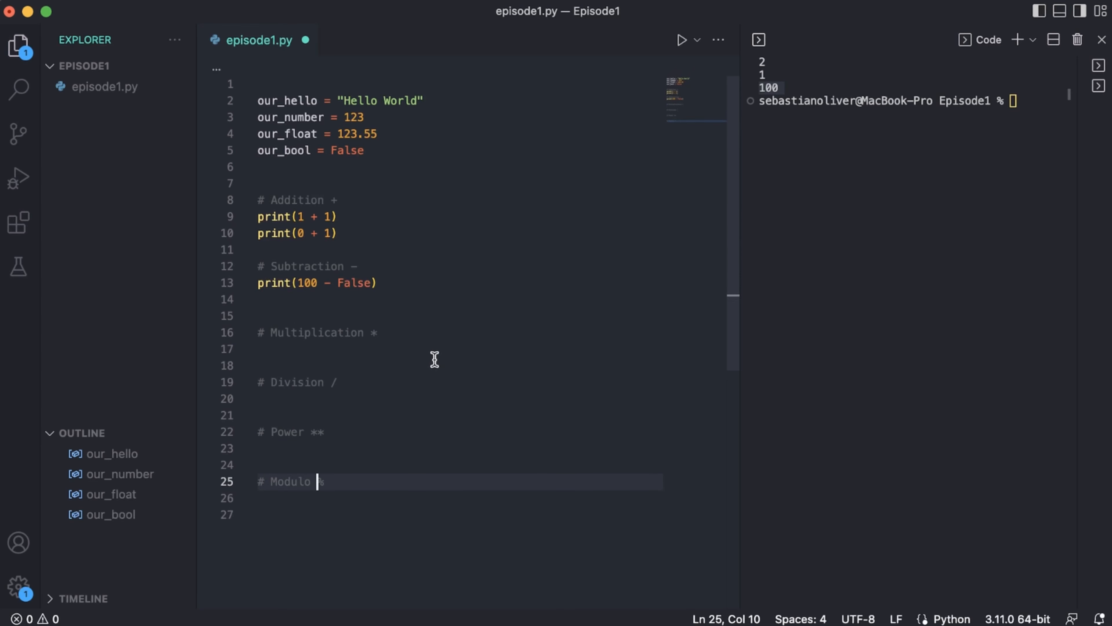
mouse_move(379, 282)
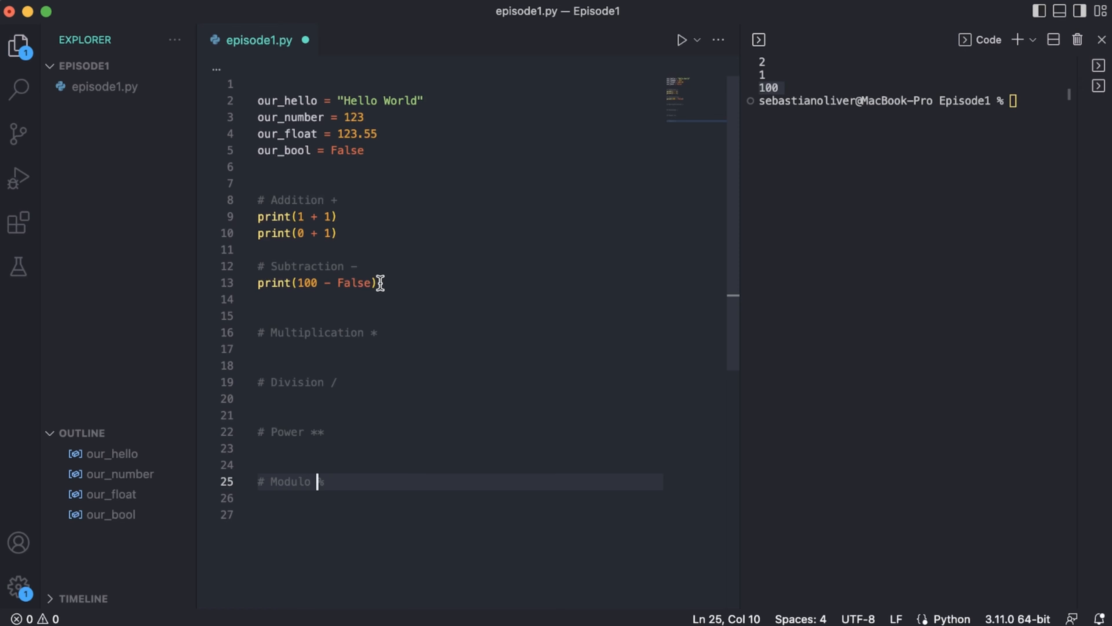